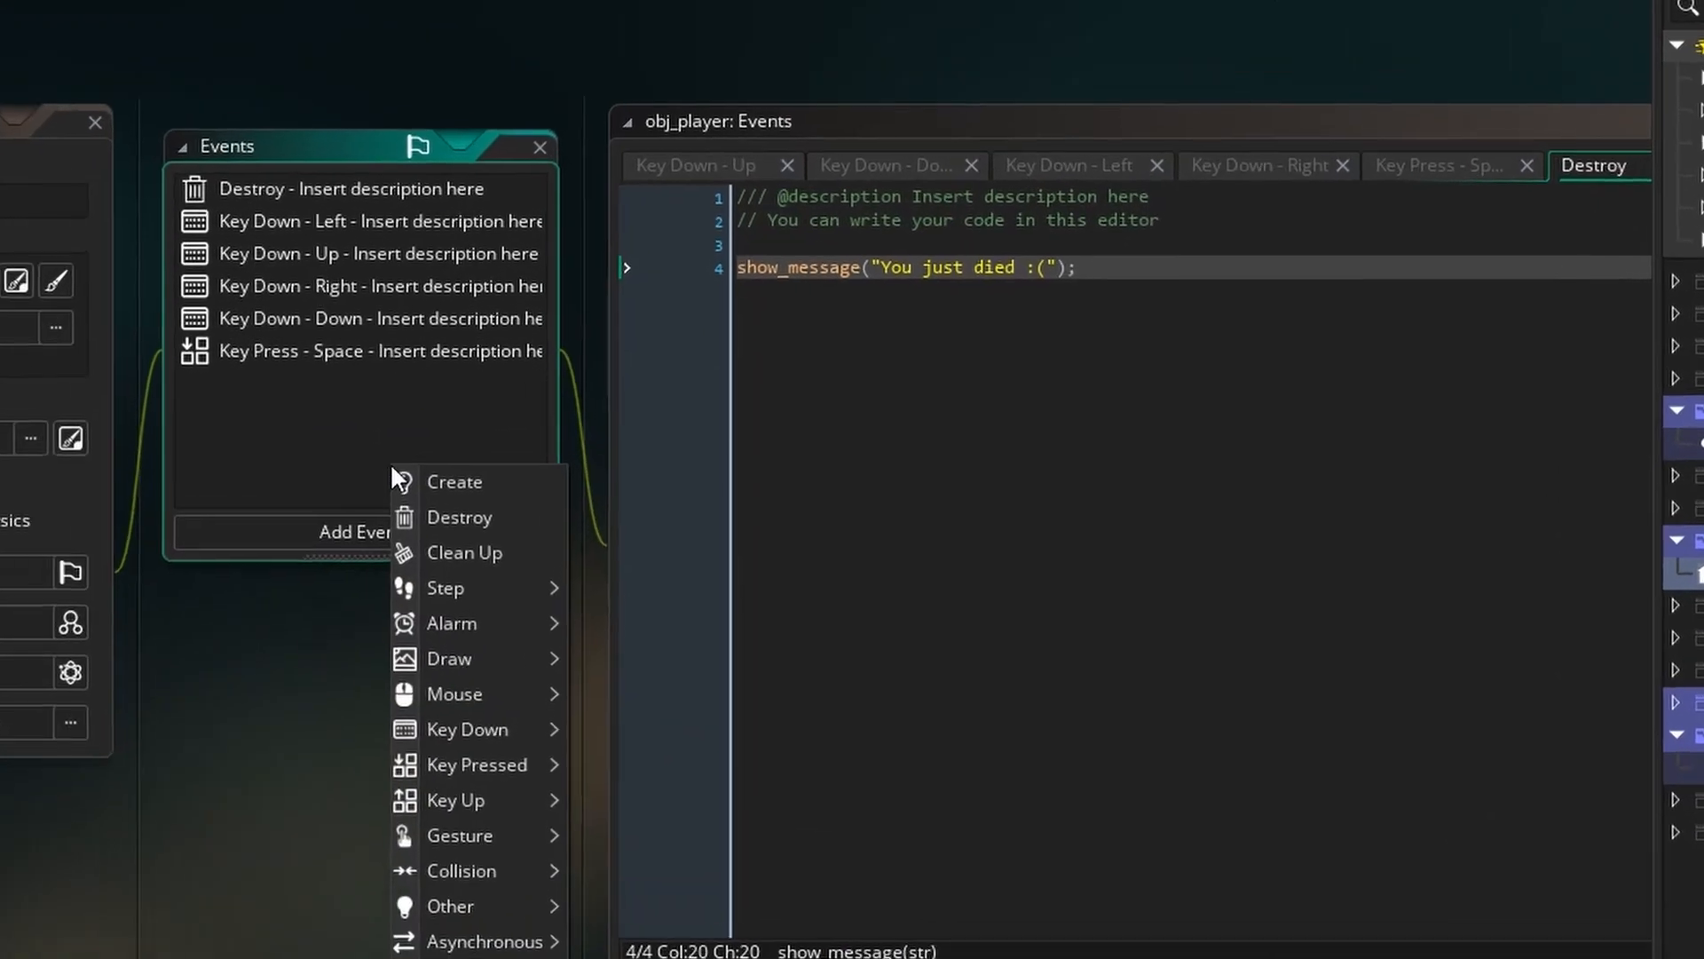
# Add a Create event to obj_player from the Add Event menu
pyautogui.click(455, 481)
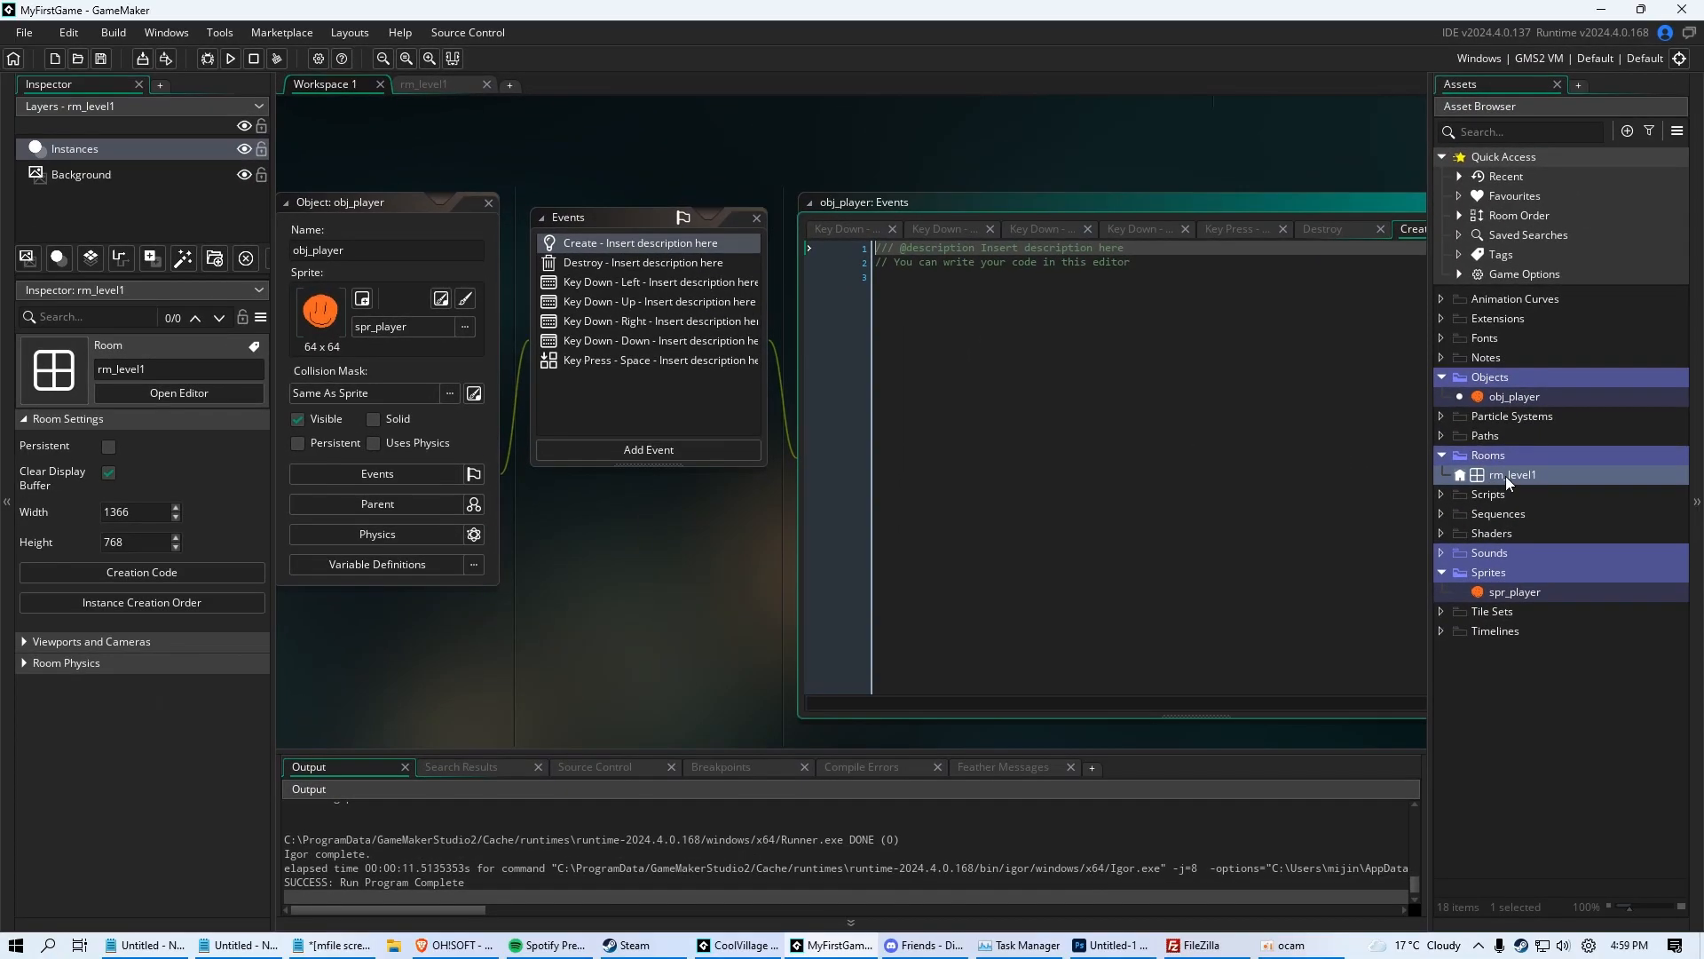
# In rm_level1, drag the obj_player instance until it sits at X 640, Y 384
pyautogui.click(424, 83)
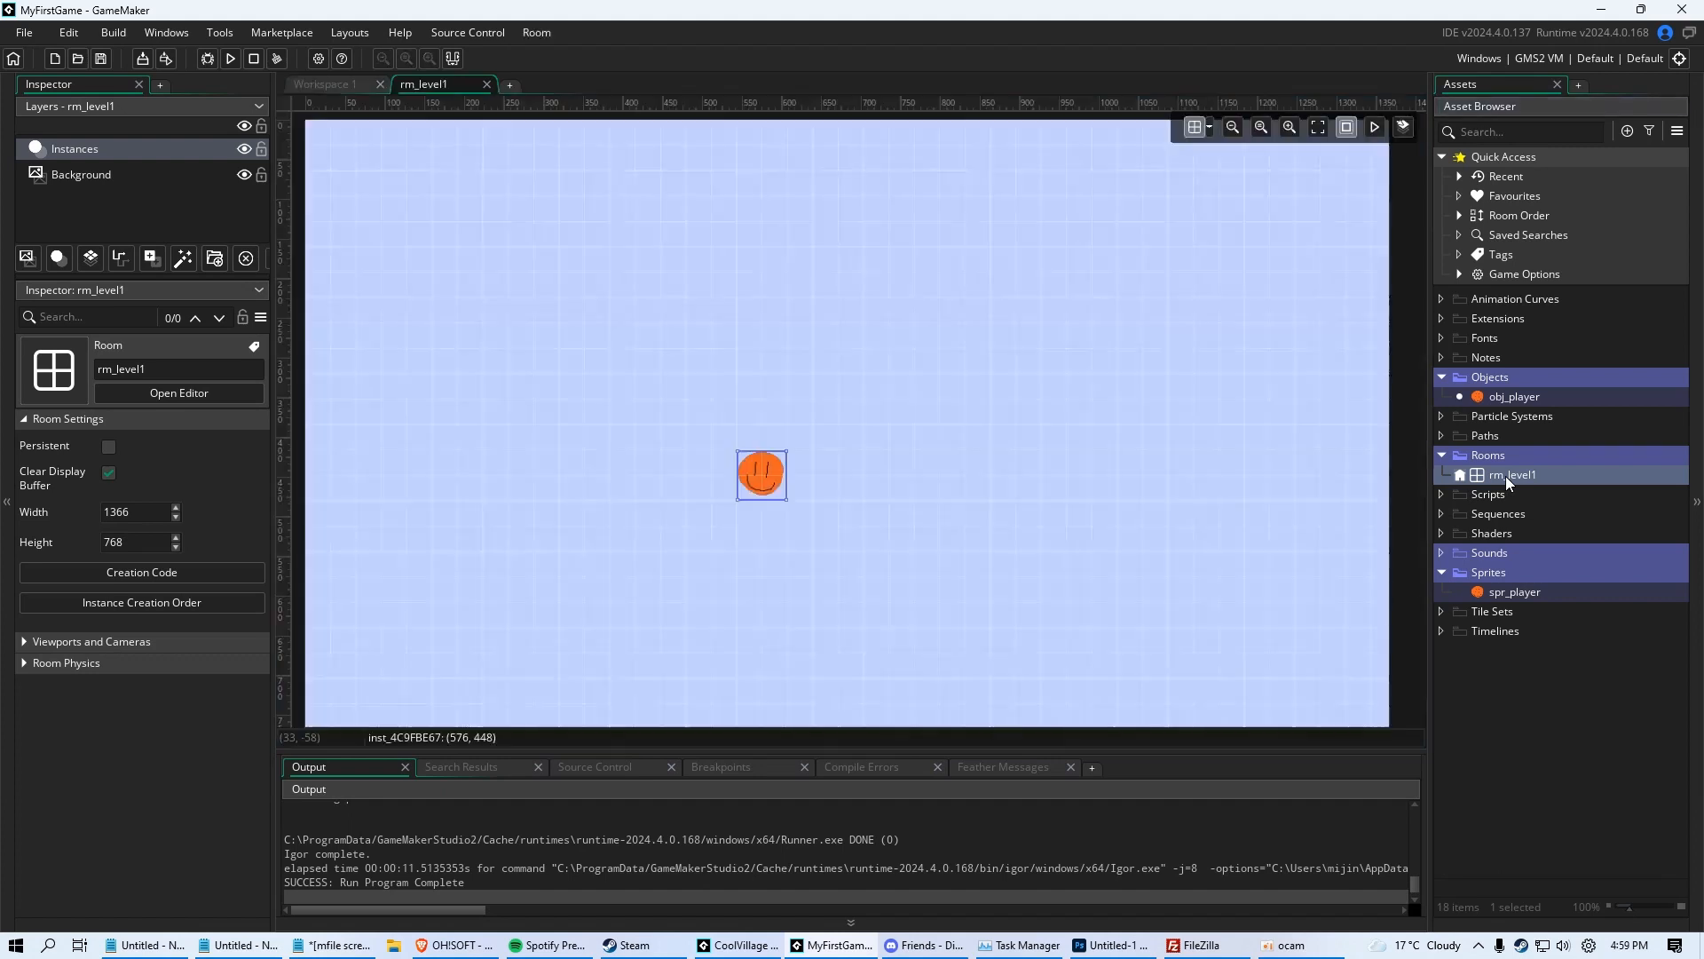
pyautogui.moveTo(761, 474); pyautogui.dragTo(838, 395)
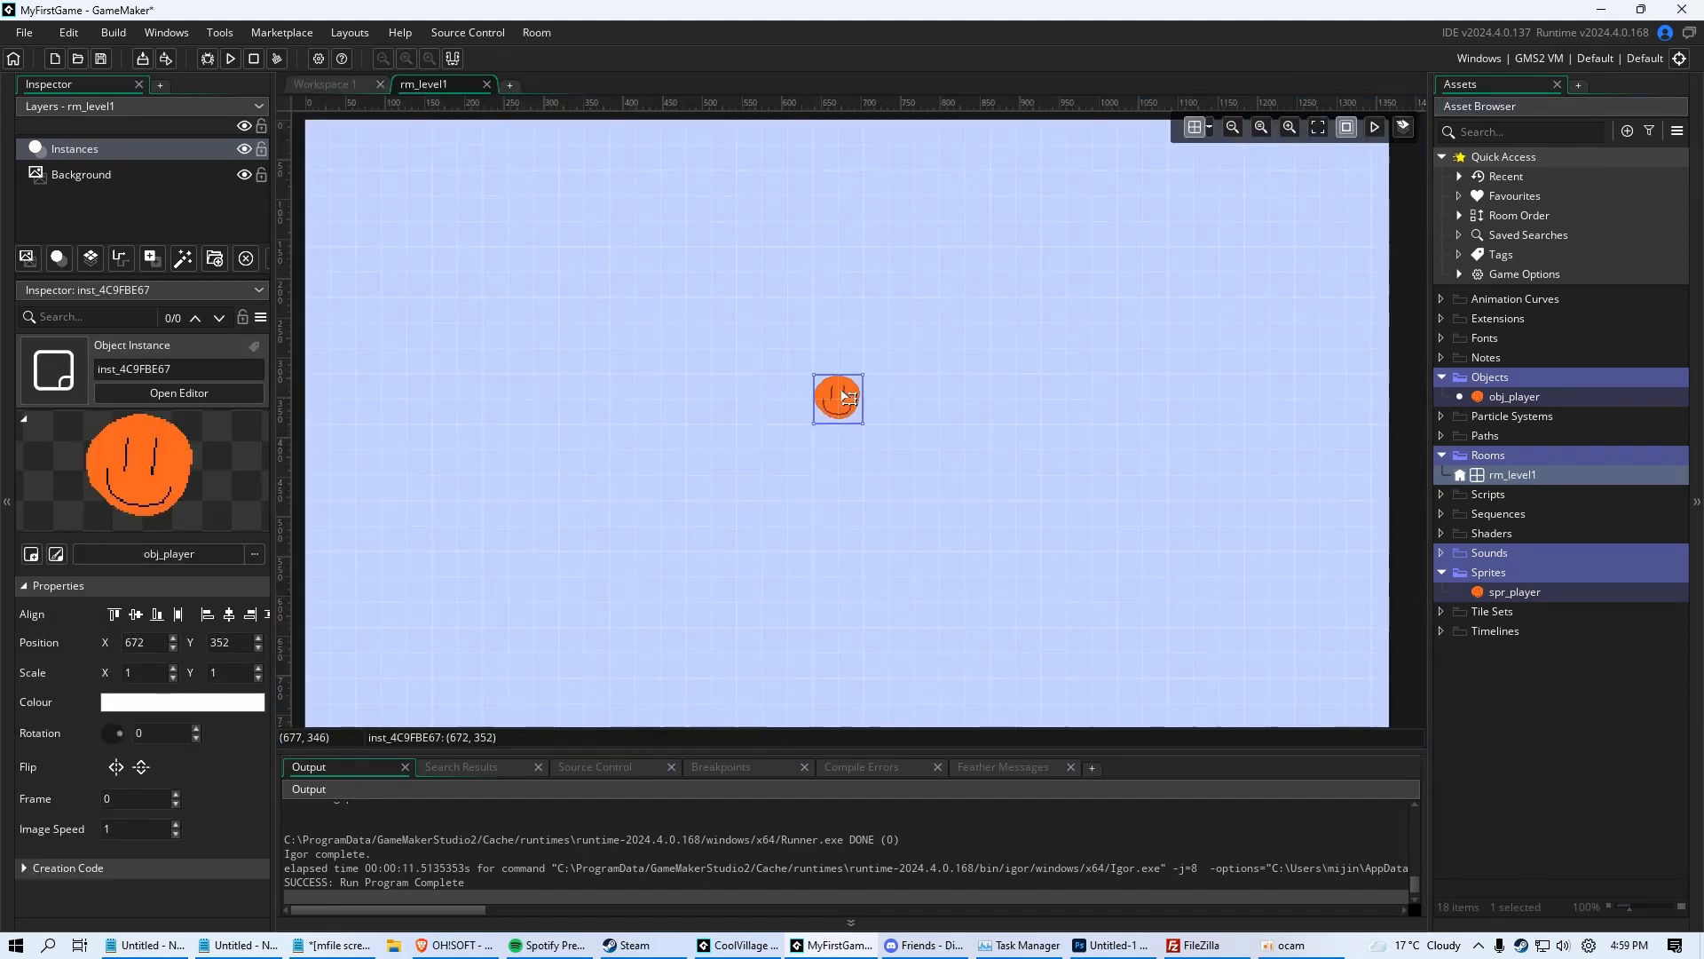
pyautogui.moveTo(836, 398); pyautogui.dragTo(761, 425)
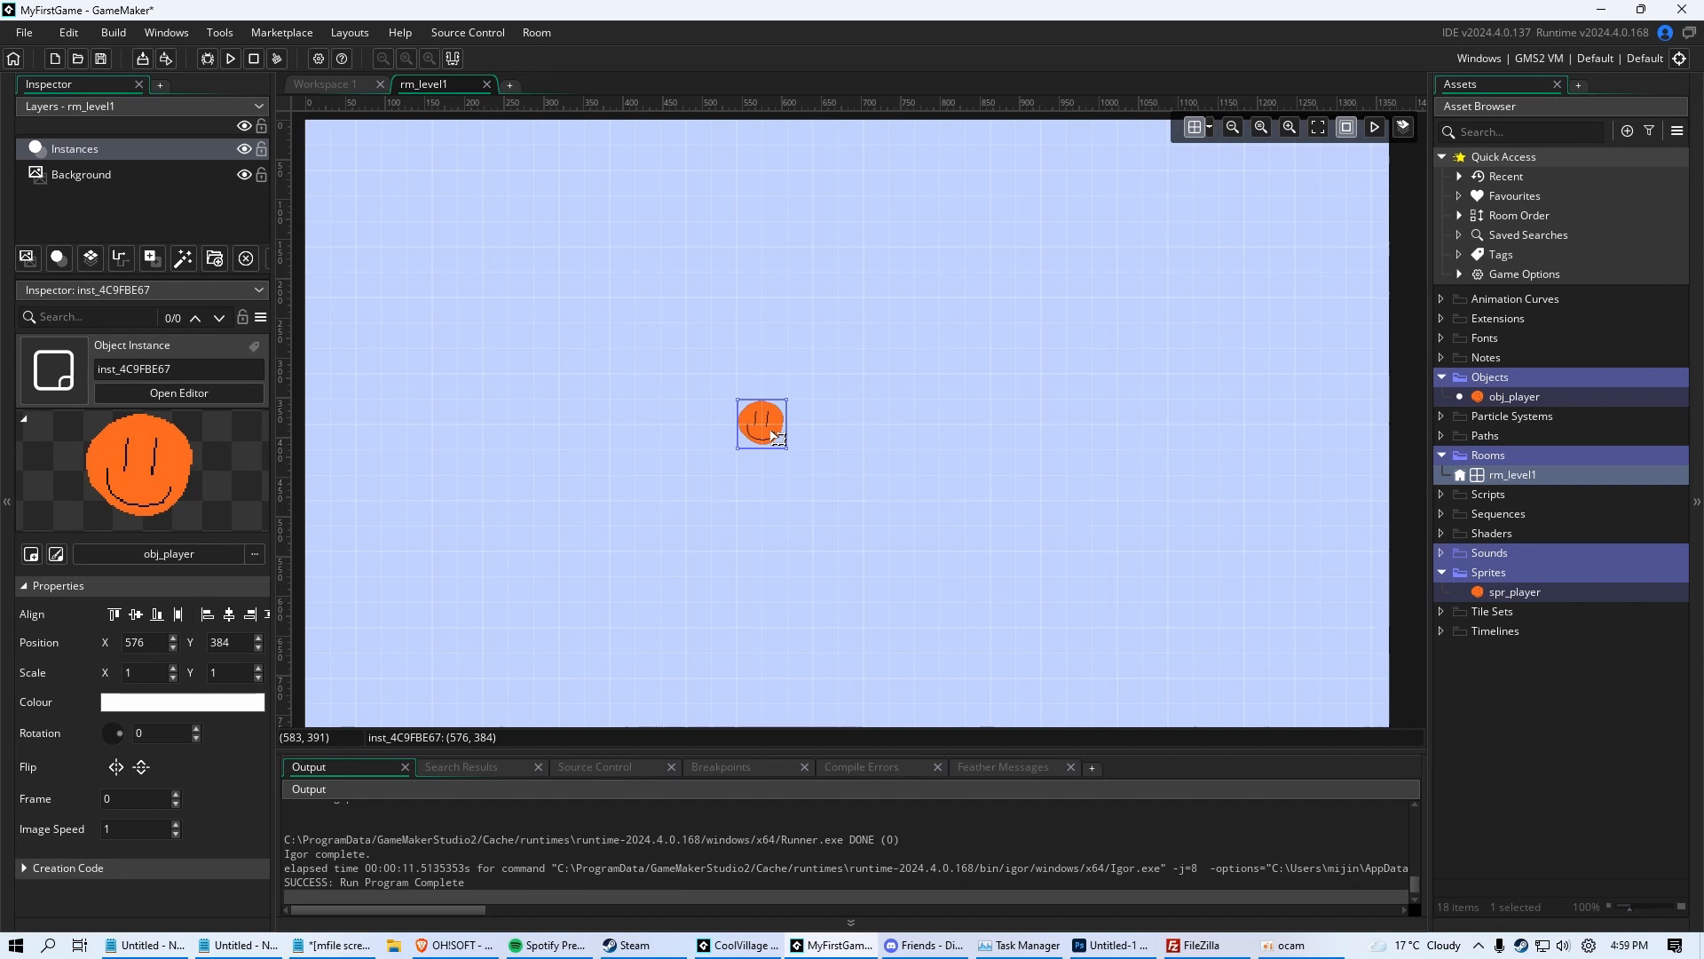
pyautogui.moveTo(762, 424); pyautogui.dragTo(863, 449)
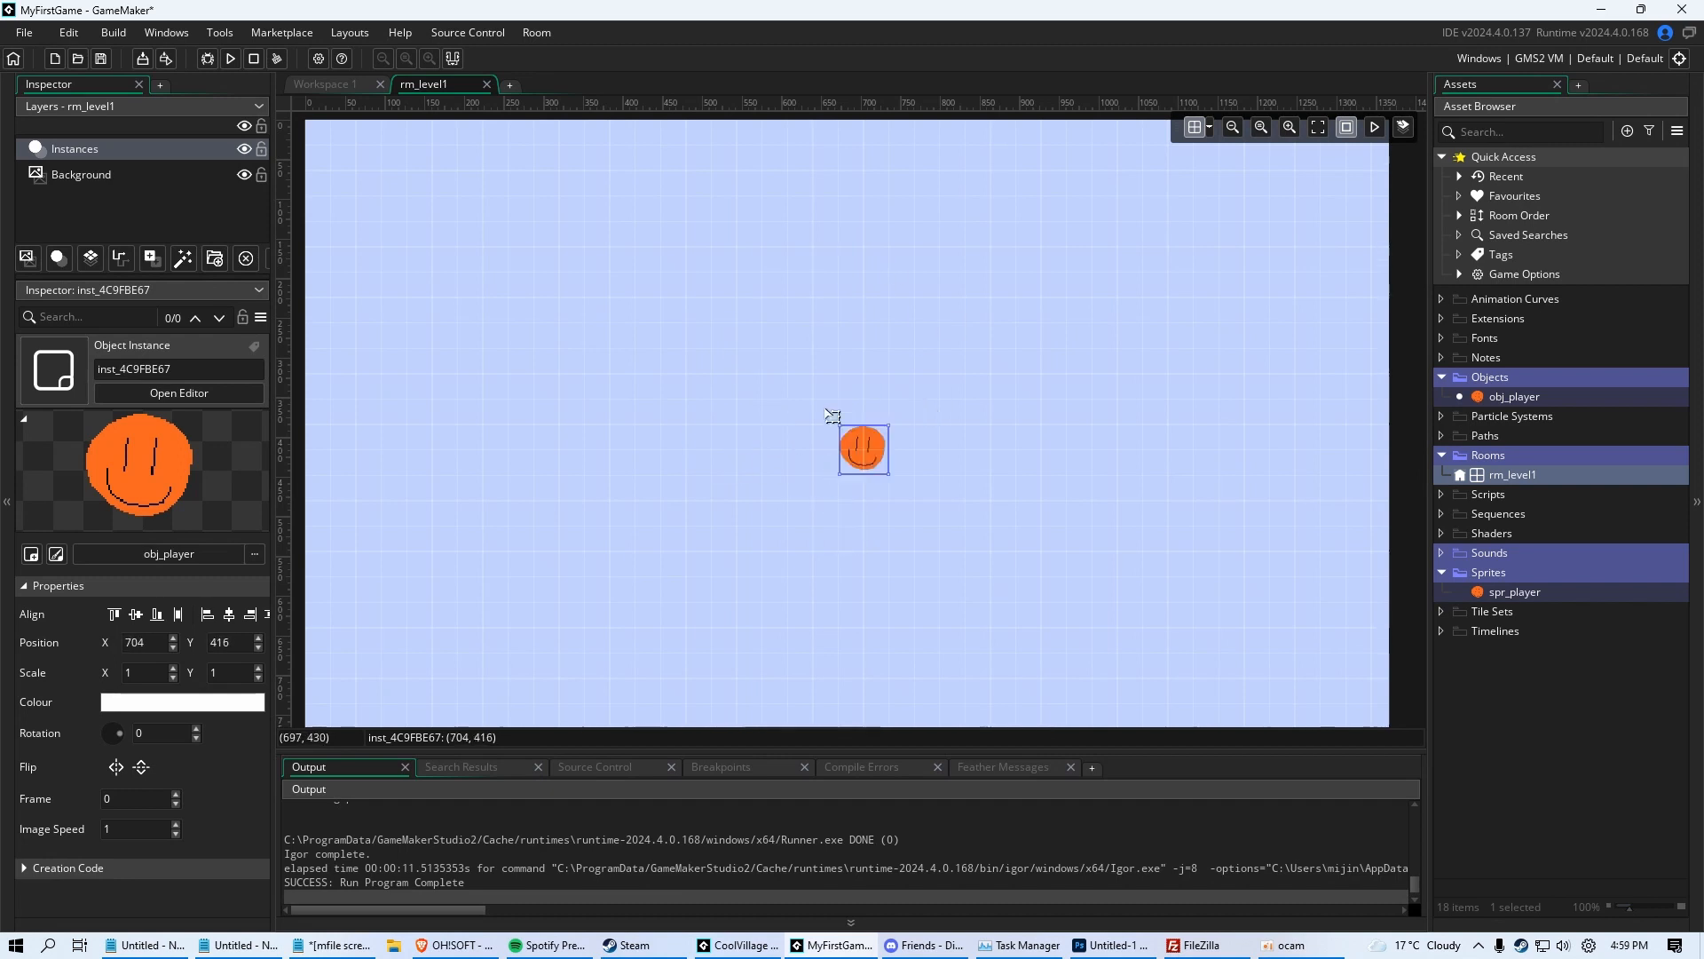
pyautogui.moveTo(863, 447); pyautogui.dragTo(811, 422)
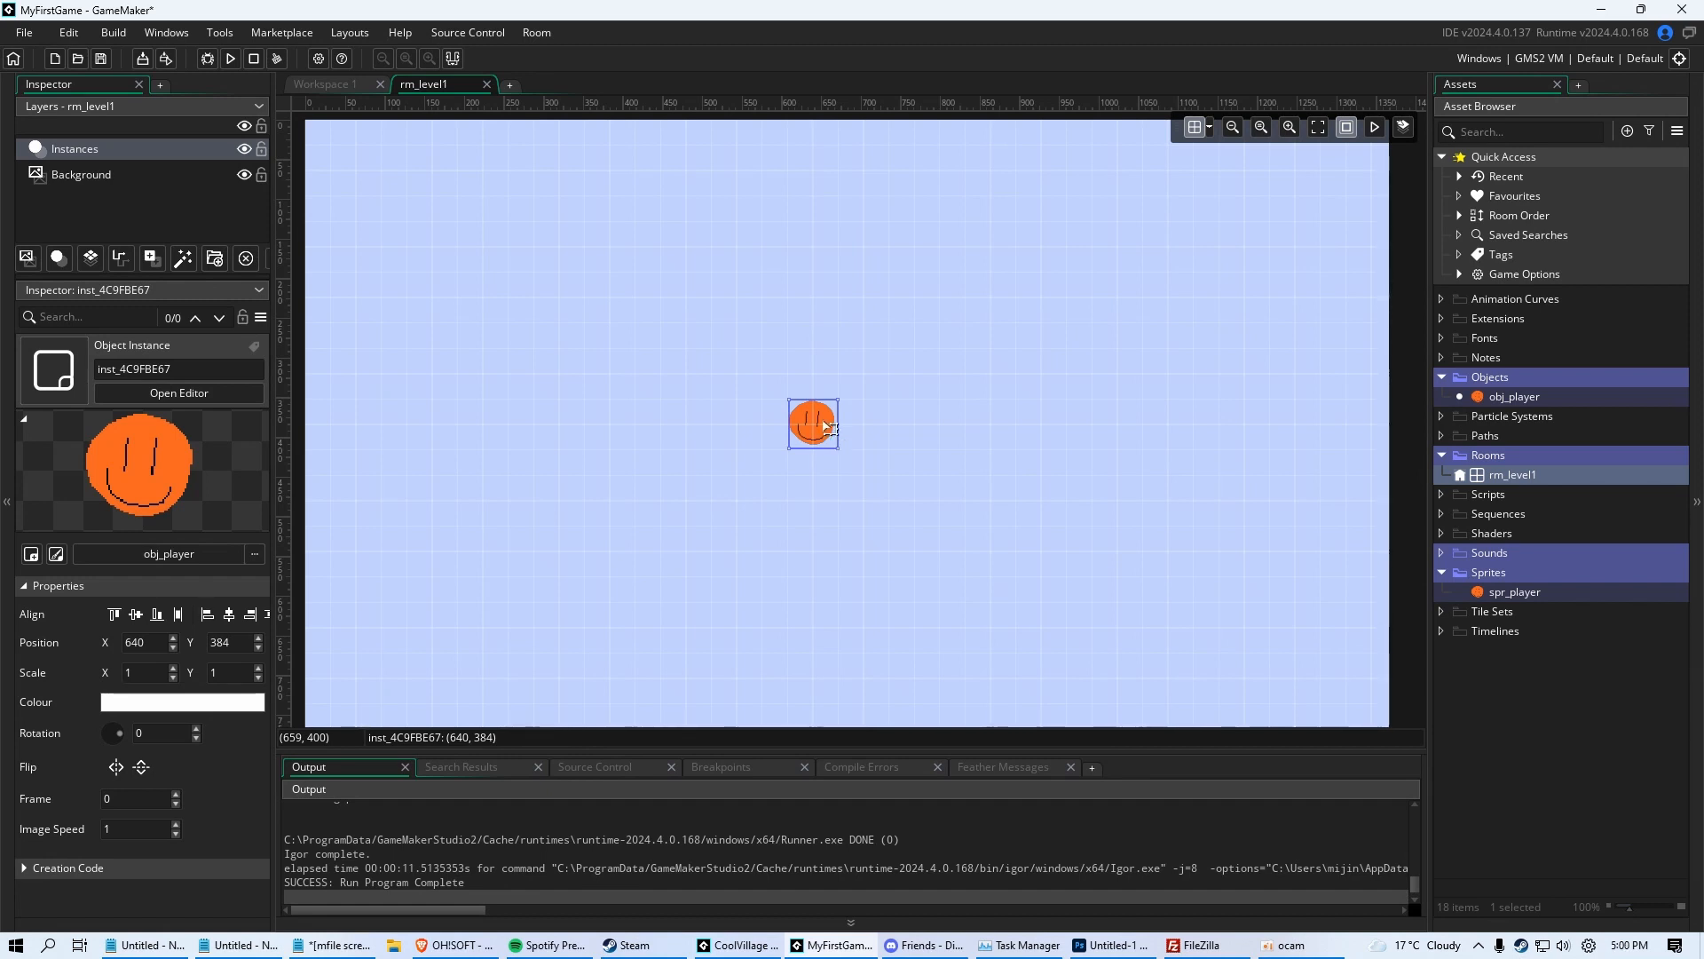
# Run the game (F5) so the player sprite appears in the game window
pyautogui.click(229, 58)
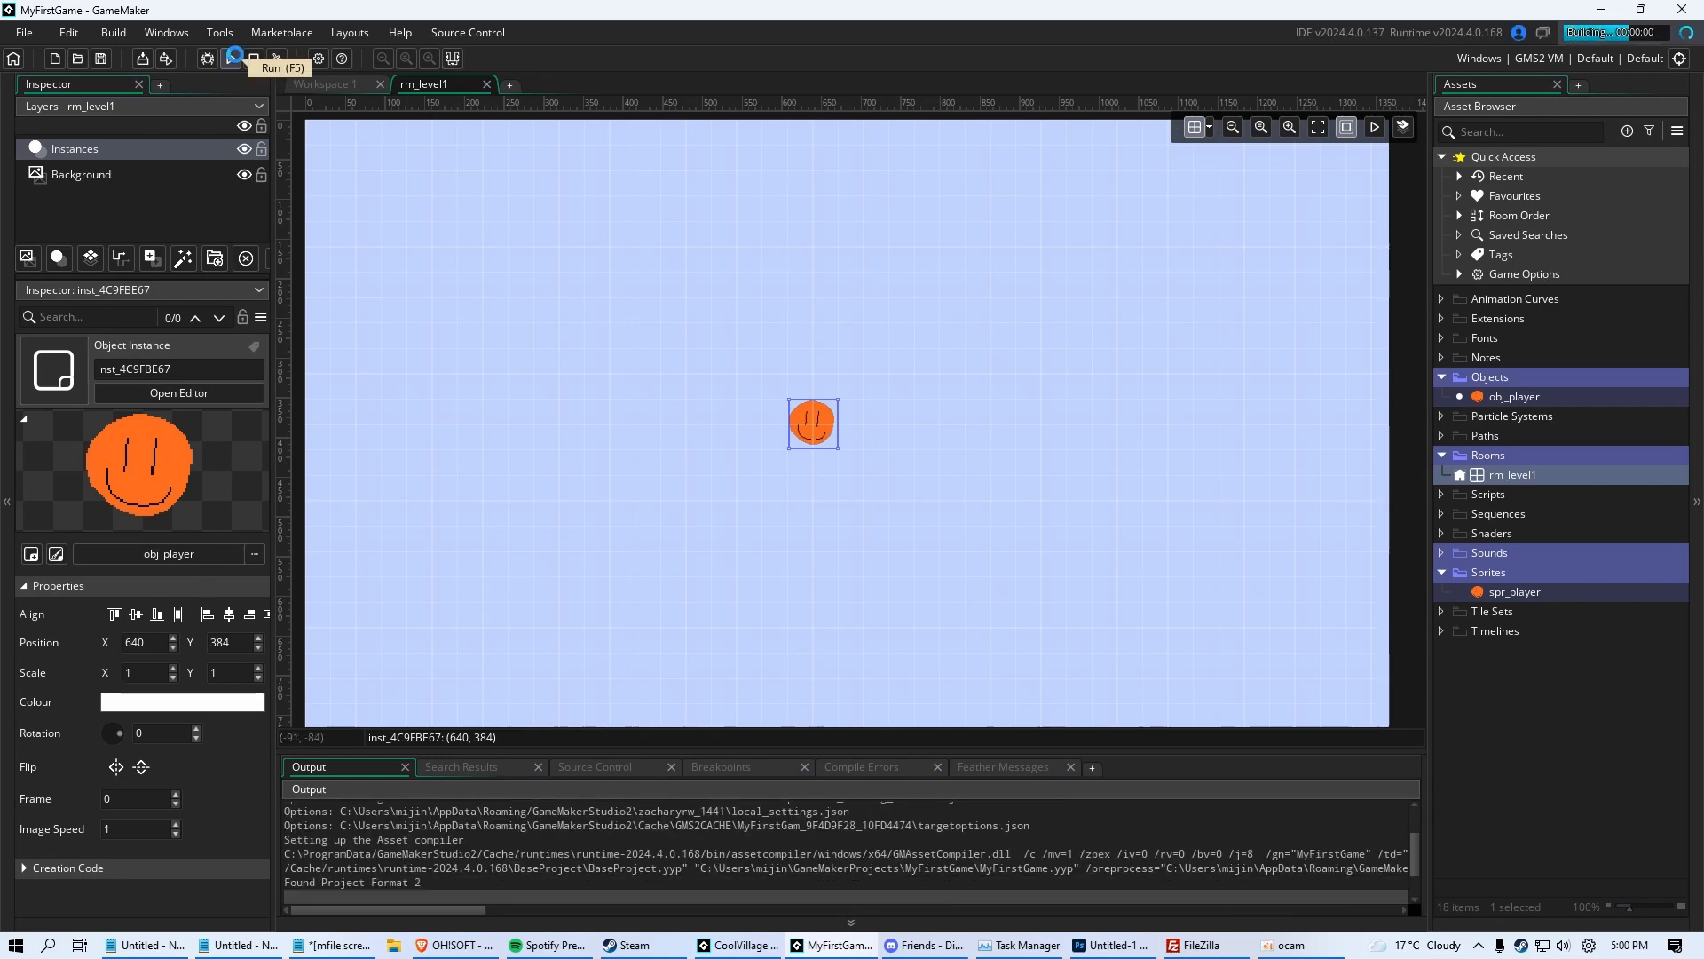
pyautogui.click(229, 59)
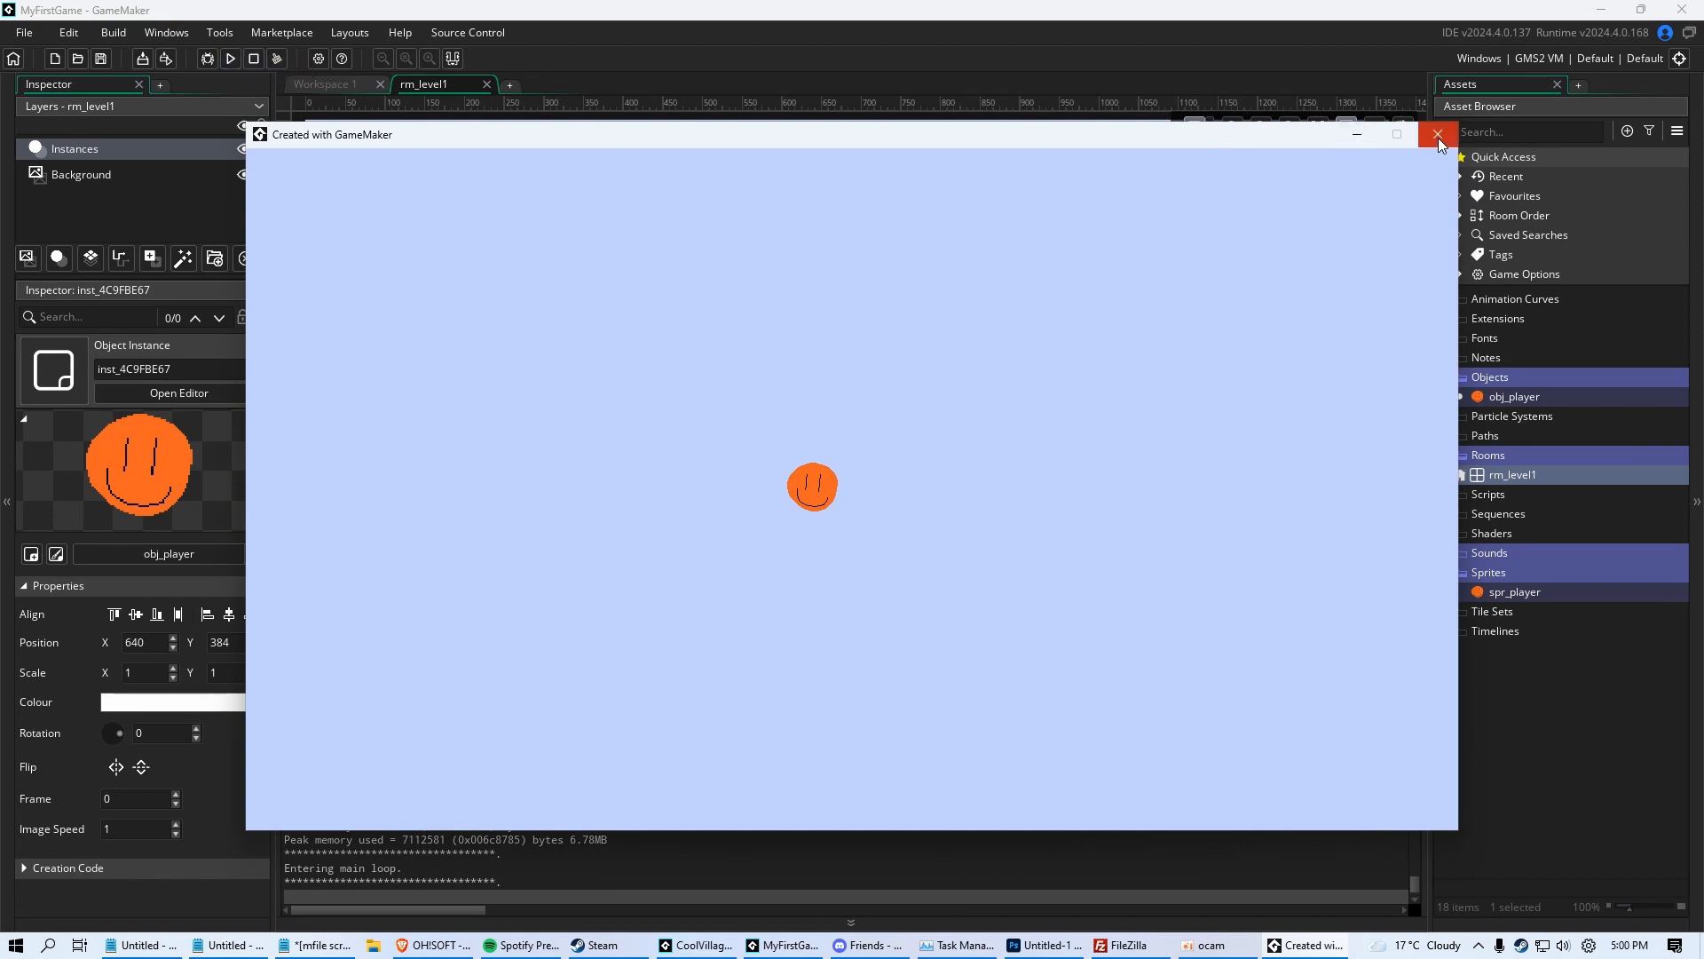
pyautogui.moveTo(1436, 133)
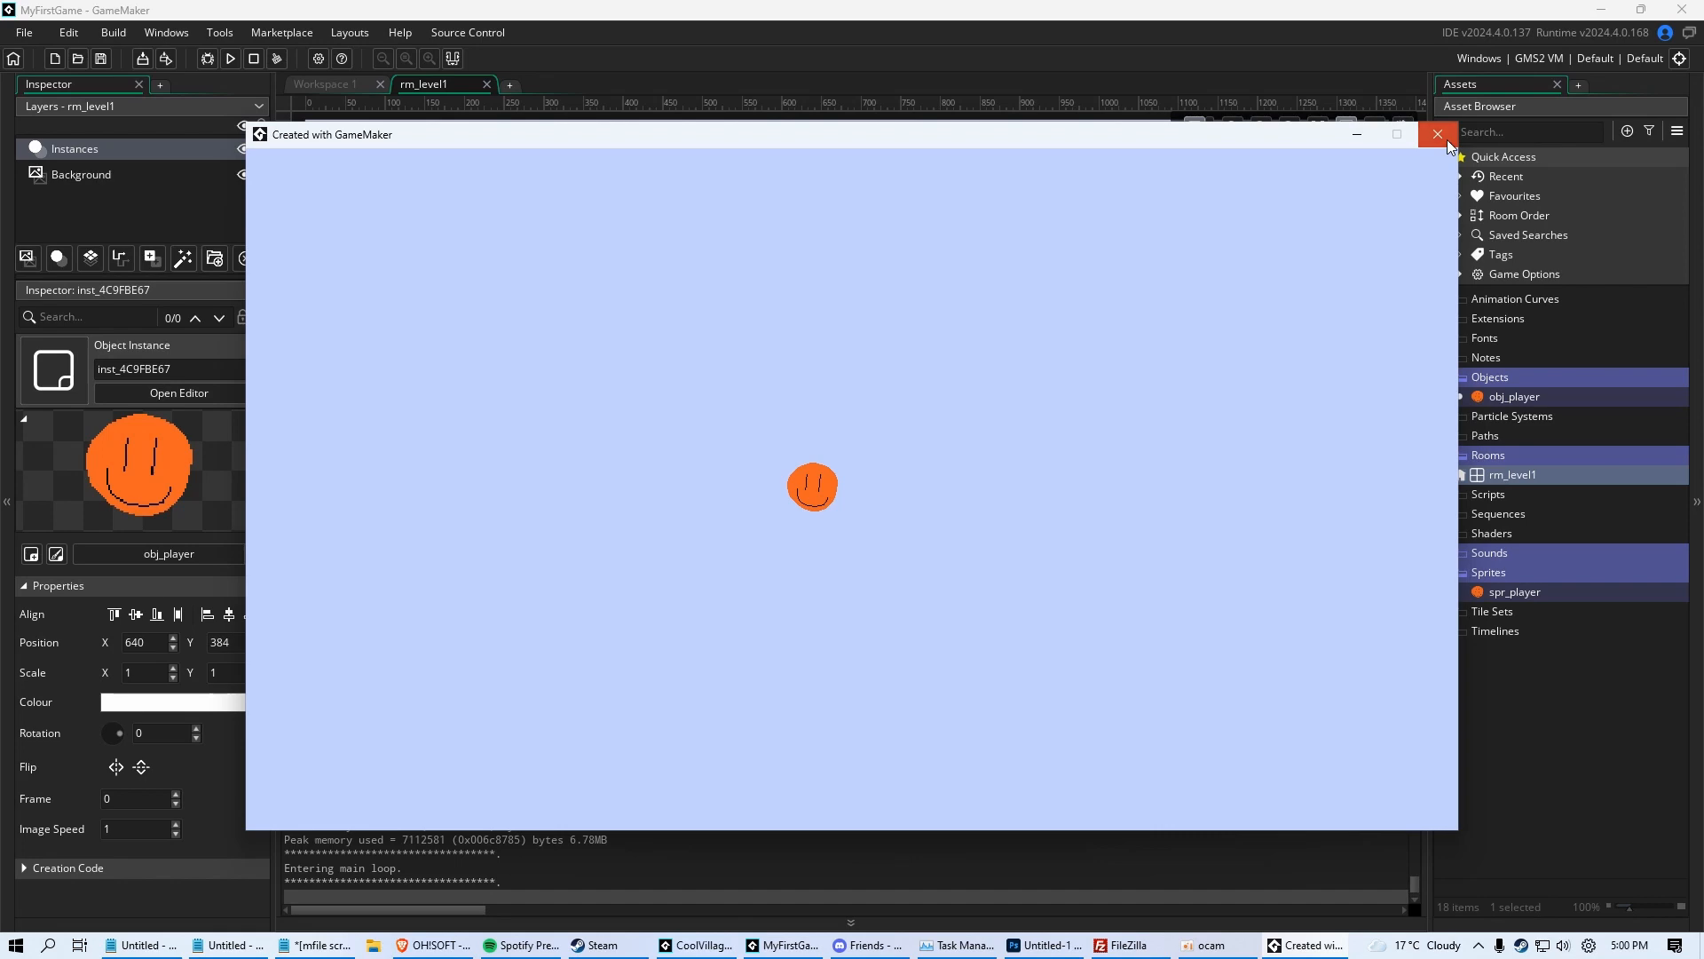
# Close the game window and add hitpoints = 100; to the Create event code
pyautogui.click(1436, 134)
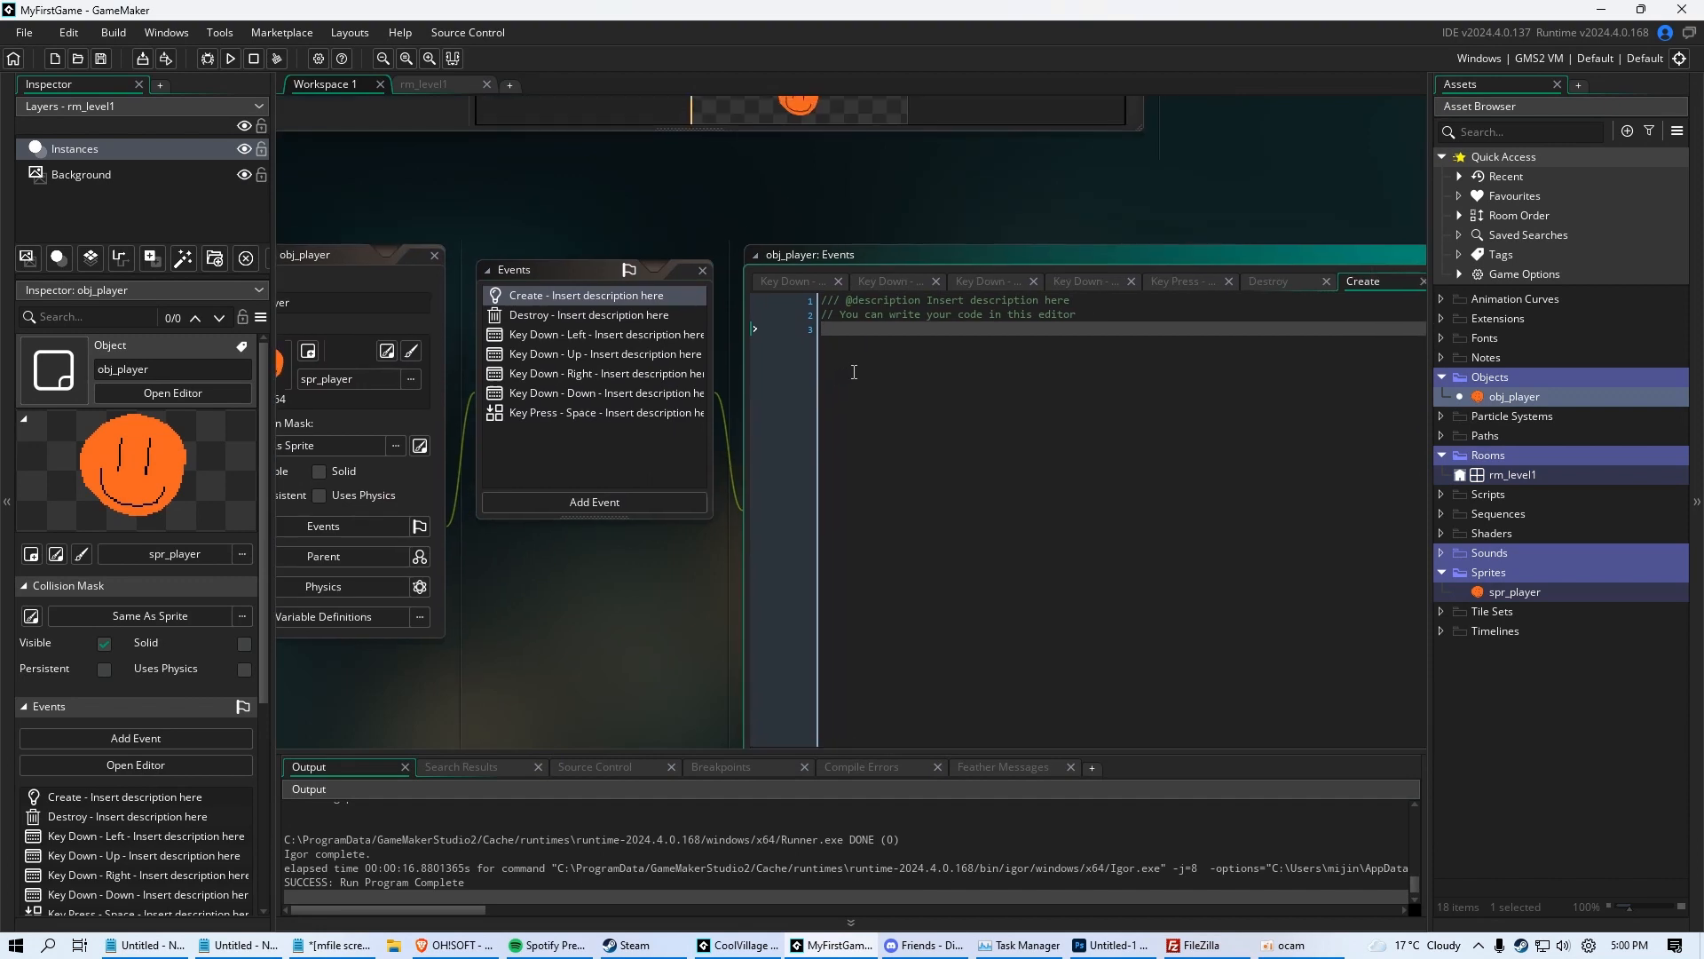
pyautogui.press('enter')
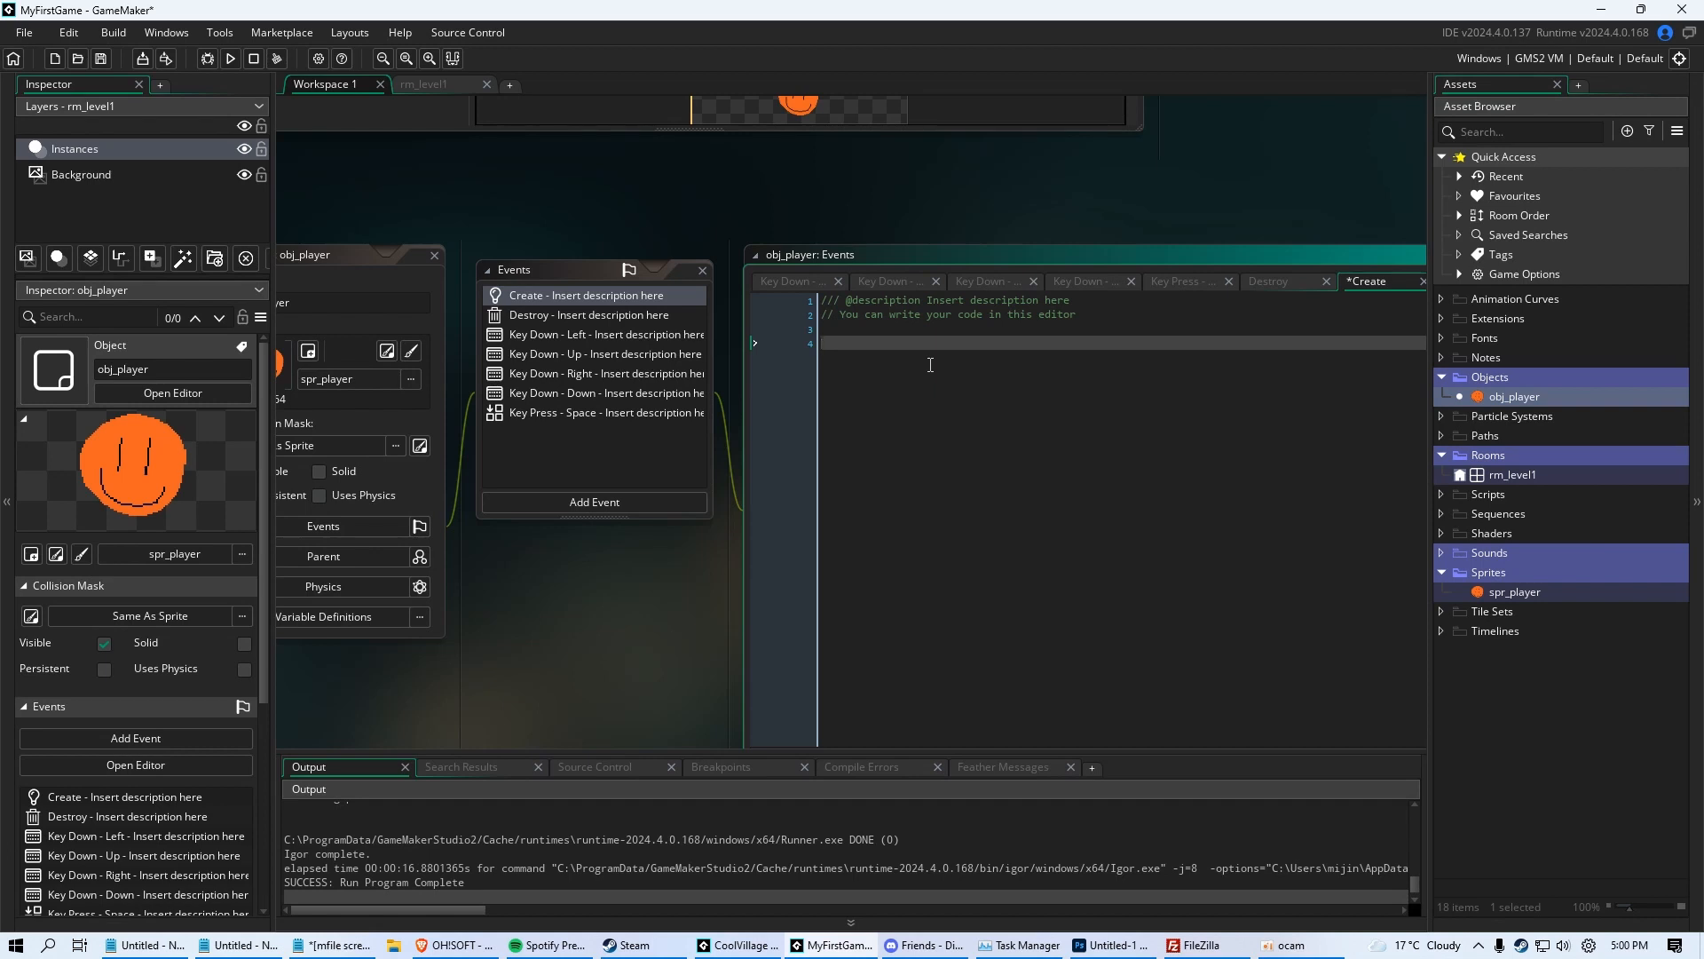
pyautogui.write('hitpoints =')
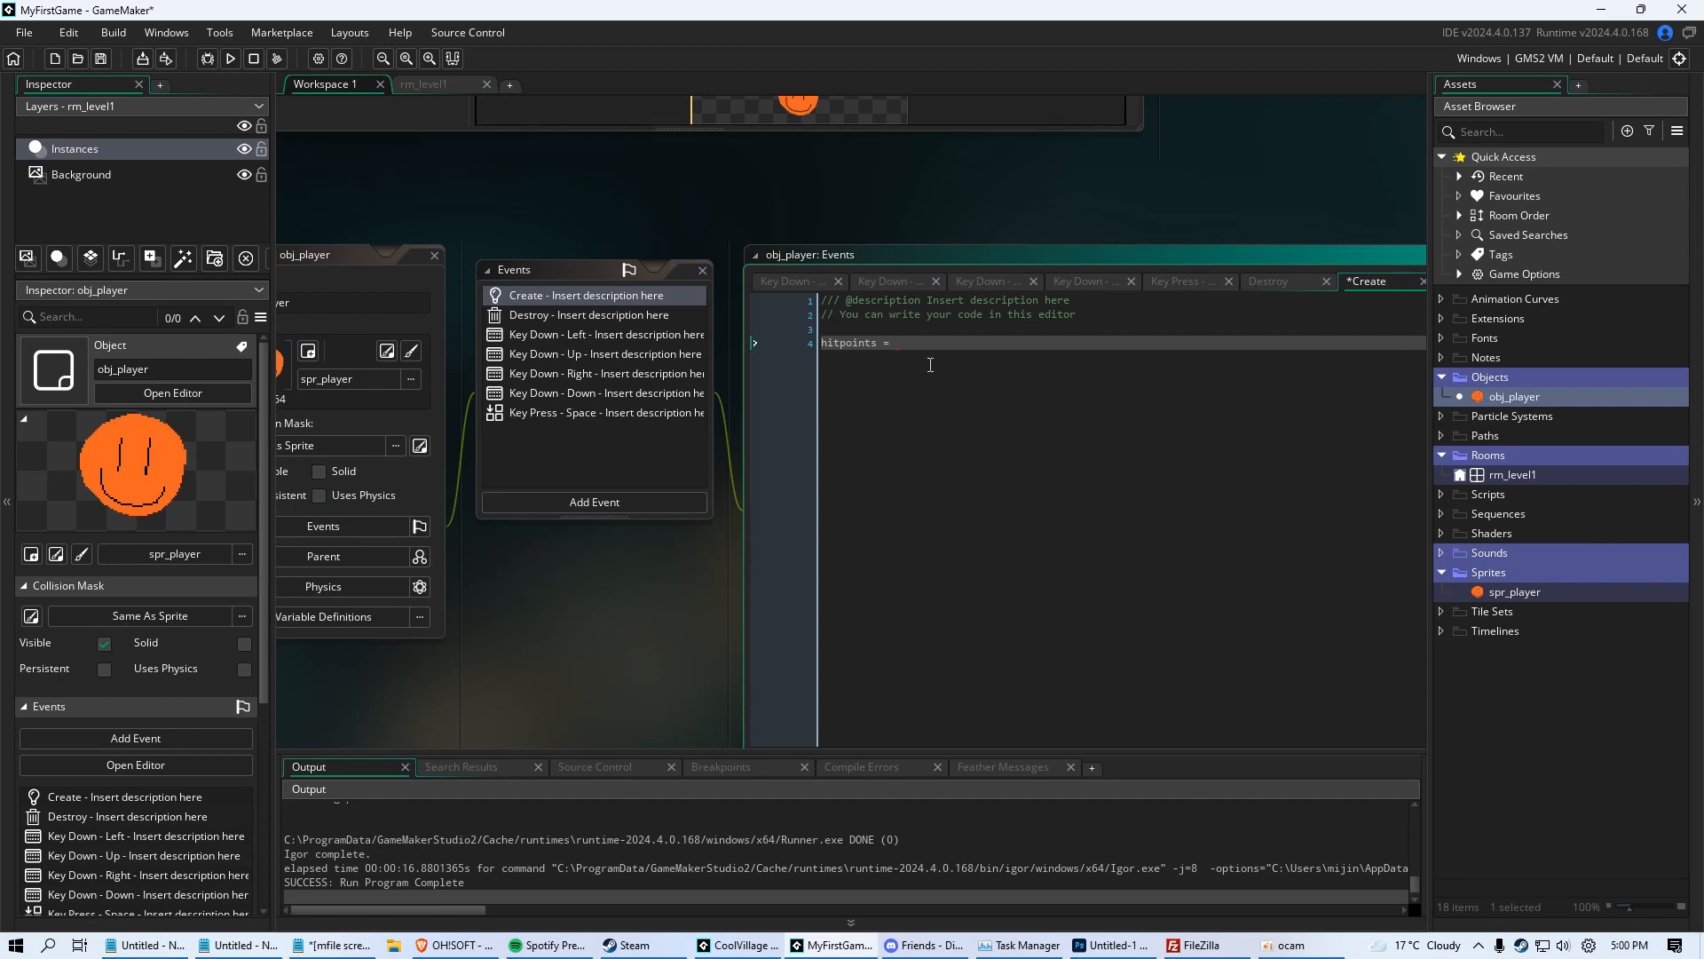
pyautogui.write('100;')
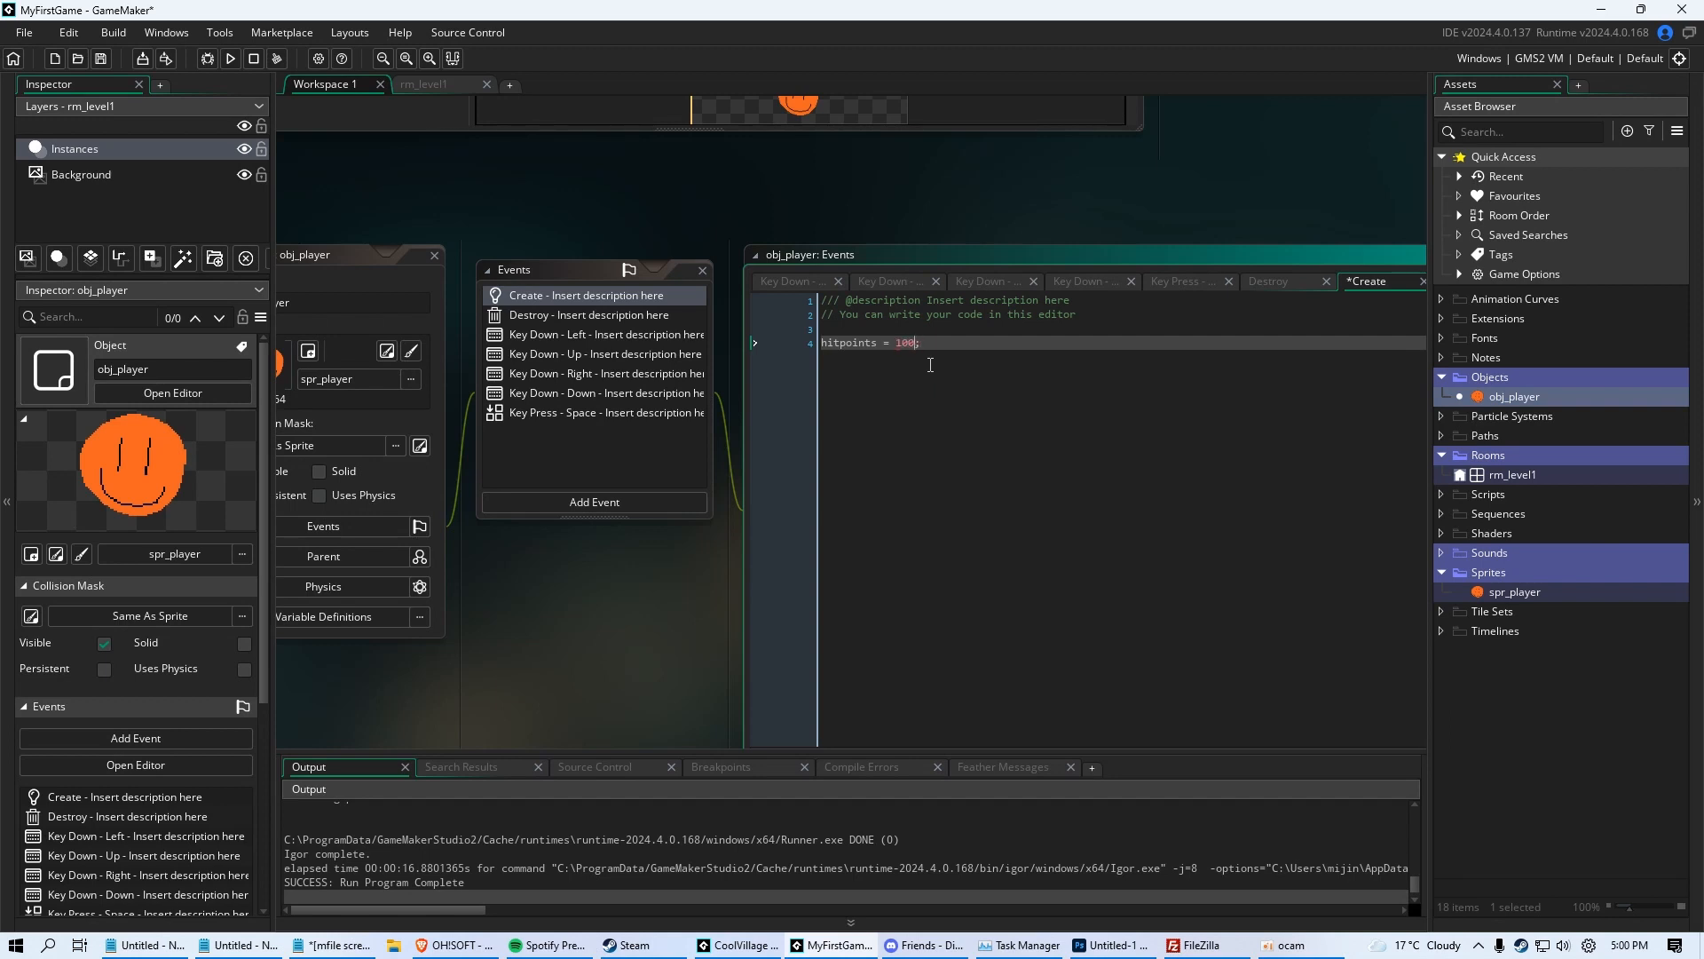
pyautogui.write('5')
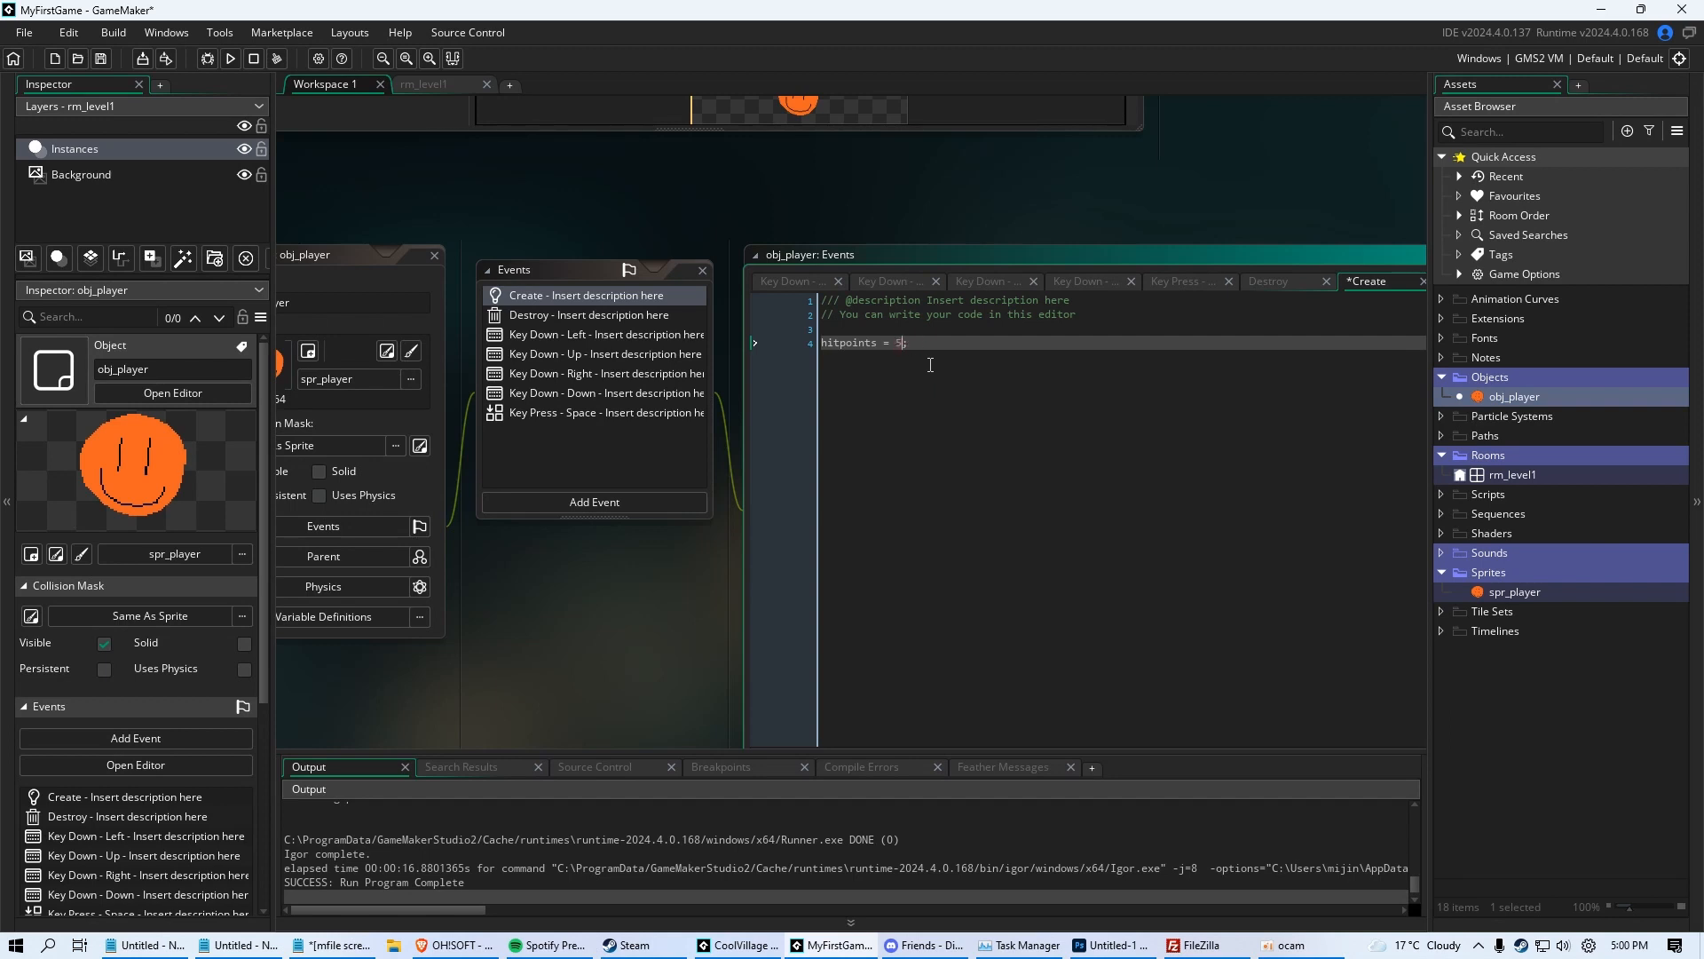
pyautogui.write('100')
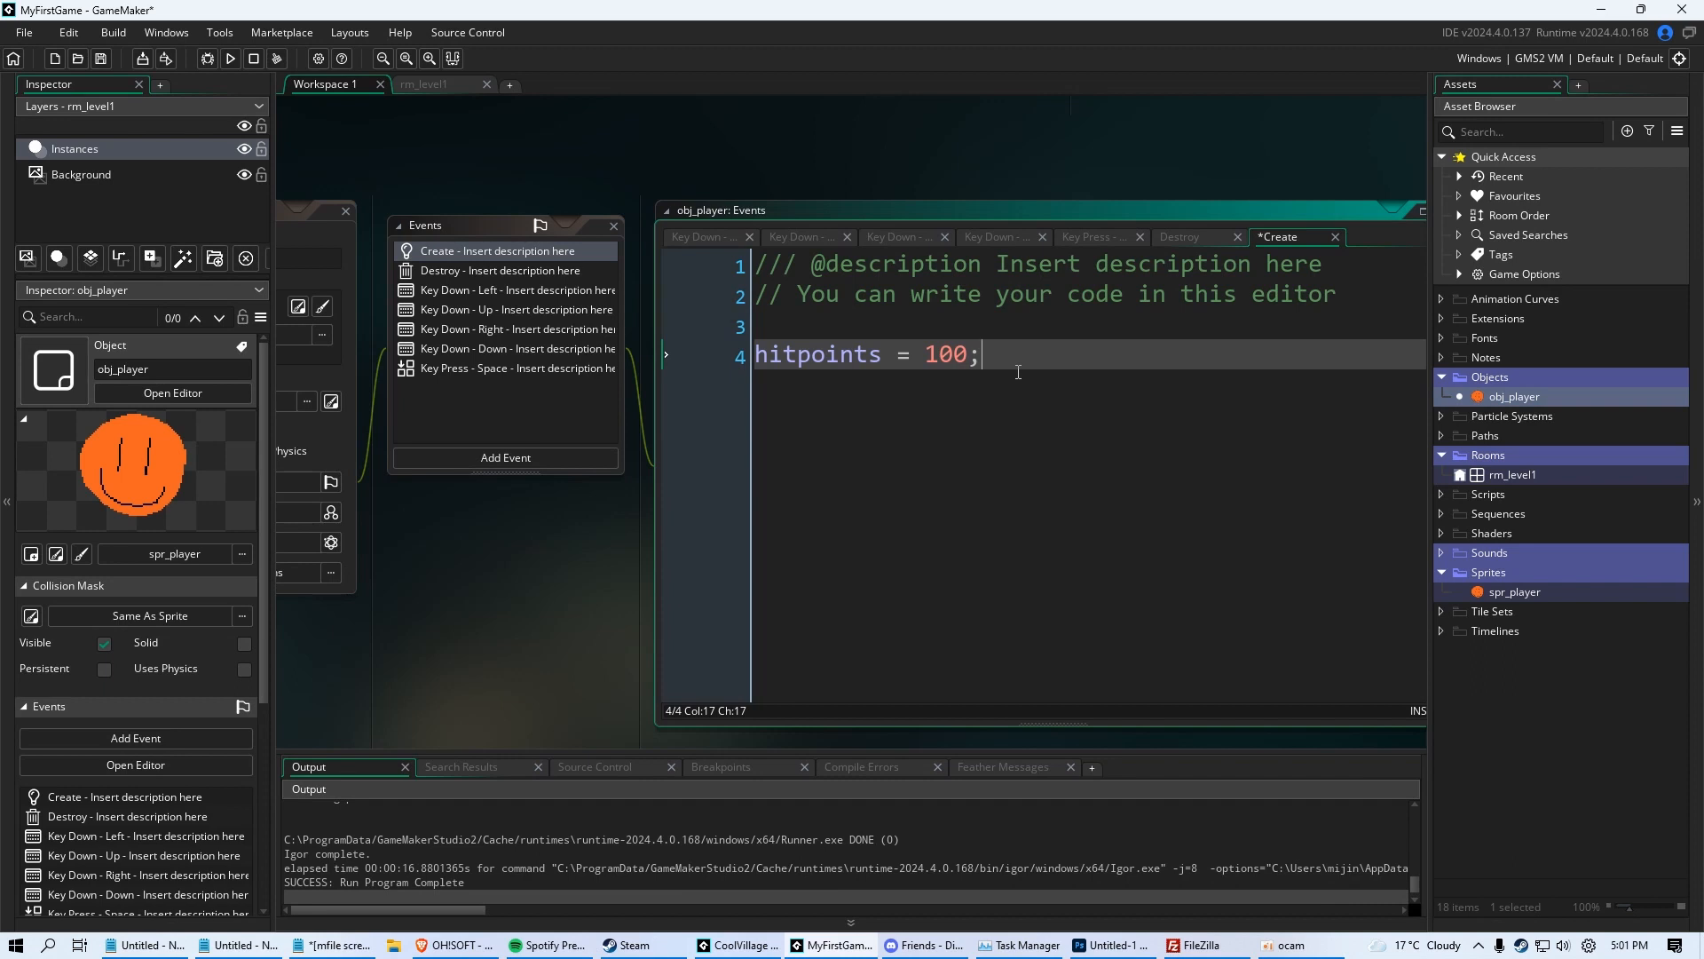
pyautogui.moveTo(593, 379)
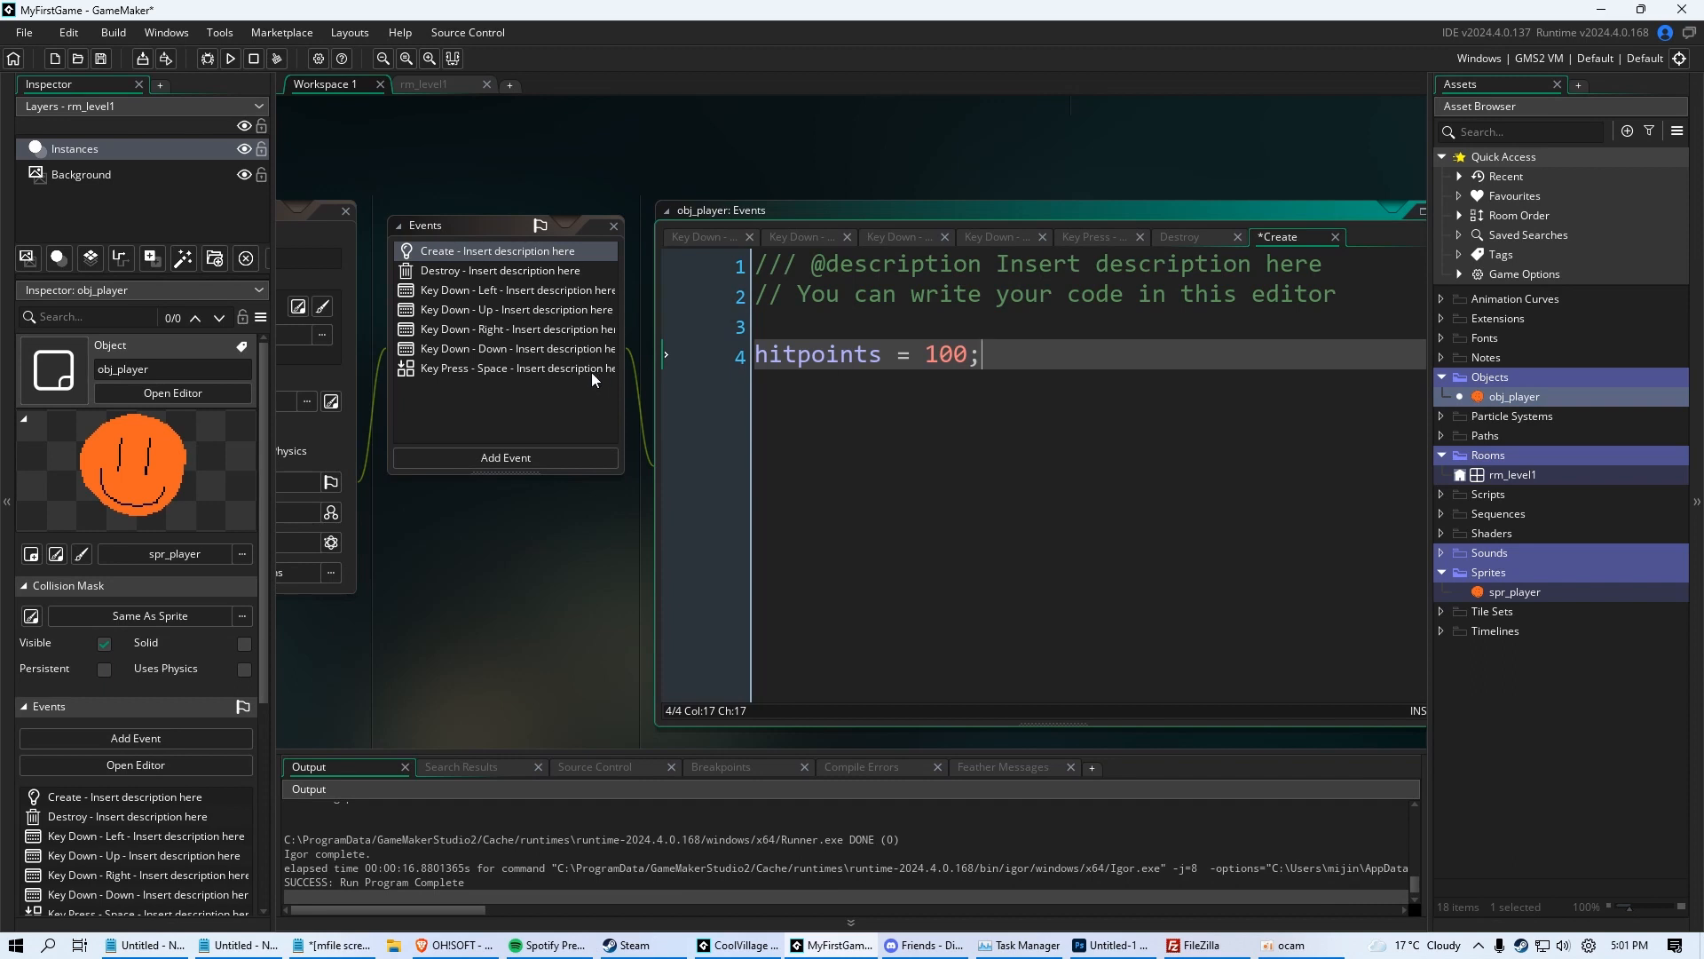
# Replace instance_destroy(); in the Space press event with hitpoints -= 20;
pyautogui.click(512, 369)
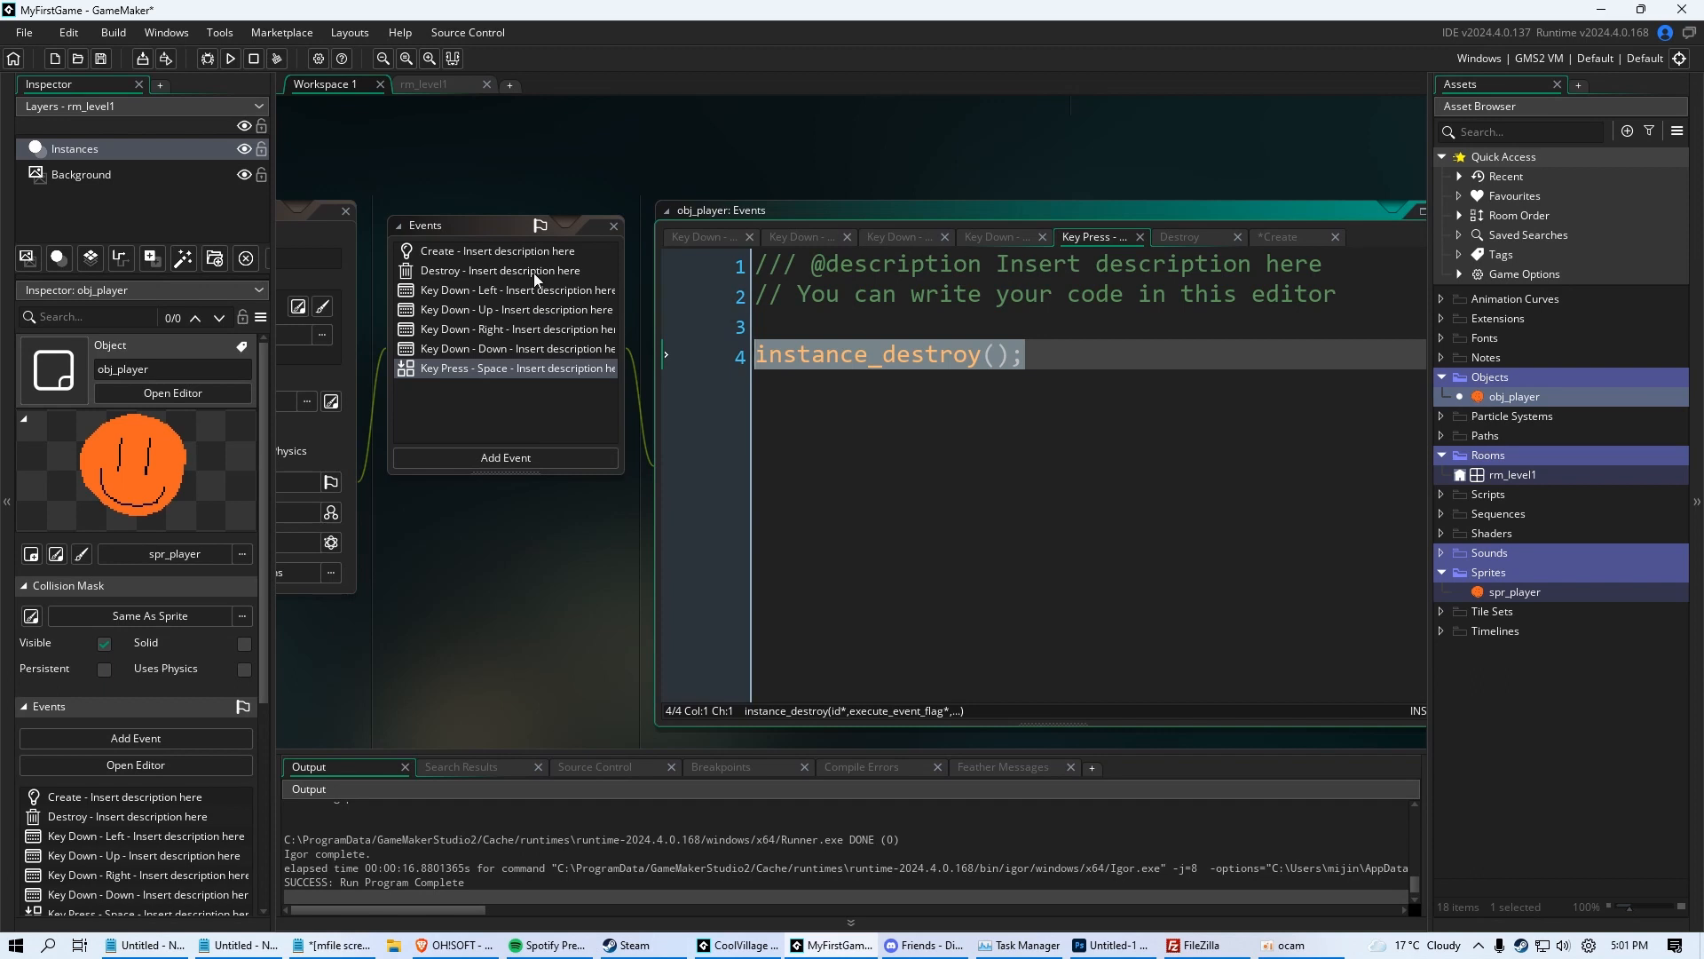
pyautogui.click(499, 270)
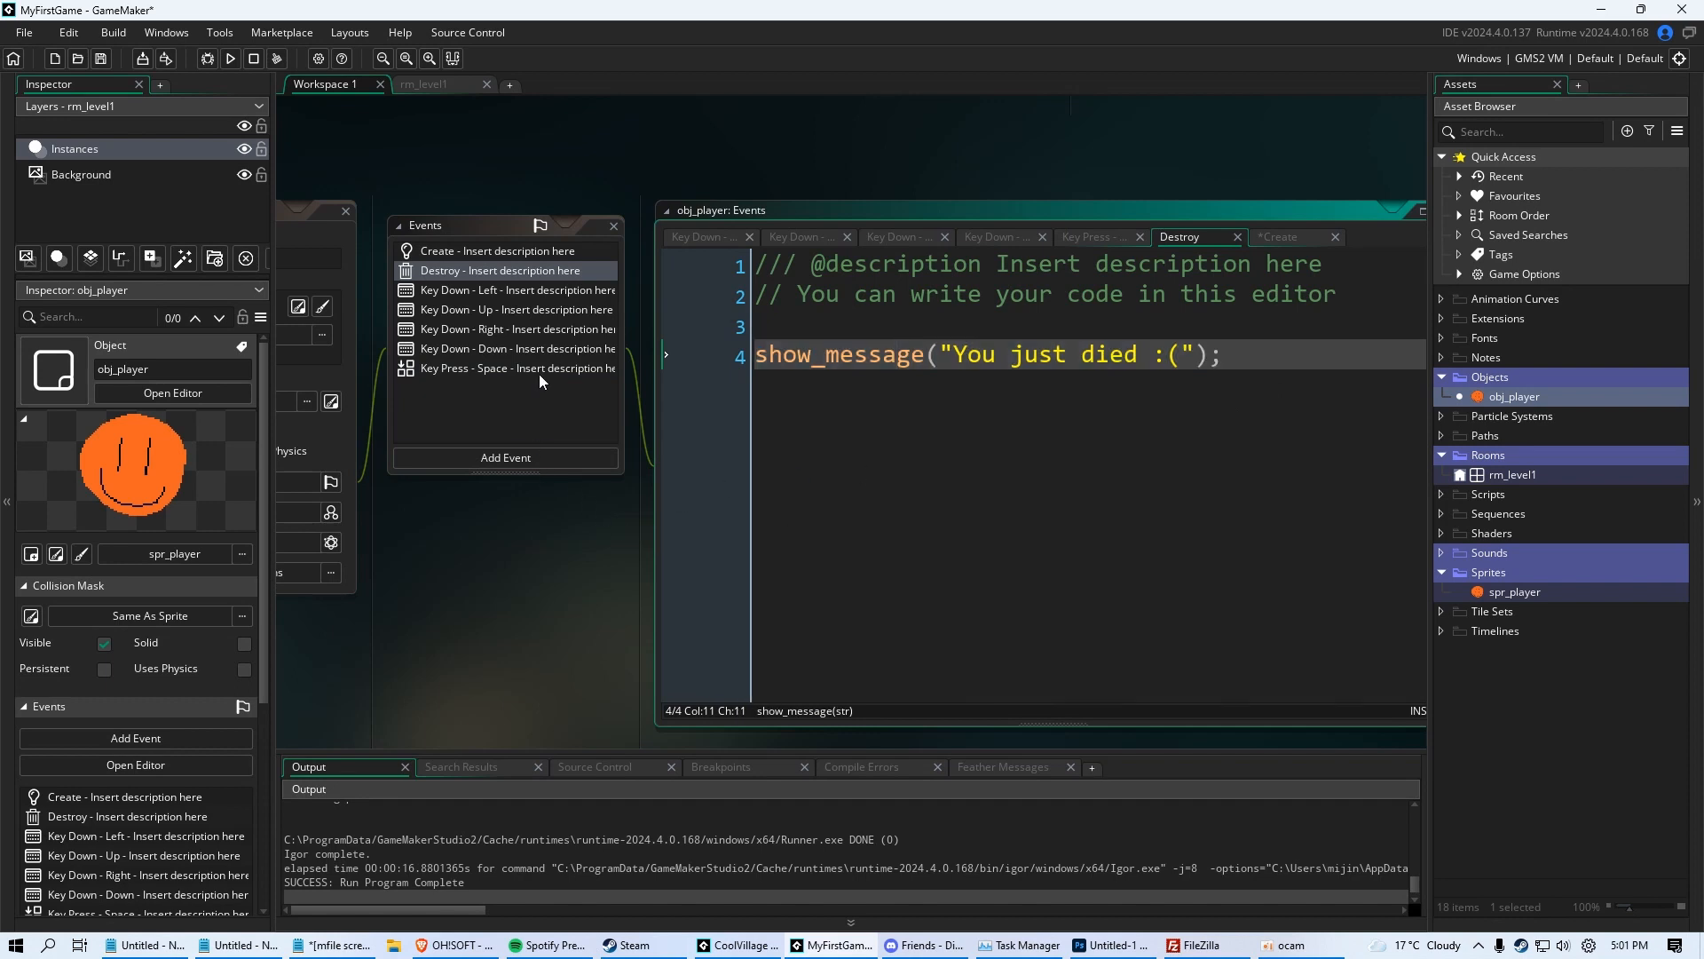
pyautogui.click(517, 367)
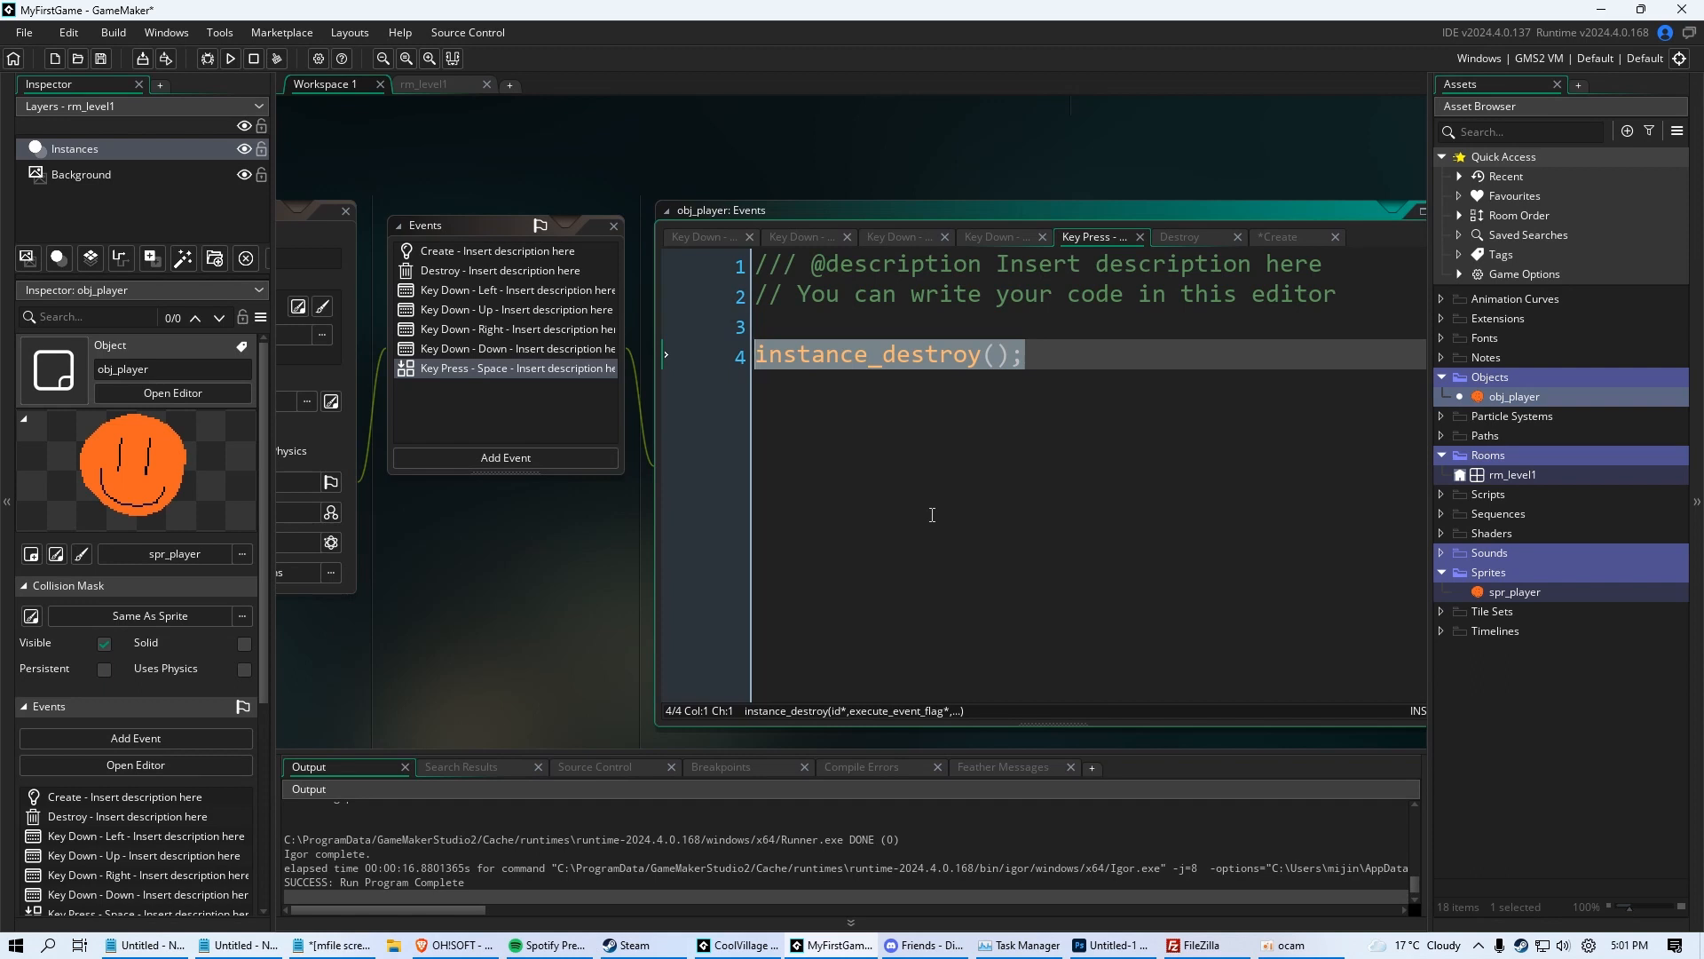
pyautogui.write('hitpoints')
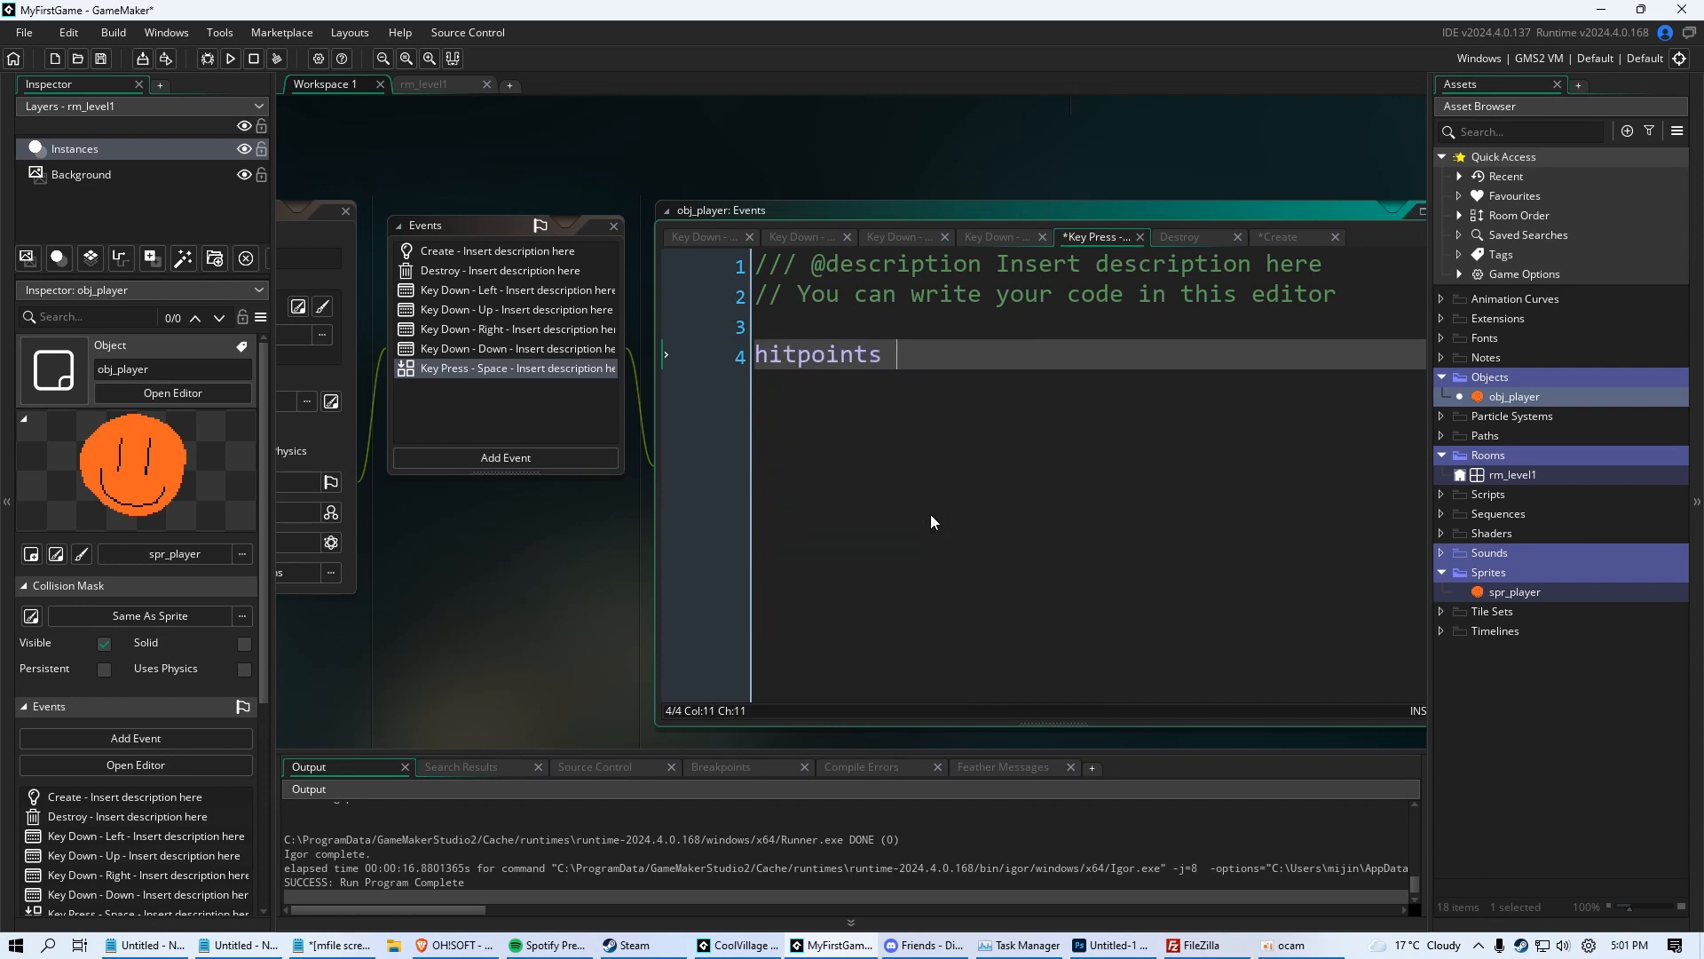
pyautogui.write('-=')
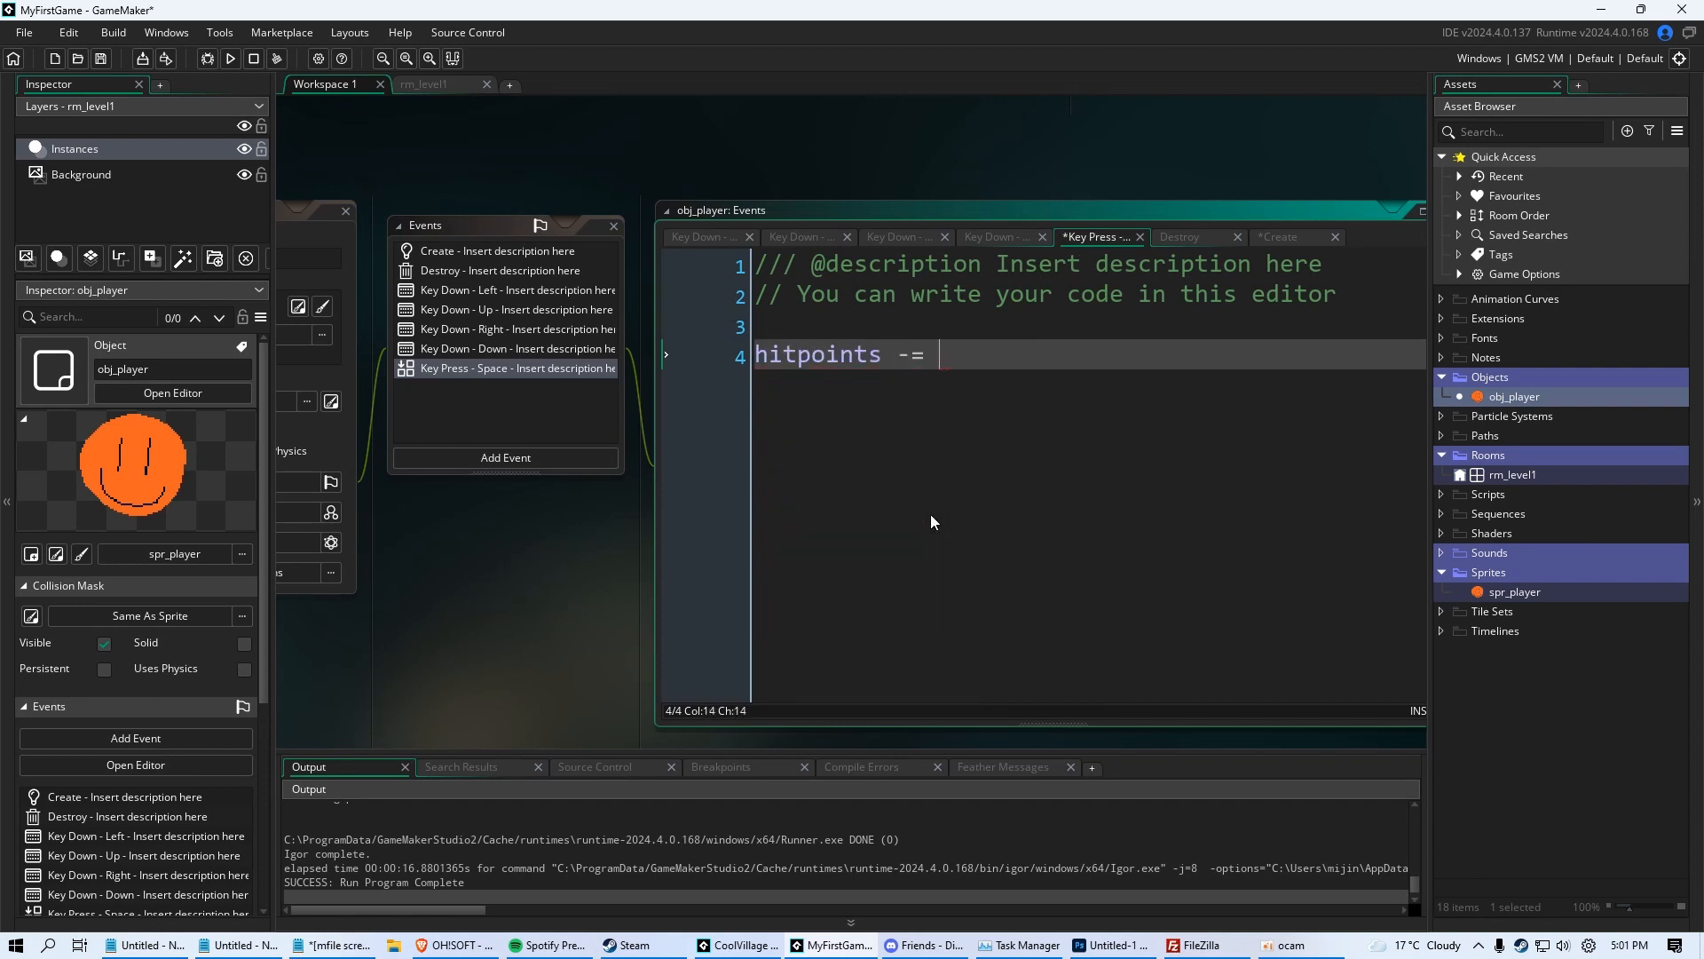
pyautogui.write('20;')
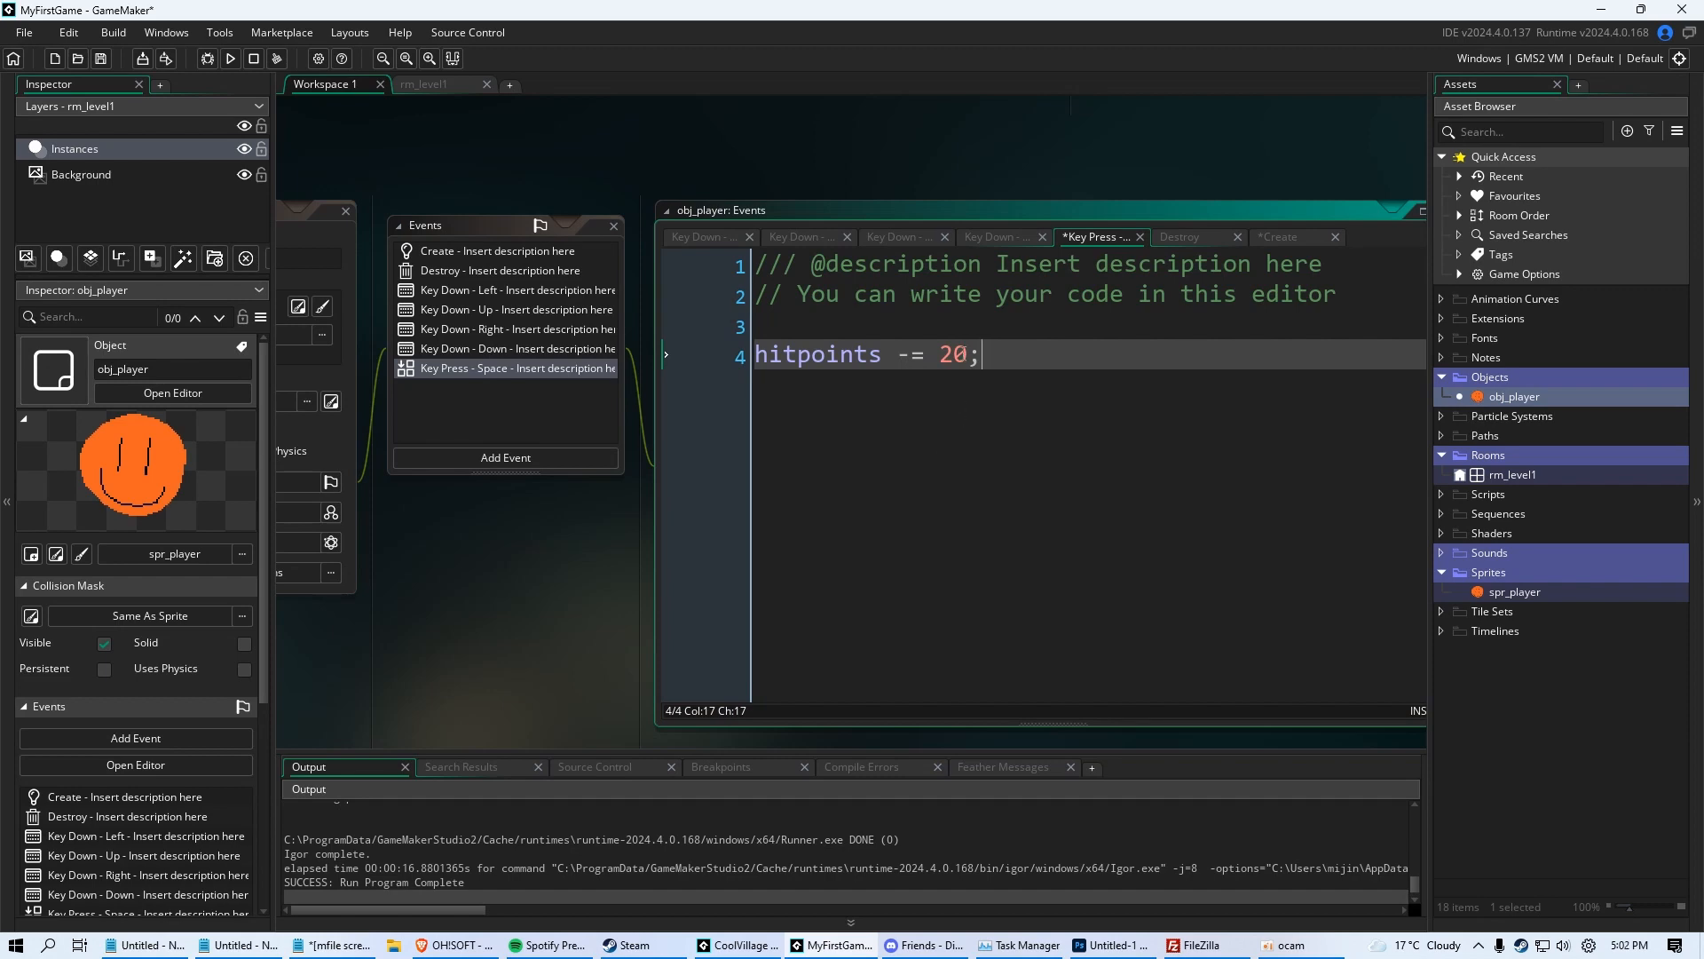
pyautogui.click(229, 59)
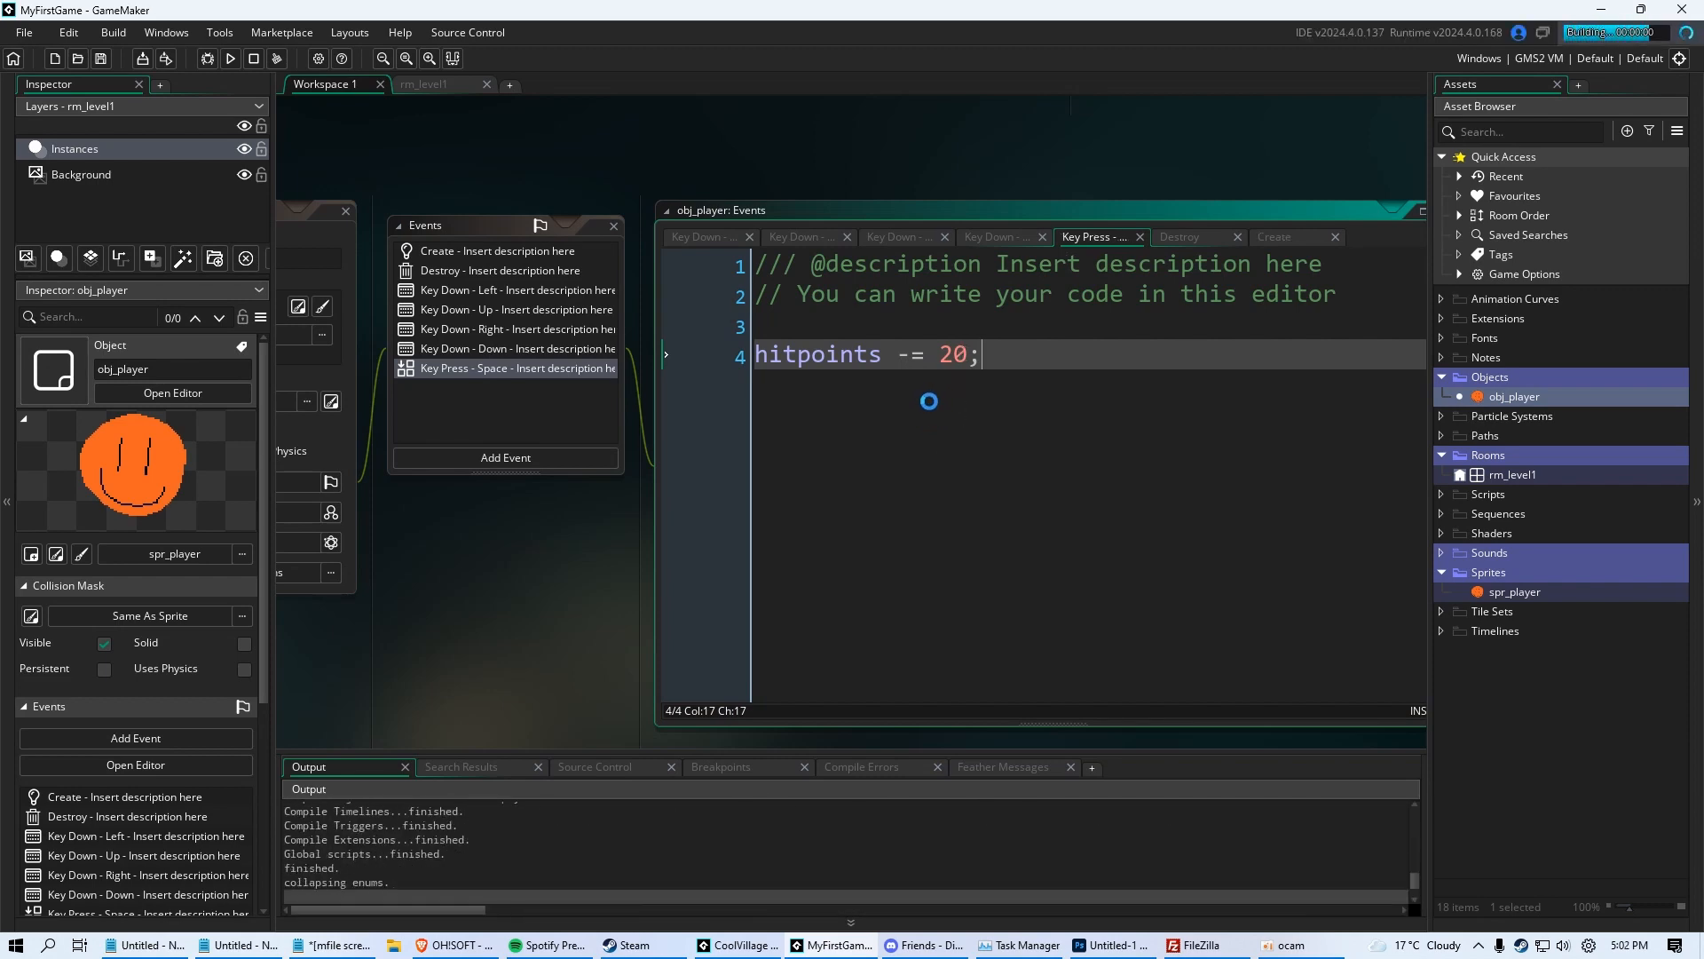
pyautogui.click(229, 60)
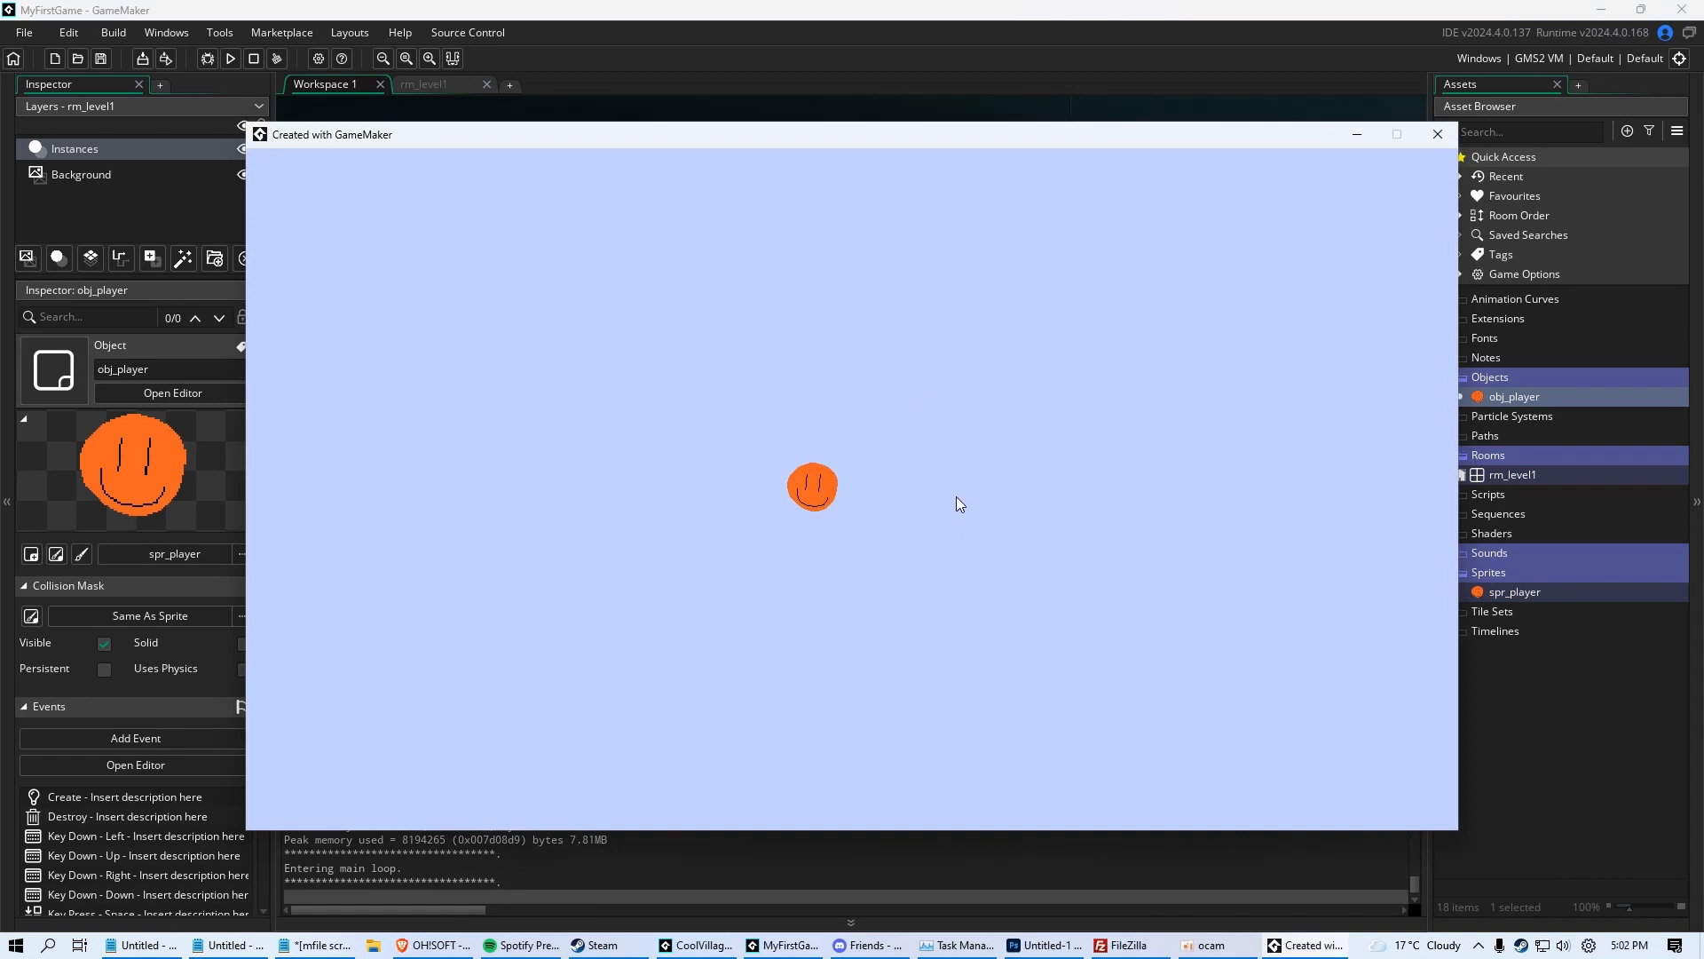
pyautogui.moveTo(947, 506)
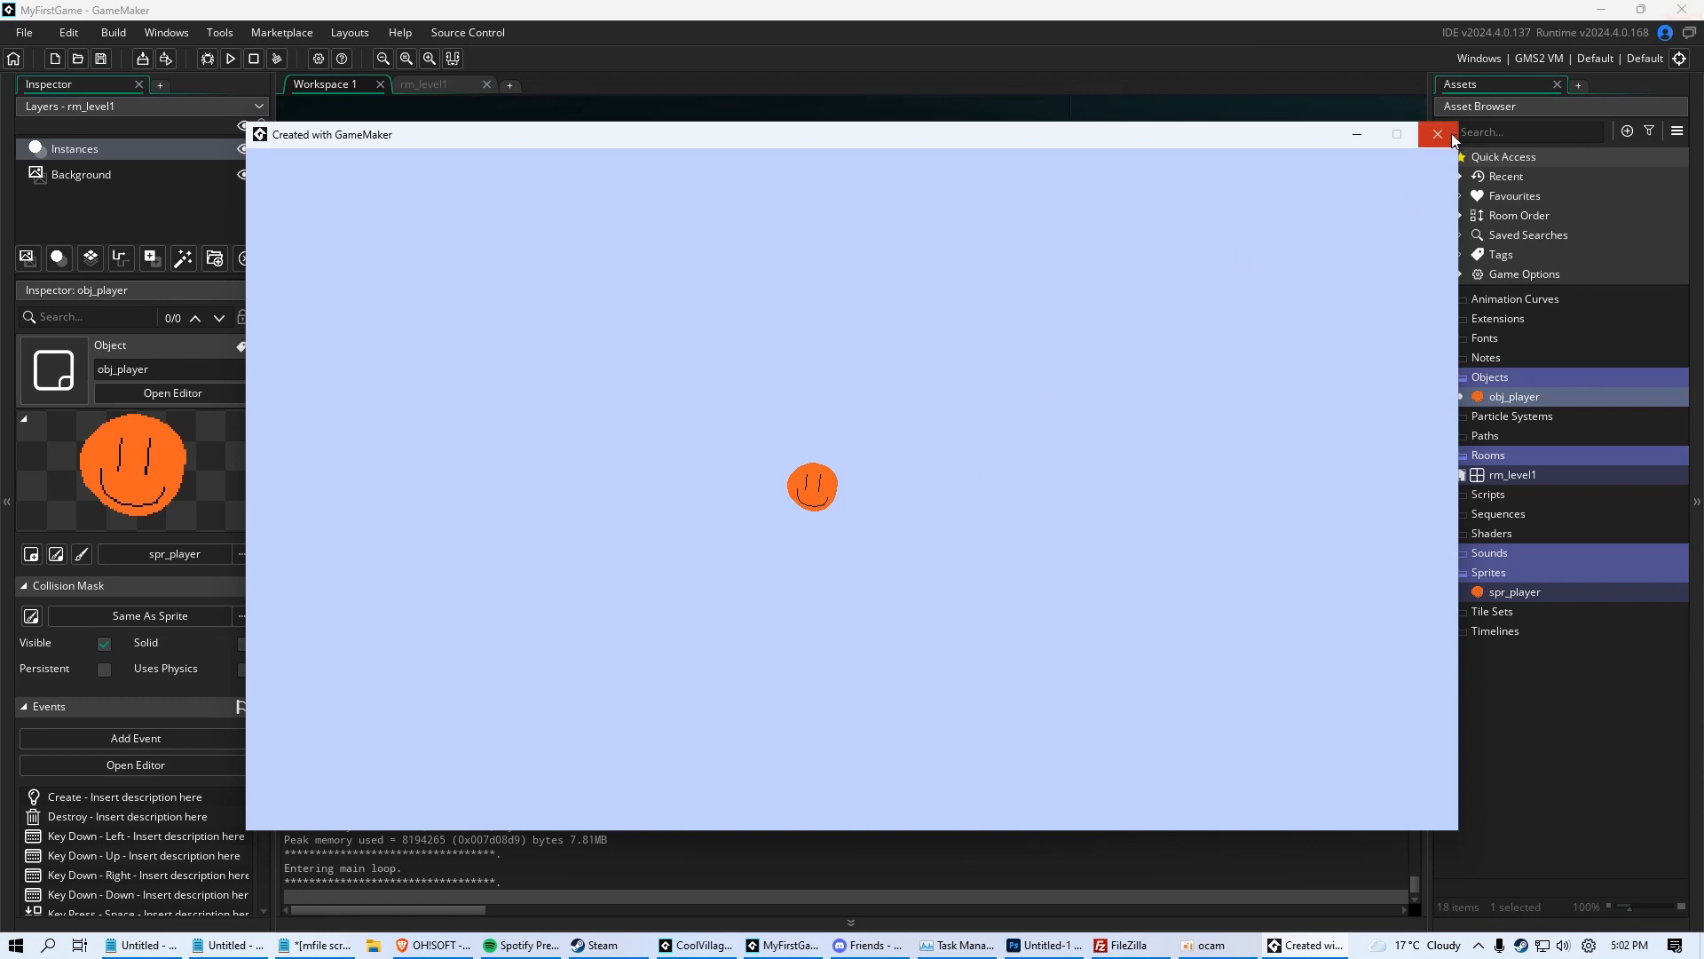
pyautogui.moveTo(1436, 134)
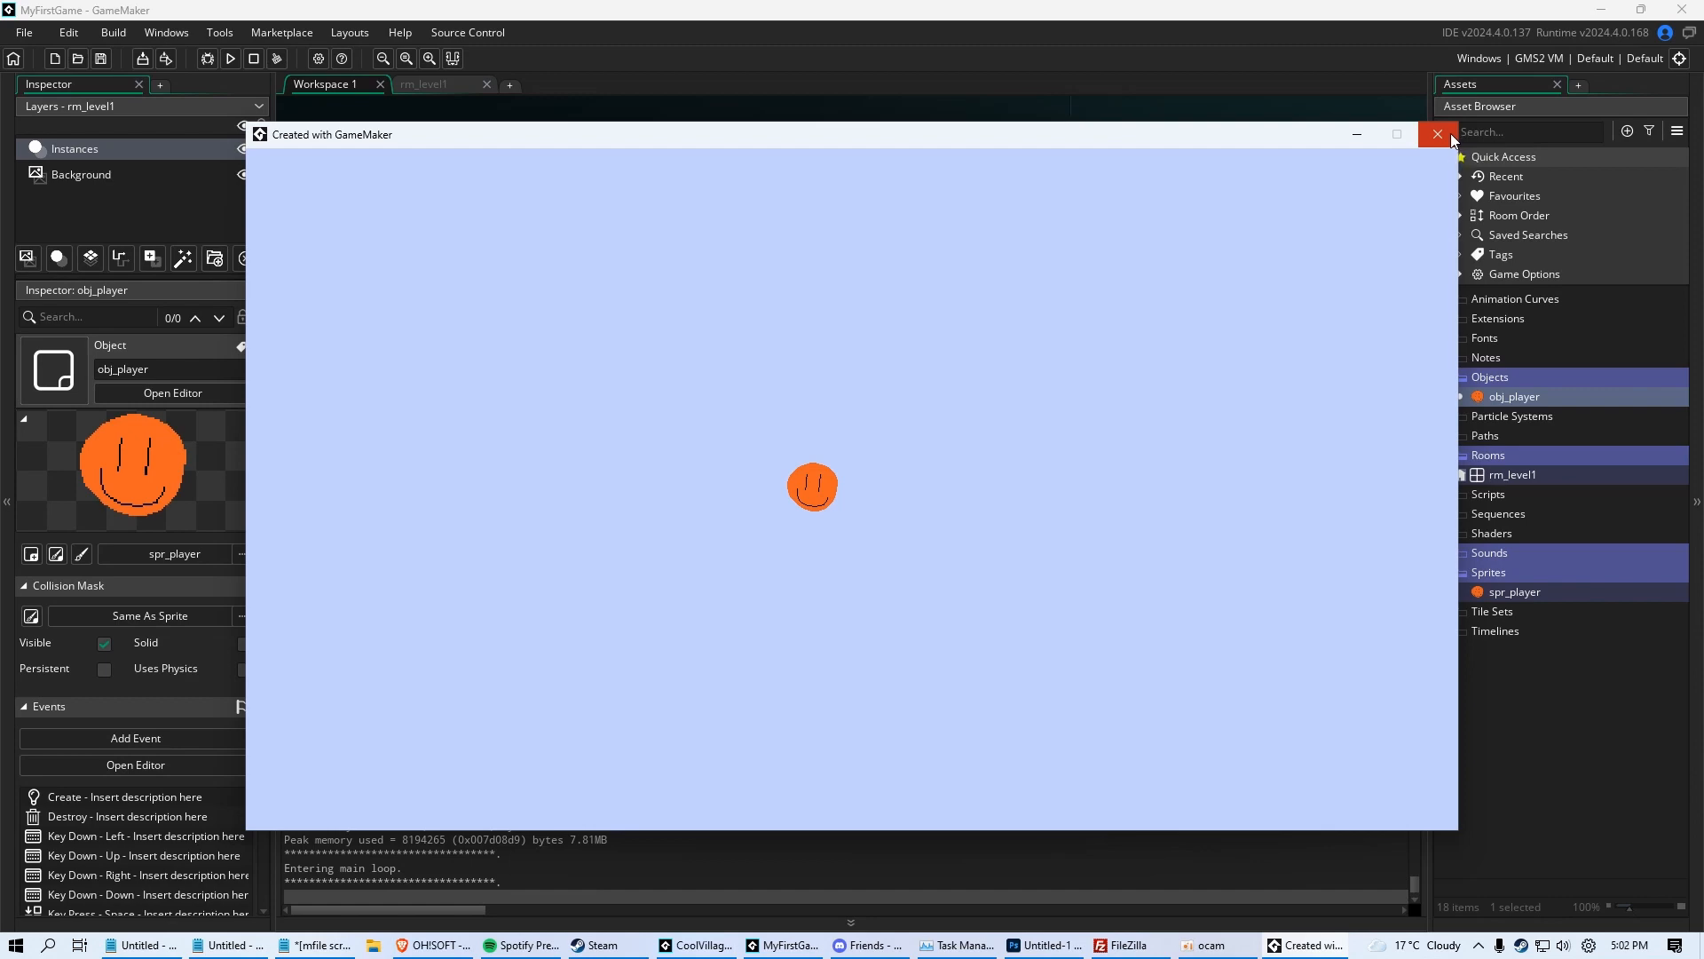
pyautogui.click(1436, 133)
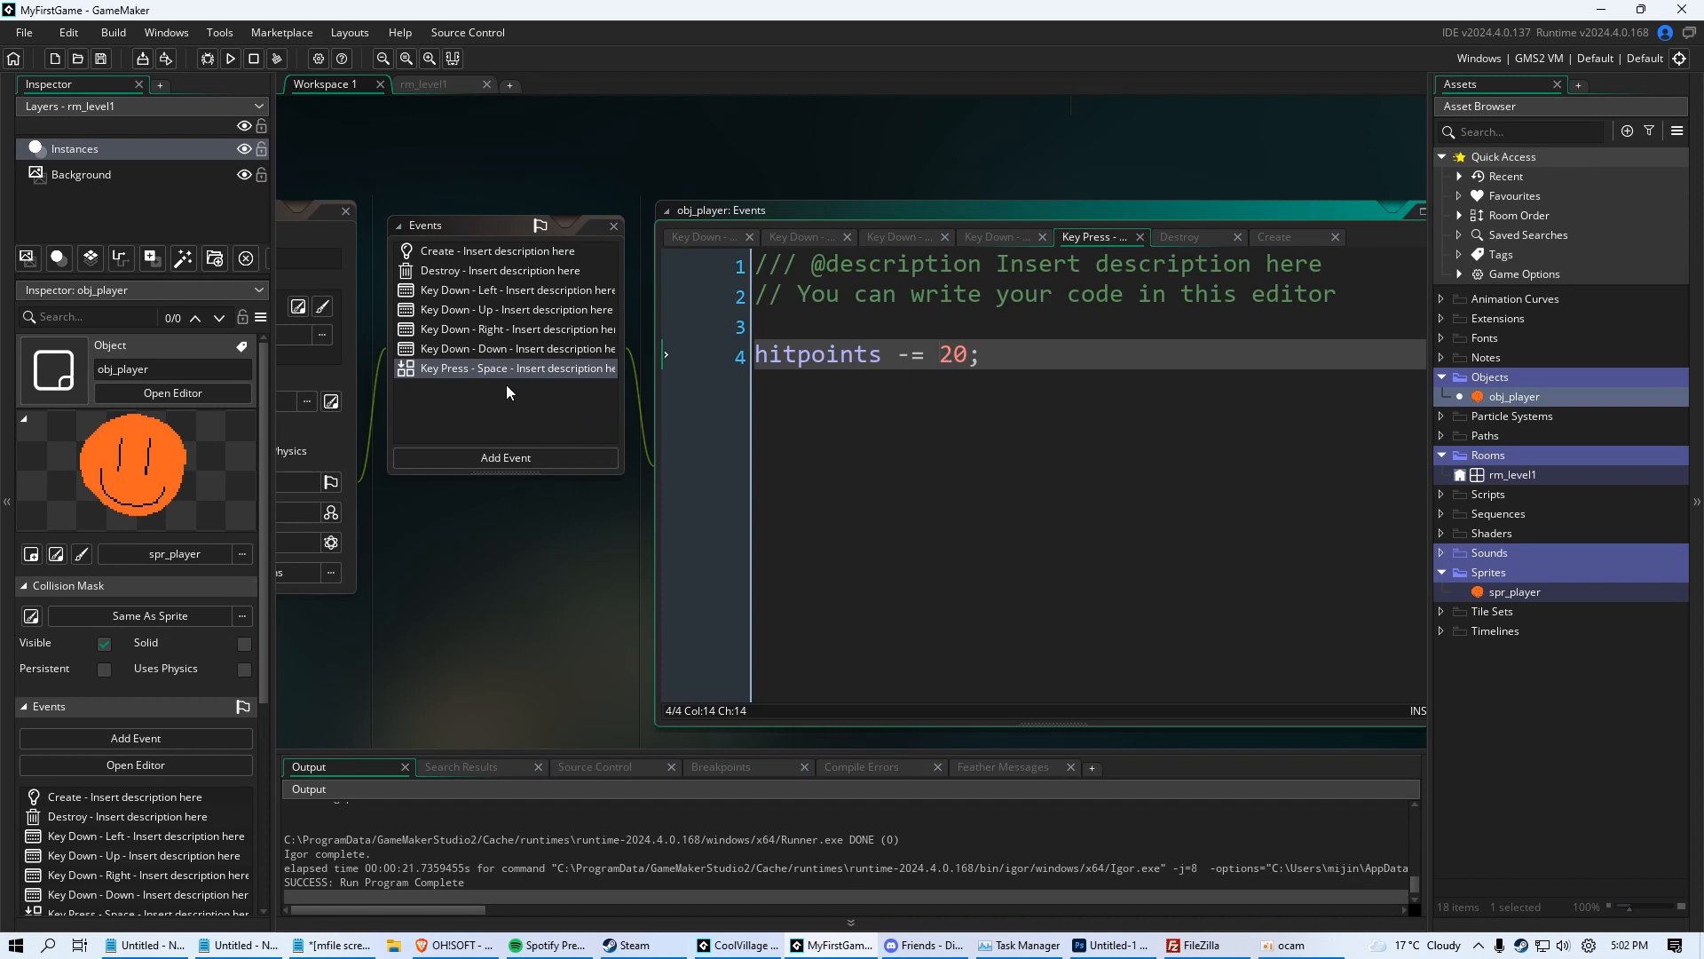
# Add an empty Draw event to obj_player and test-run, seeing a blank room with no player
pyautogui.rightClick(517, 367)
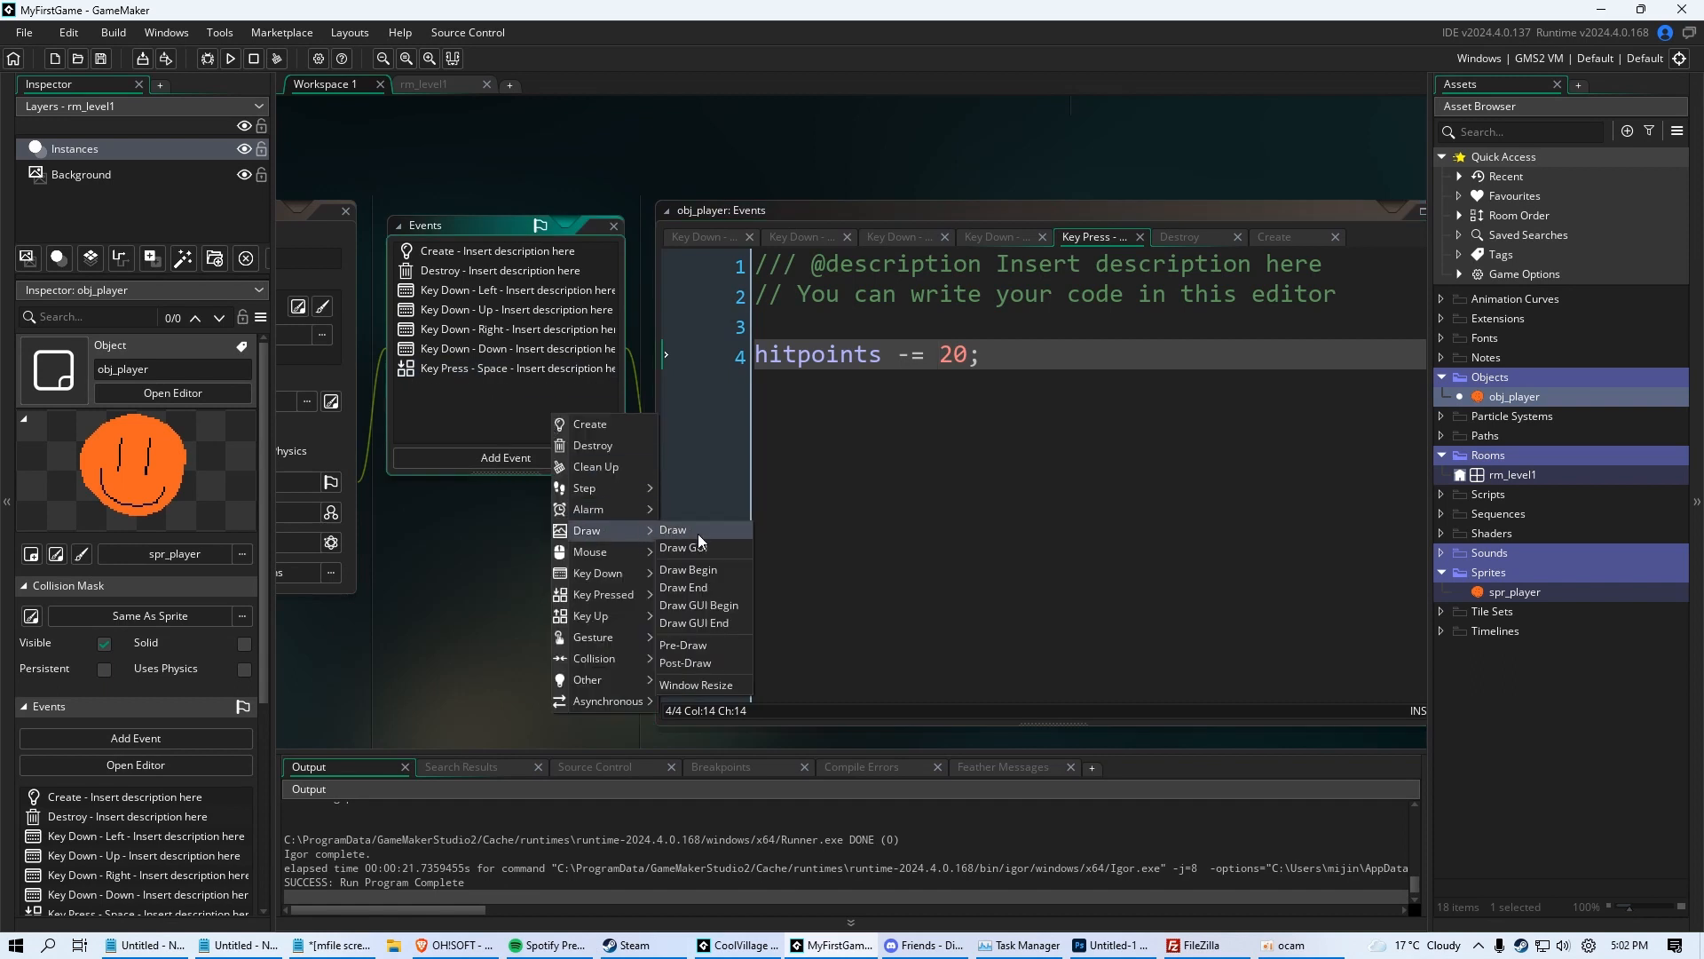
pyautogui.click(673, 529)
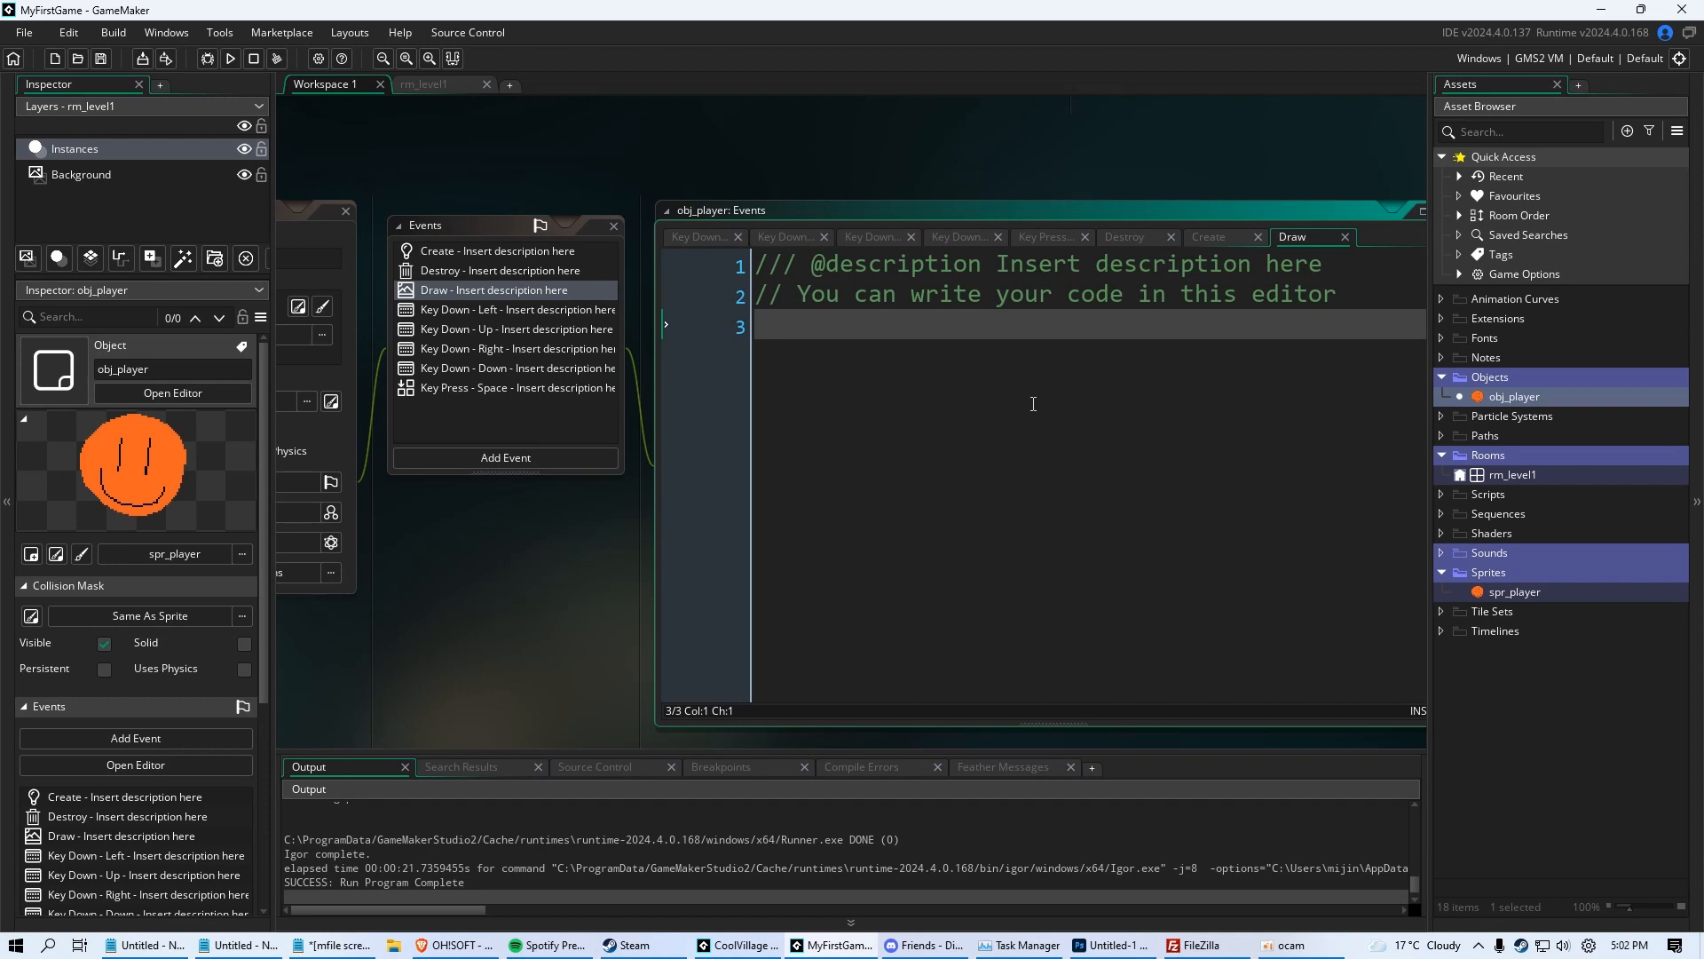
pyautogui.write('draw_')
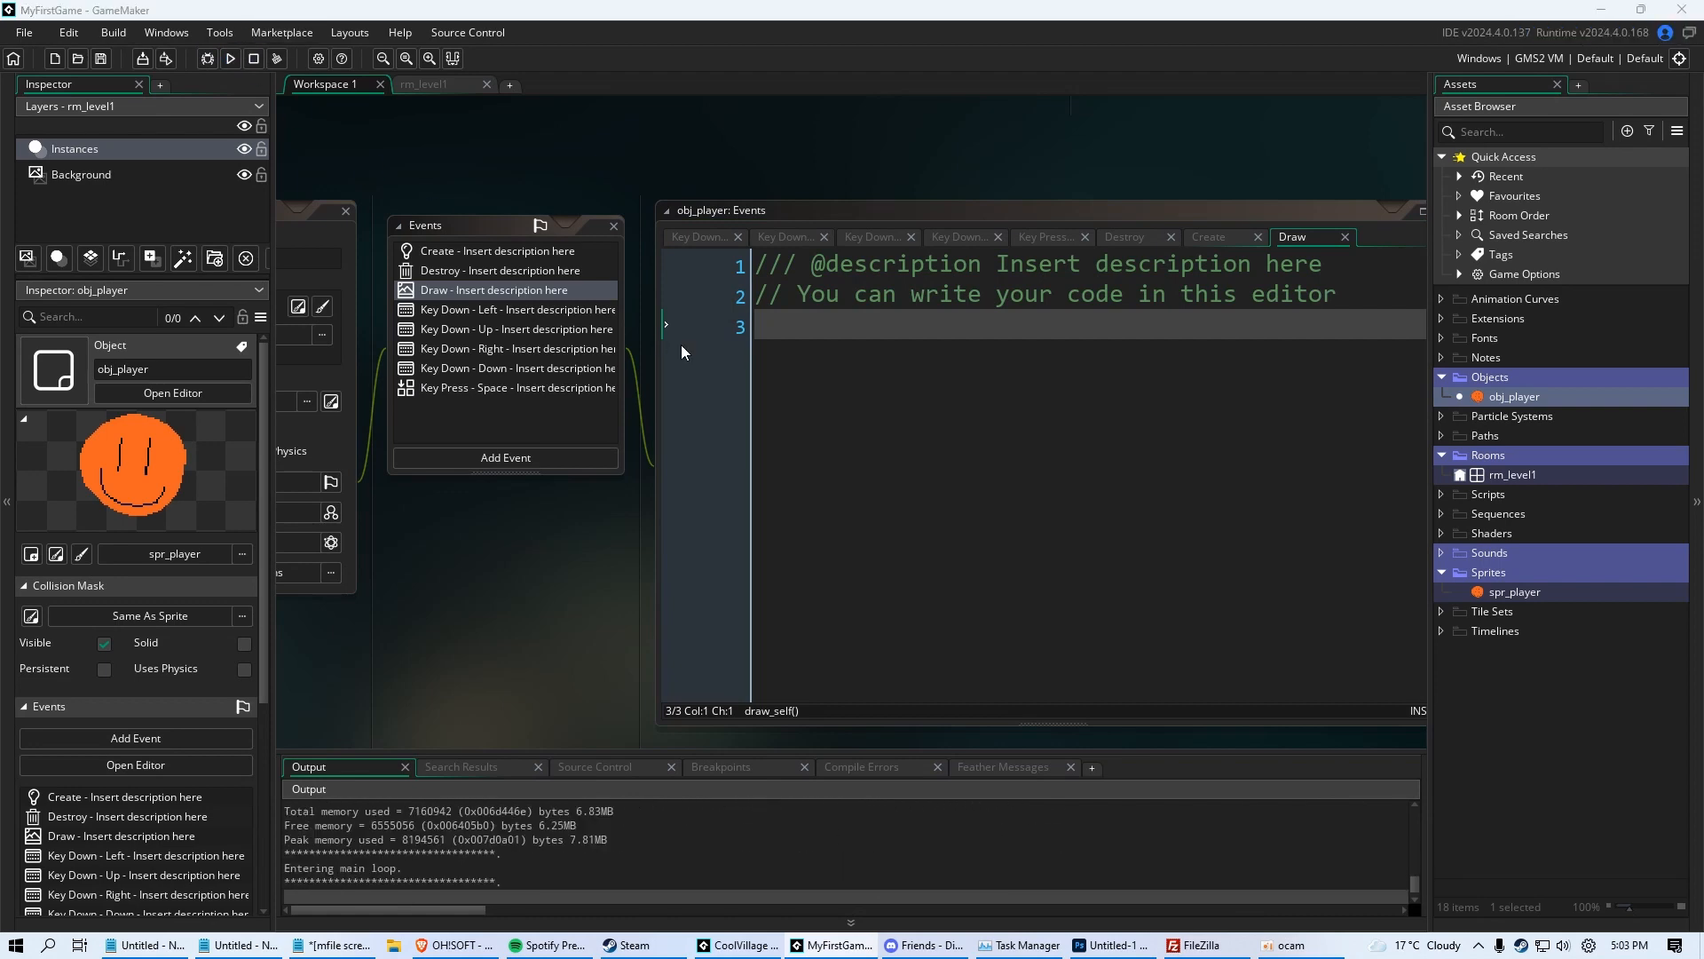
pyautogui.click(229, 58)
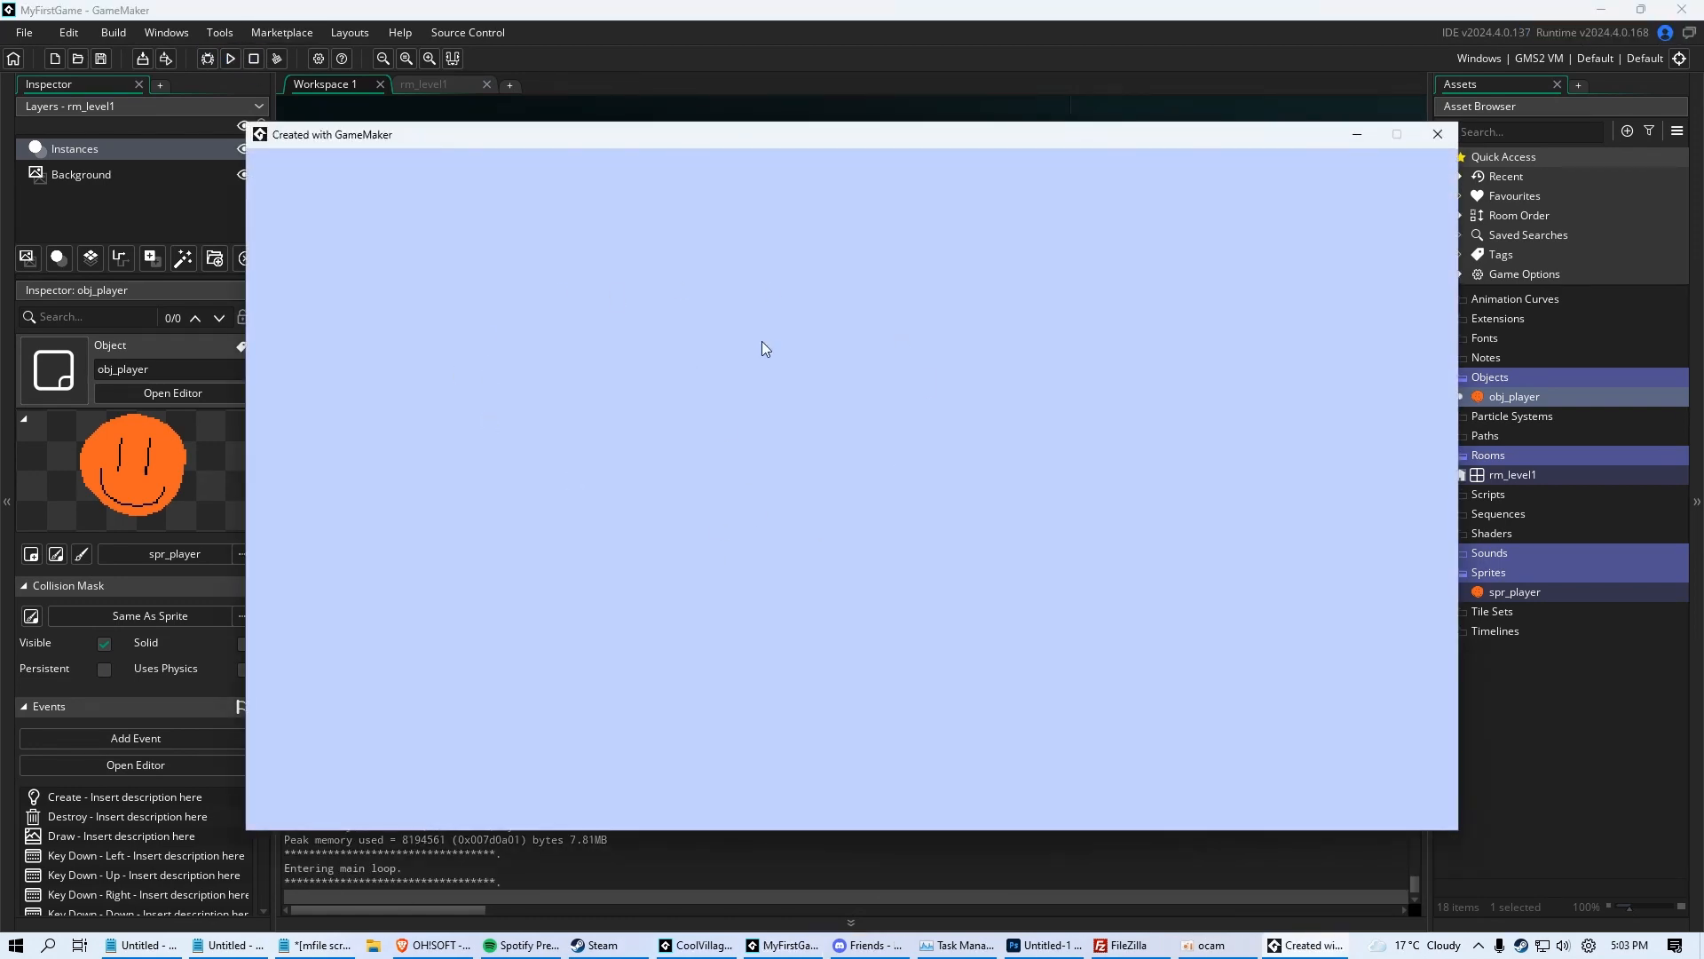
pyautogui.moveTo(1436, 133)
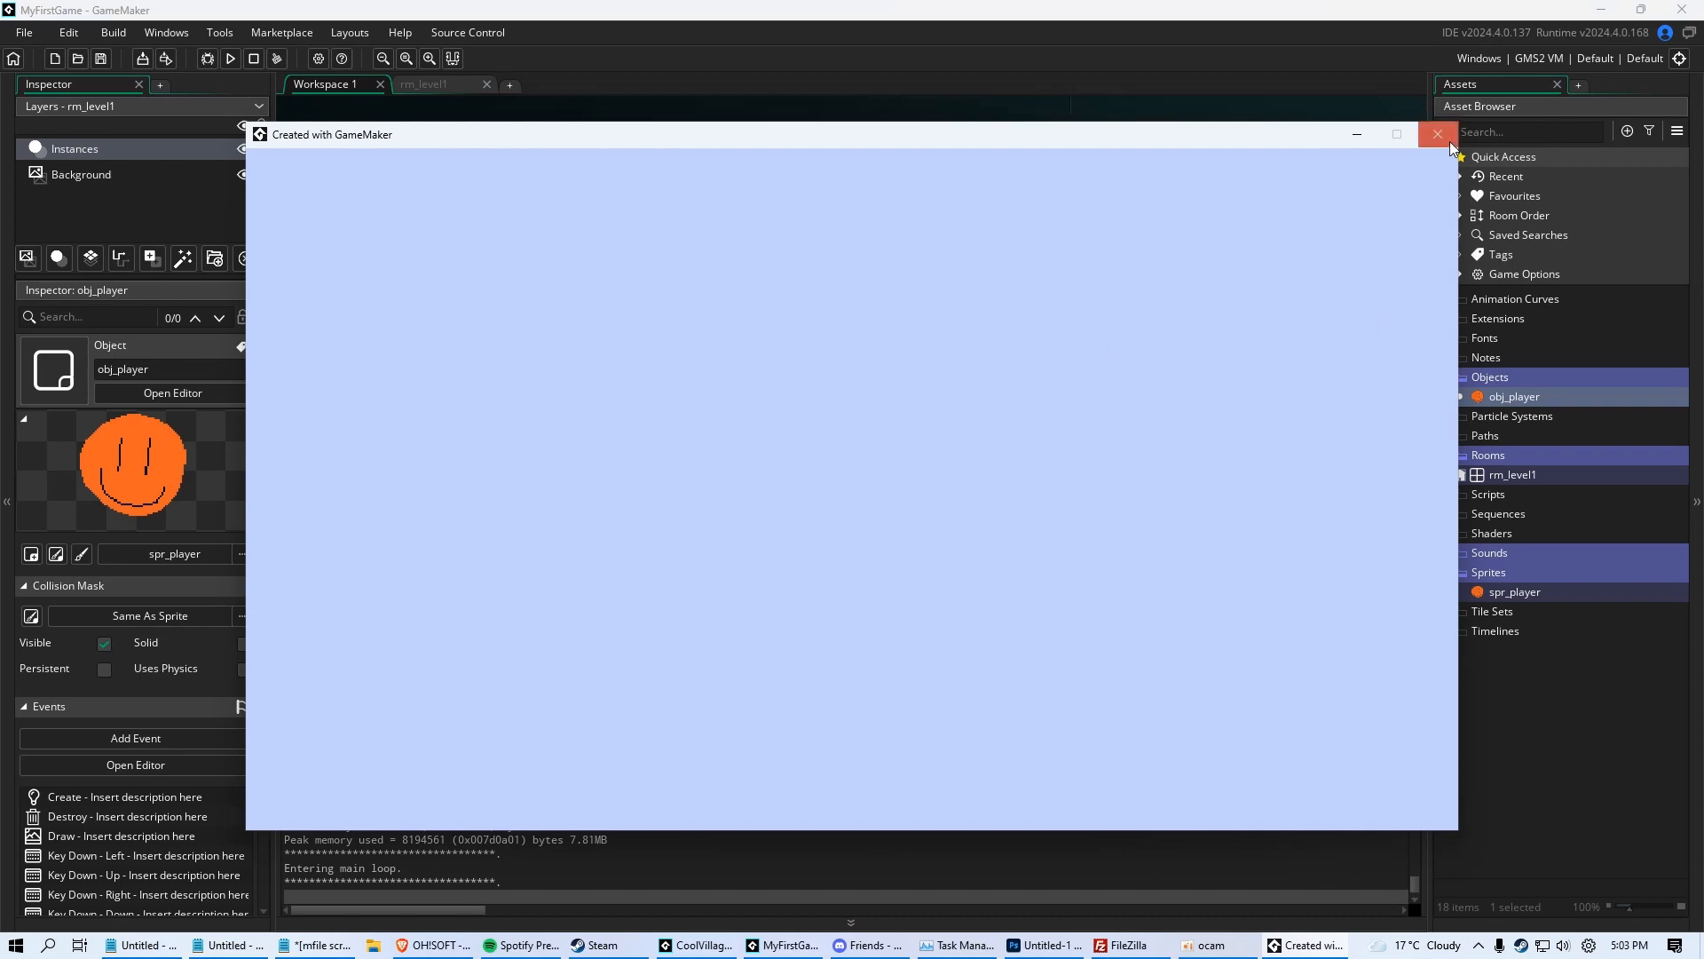
pyautogui.click(1437, 134)
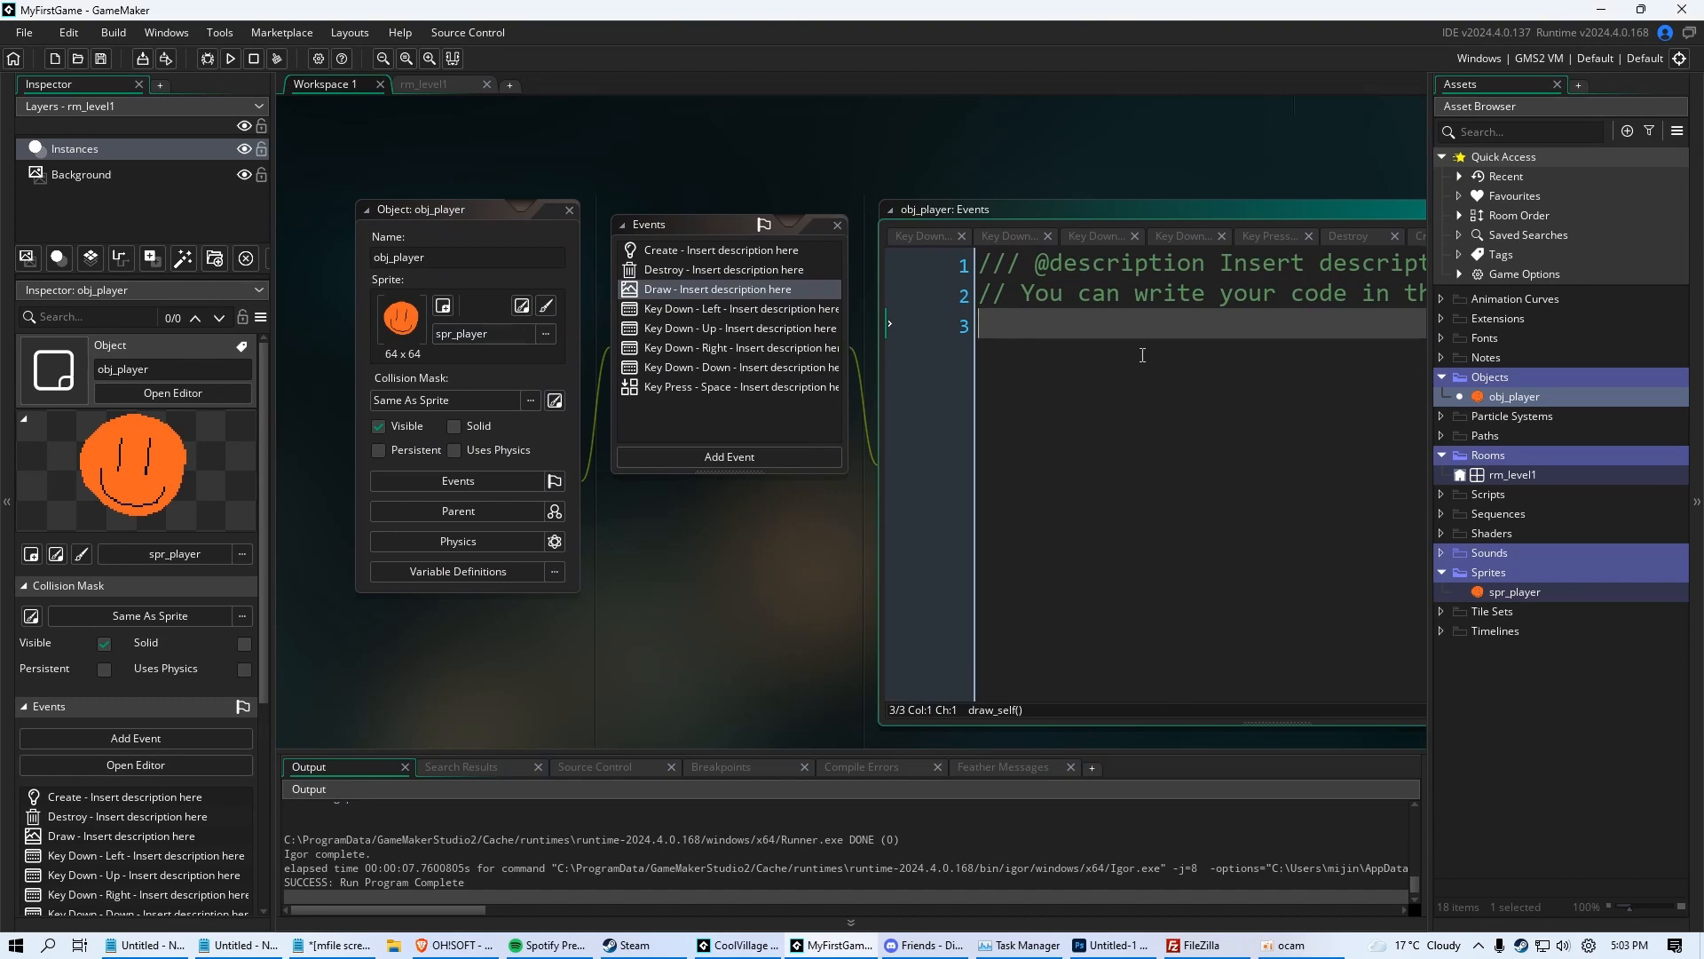
# Write draw_self(); in the Draw event and run to see the smiley drawn again
pyautogui.write('draw_self')
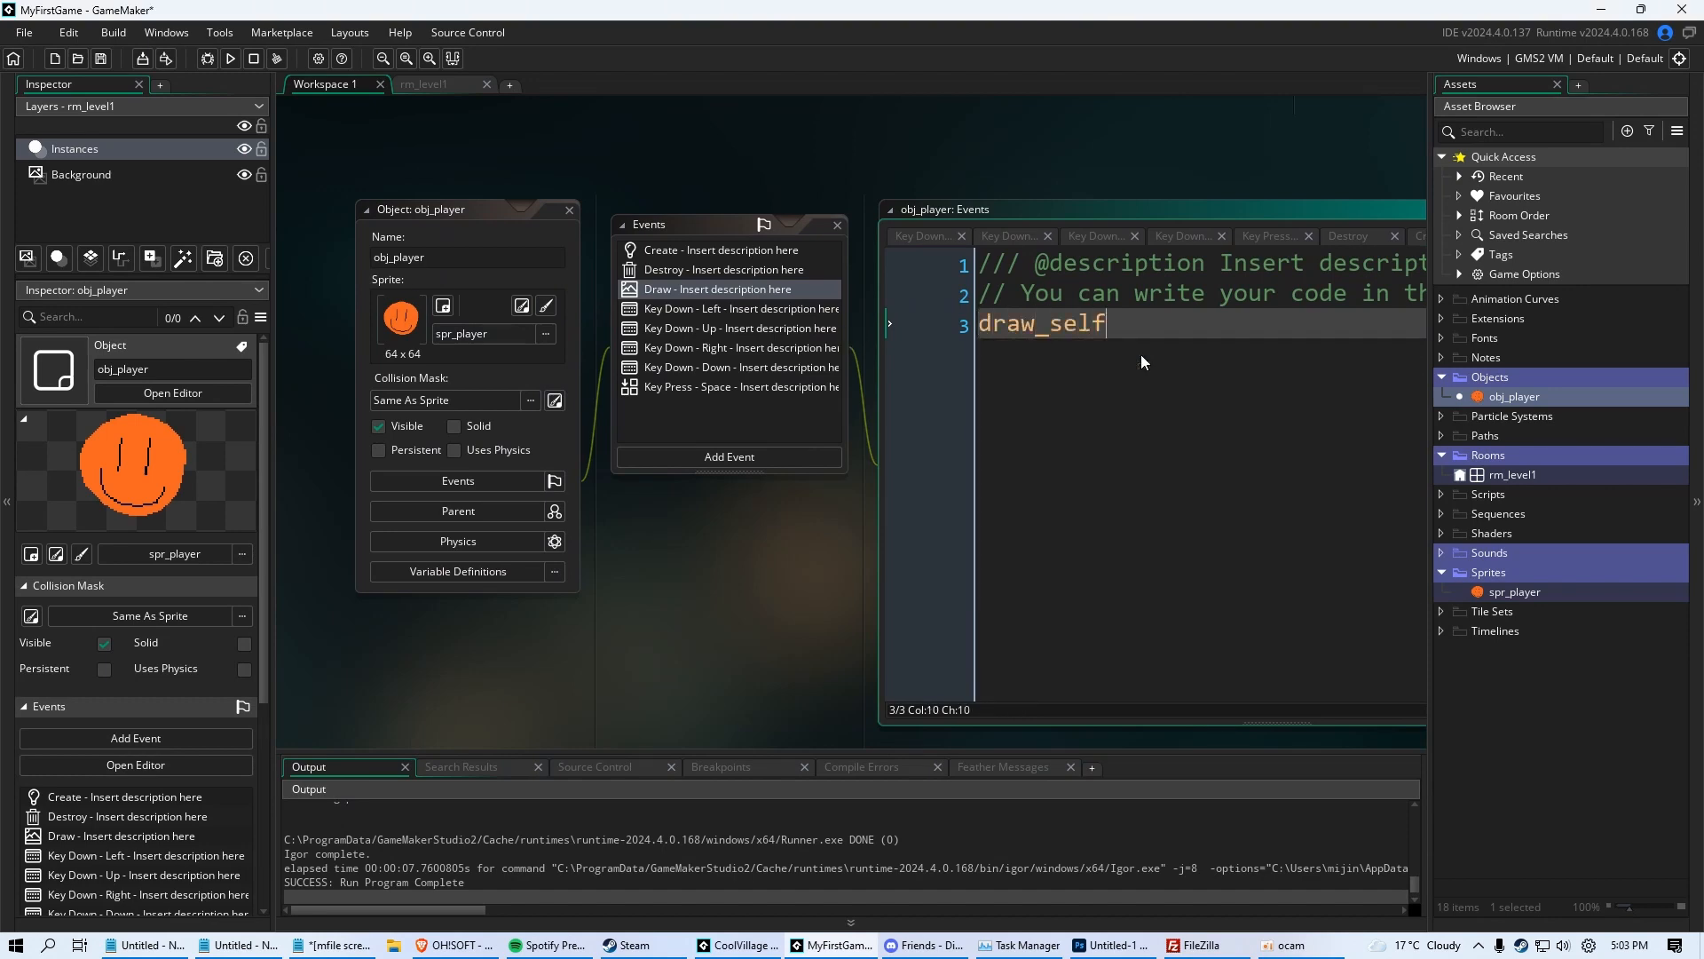
pyautogui.write('();')
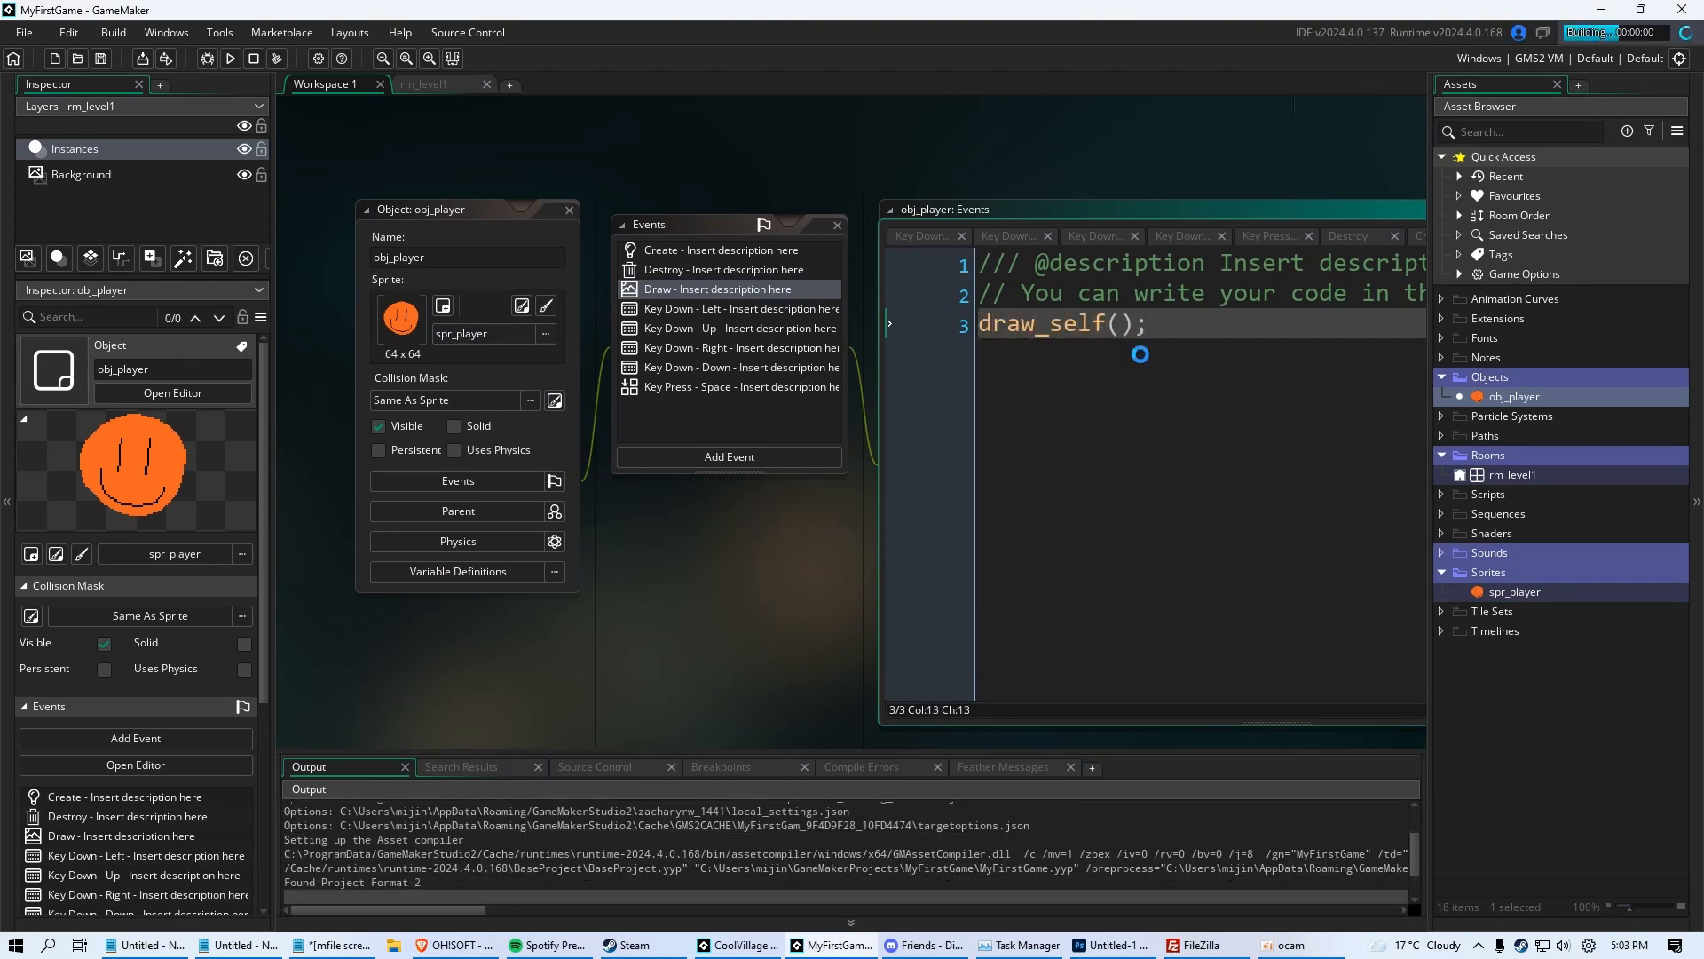
pyautogui.click(229, 58)
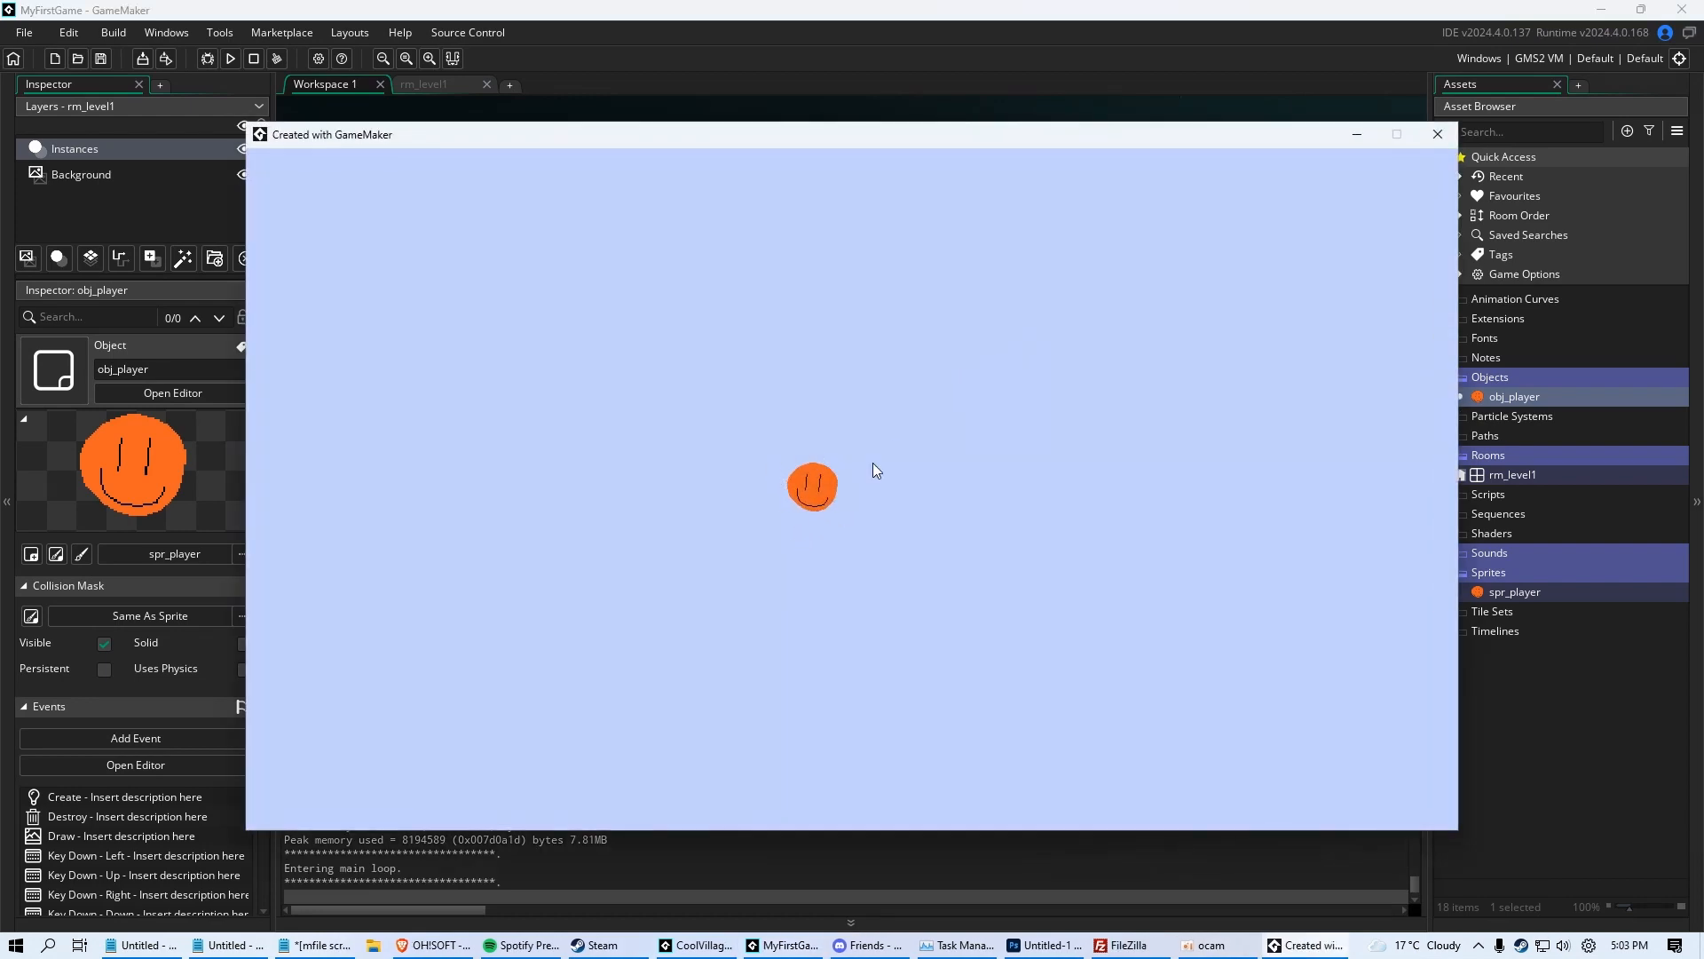
pyautogui.moveTo(884, 527)
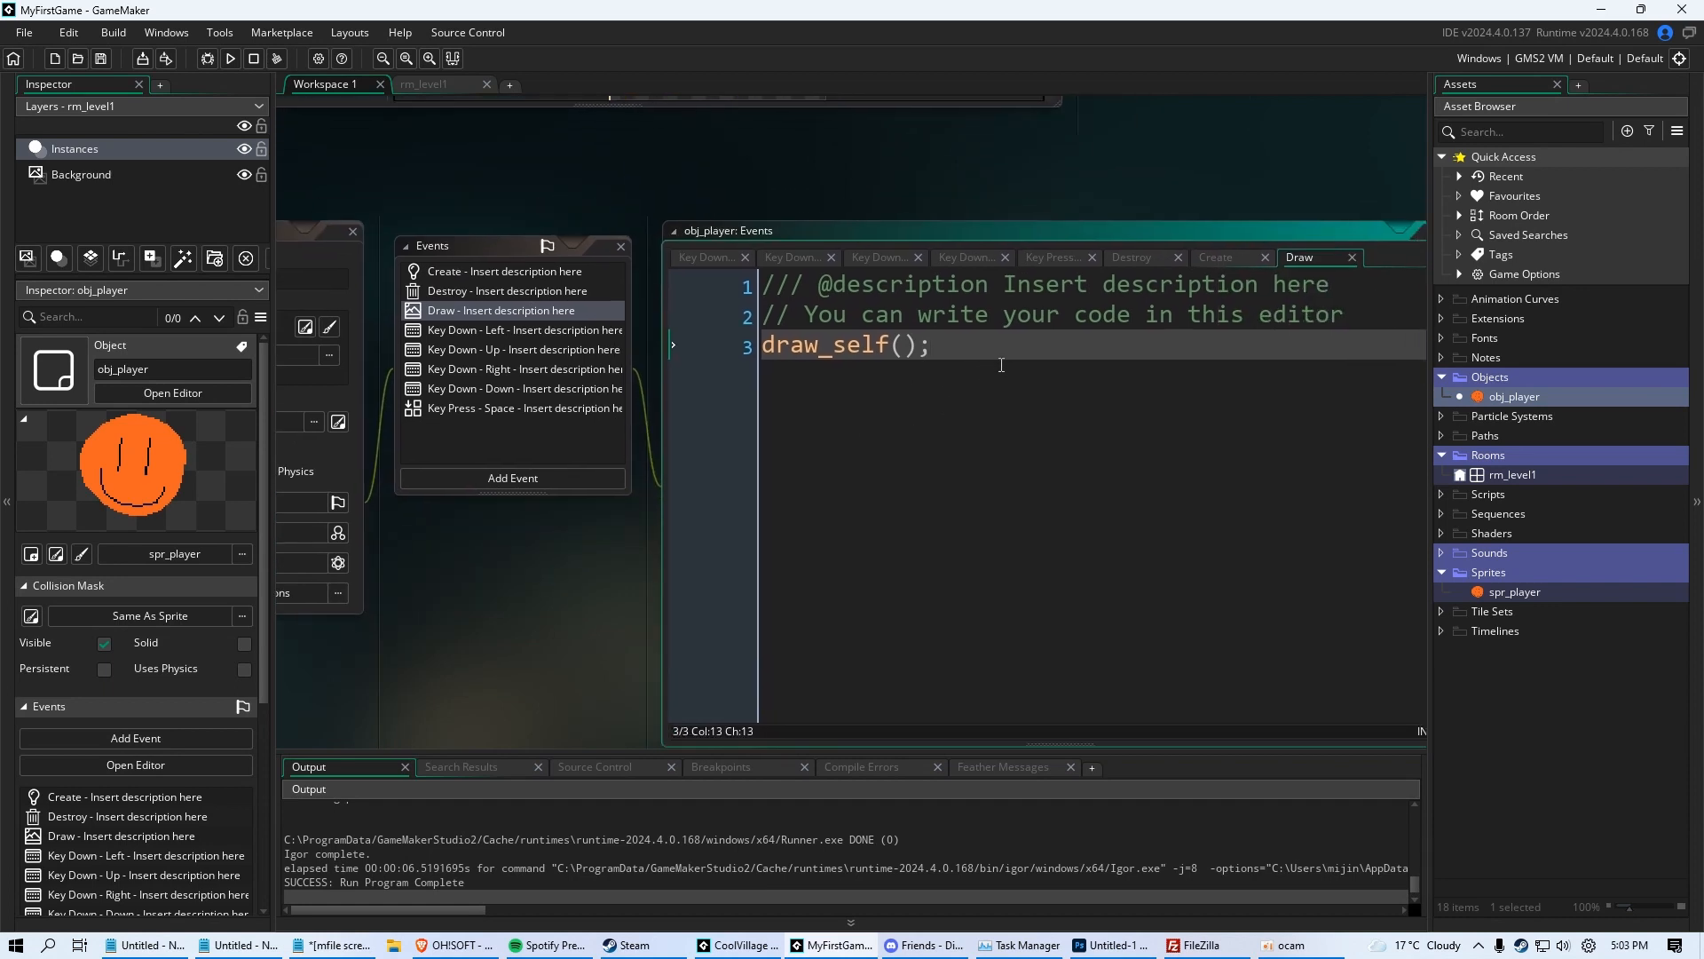
# Add a draw_text(250,250 call on a new line in the Draw event
pyautogui.write('draw')
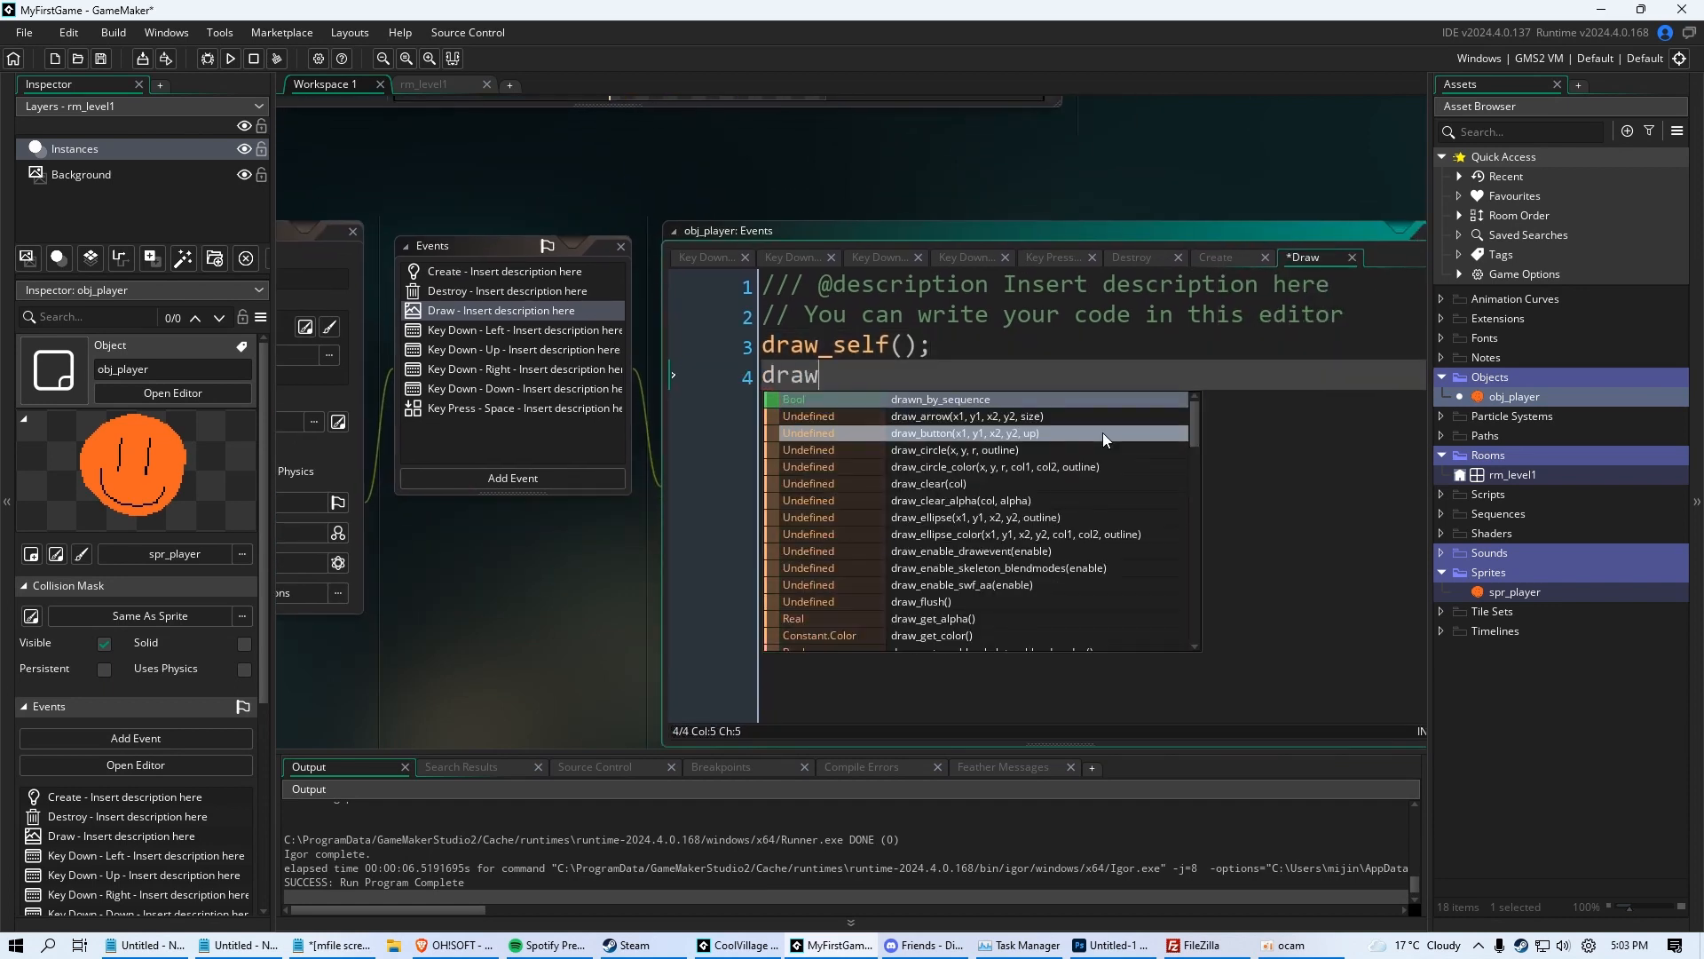
pyautogui.write('_text();')
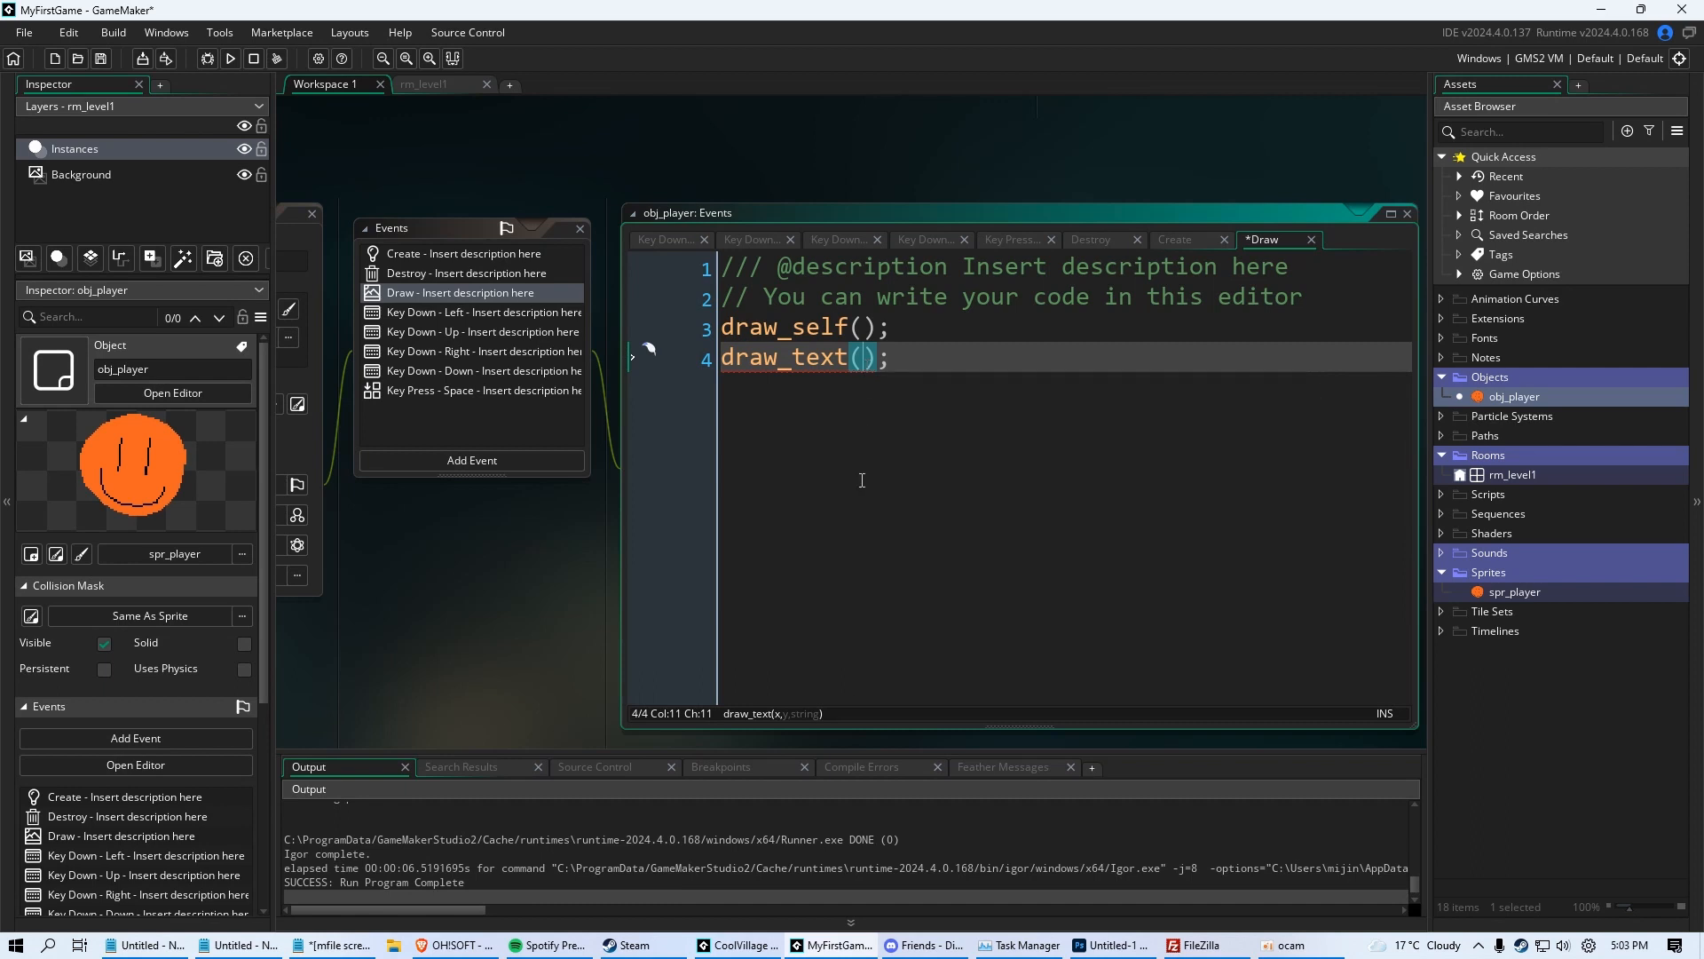
pyautogui.moveTo(820, 720)
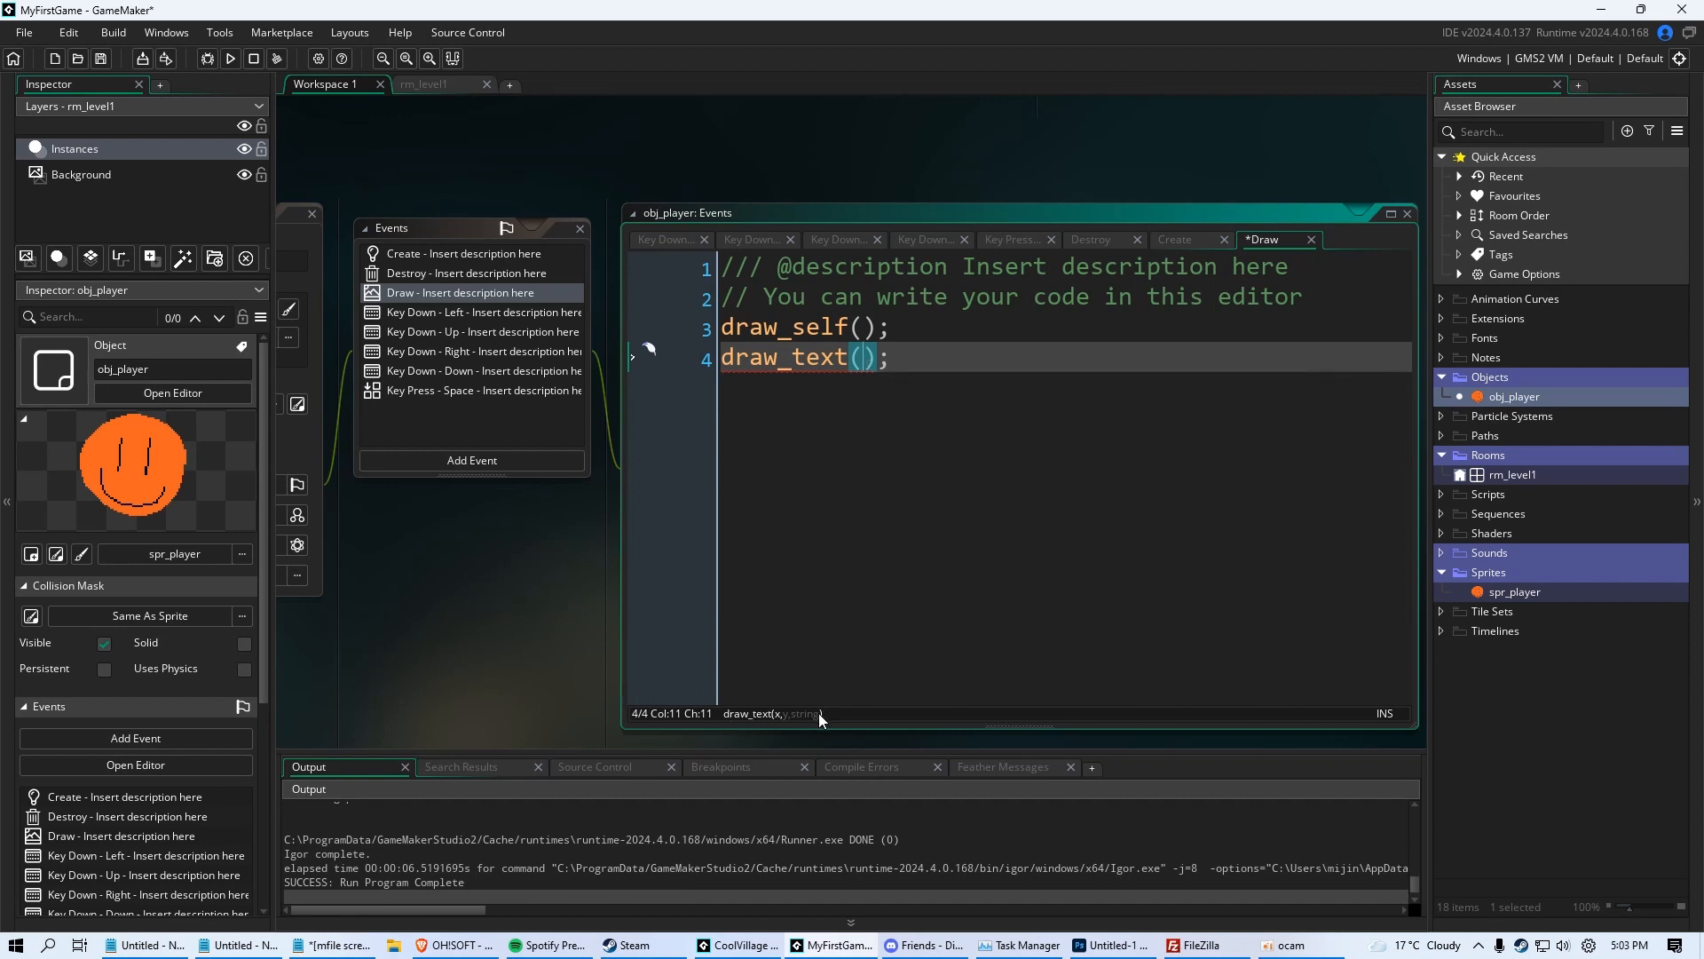
pyautogui.moveTo(889, 703)
pyautogui.write('"sdiufh sdiof sodfih sdfoi"')
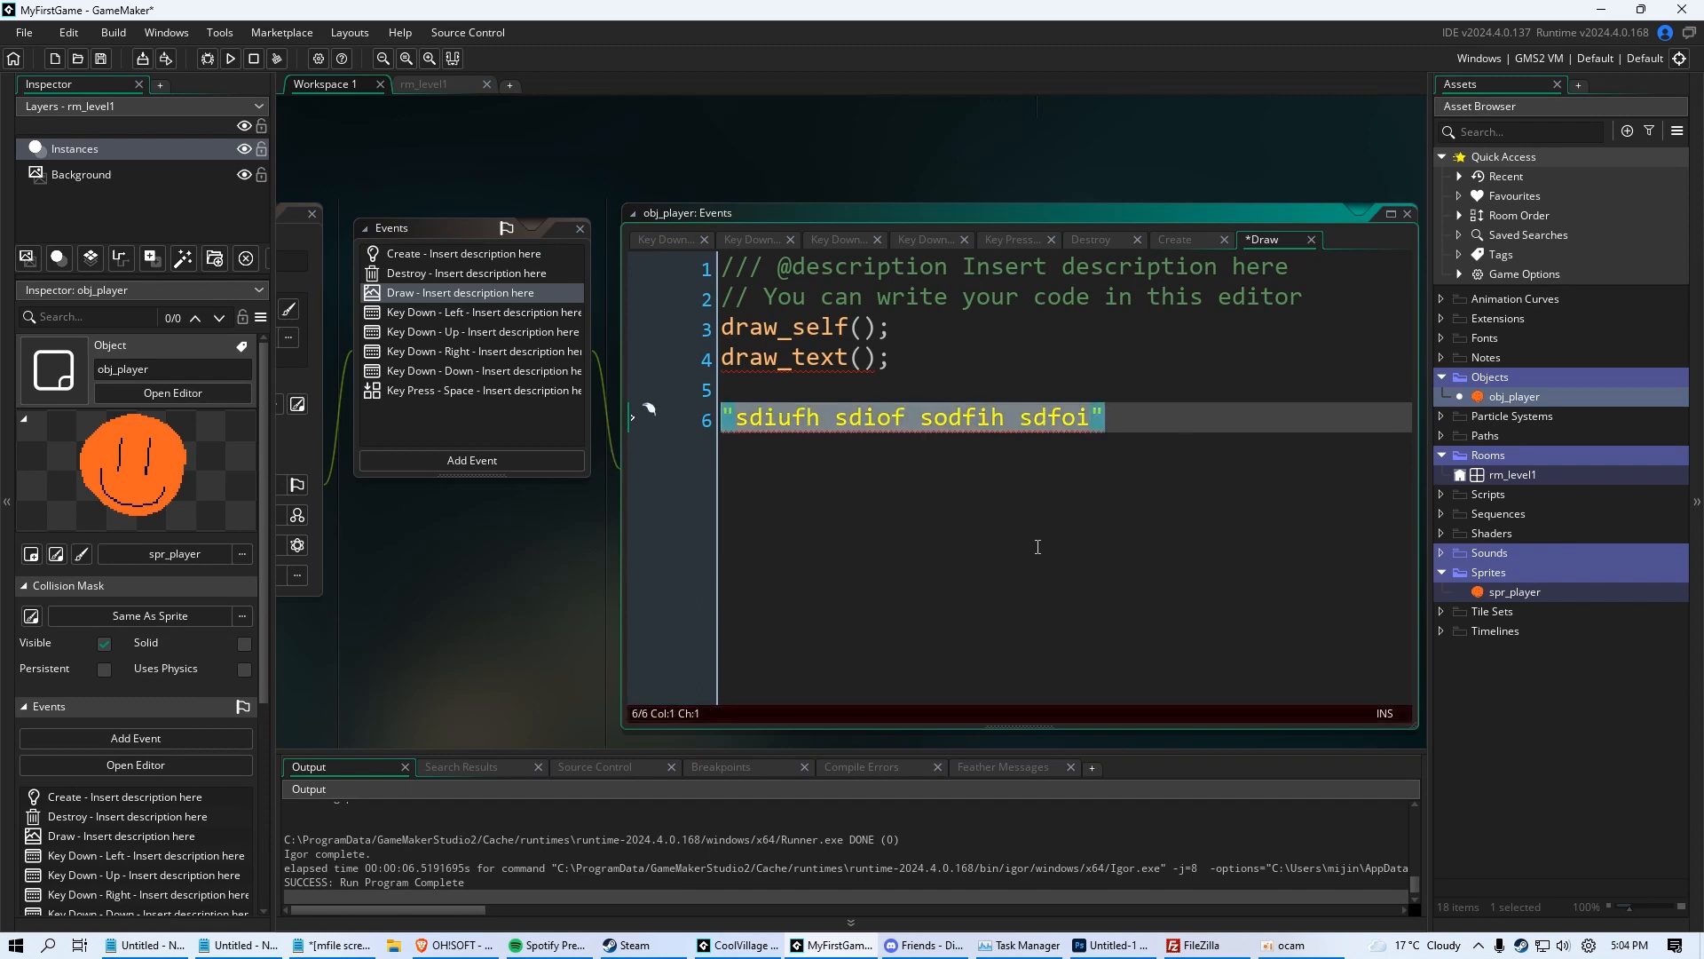
pyautogui.moveTo(1068, 508)
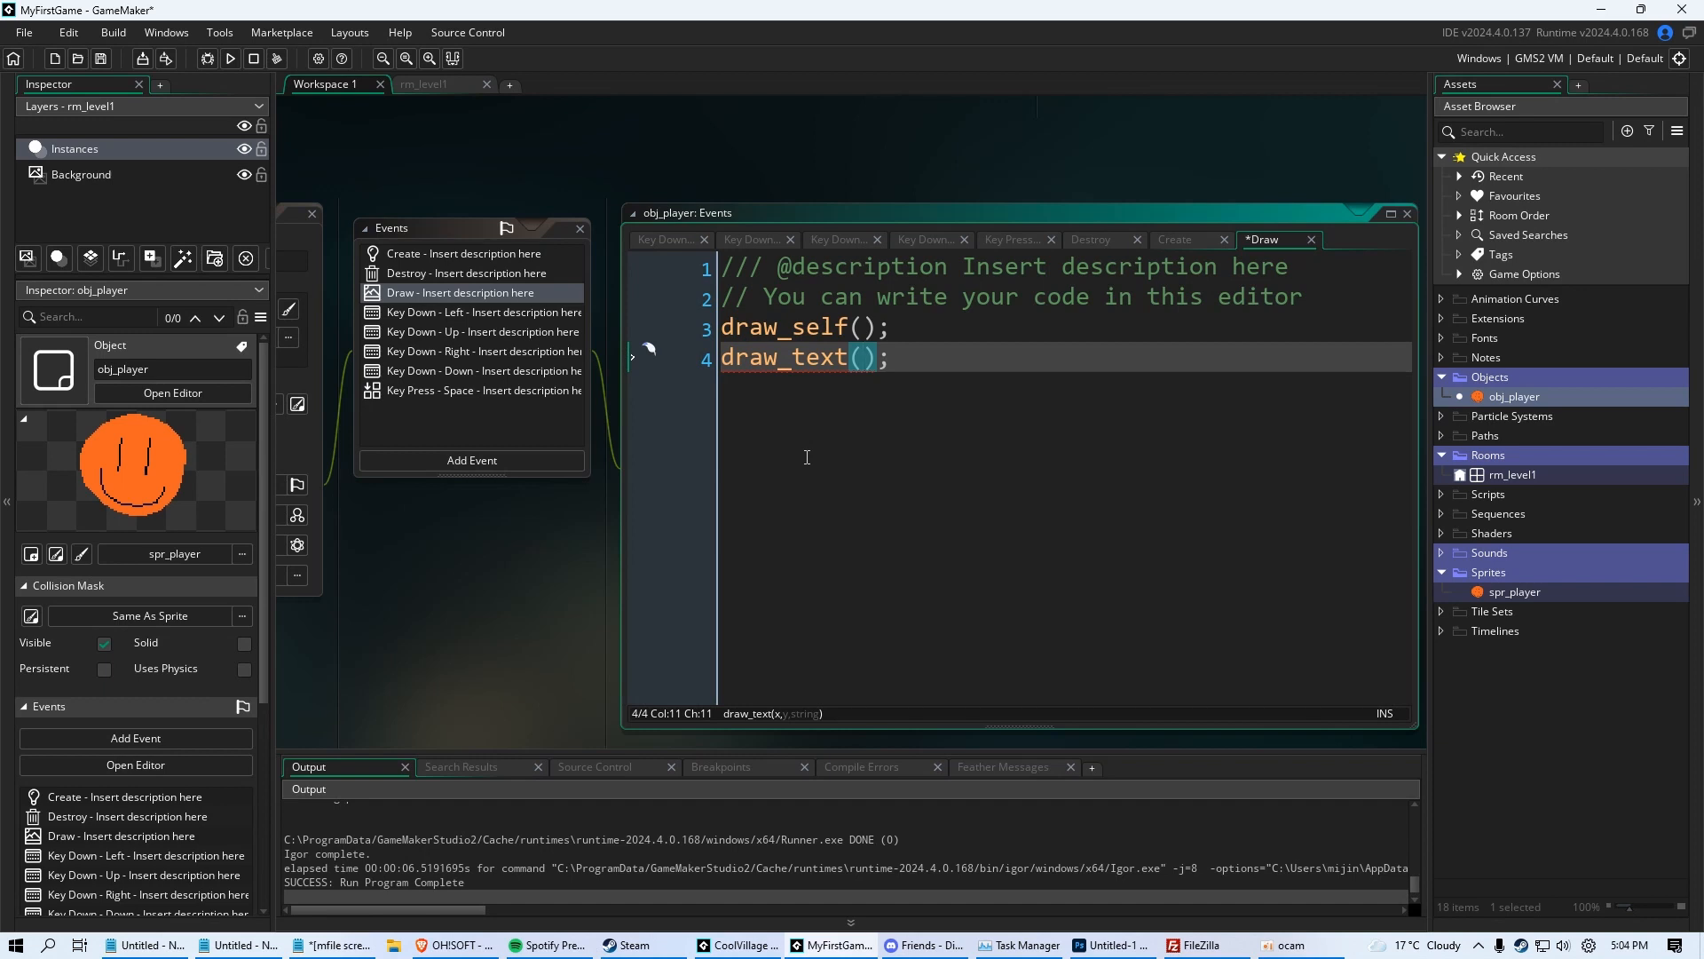
pyautogui.write('250')
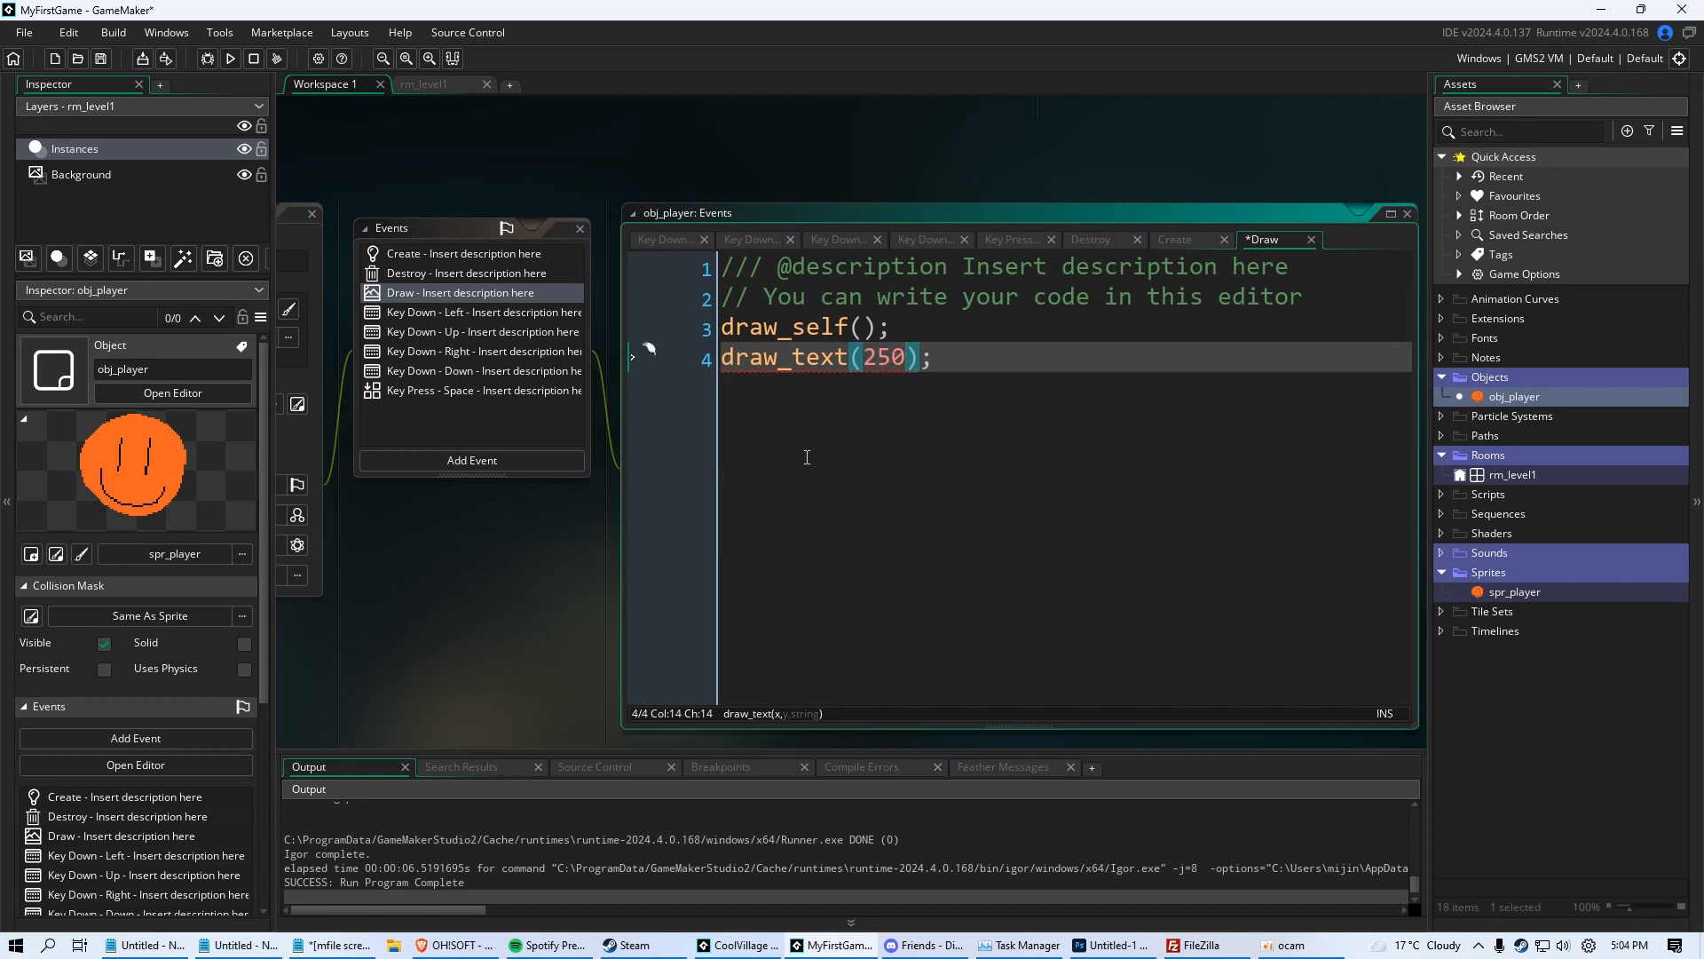
pyautogui.write(',250')
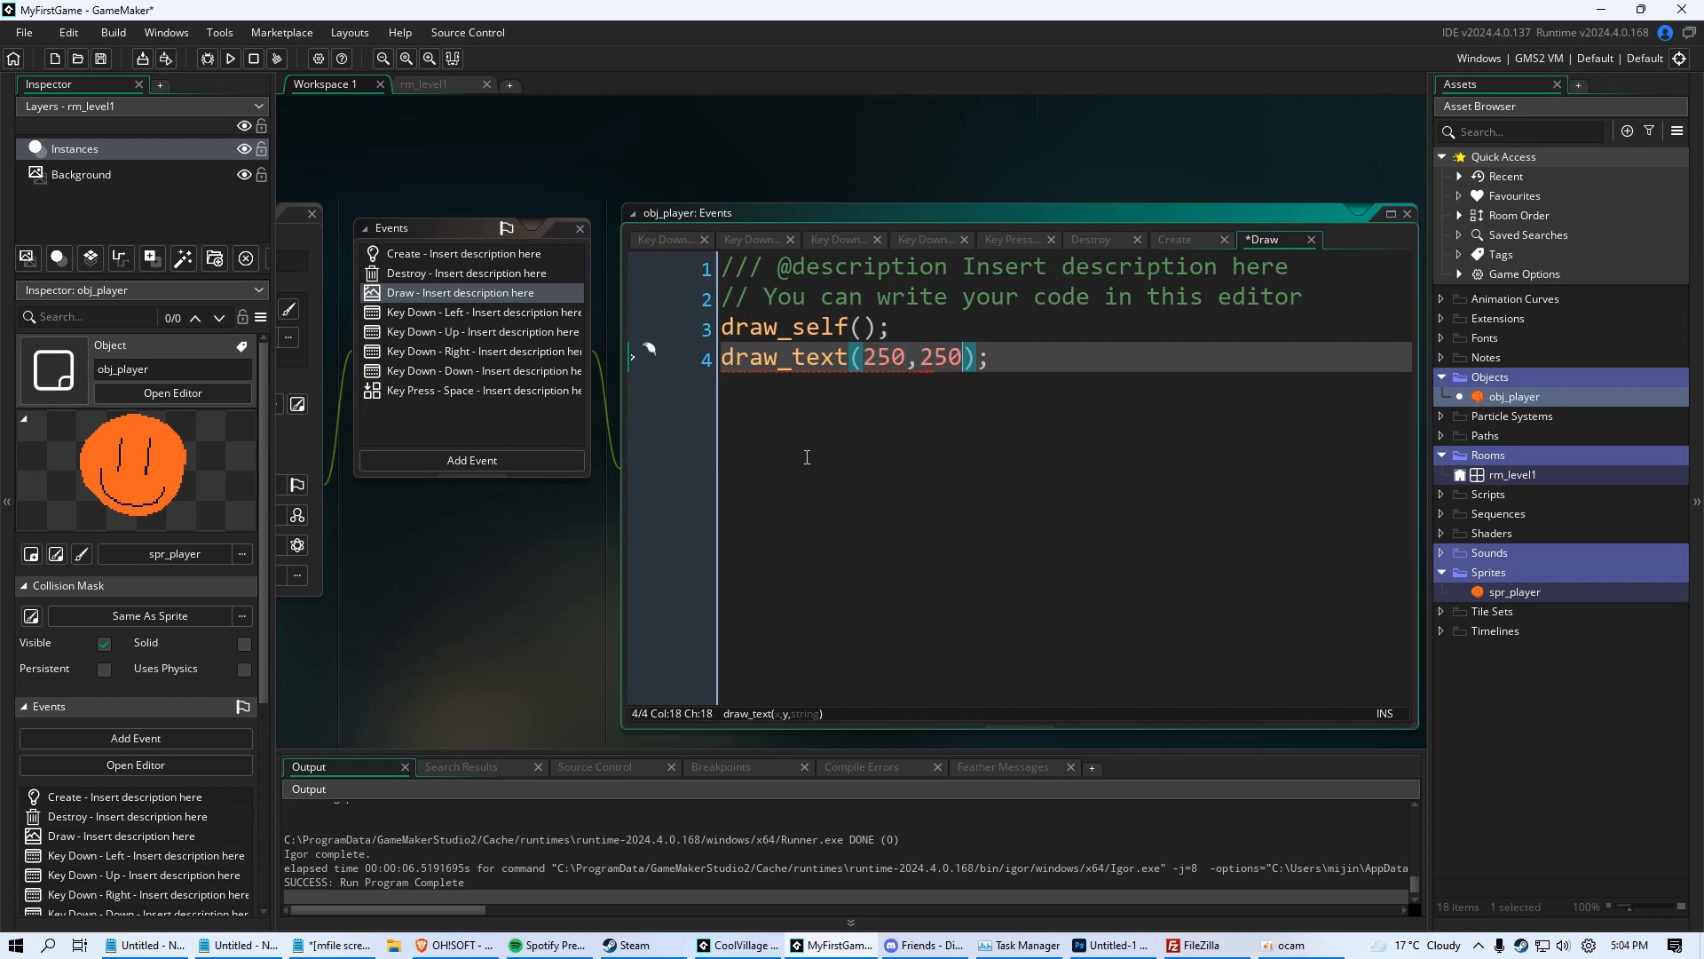
pyautogui.click(426, 84)
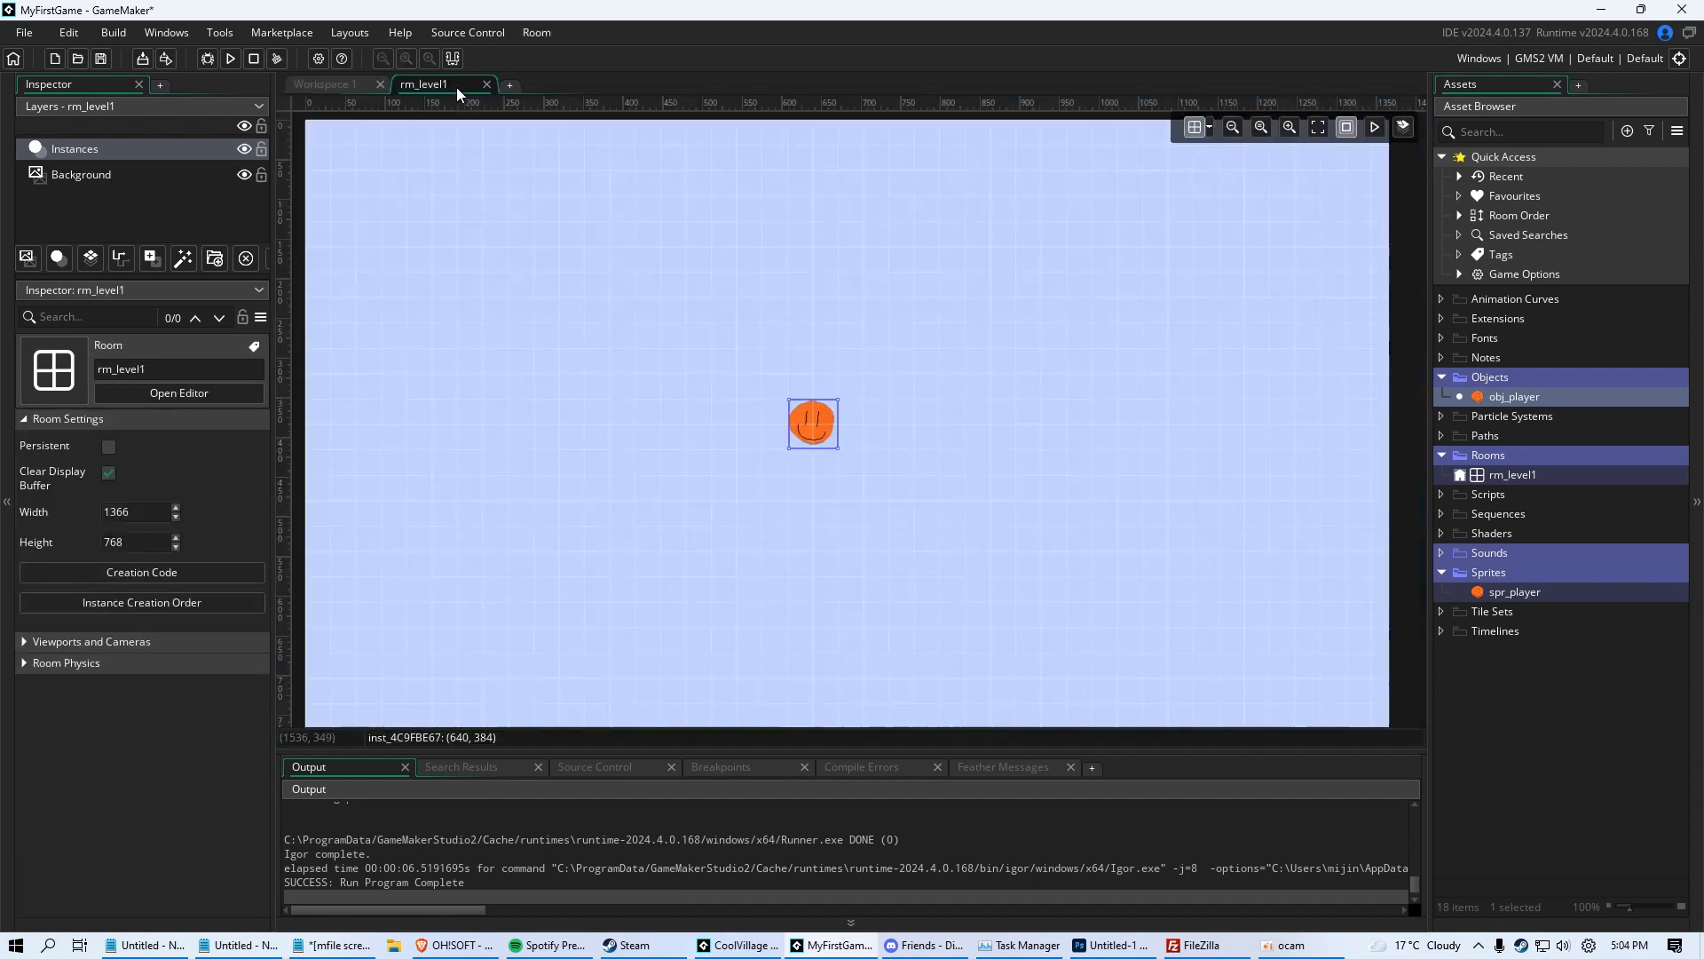
pyautogui.moveTo(502, 240)
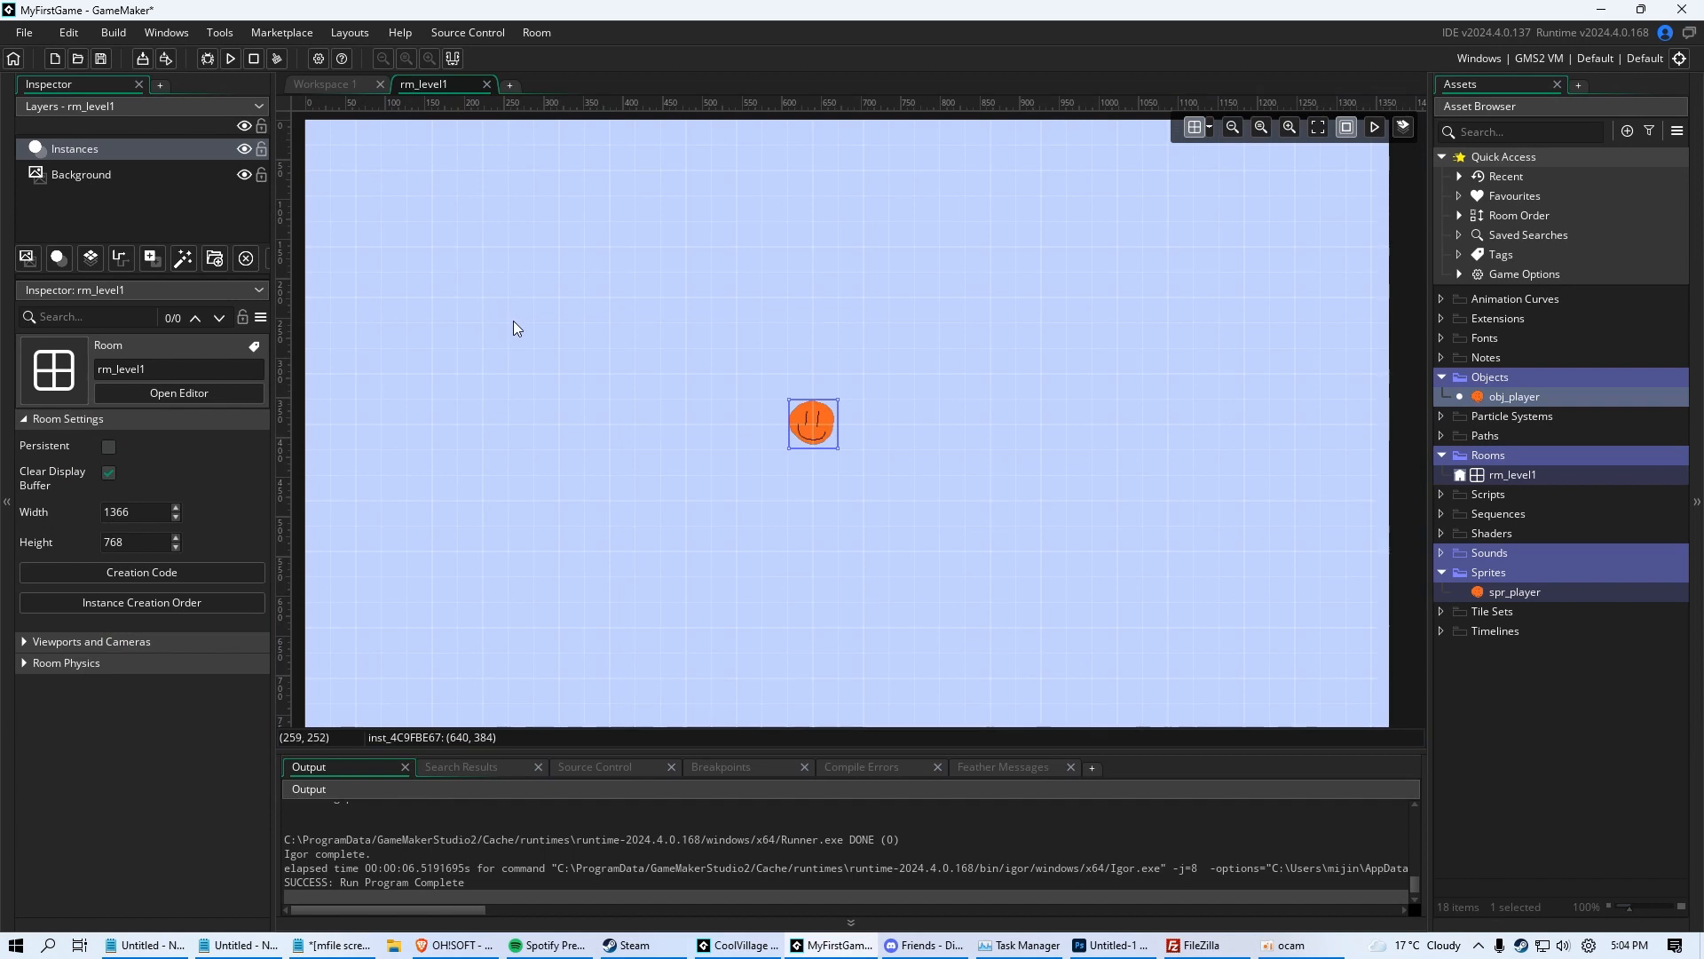
pyautogui.moveTo(513, 326)
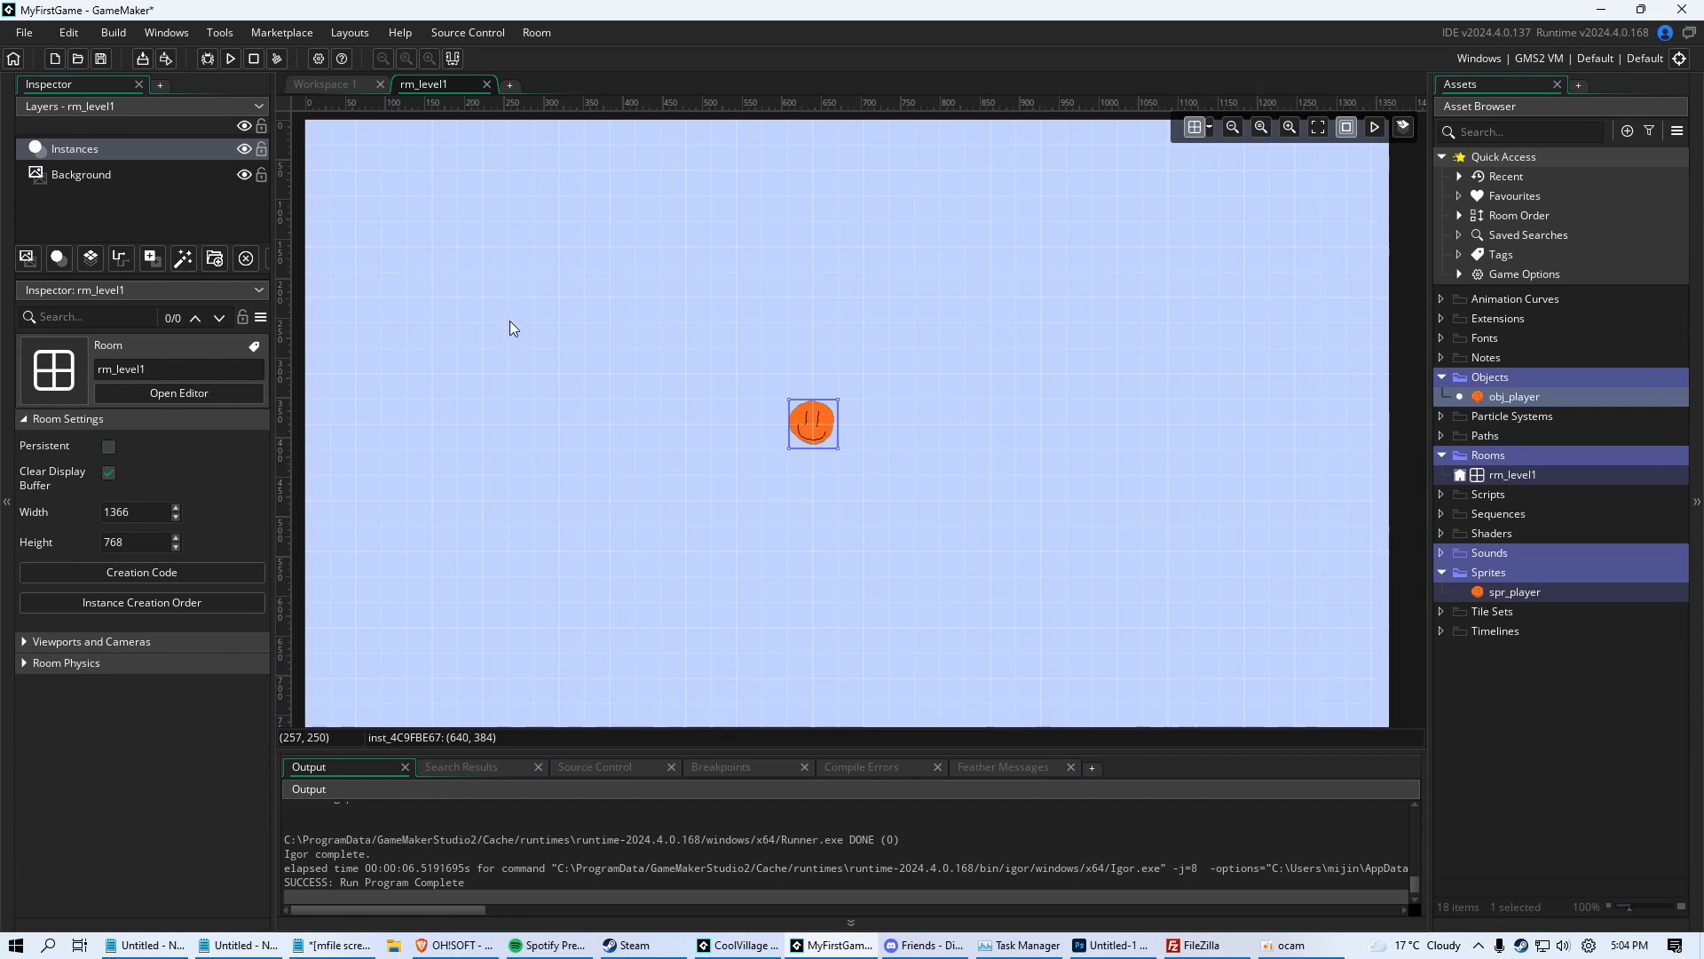
pyautogui.moveTo(458, 326)
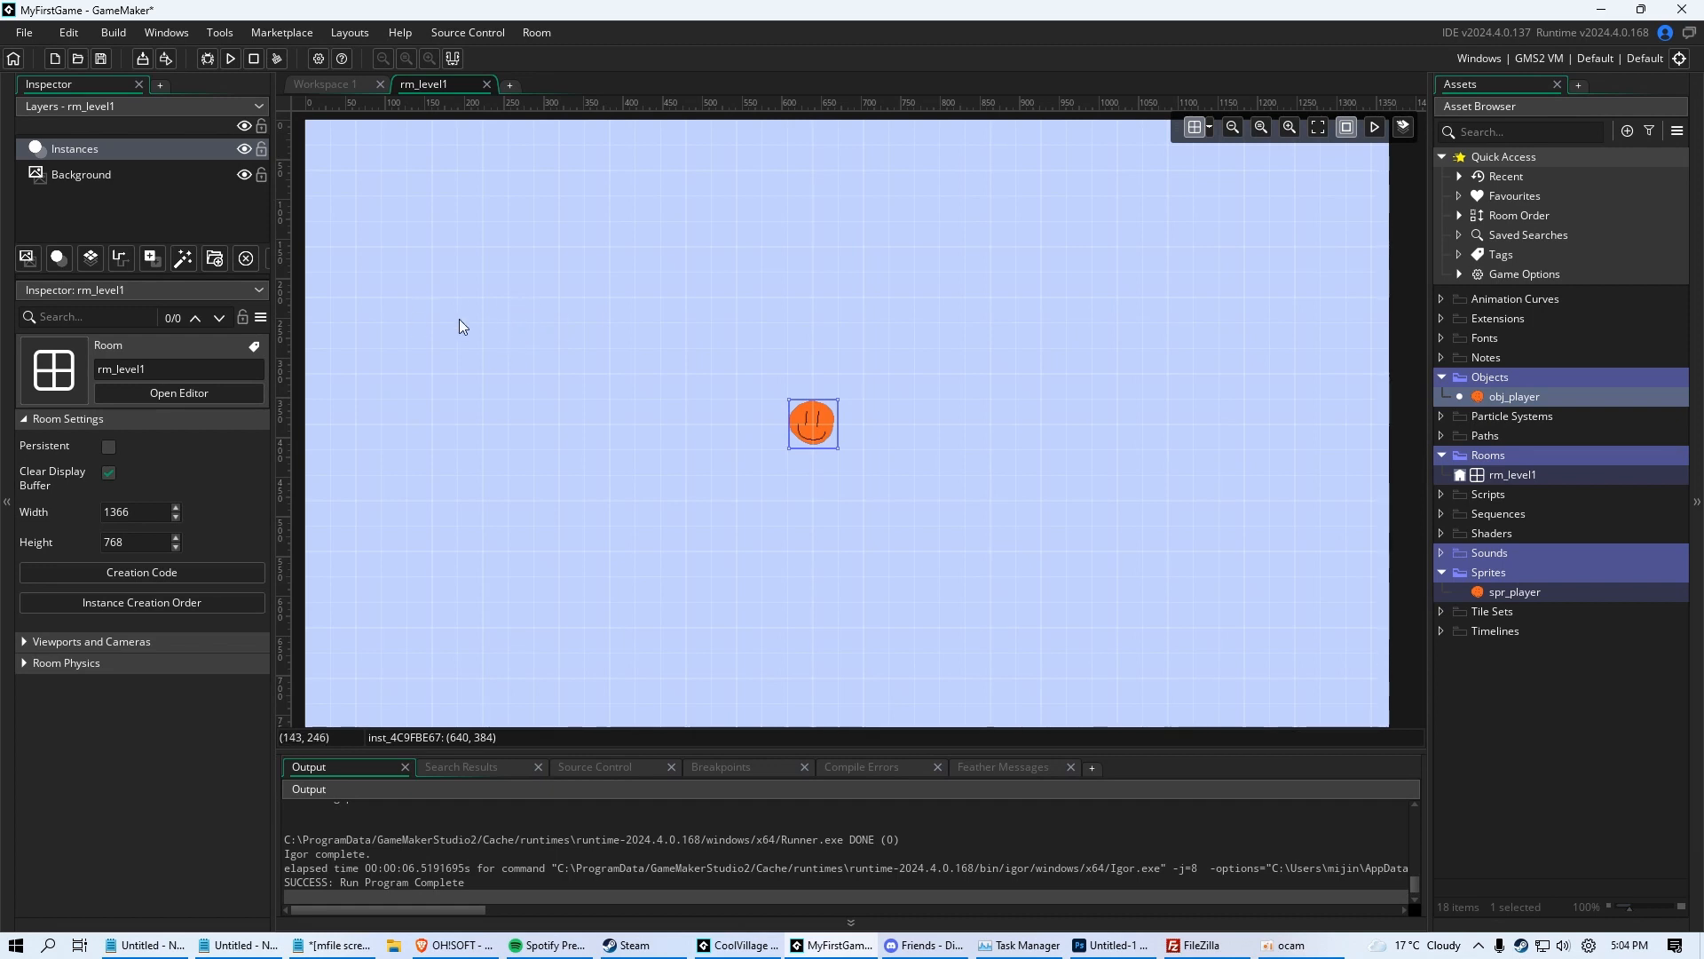
pyautogui.click(323, 83)
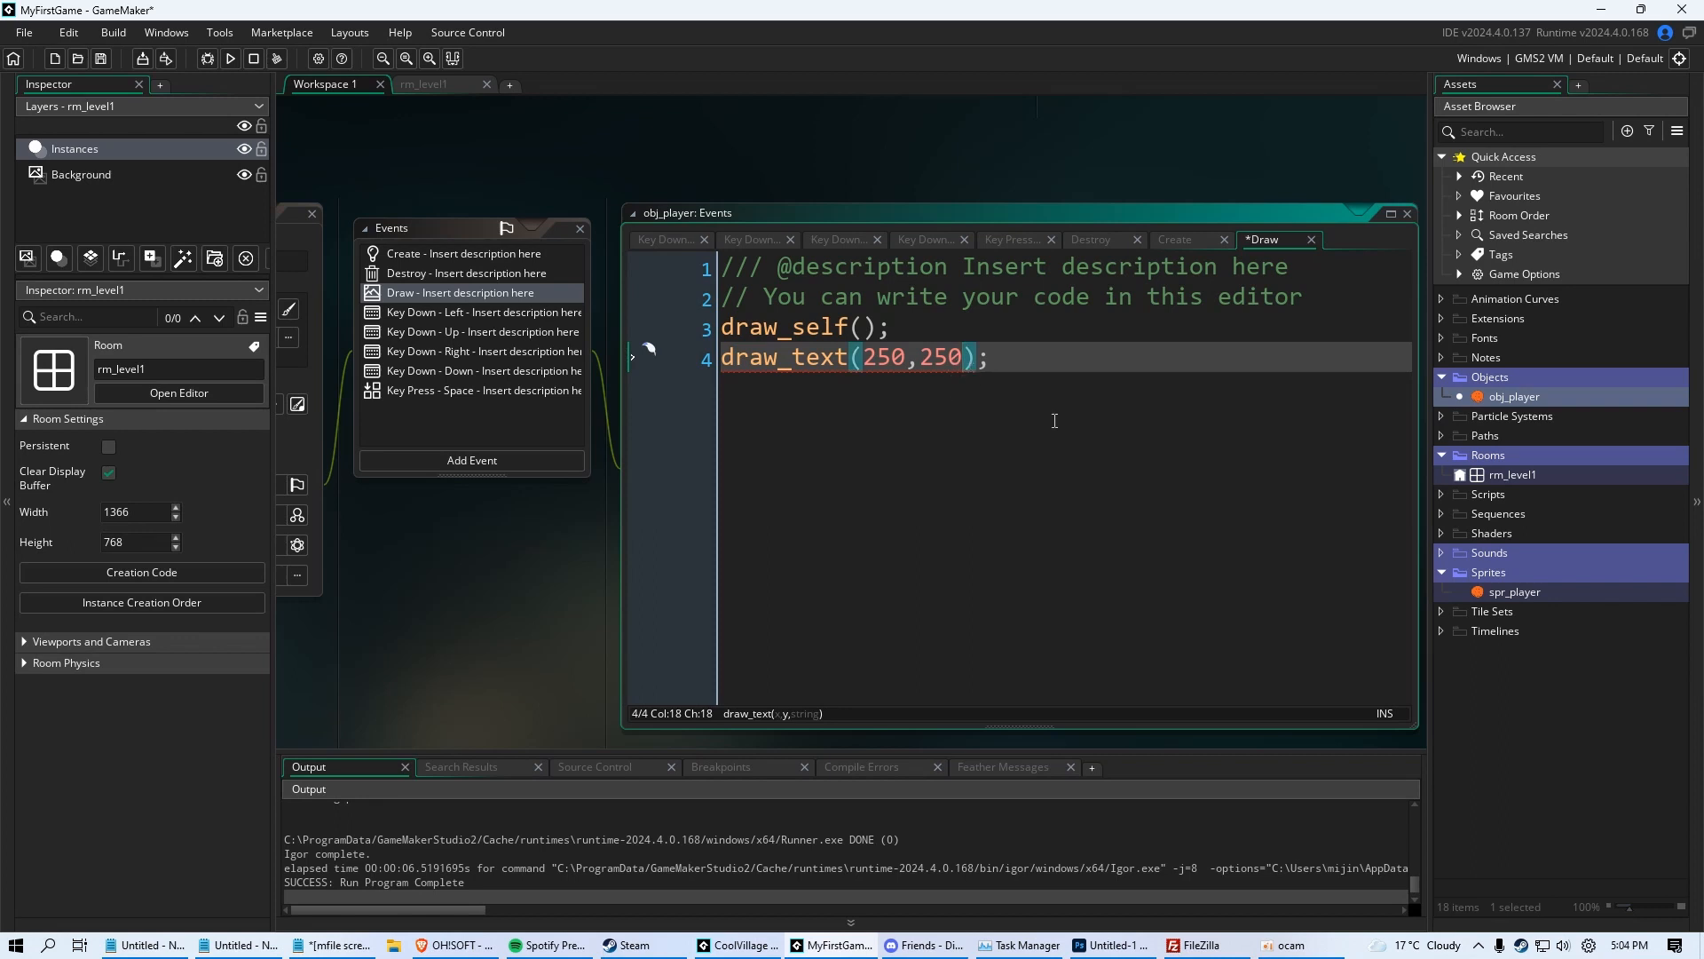
# Pass hitpoints as draw_text's third argument and confirm 100 shows in the running game
pyautogui.write('hit')
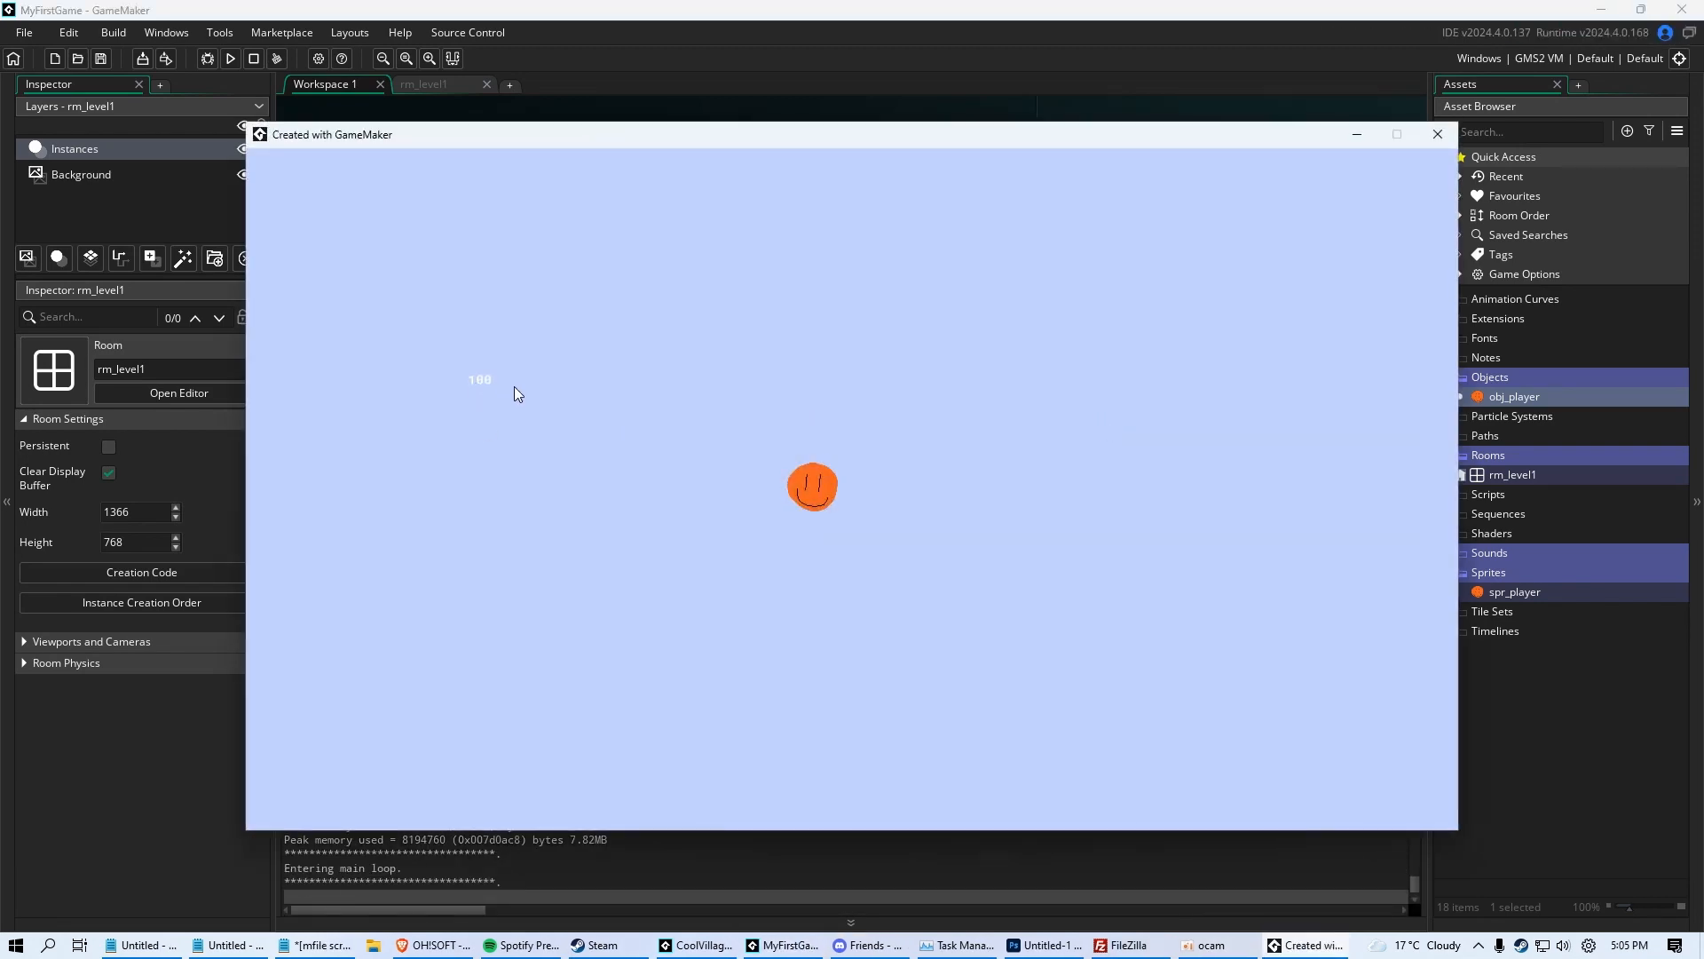
pyautogui.moveTo(573, 410)
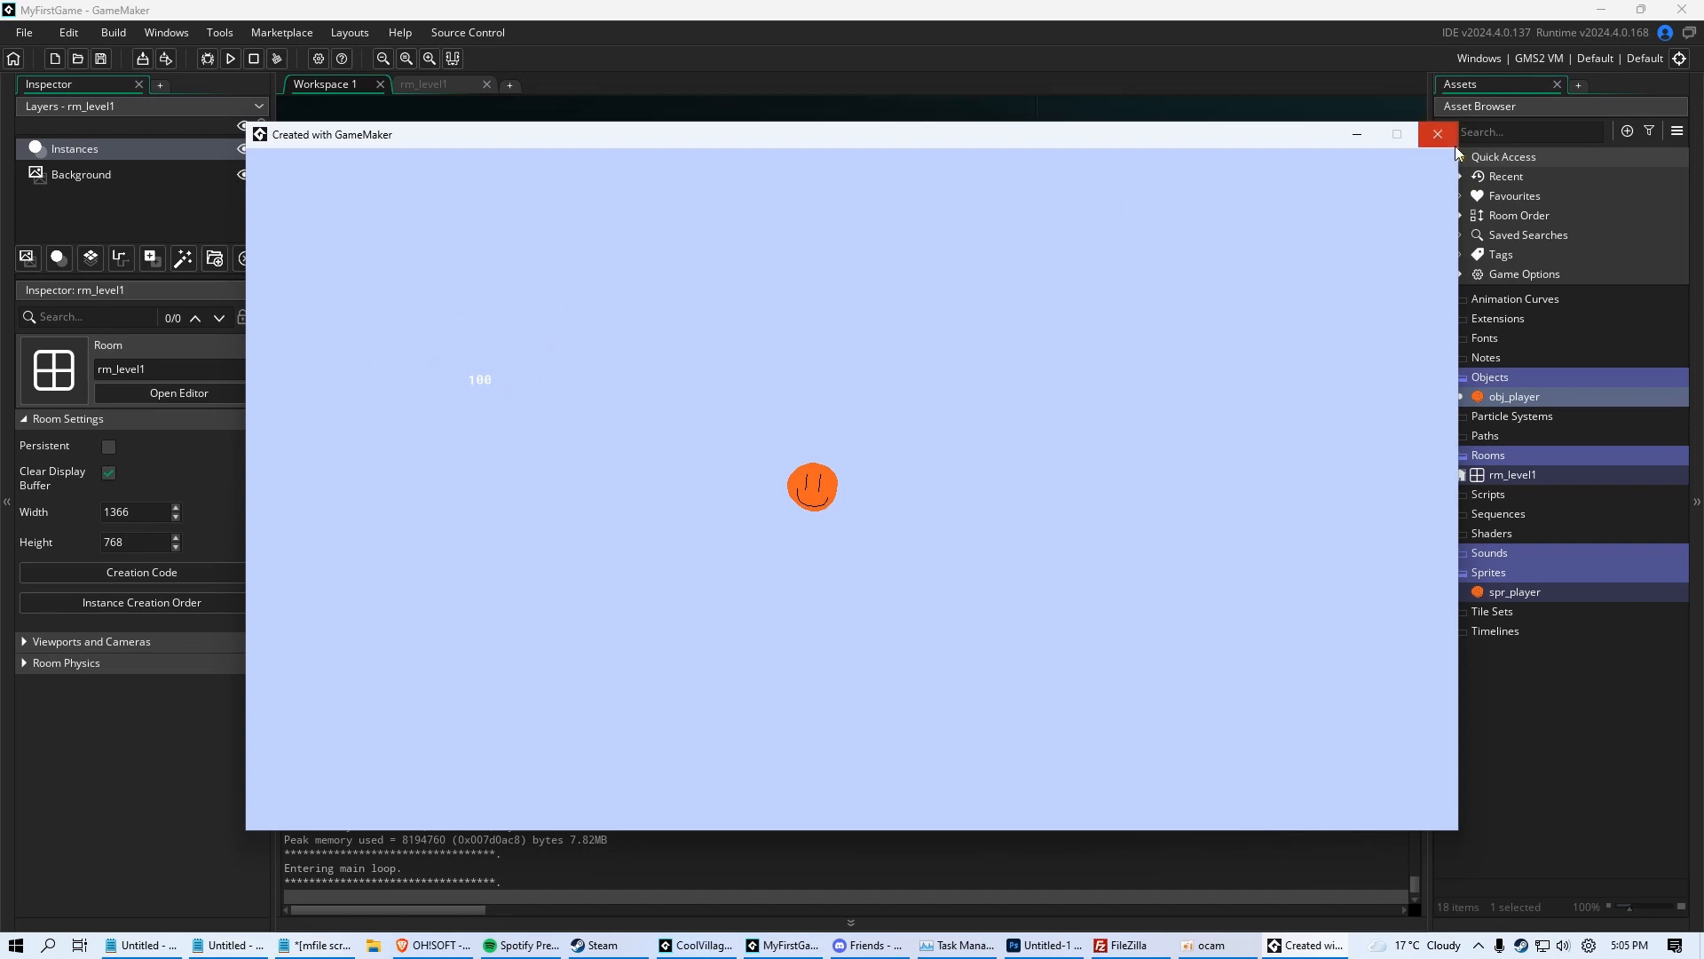
pyautogui.click(1436, 133)
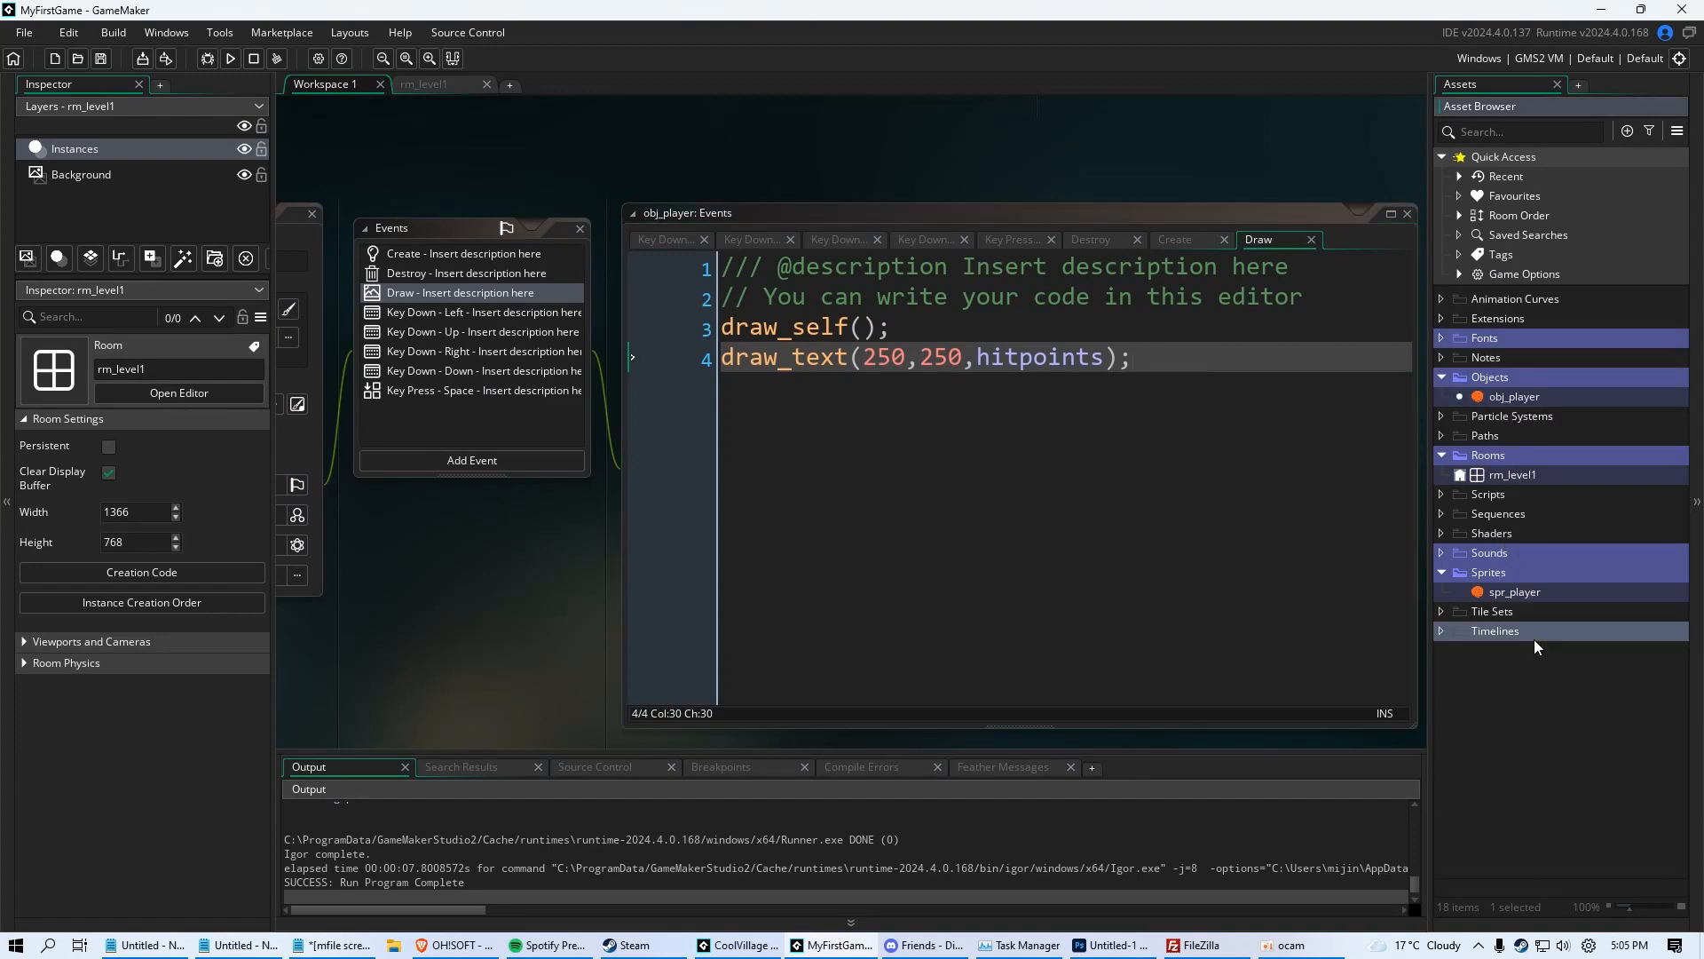
# Create a font asset named fnt_hitpoints, size 21, and pick its typeface
pyautogui.rightClick(1536, 646)
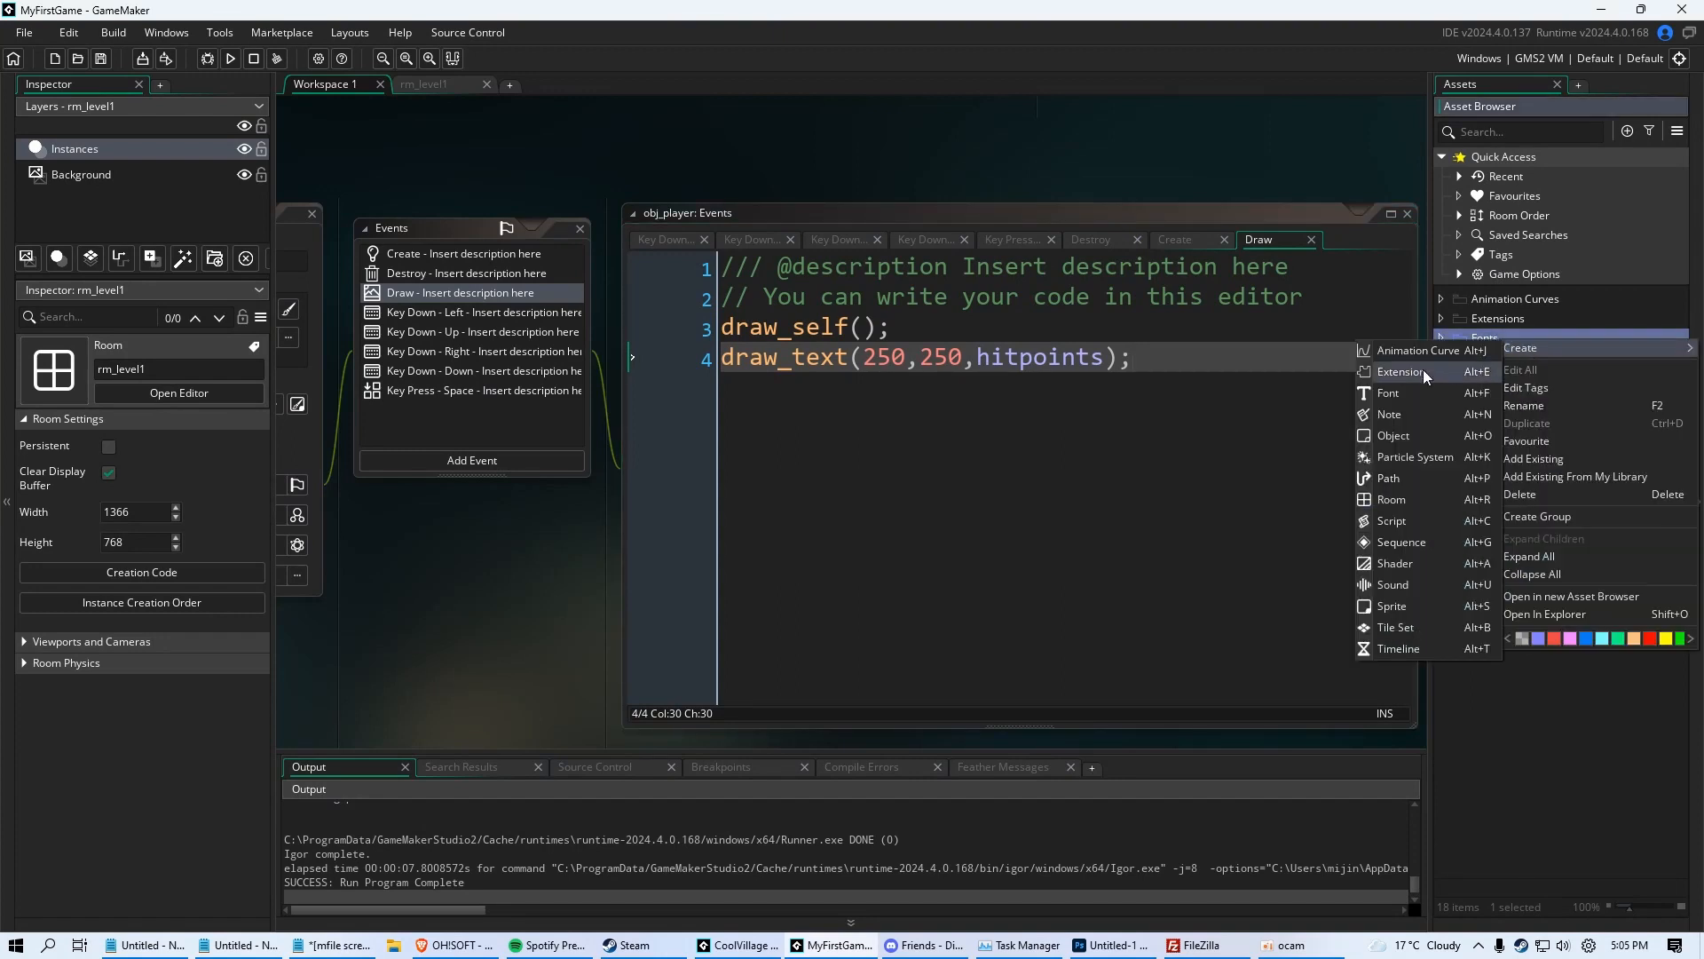
pyautogui.click(1388, 392)
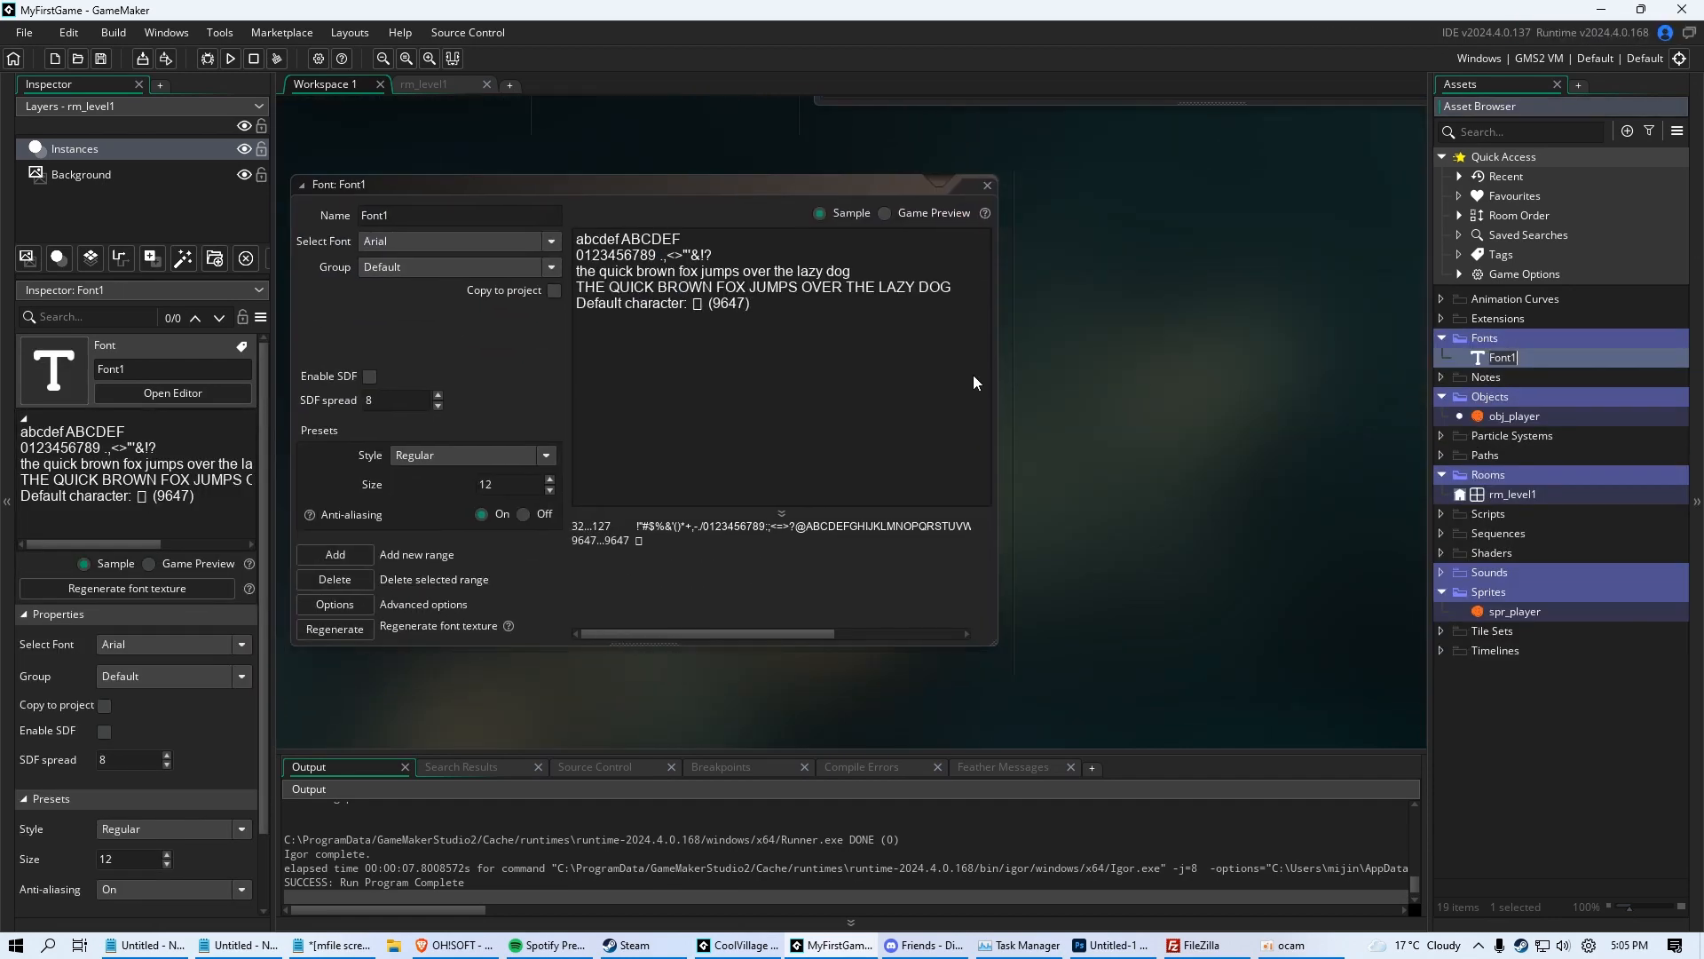
pyautogui.write('fnt_hitpoints')
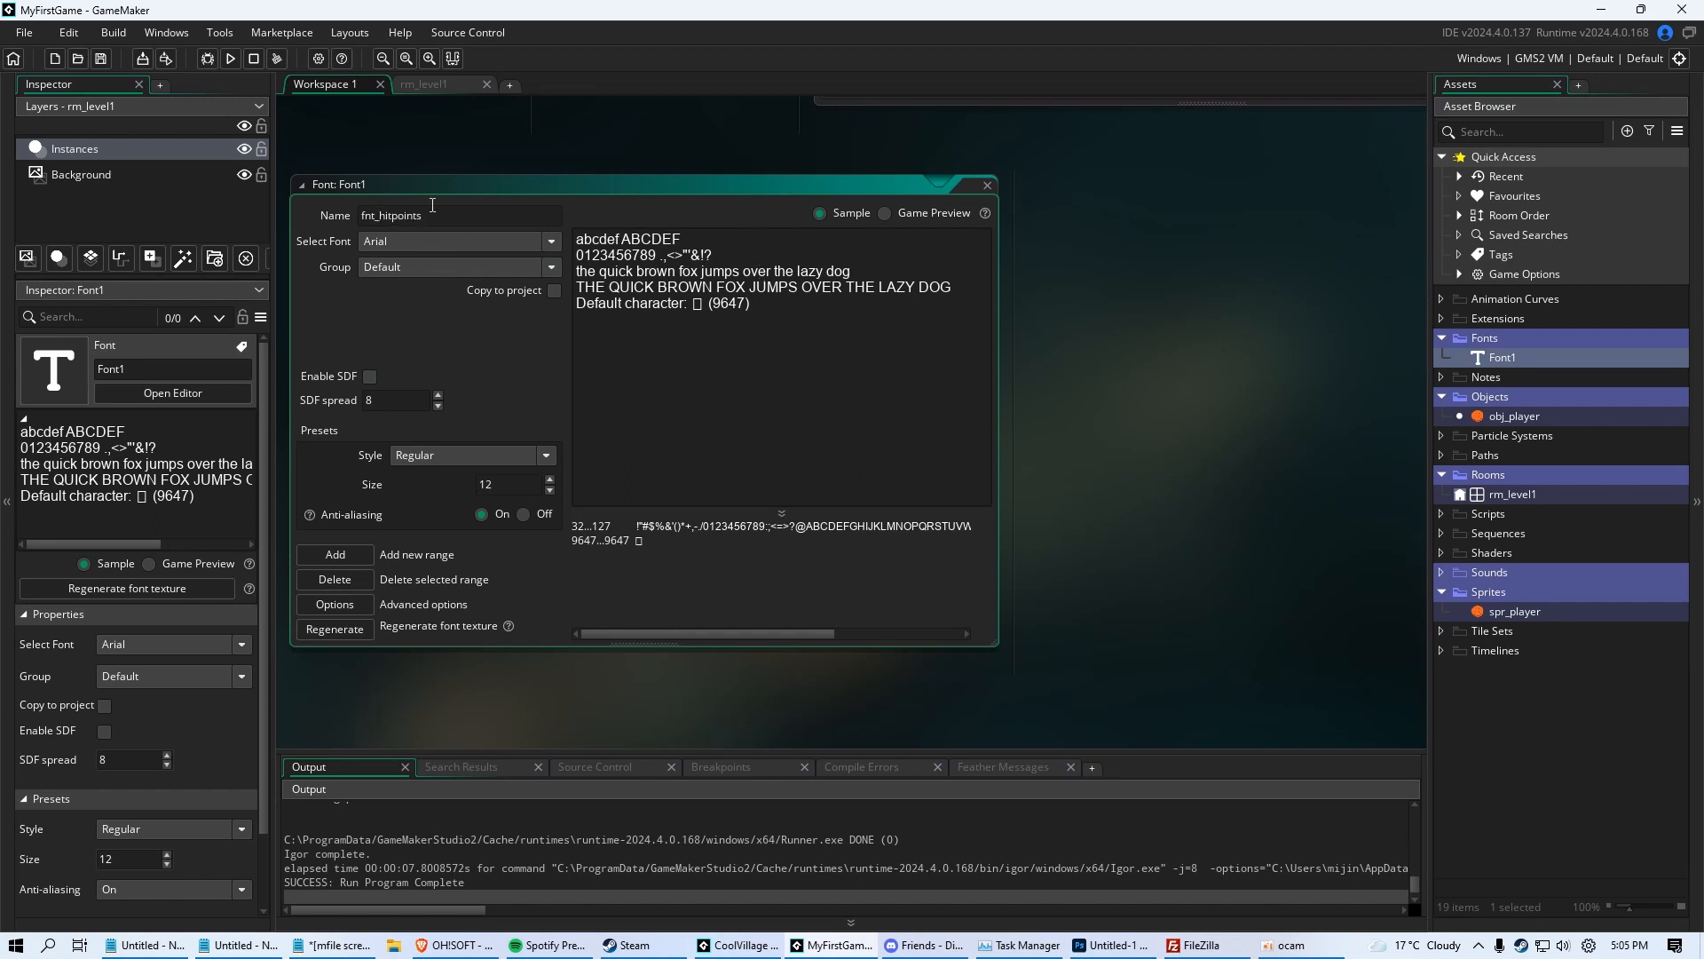
pyautogui.click(548, 478)
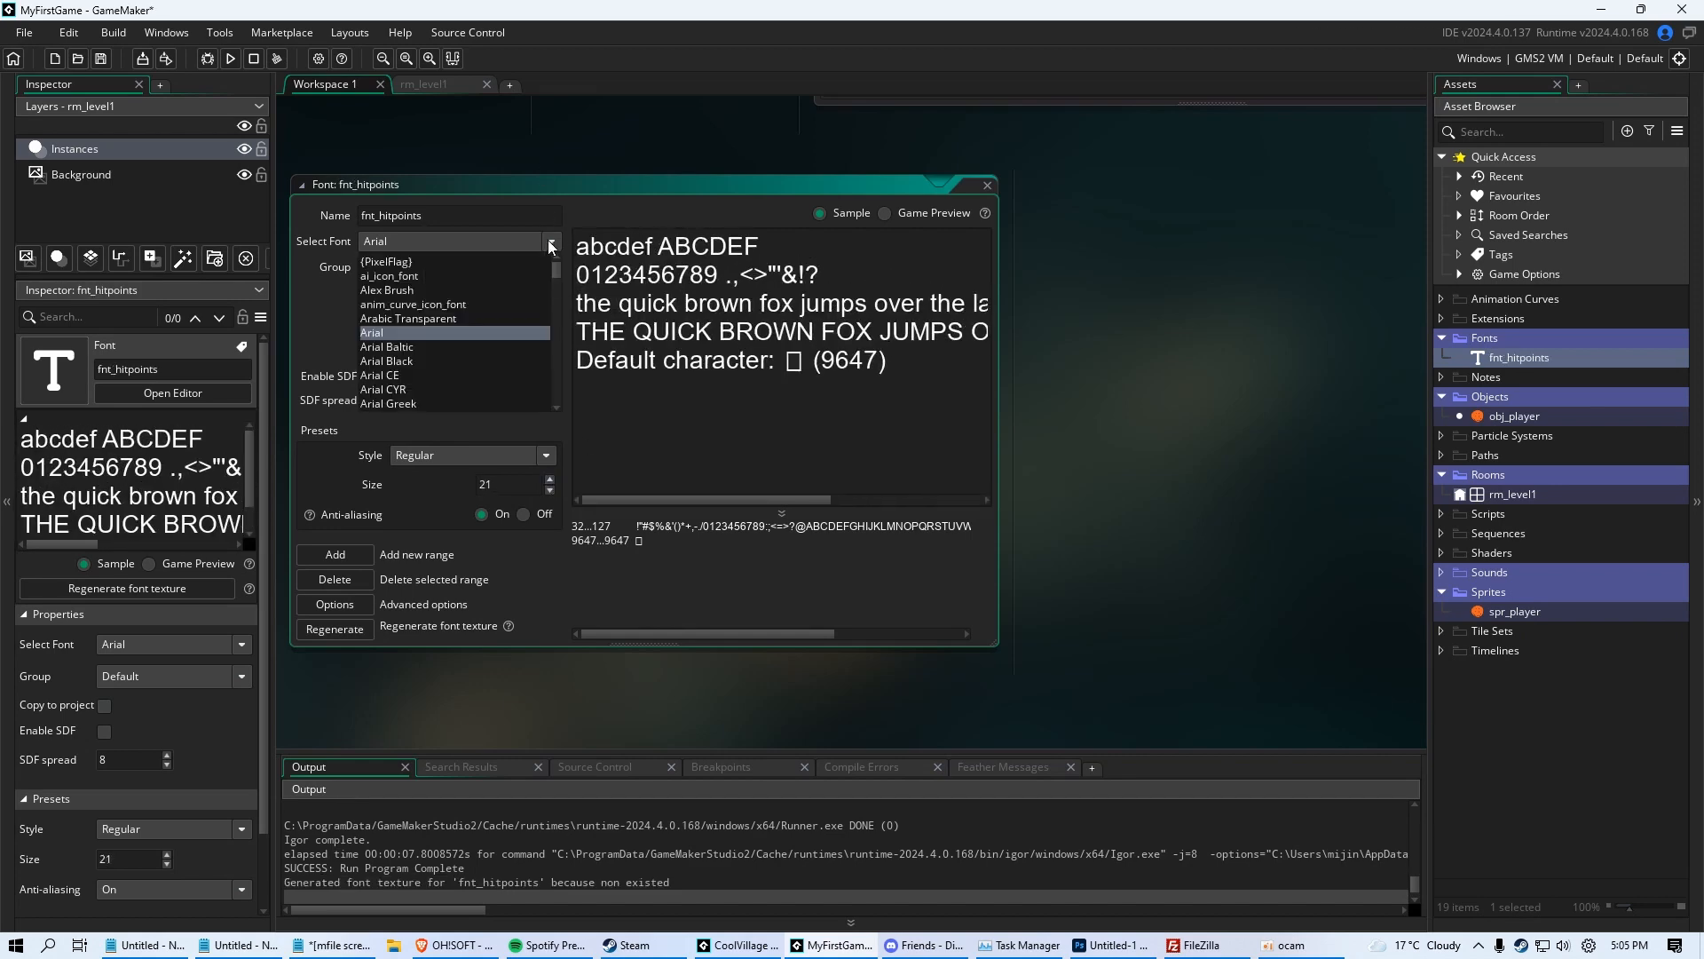
pyautogui.click(389, 289)
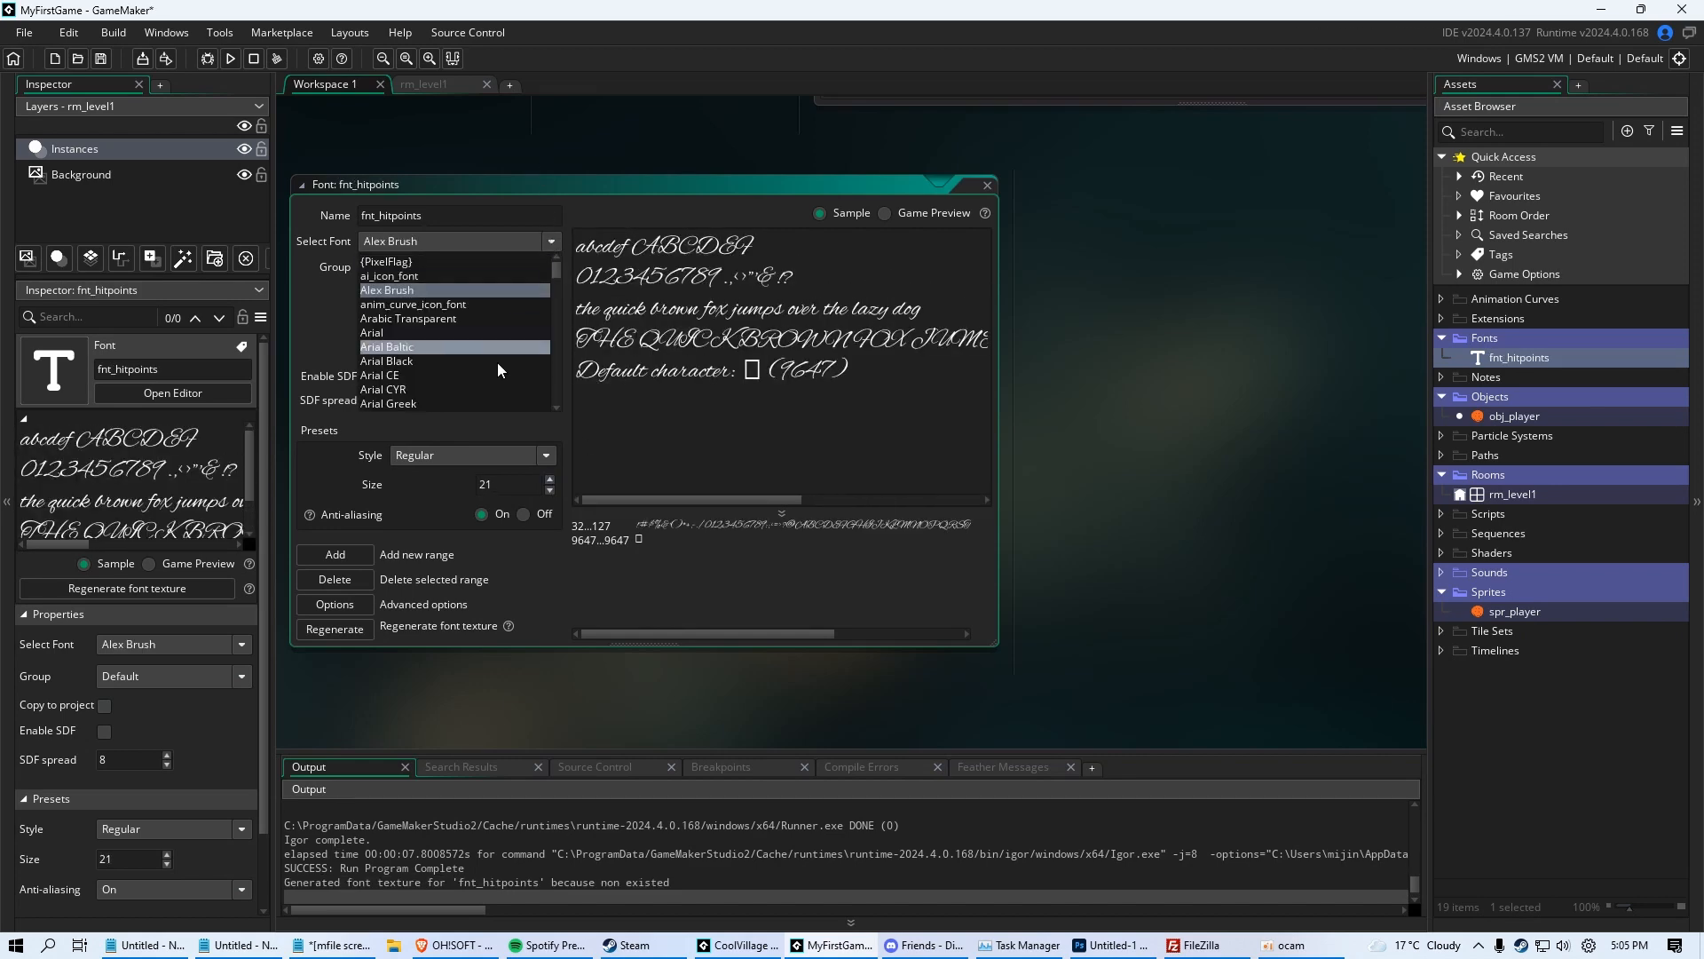
pyautogui.click(389, 360)
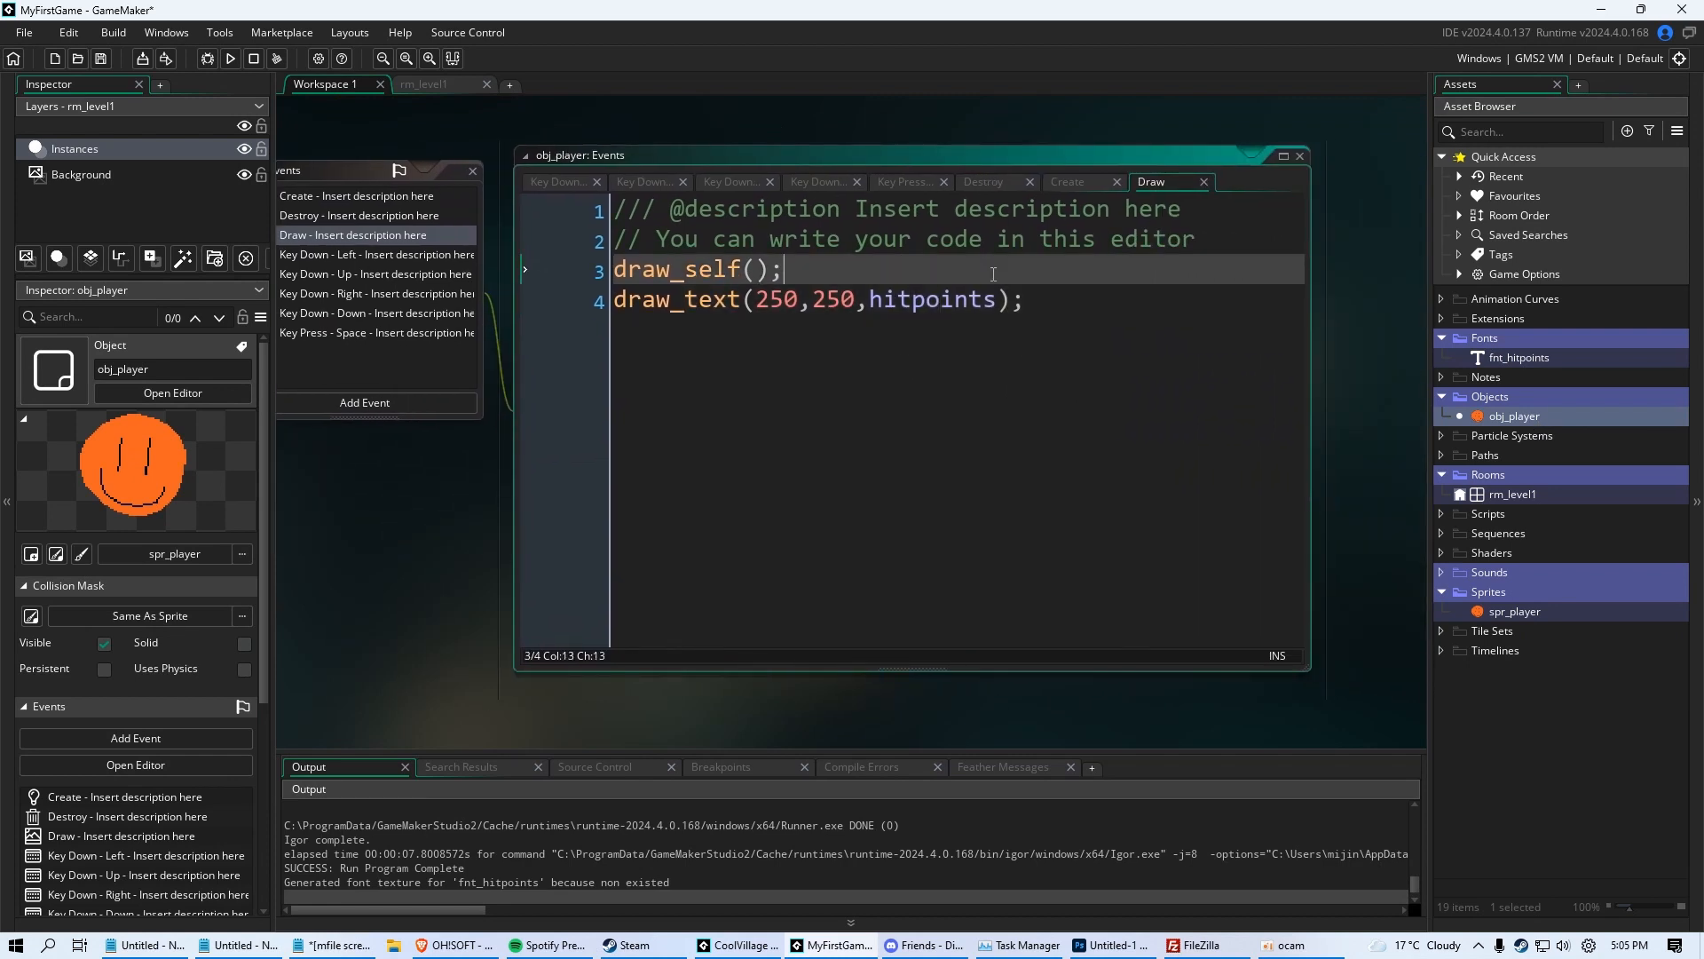
# Add draw_set_font(fnt_hitpoints); above the draw_text line in the Draw event
pyautogui.press('enter')
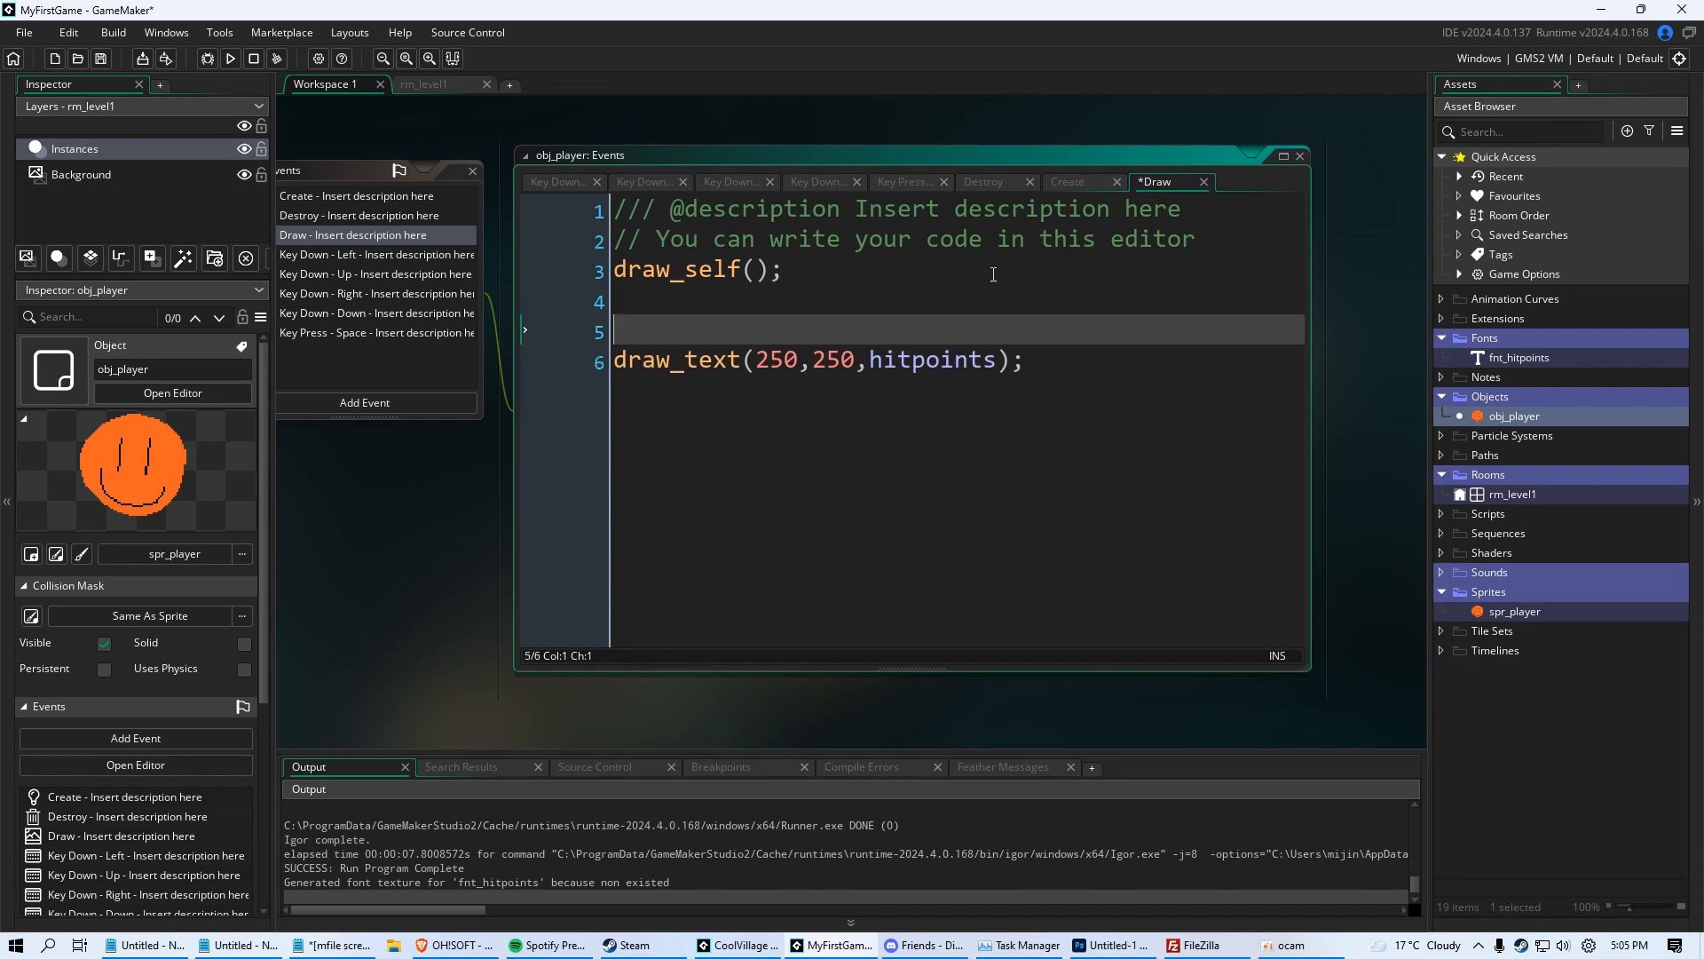
pyautogui.write('draw_set_font(')
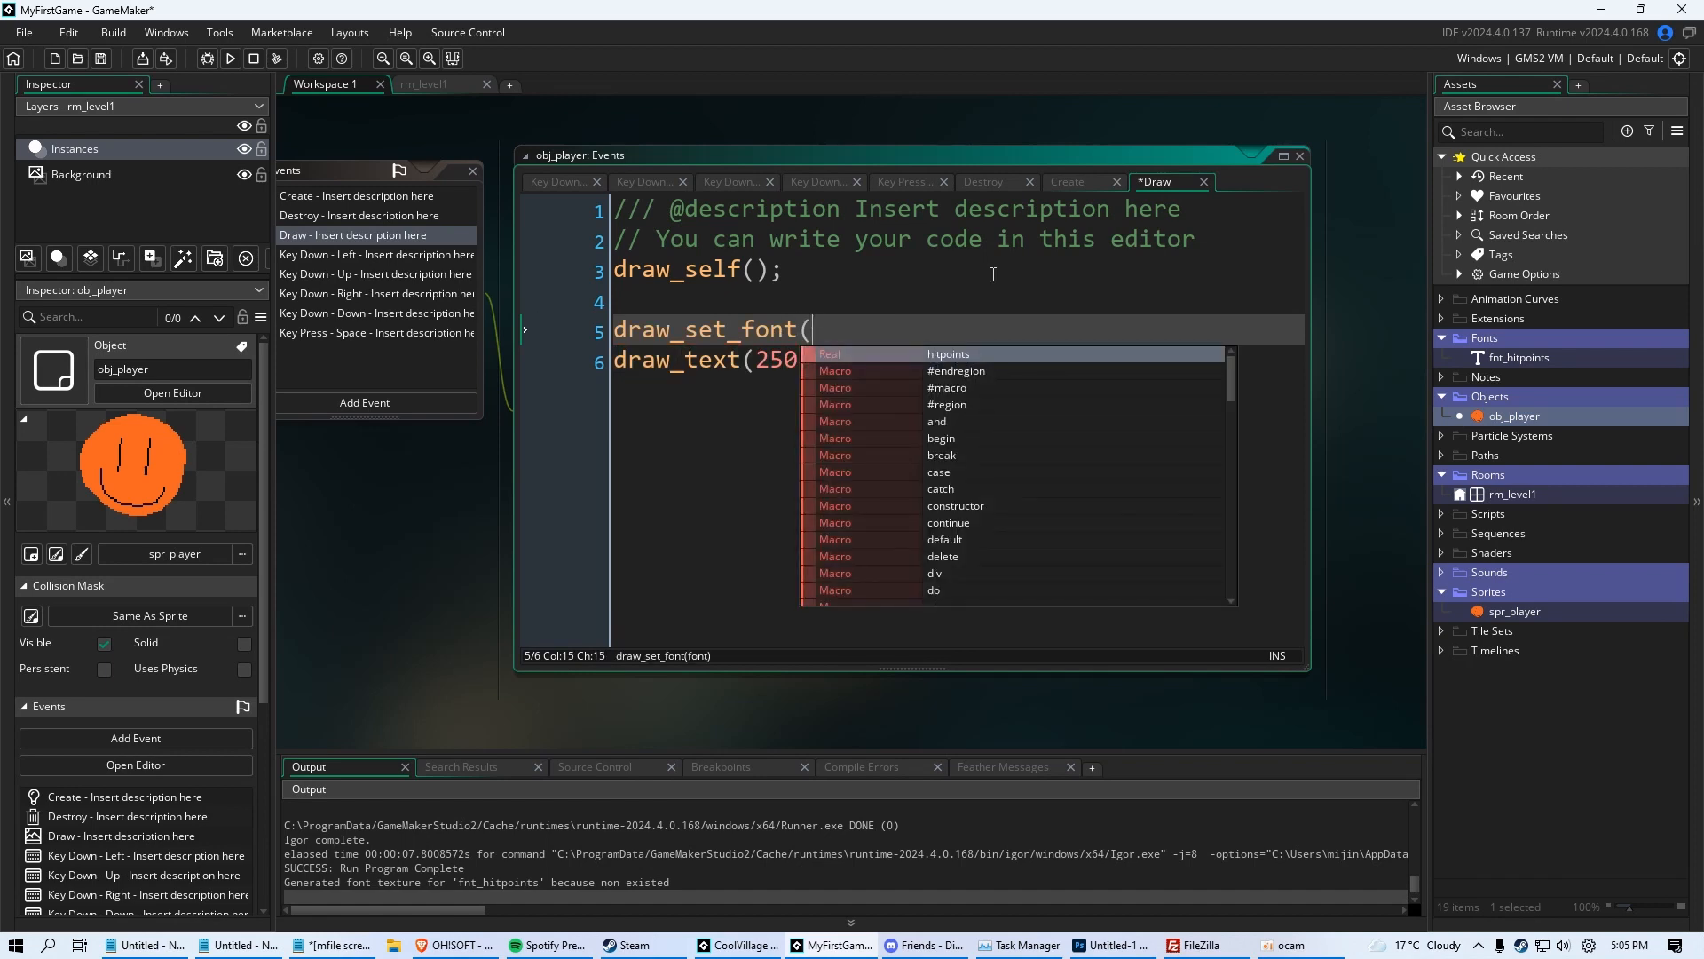
pyautogui.write('fnt_hitpoints);')
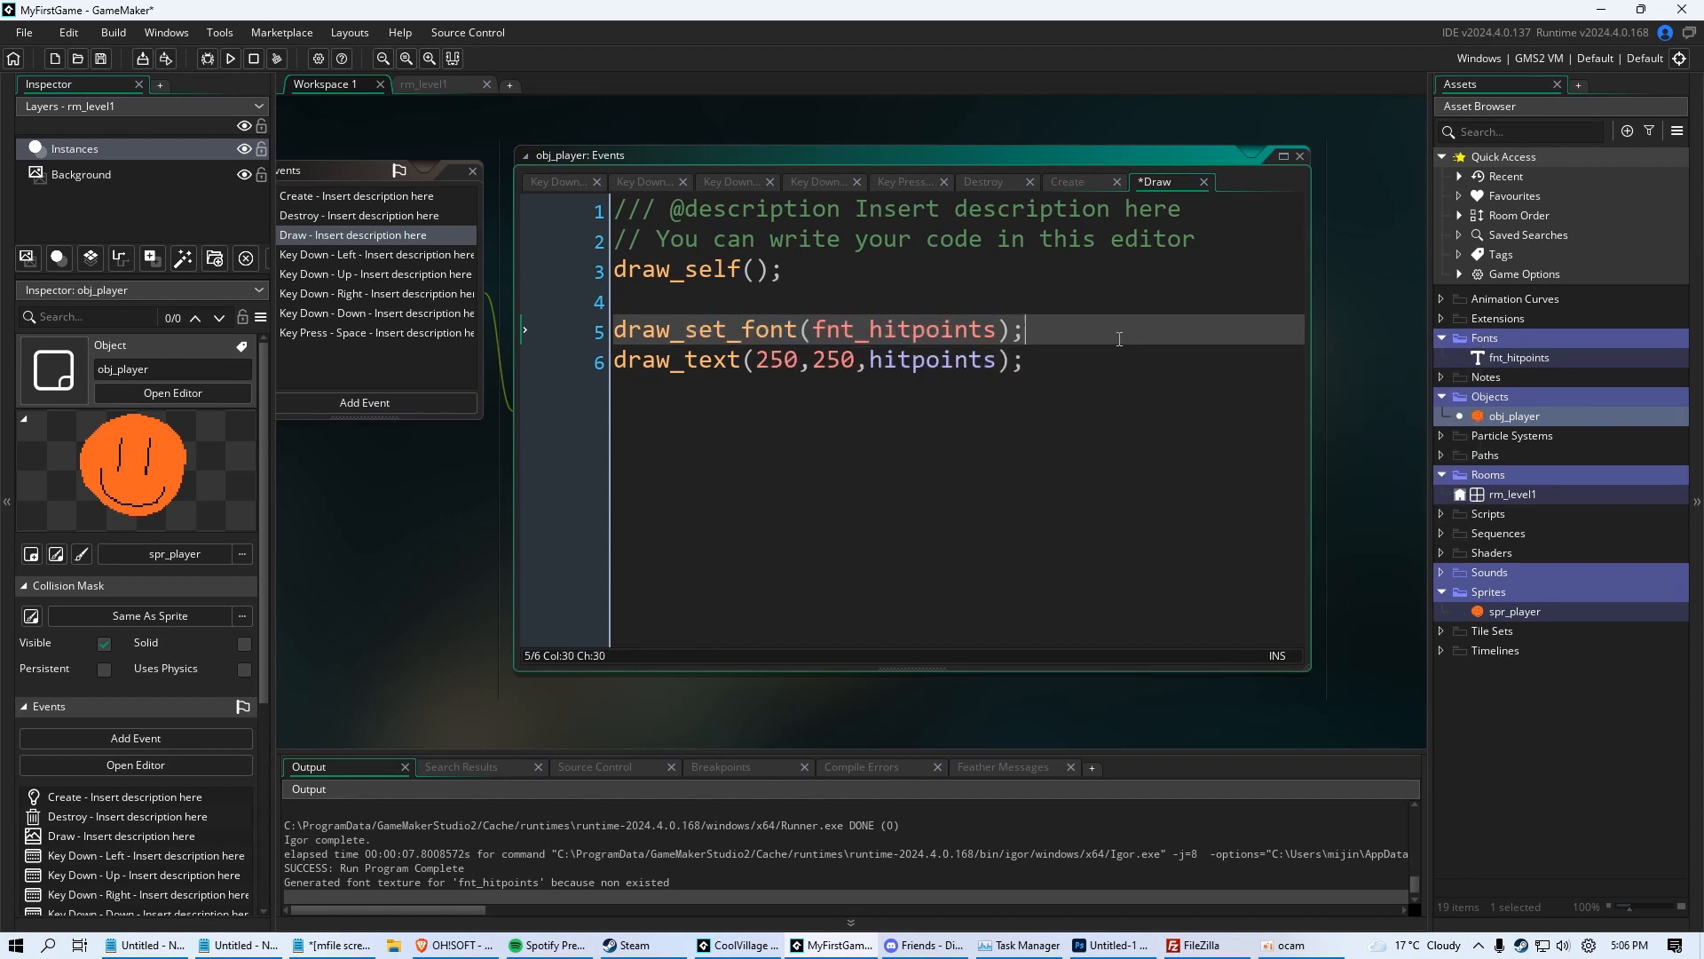
pyautogui.moveTo(902, 330)
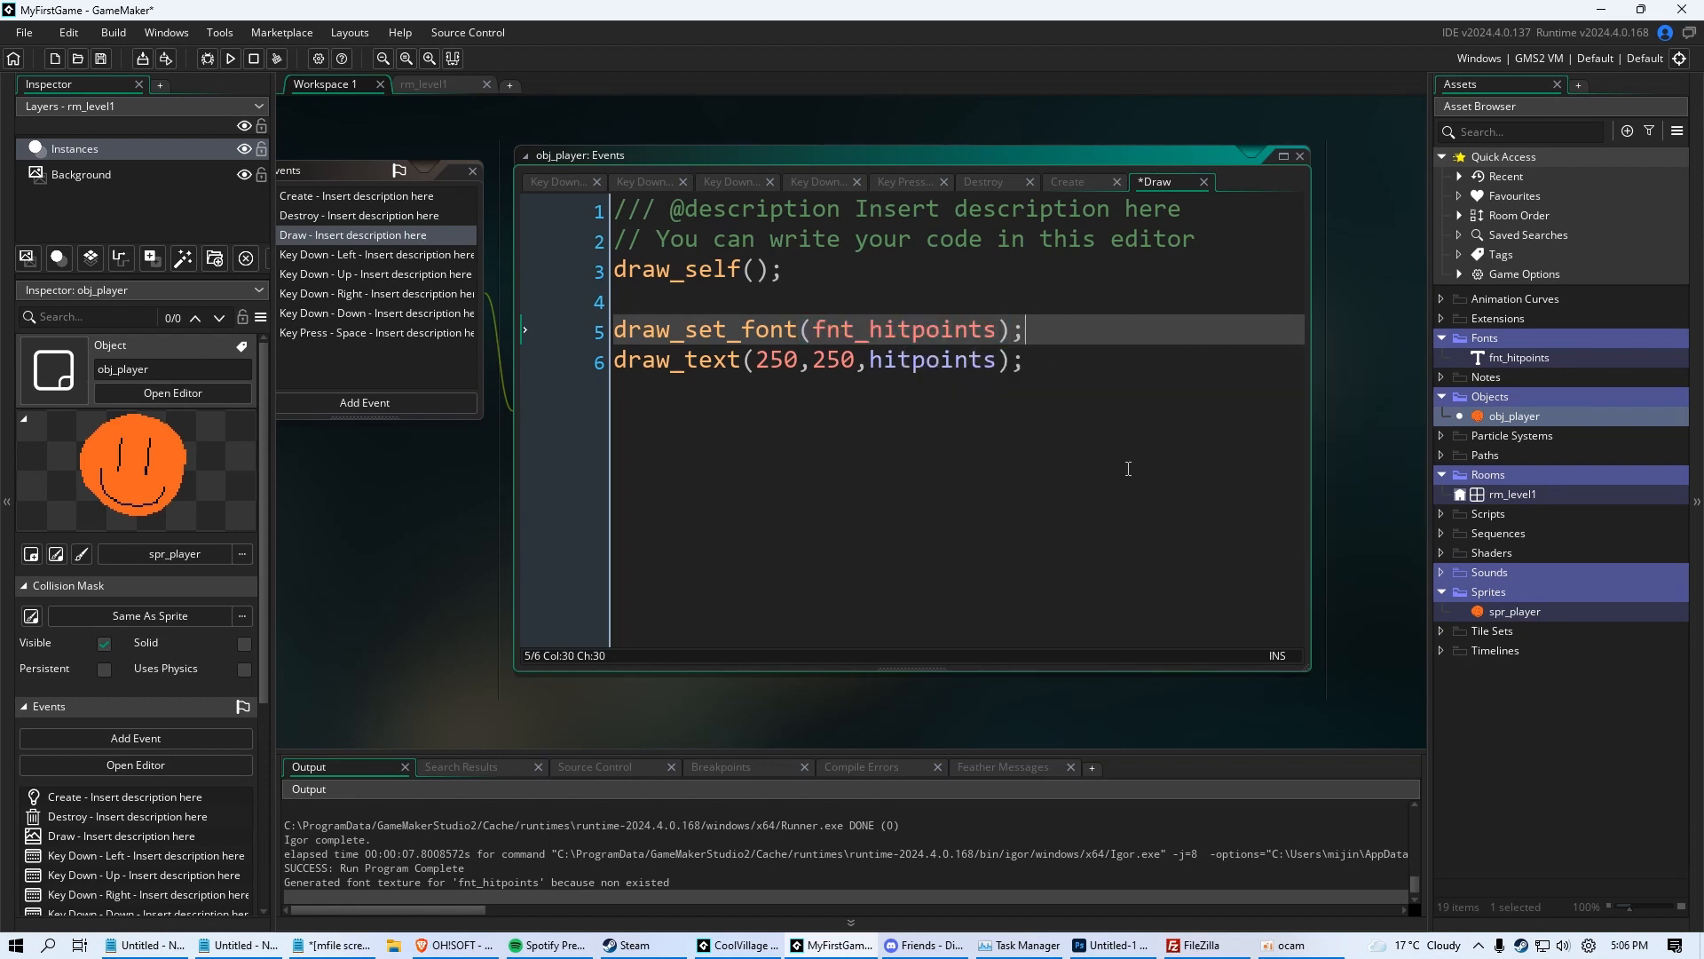
# Add draw_set_color(c_red); and launch the game showing a red 100
pyautogui.write('dr')
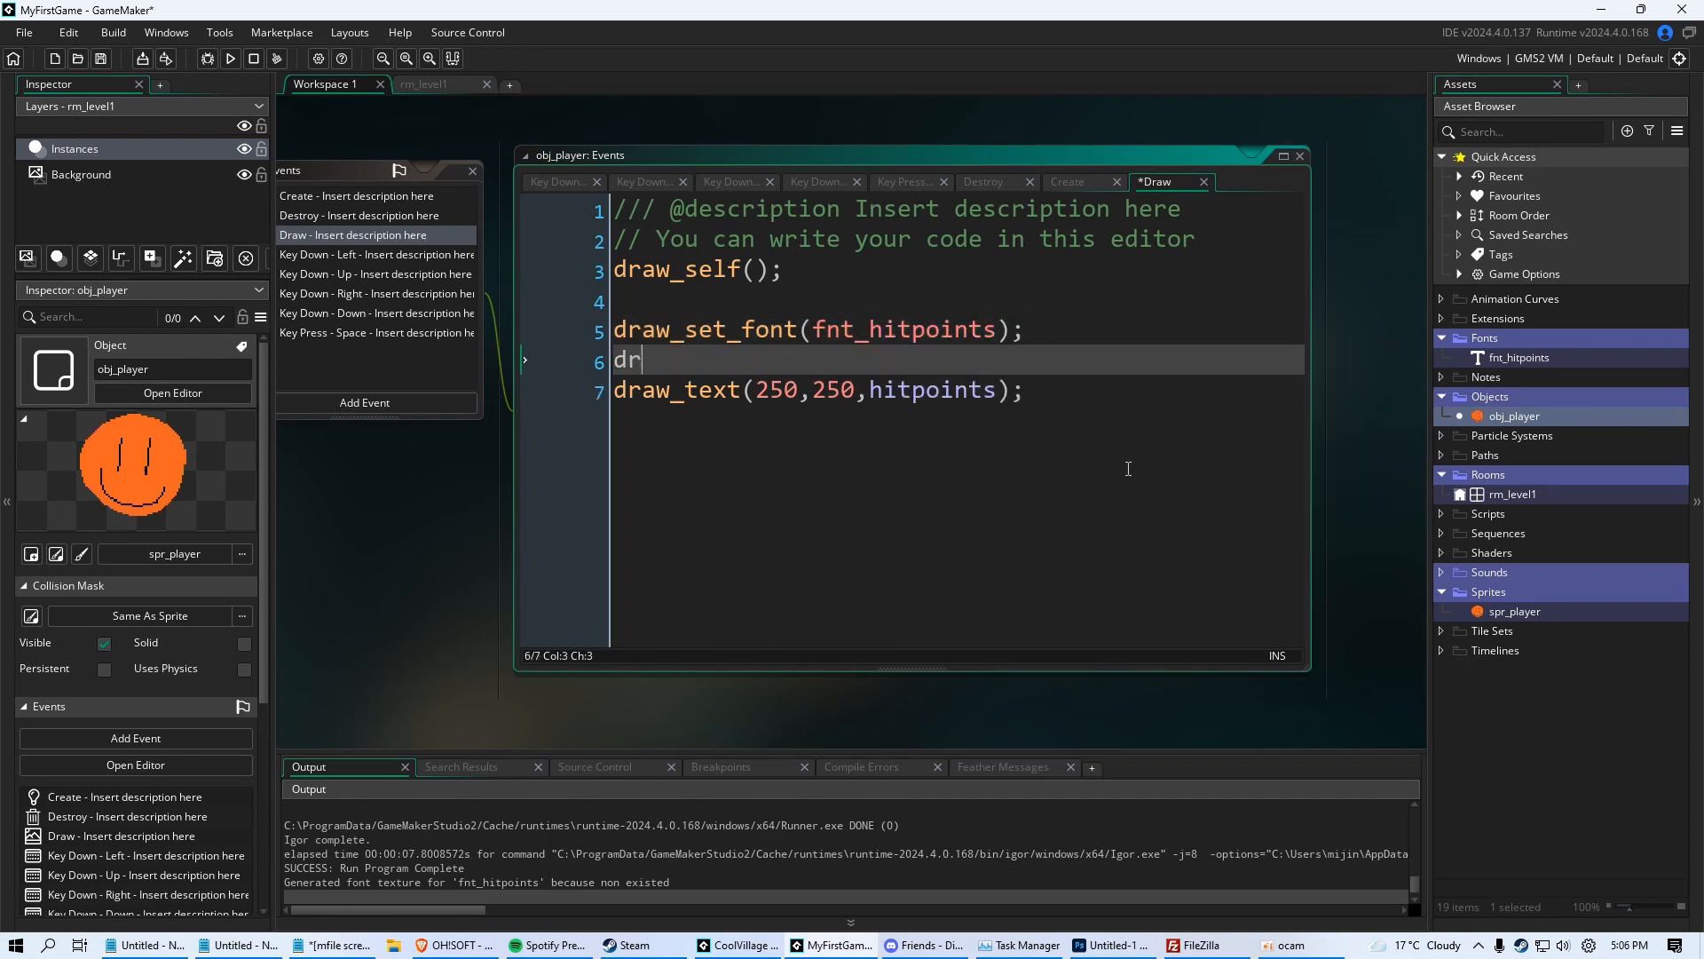
pyautogui.write('aw_set_color();')
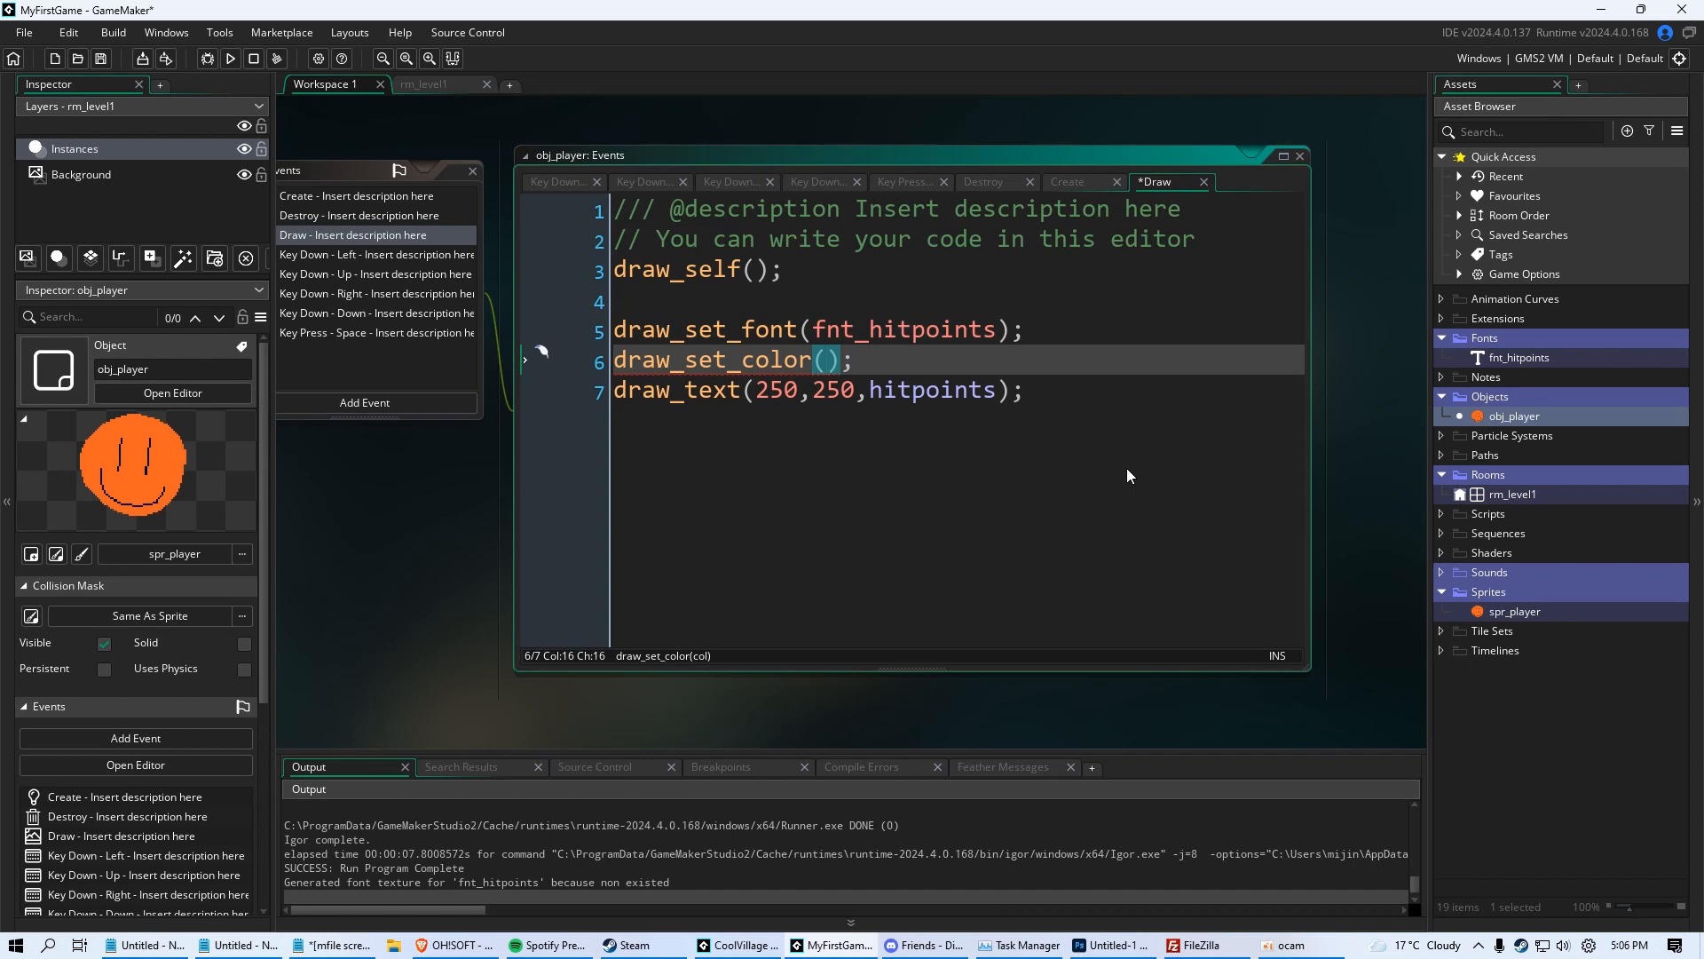
pyautogui.write('c_red')
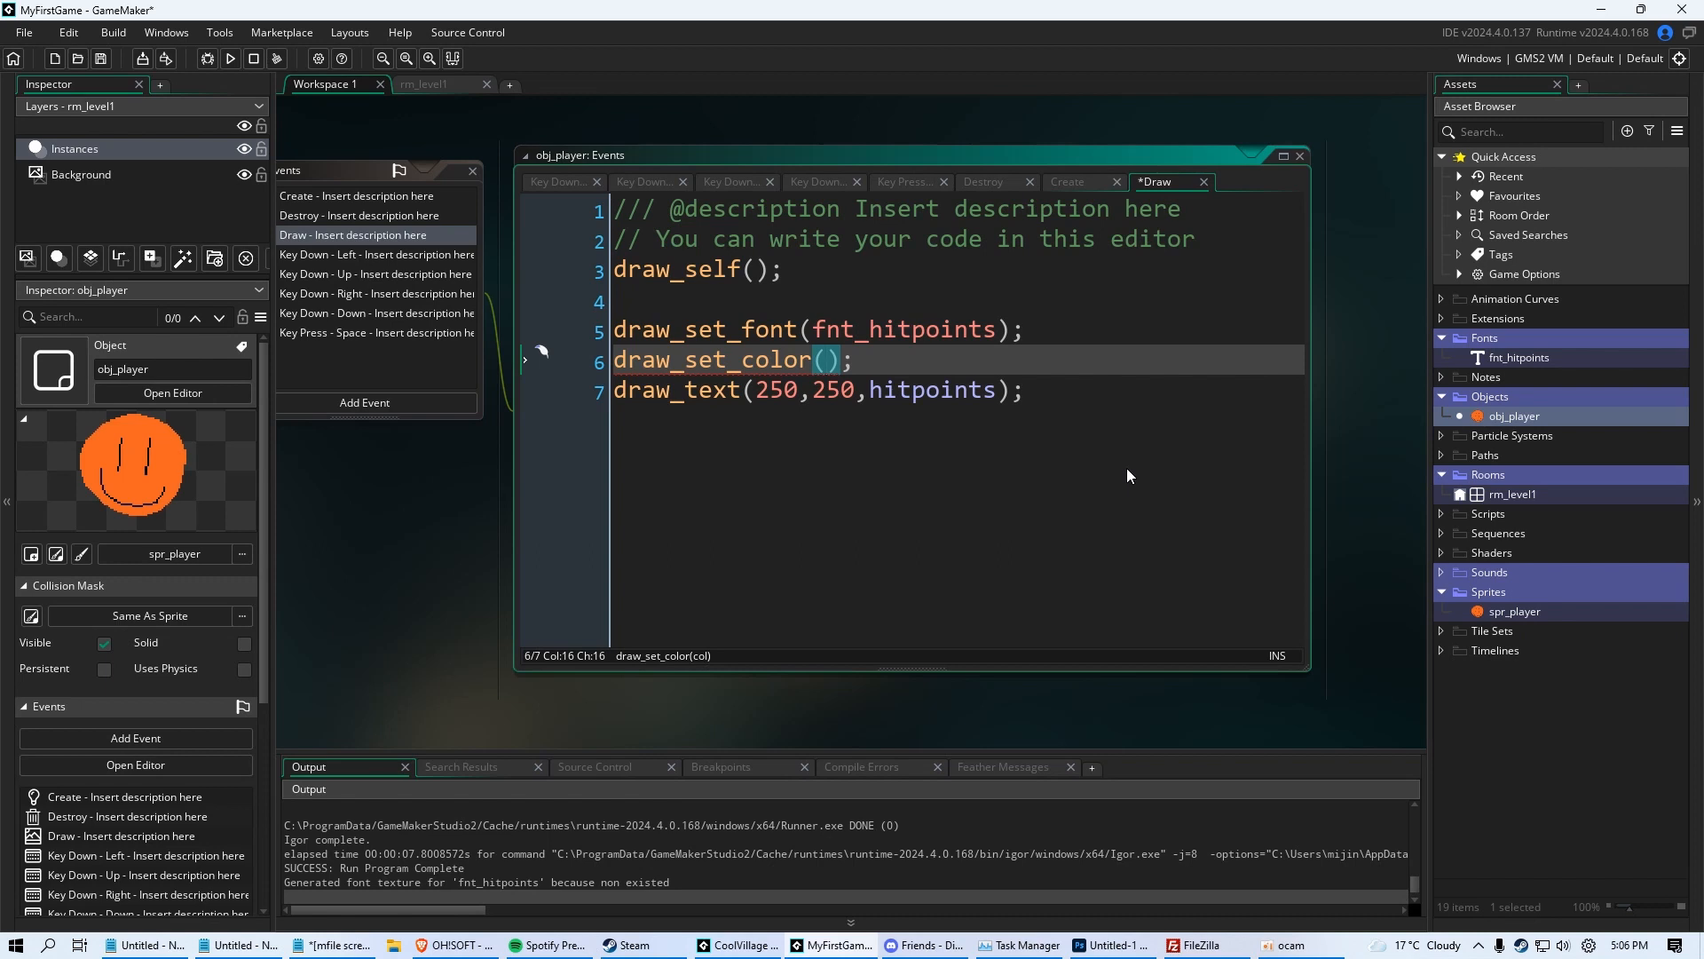
pyautogui.write('c_')
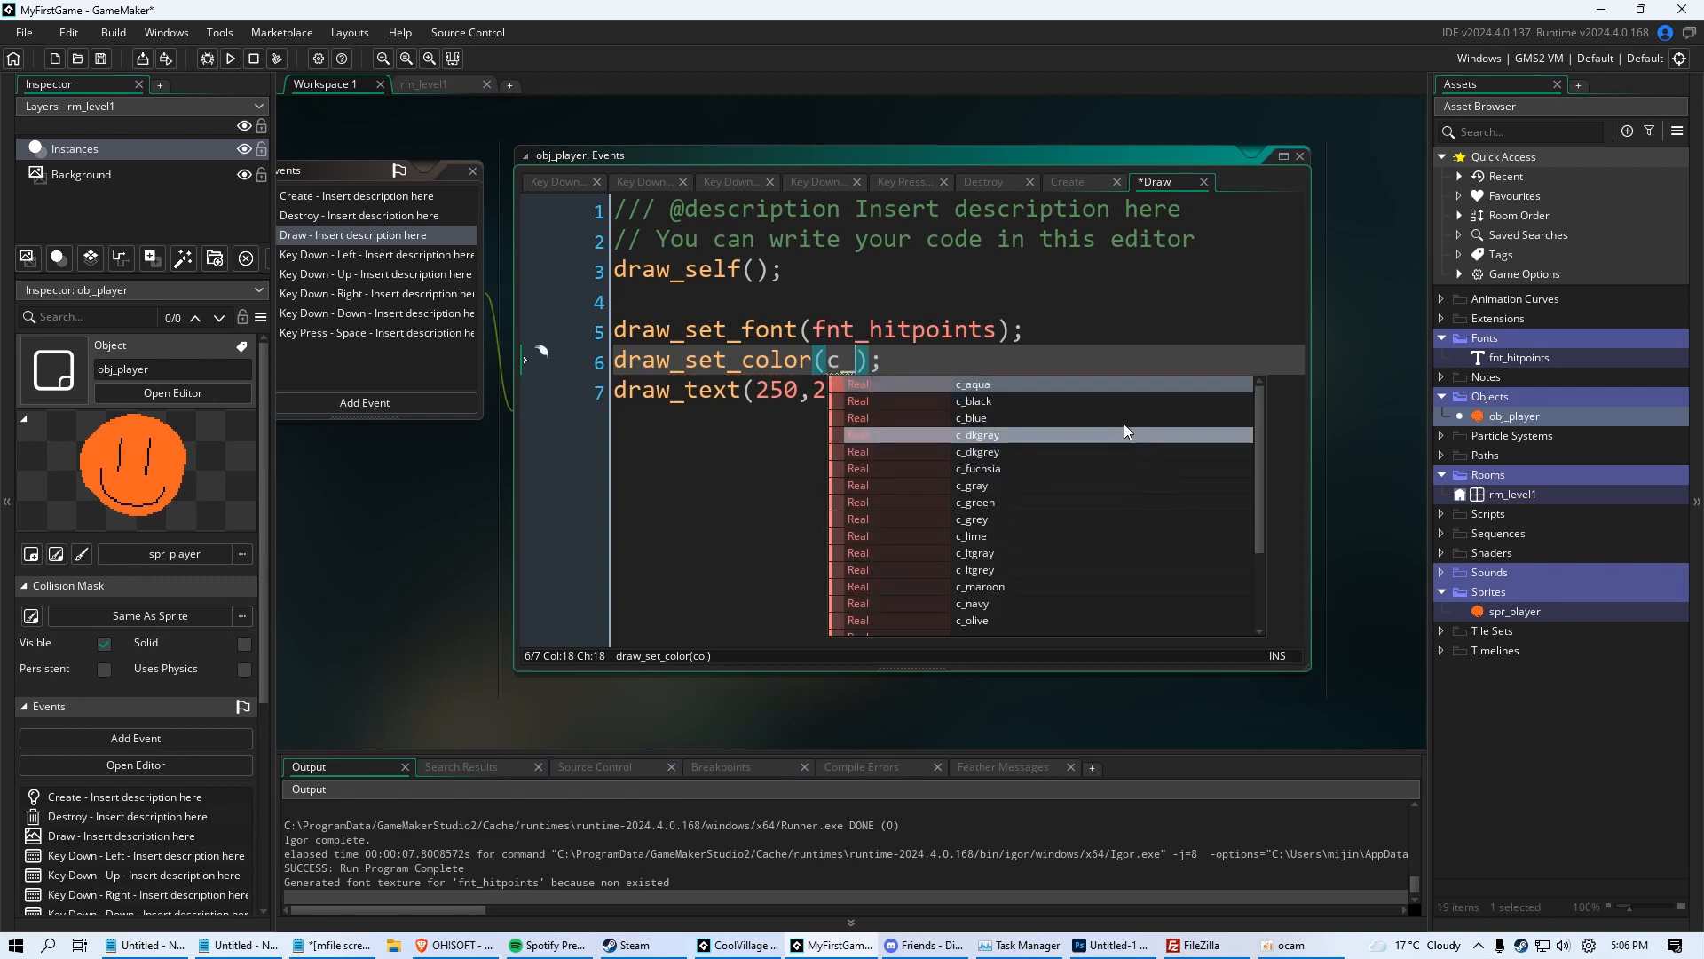
pyautogui.moveTo(1049, 534)
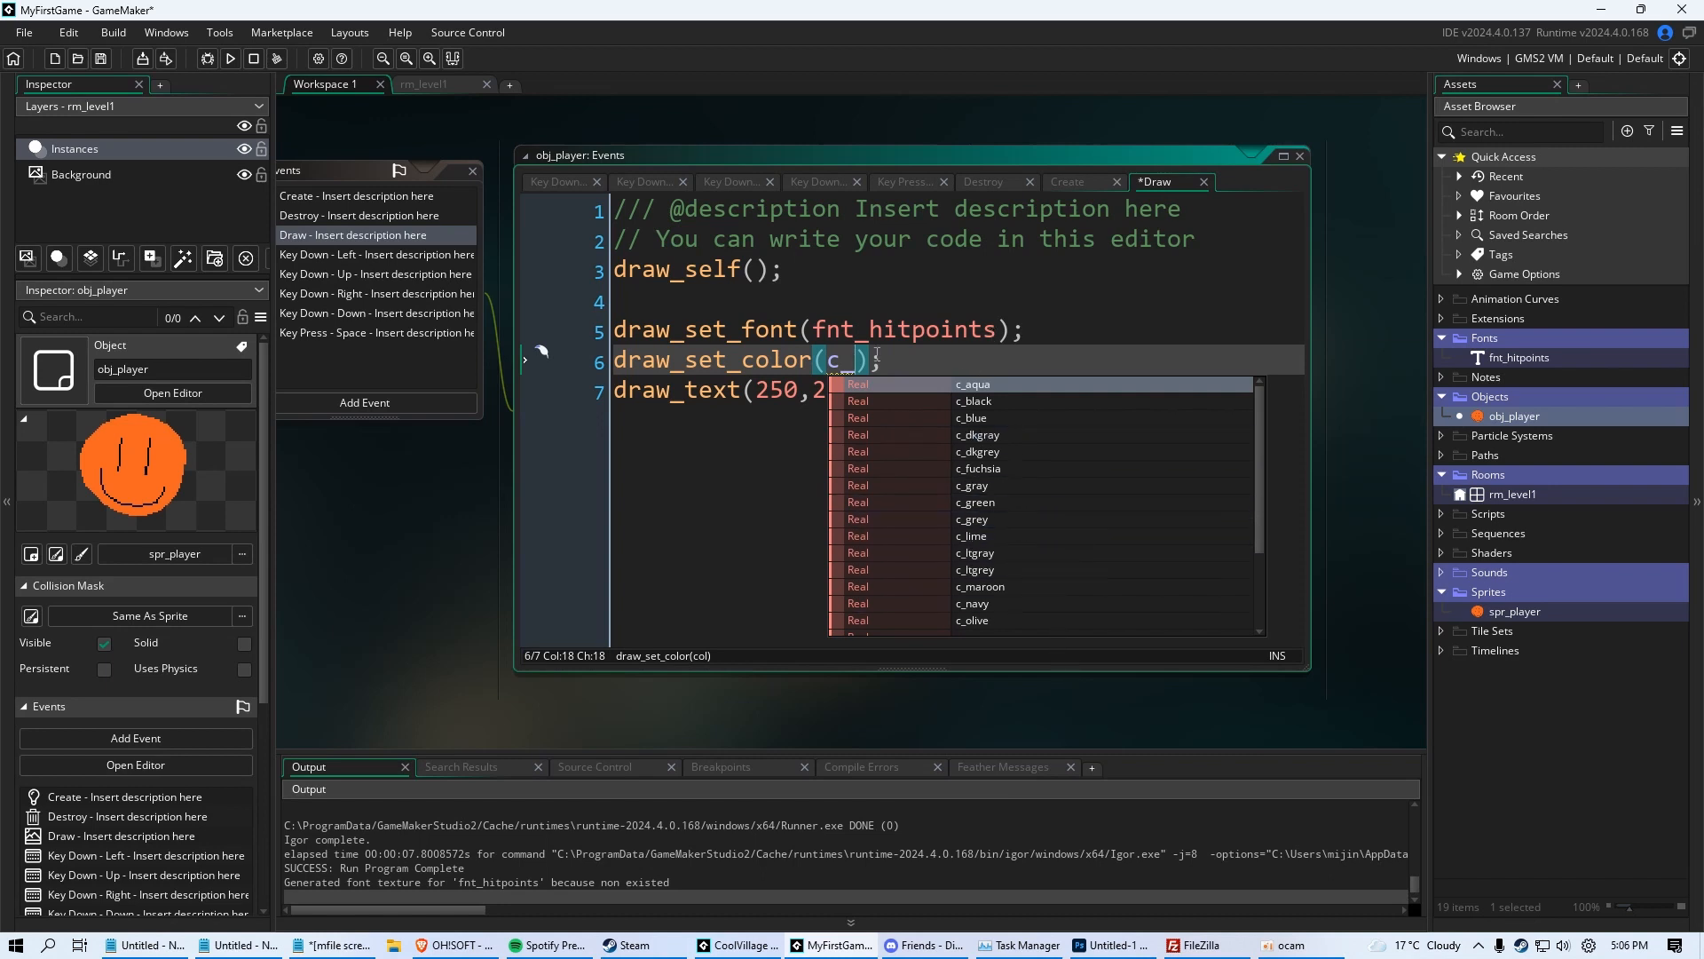
pyautogui.write('red')
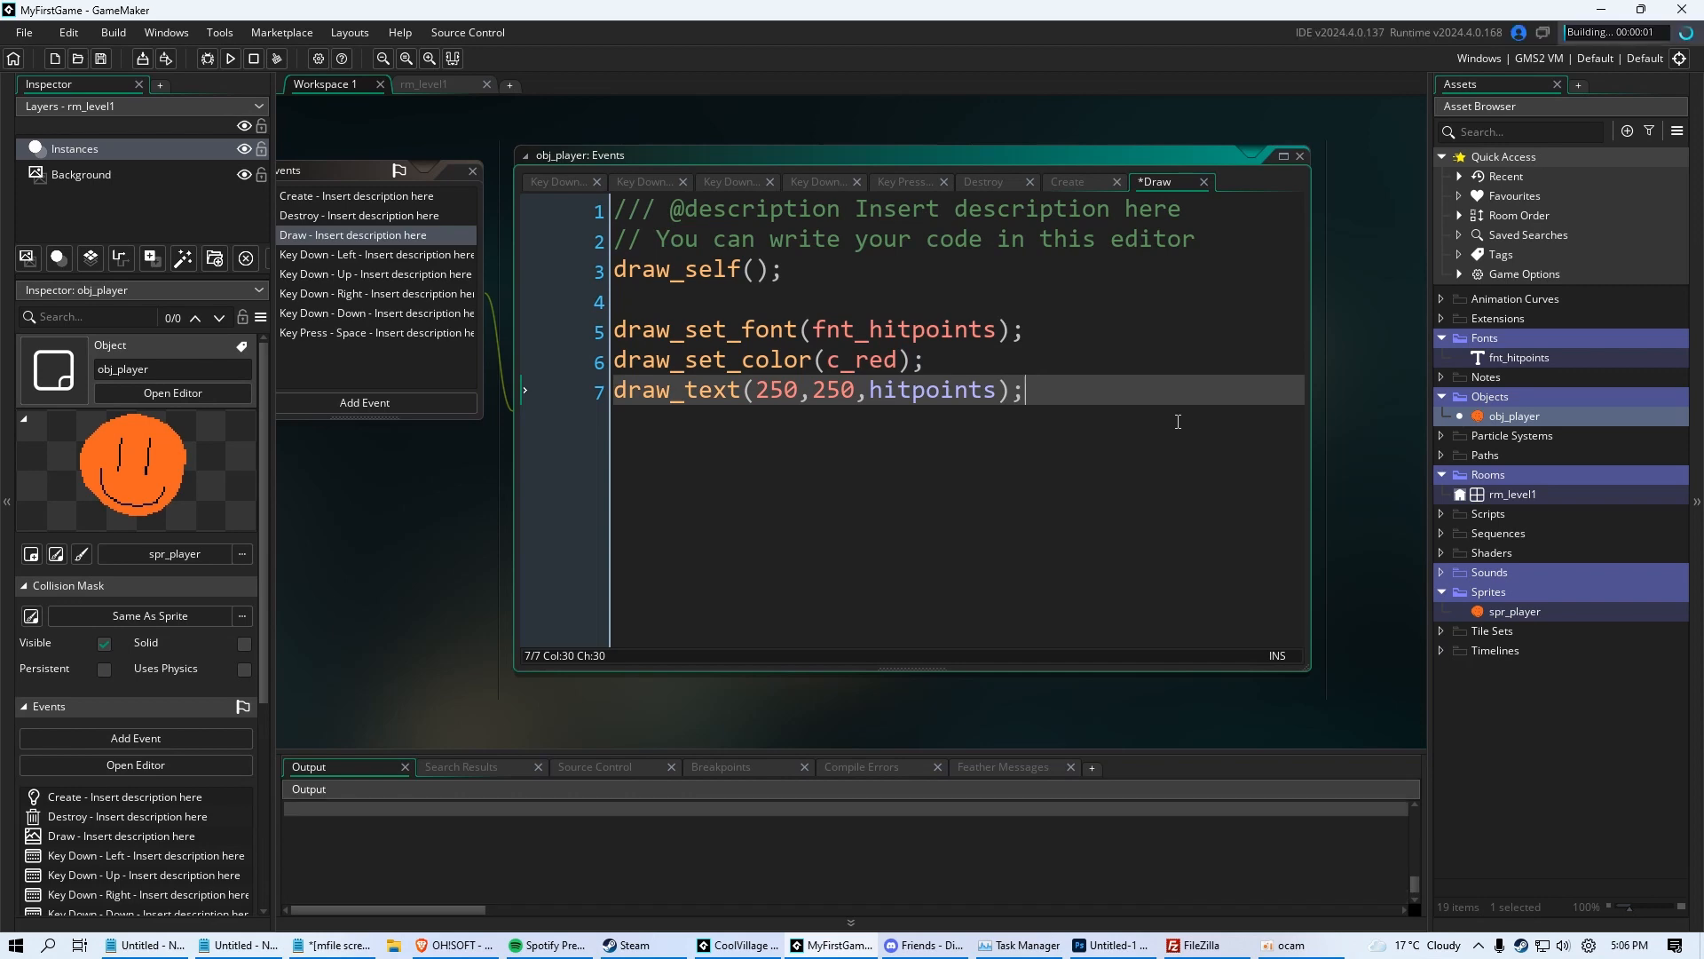
pyautogui.click(229, 59)
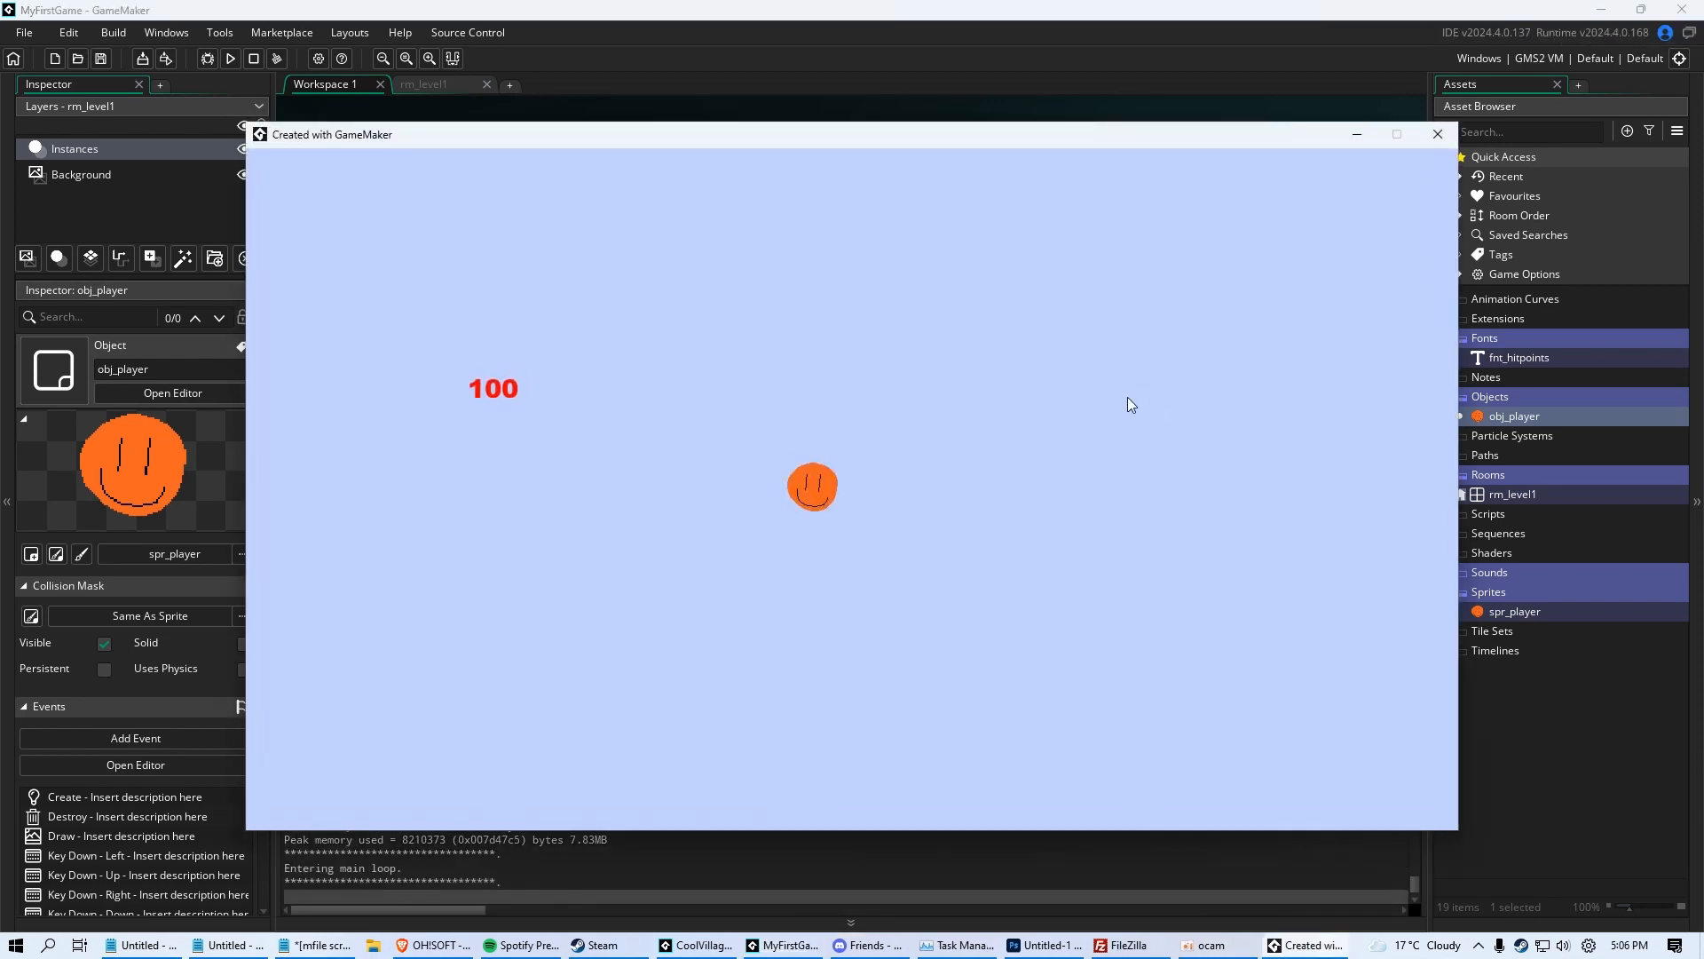
pyautogui.moveTo(758, 607)
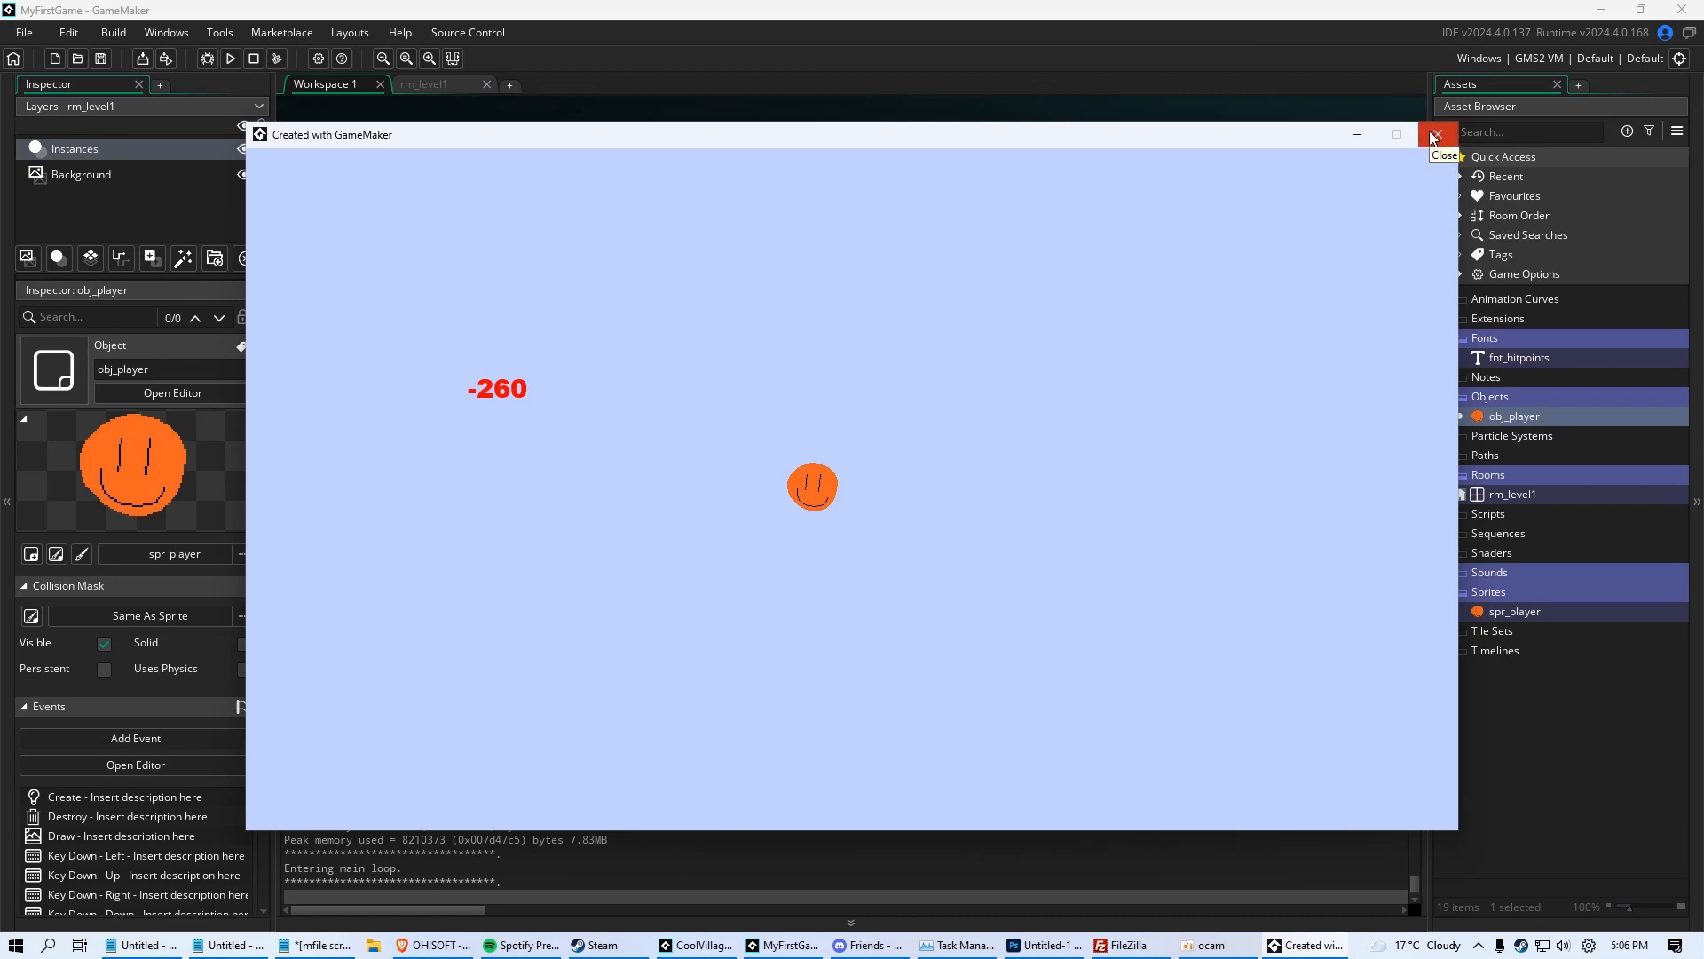
# Close the running game after the hitpoints dropped to -260
pyautogui.click(1436, 133)
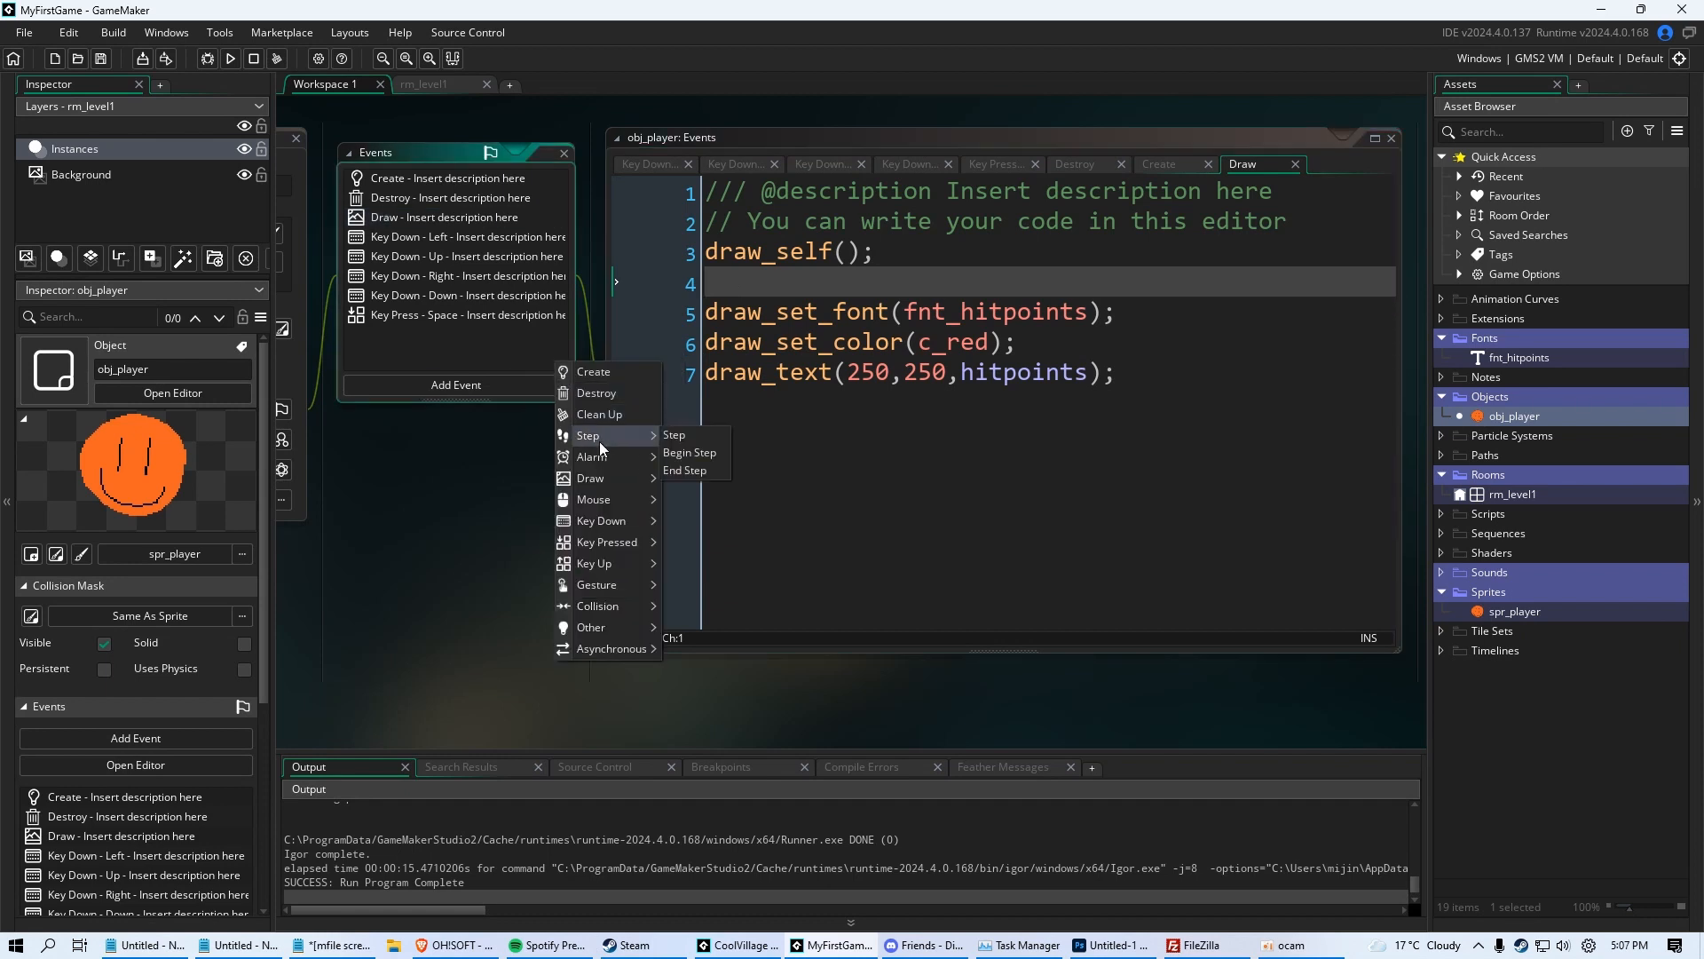
pyautogui.moveTo(674, 435)
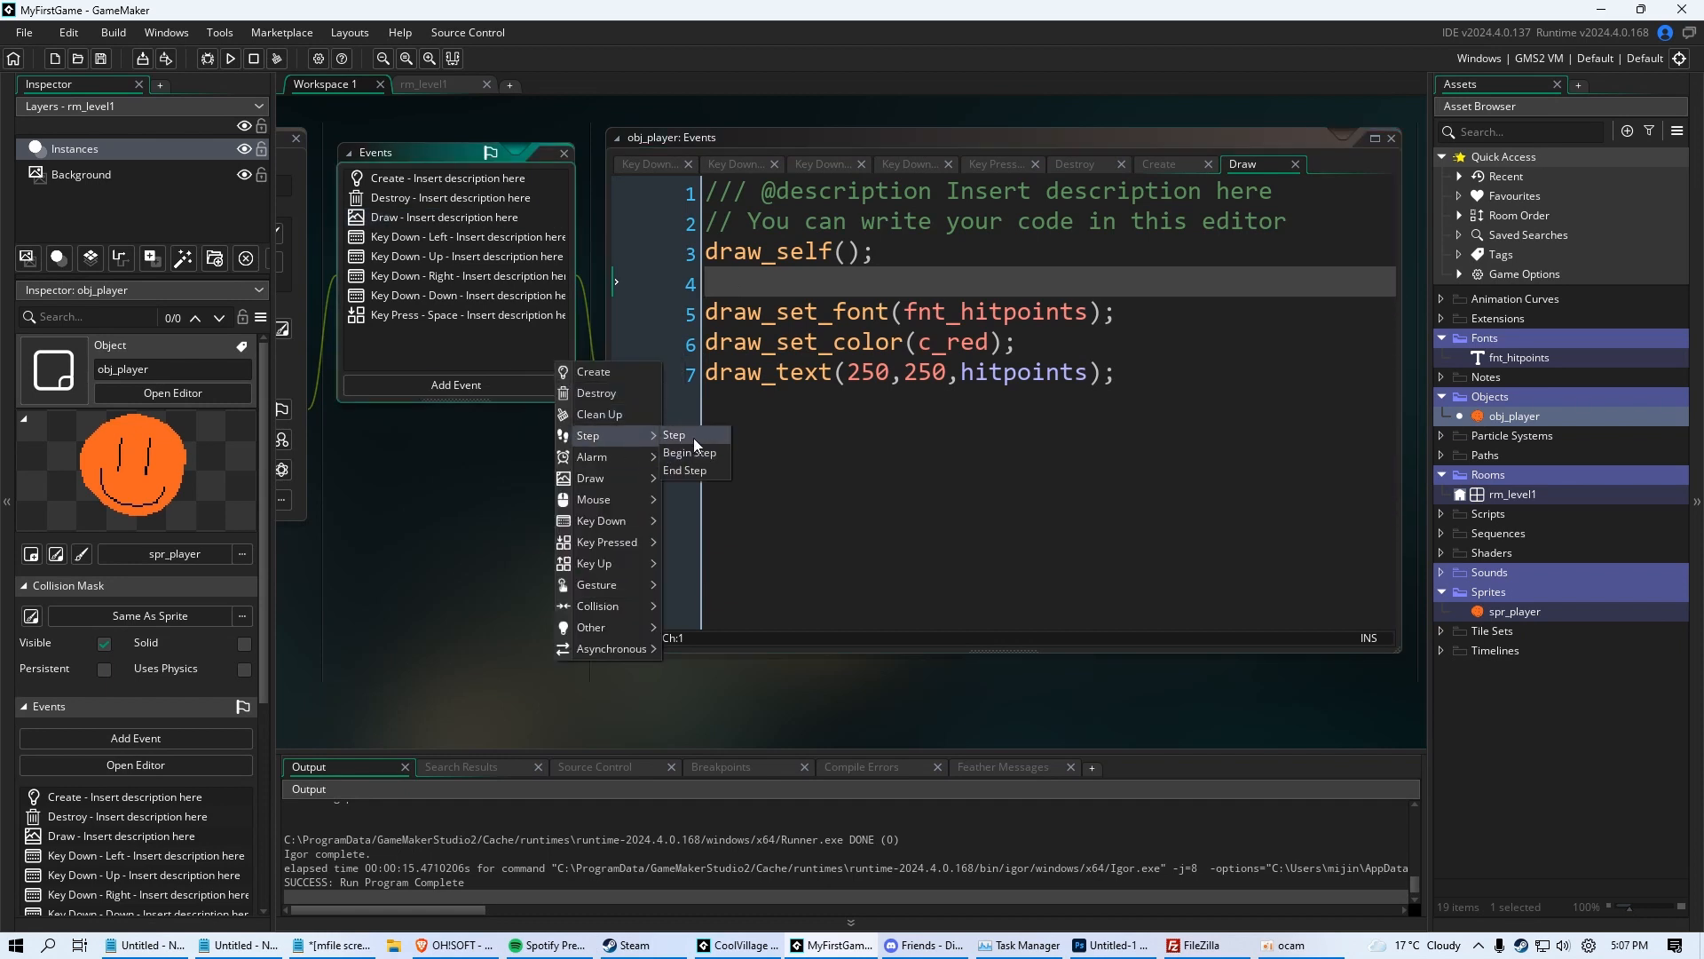
pyautogui.moveTo(685, 468)
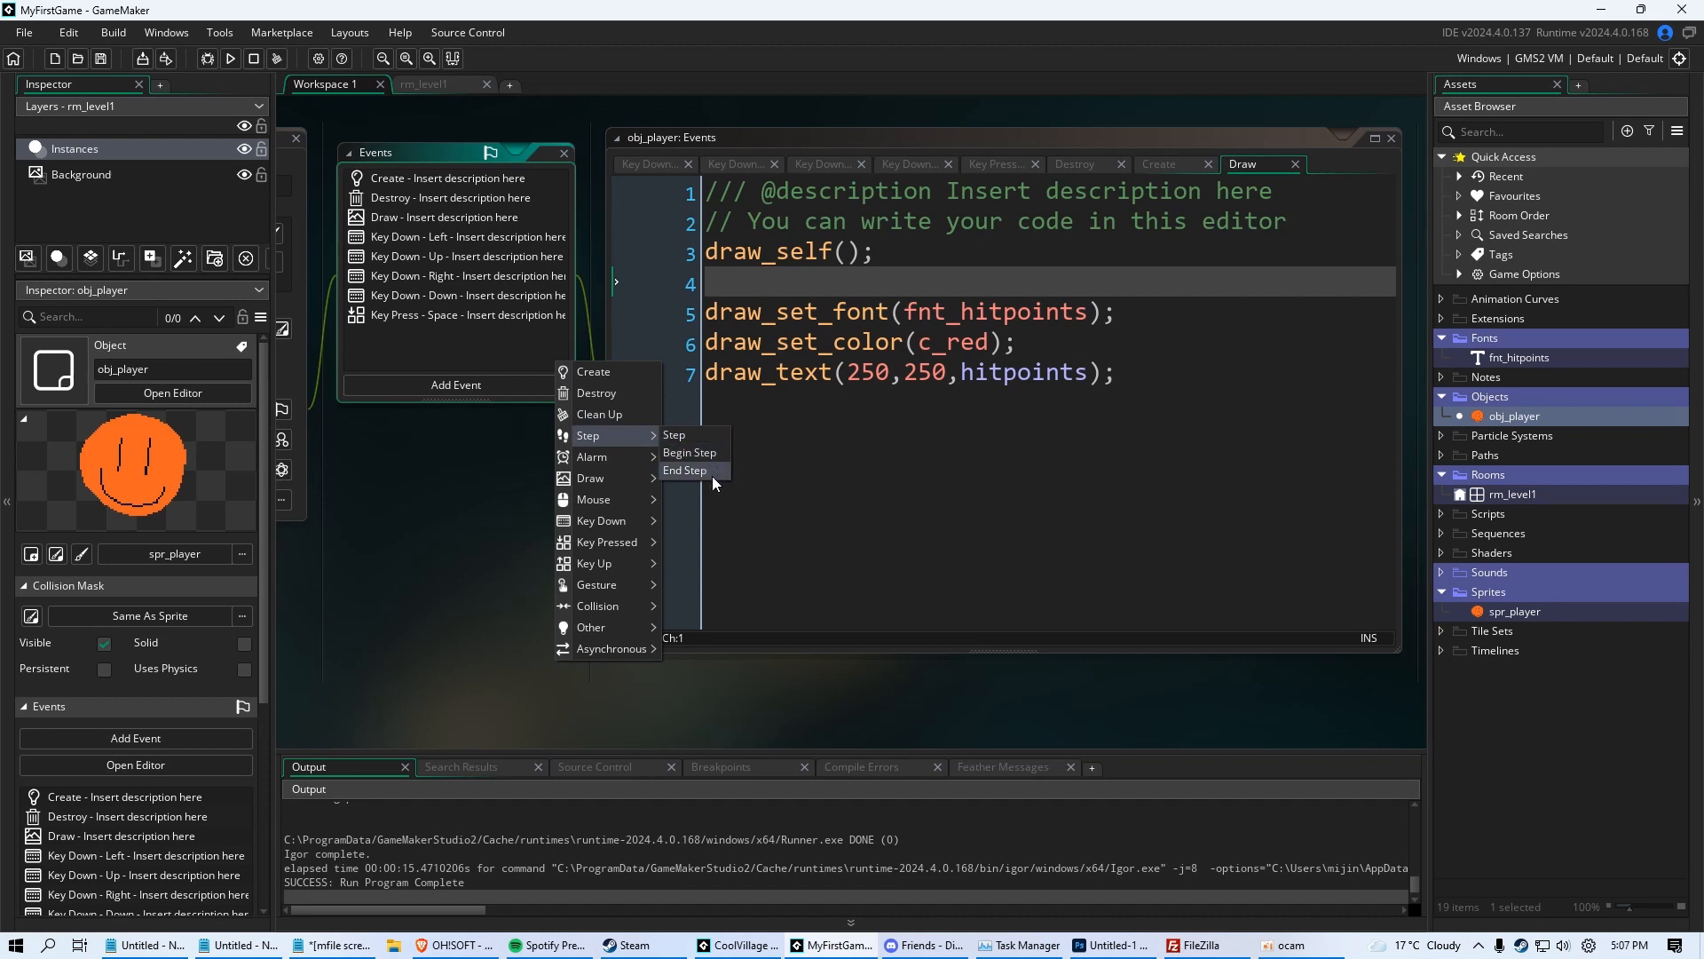
pyautogui.moveTo(674, 435)
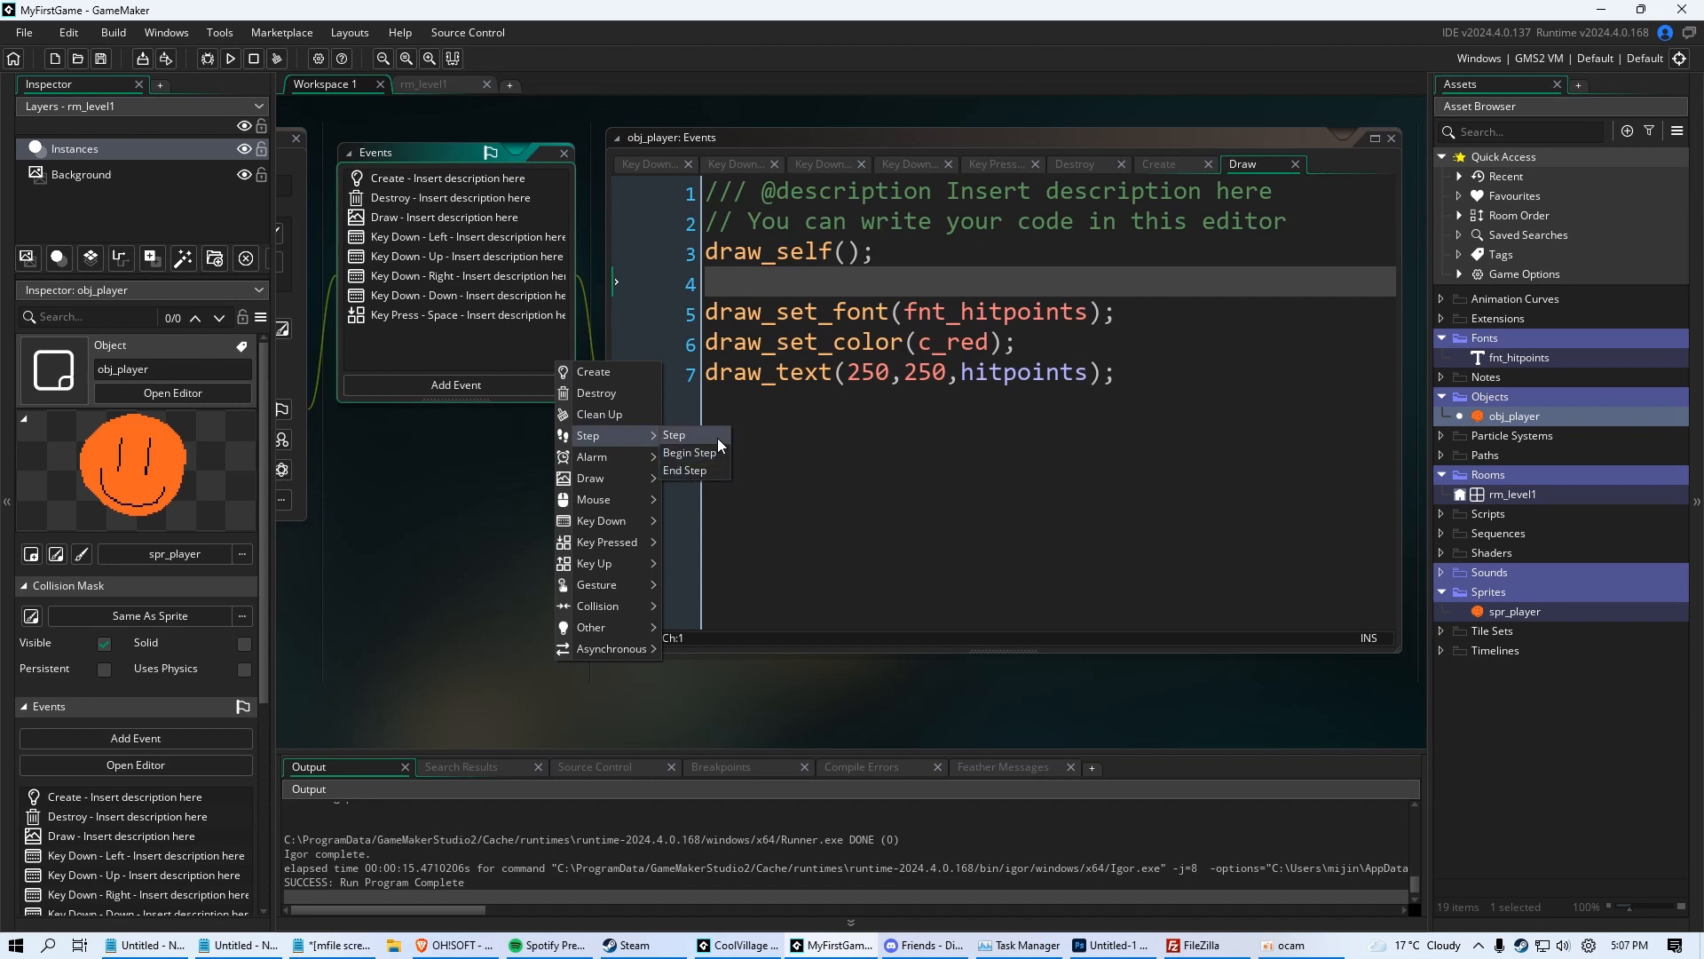
# Add a Step > Step event to obj_player, opening its empty code editor
pyautogui.click(673, 433)
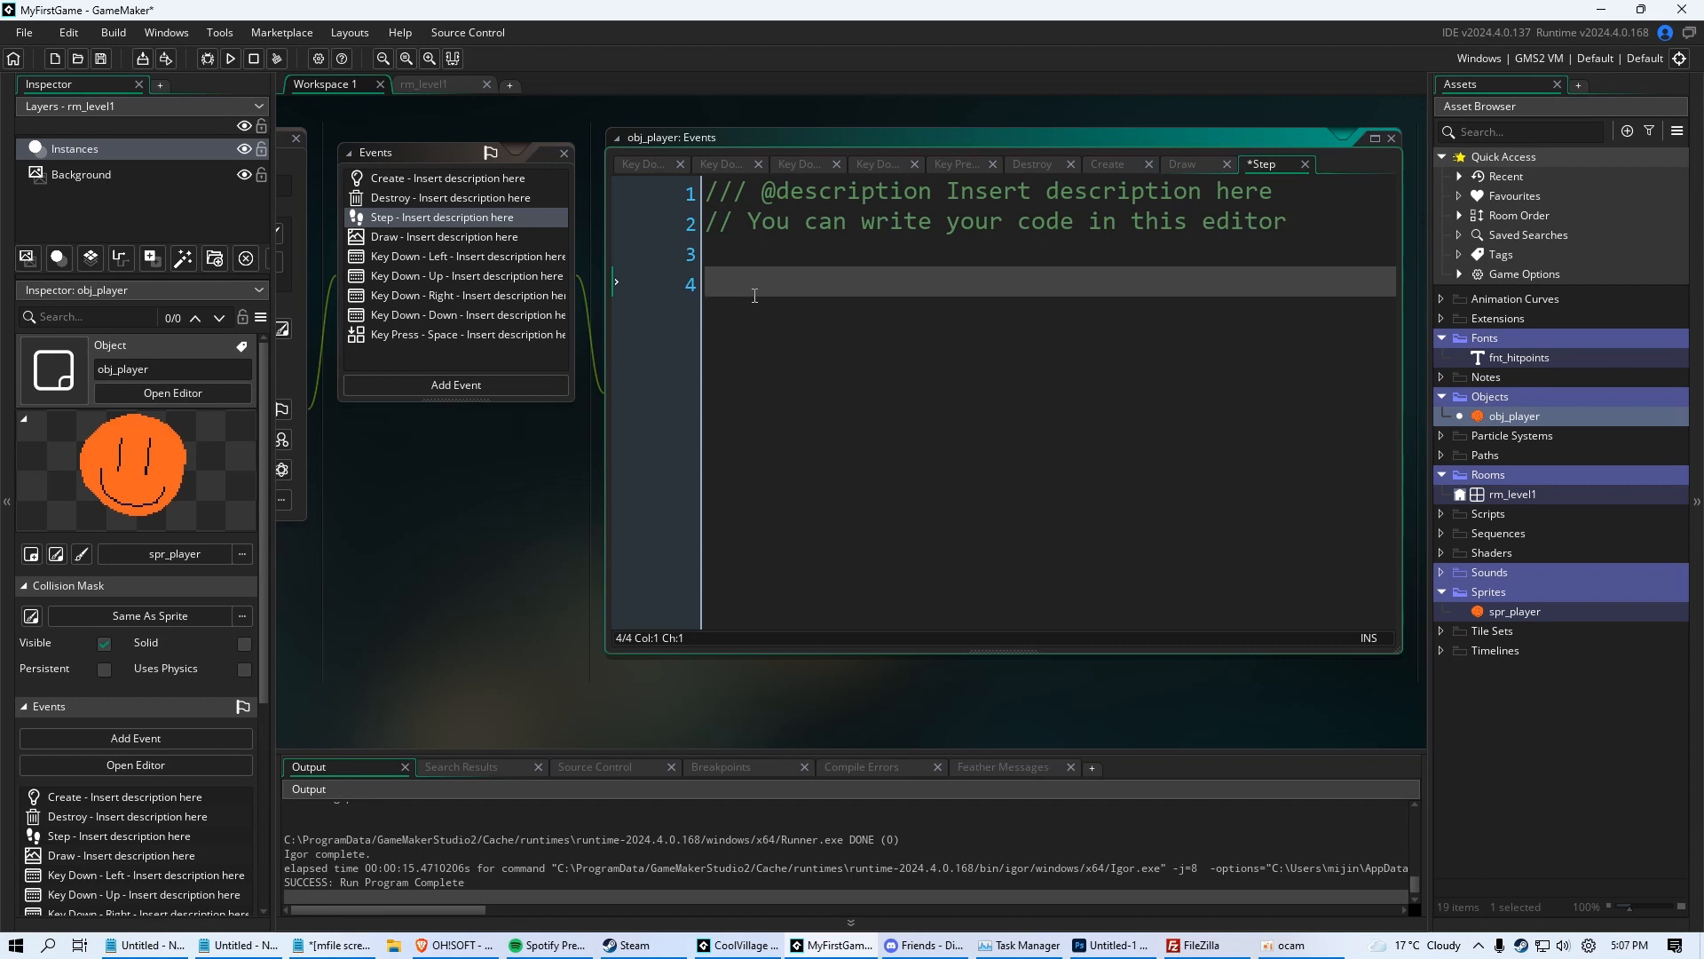
# Write the condition 'if hitpoints <= 0 { }' in obj_player's Step event
pyautogui.write('i')
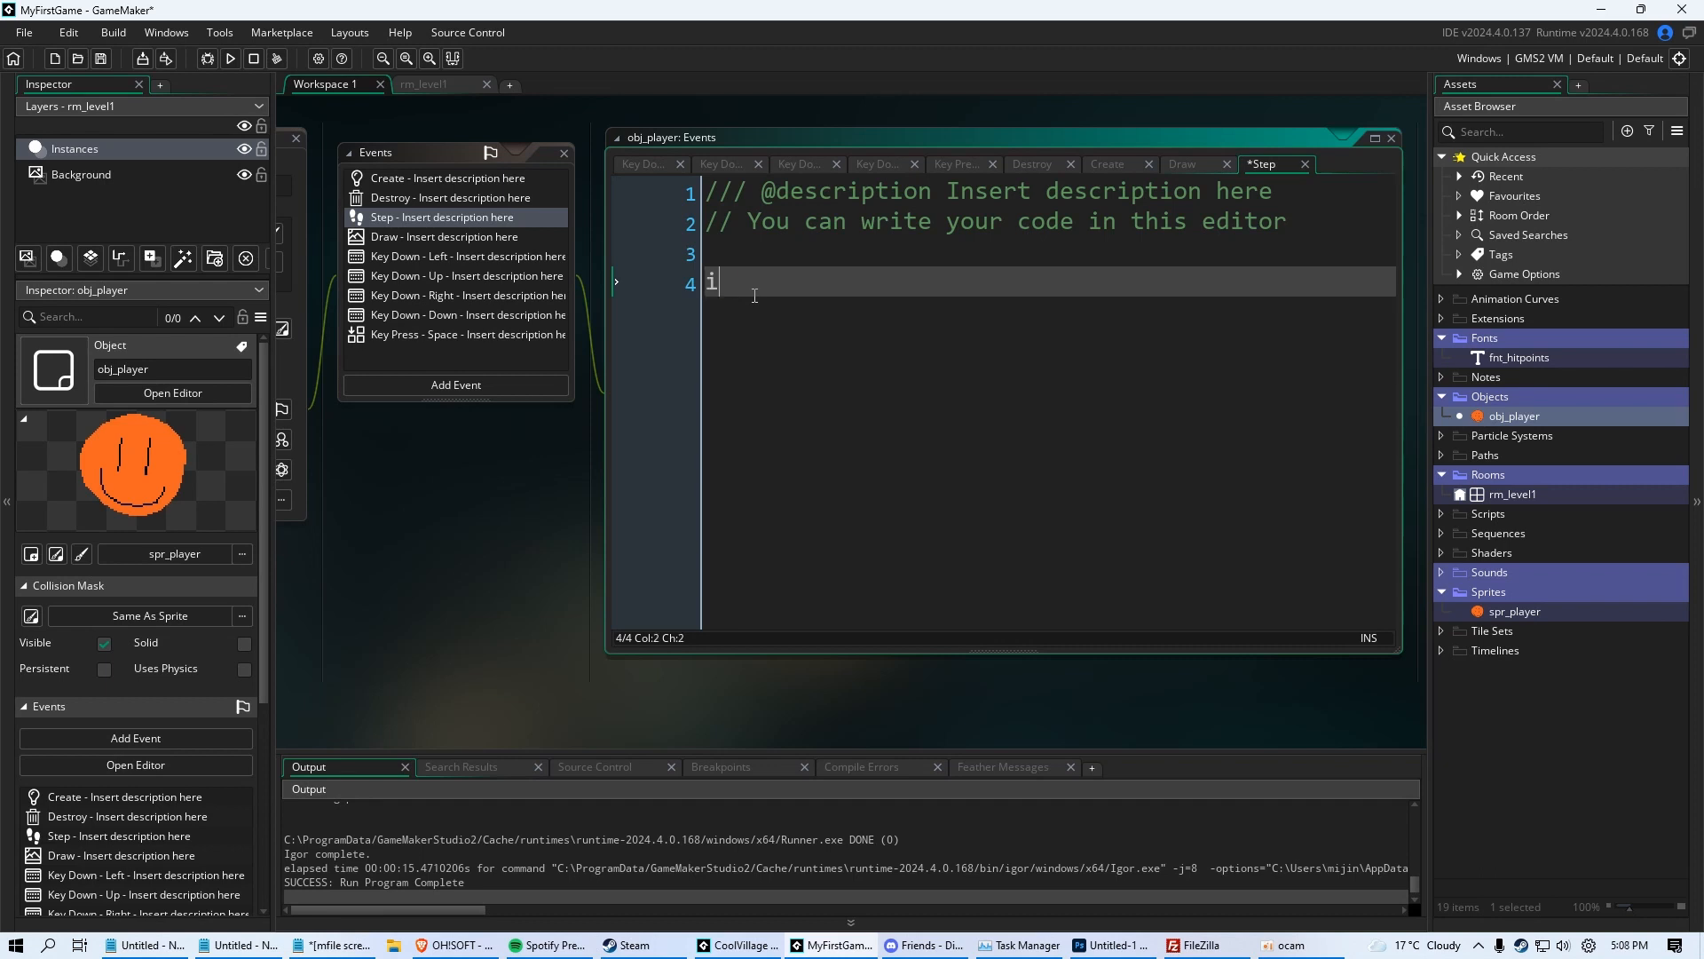
pyautogui.write('if hitpoin')
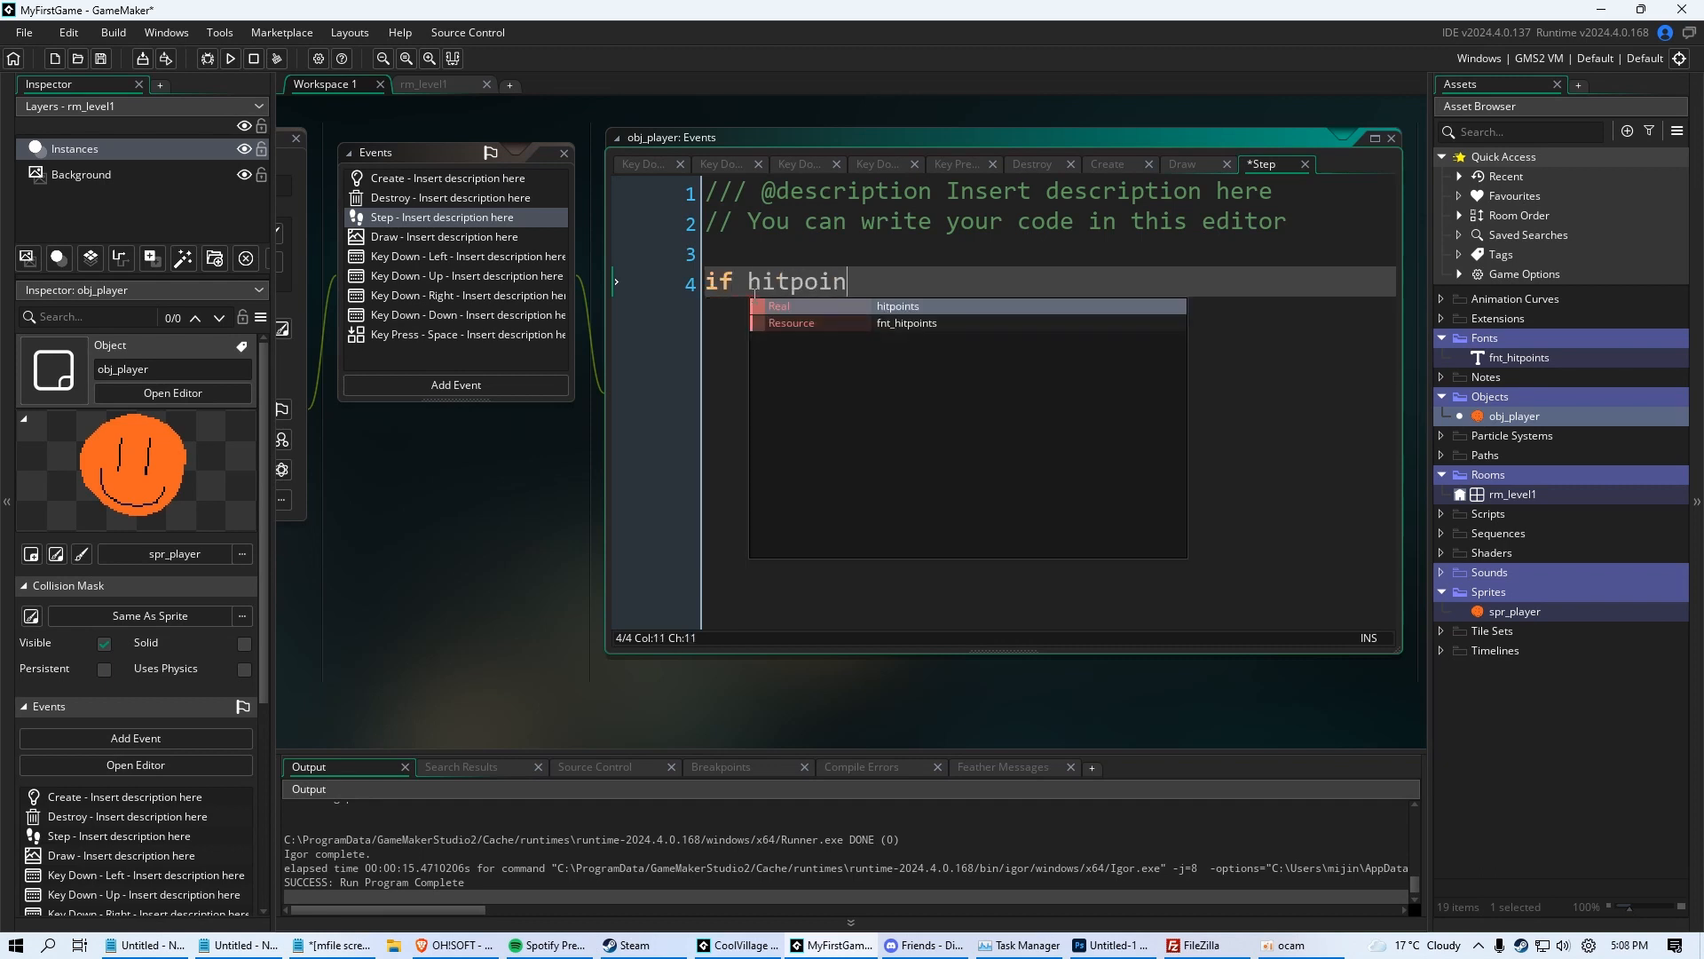
pyautogui.write('ts')
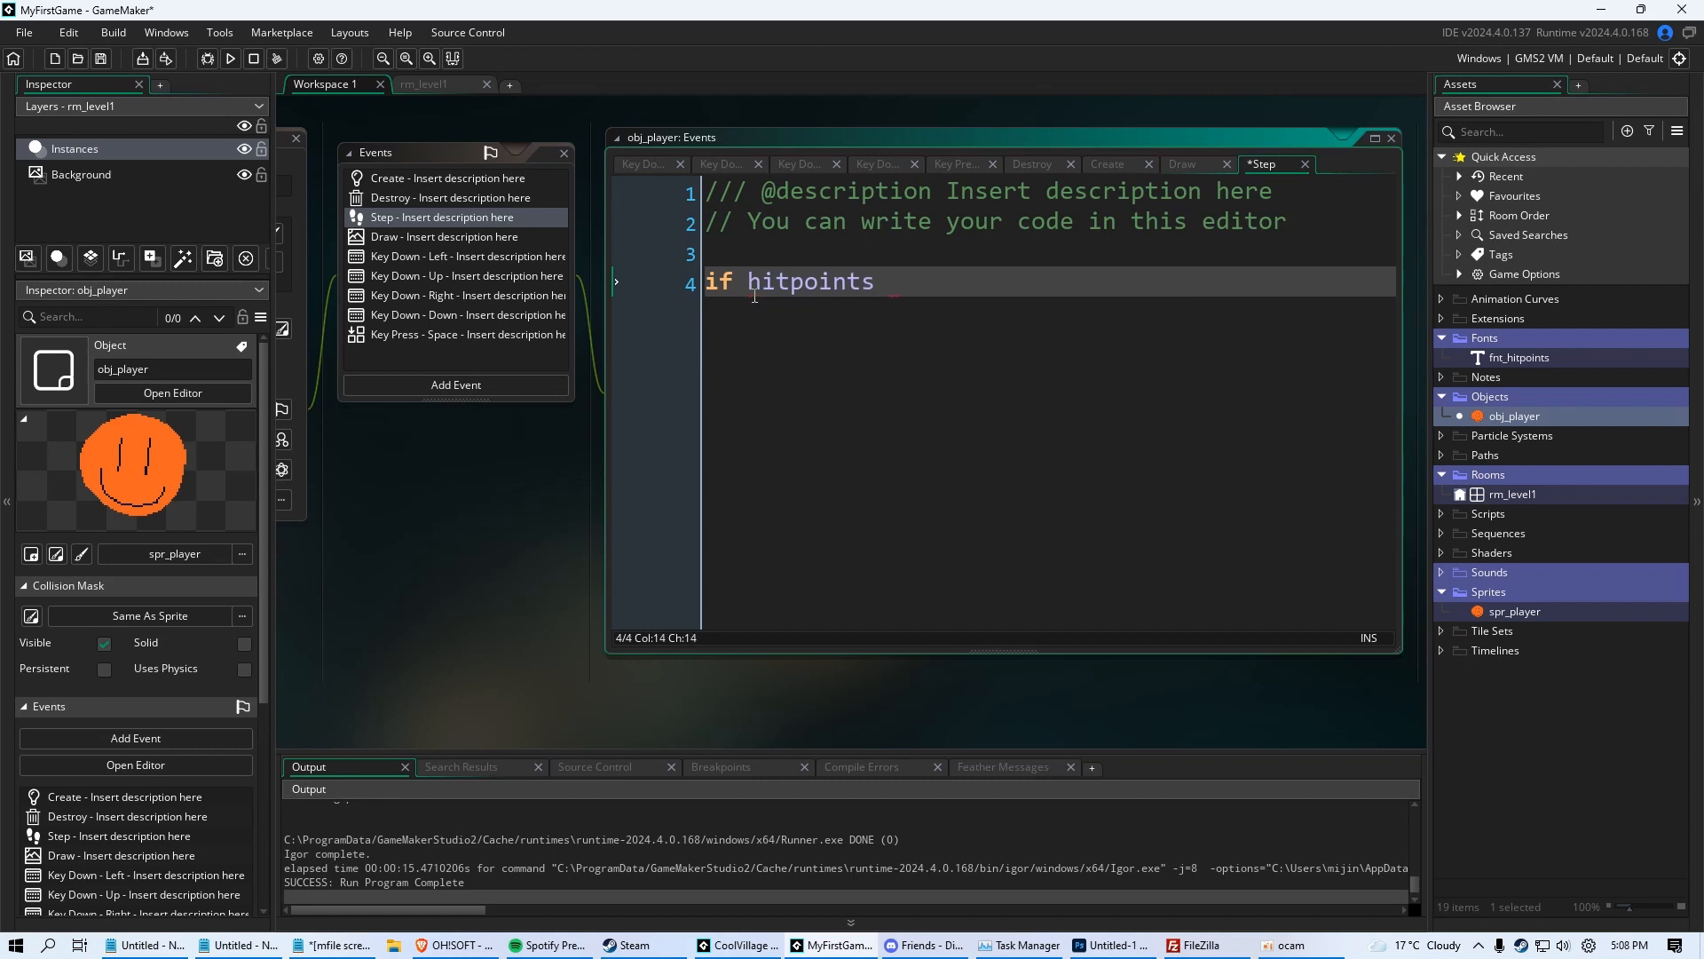
pyautogui.write('<=')
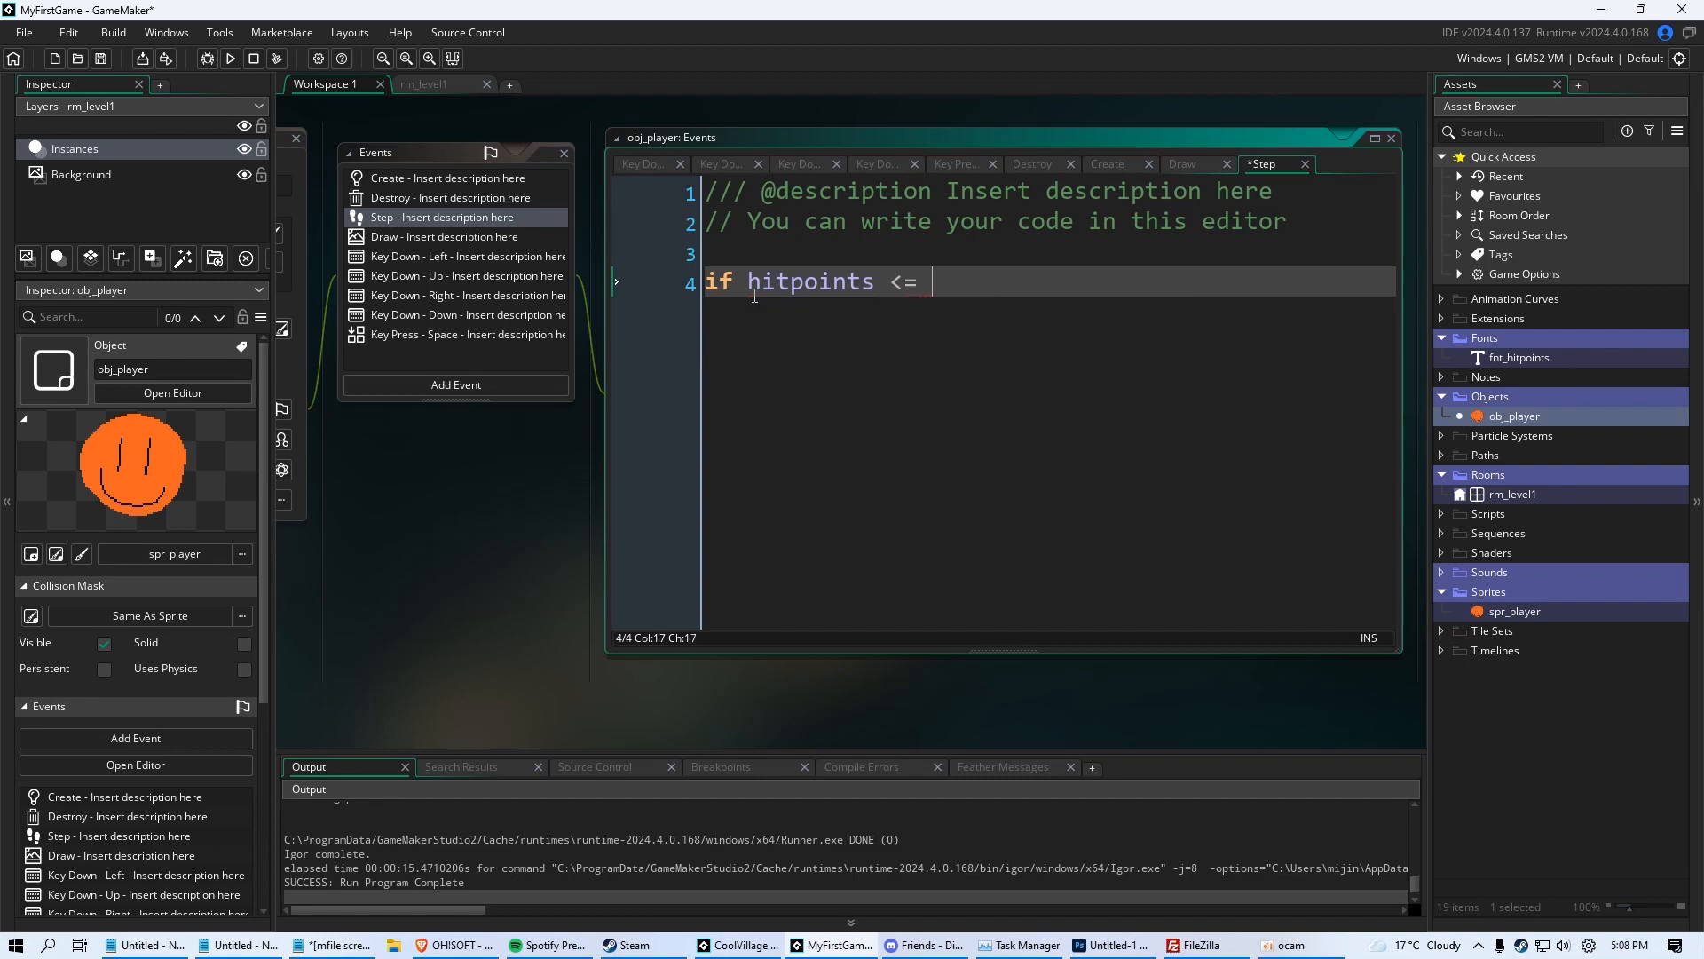
pyautogui.write('0')
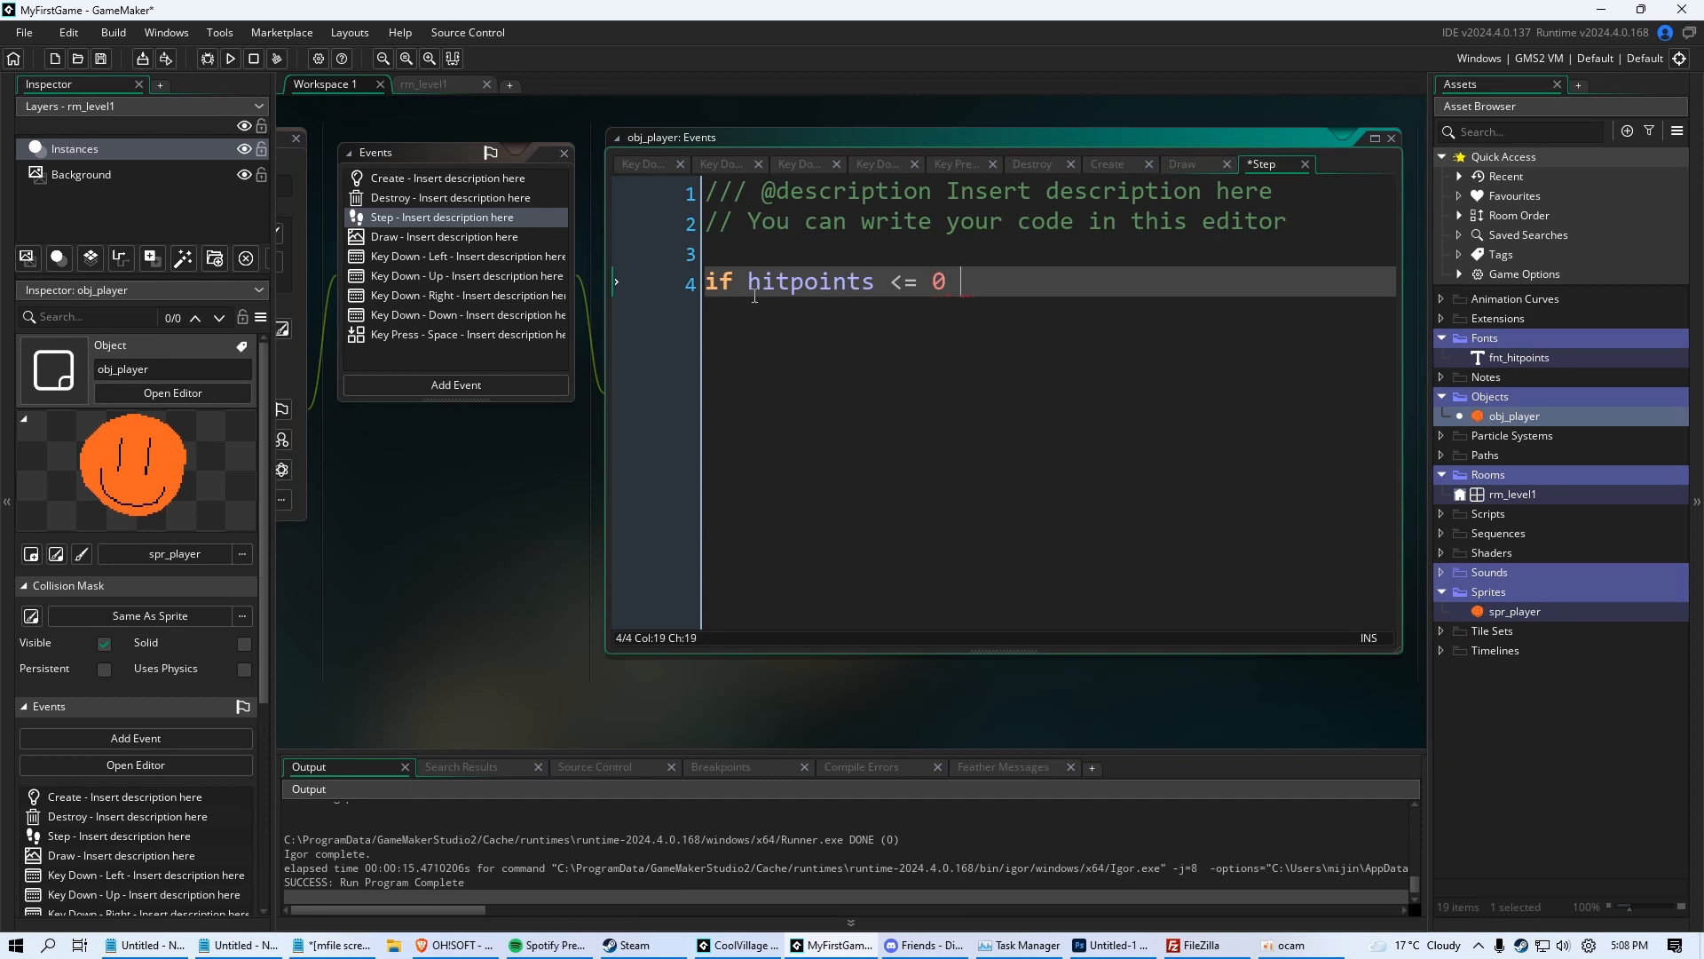
pyautogui.write('{')
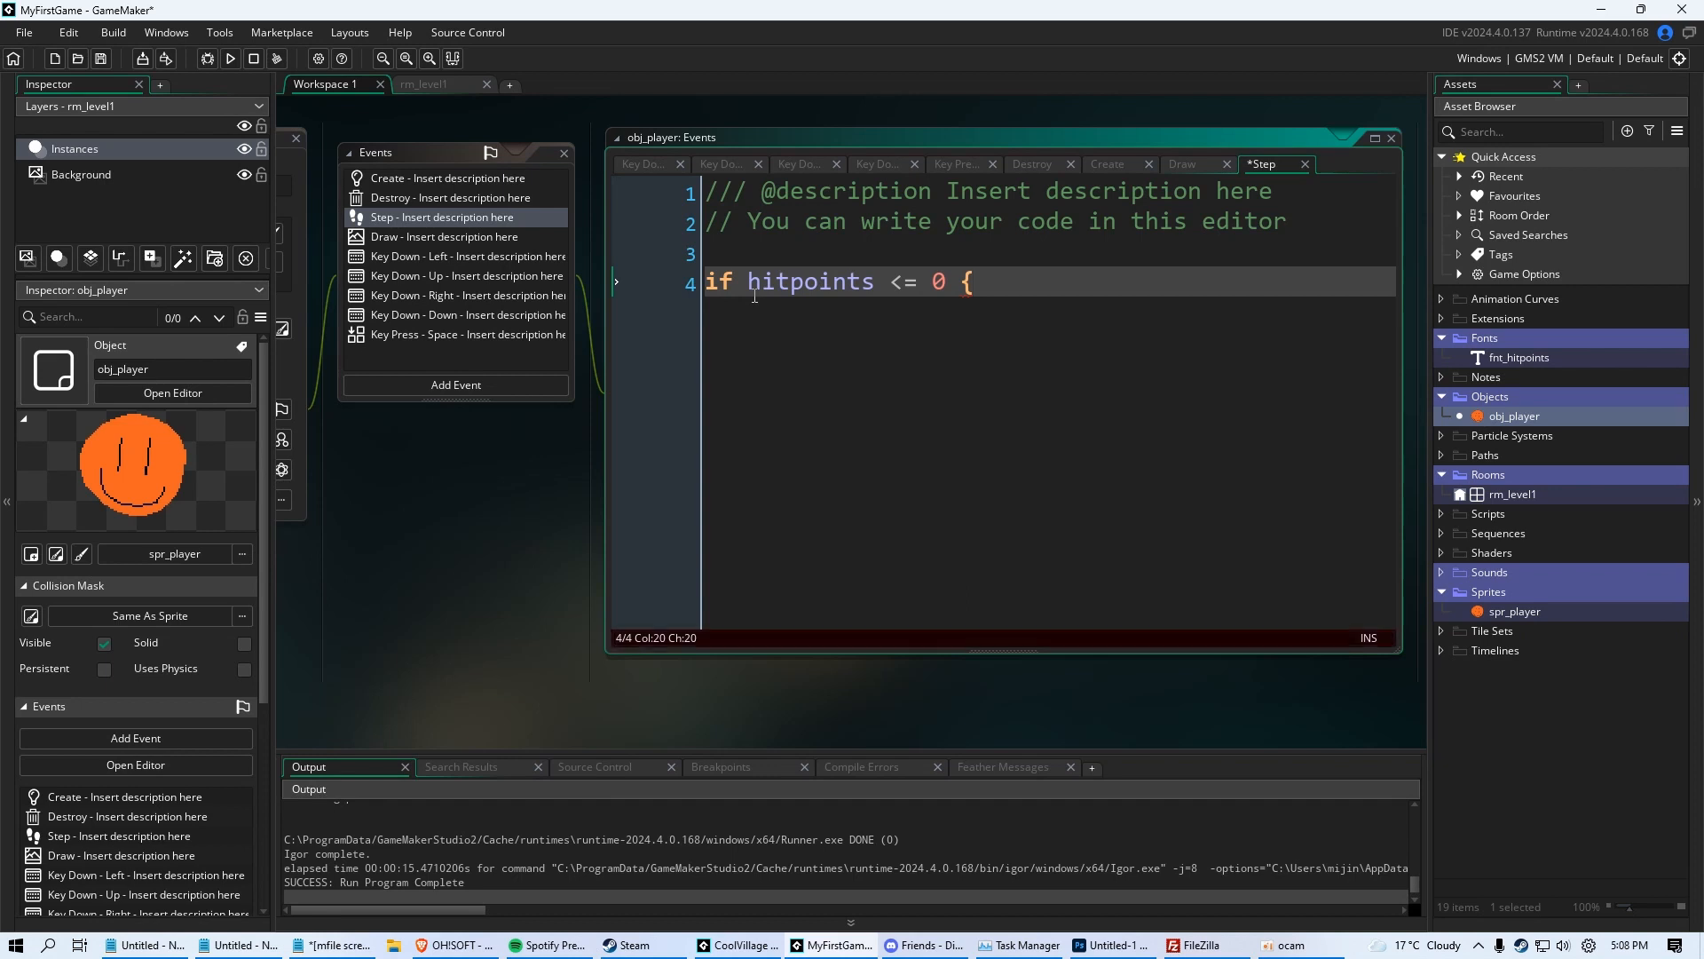
pyautogui.press('Enter')
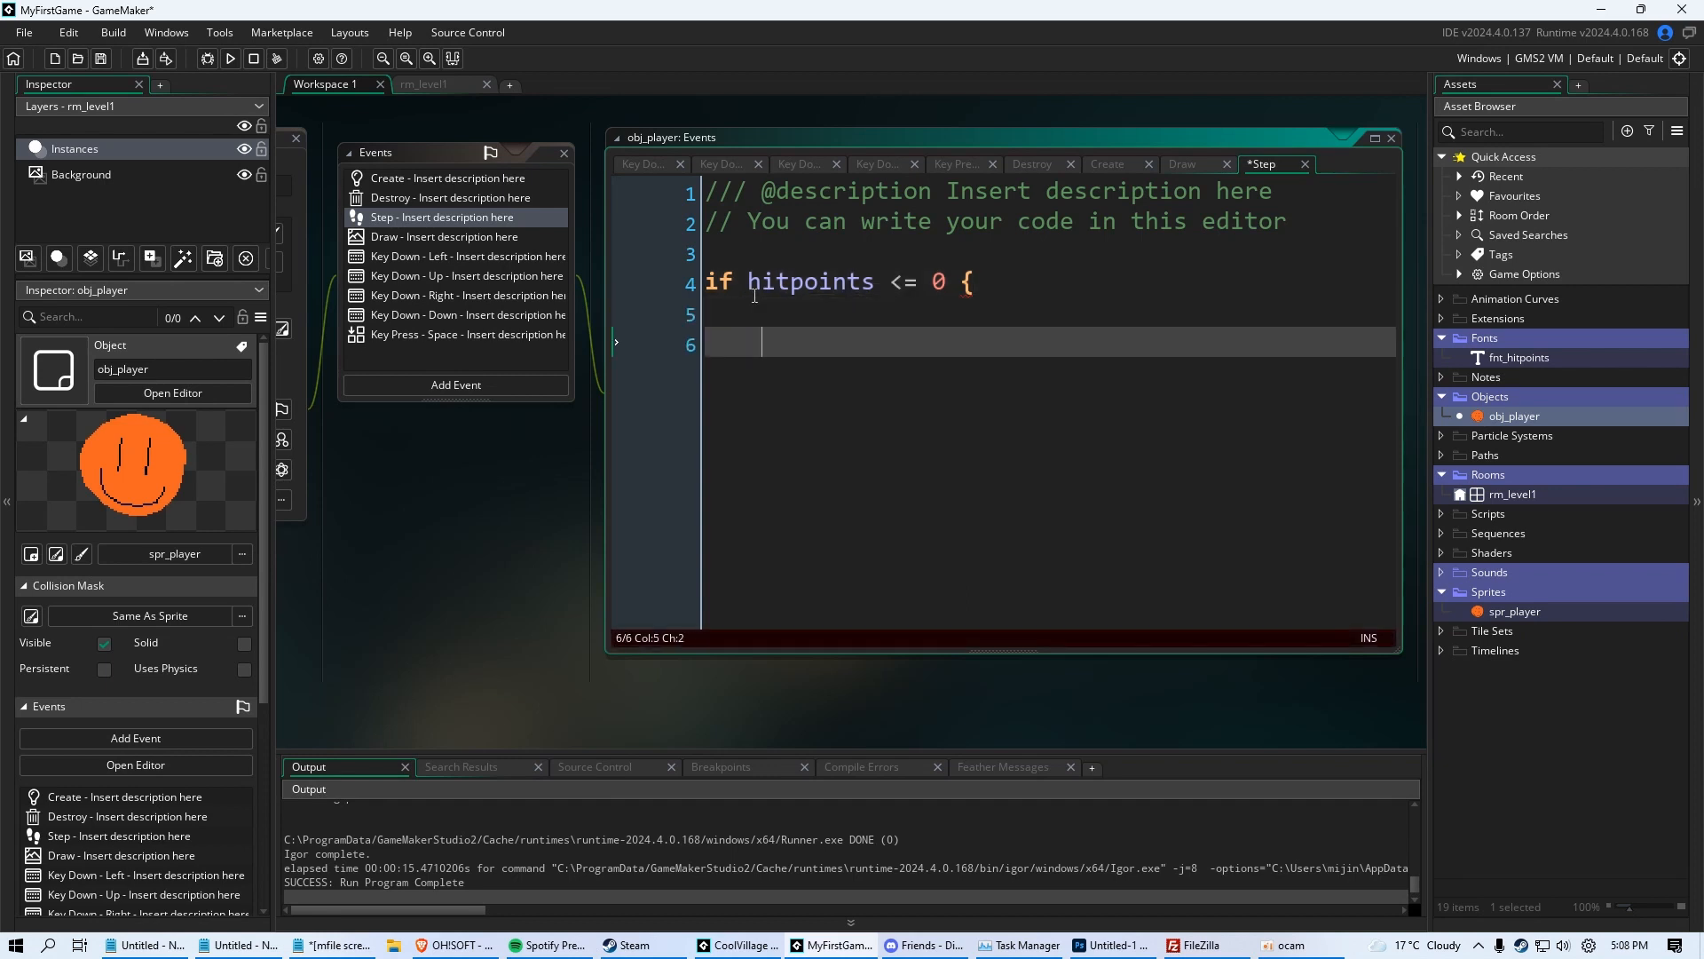
pyautogui.write('}')
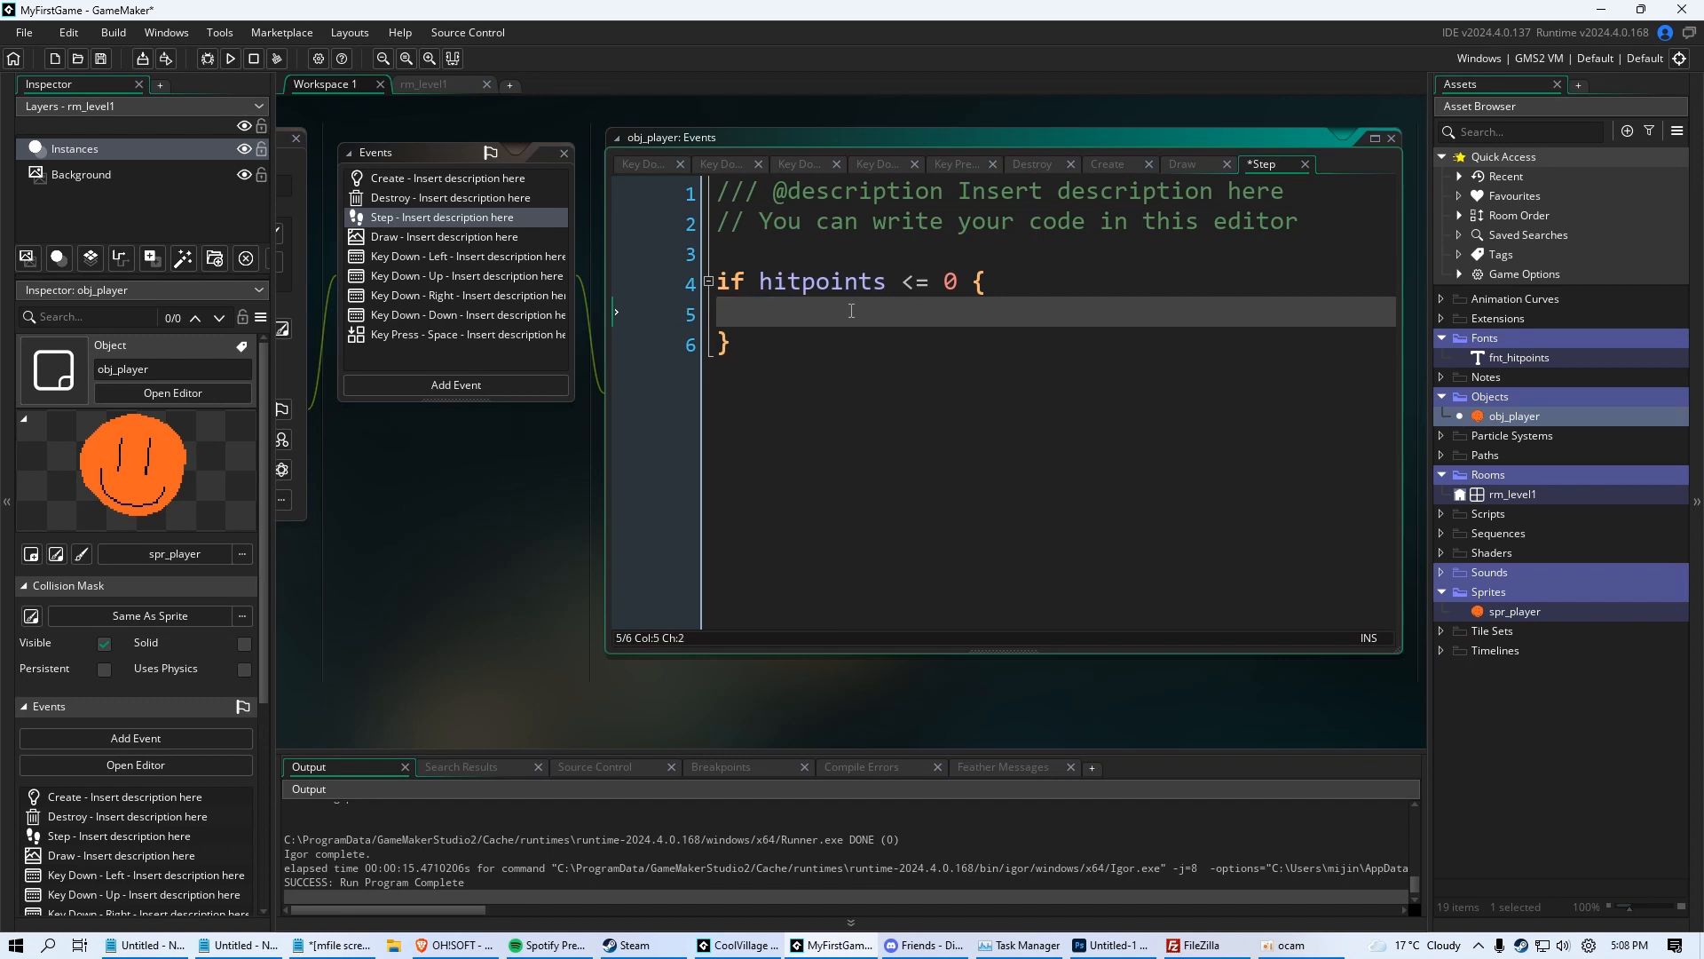
pyautogui.moveTo(936, 349)
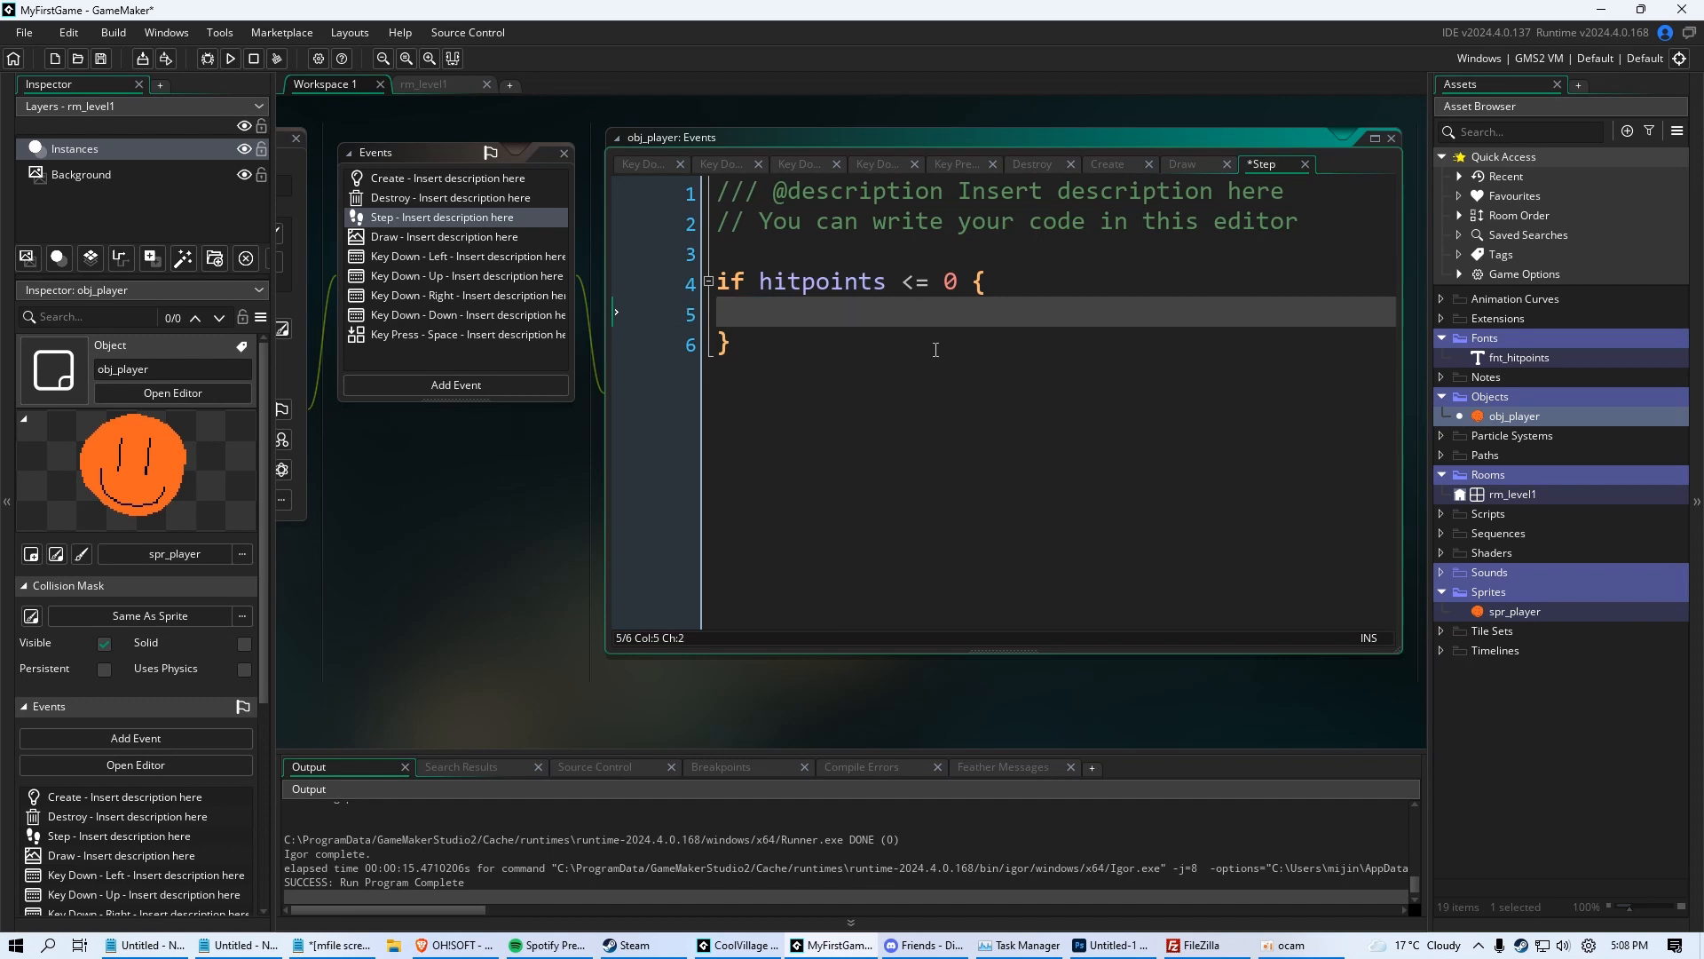
# Call instance_destroy(); inside the if block so the player dies at zero hitpoints
pyautogui.write('instance_destroy();')
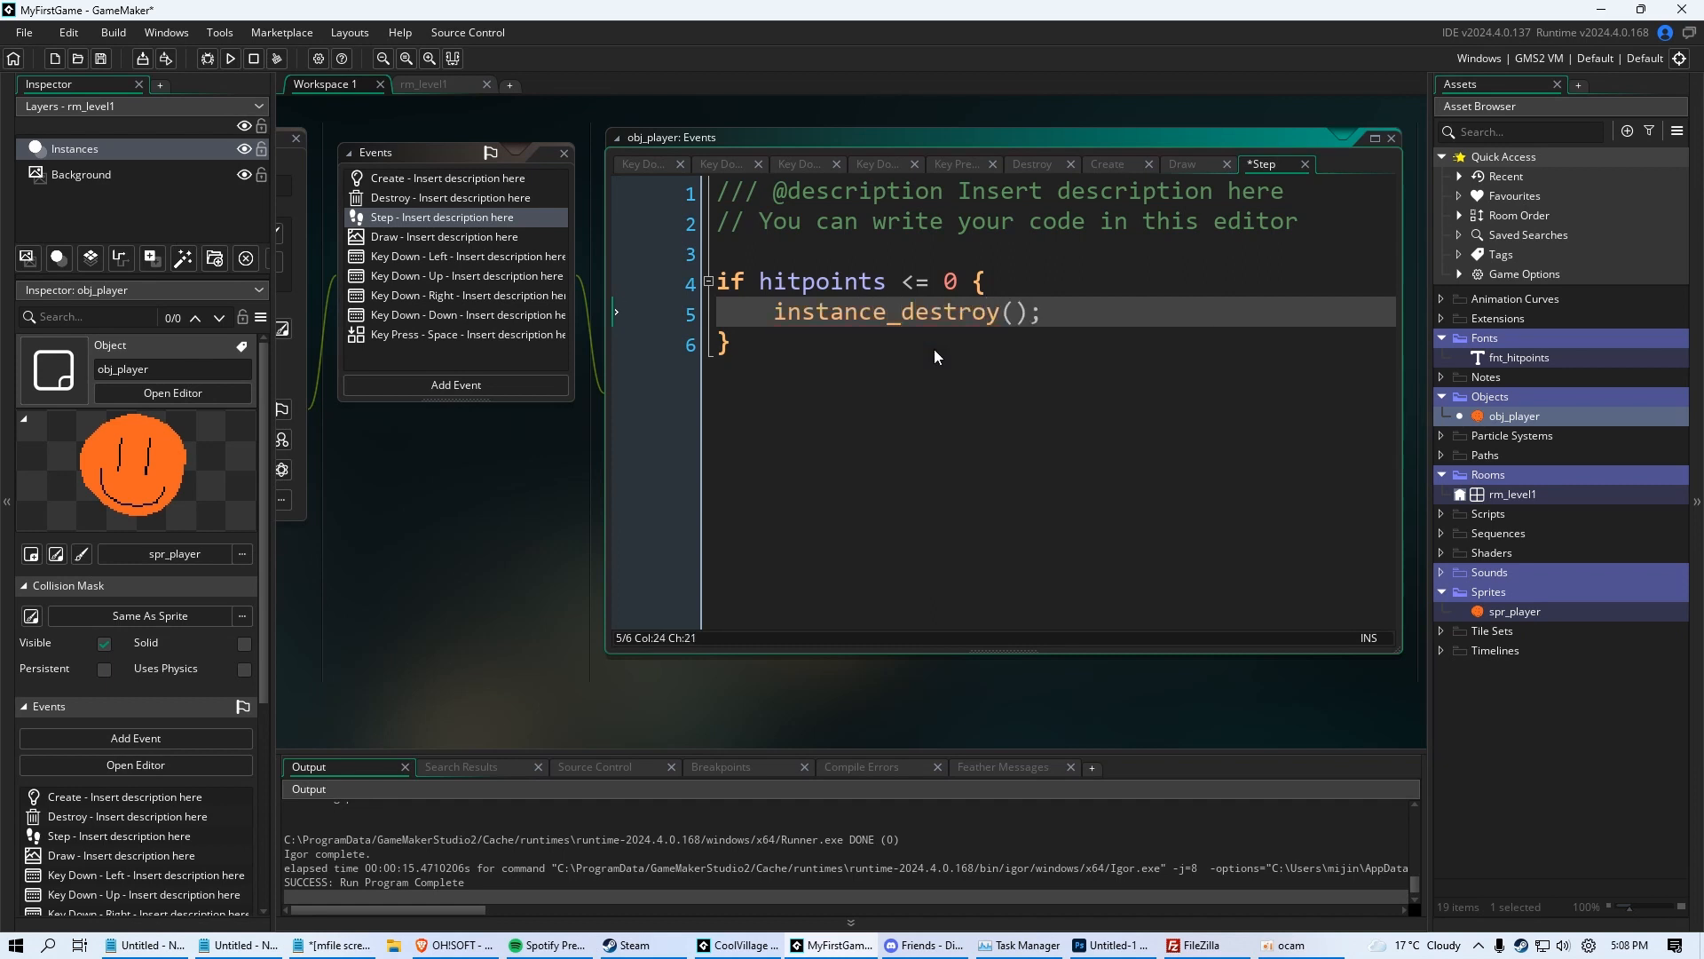
pyautogui.click(728, 343)
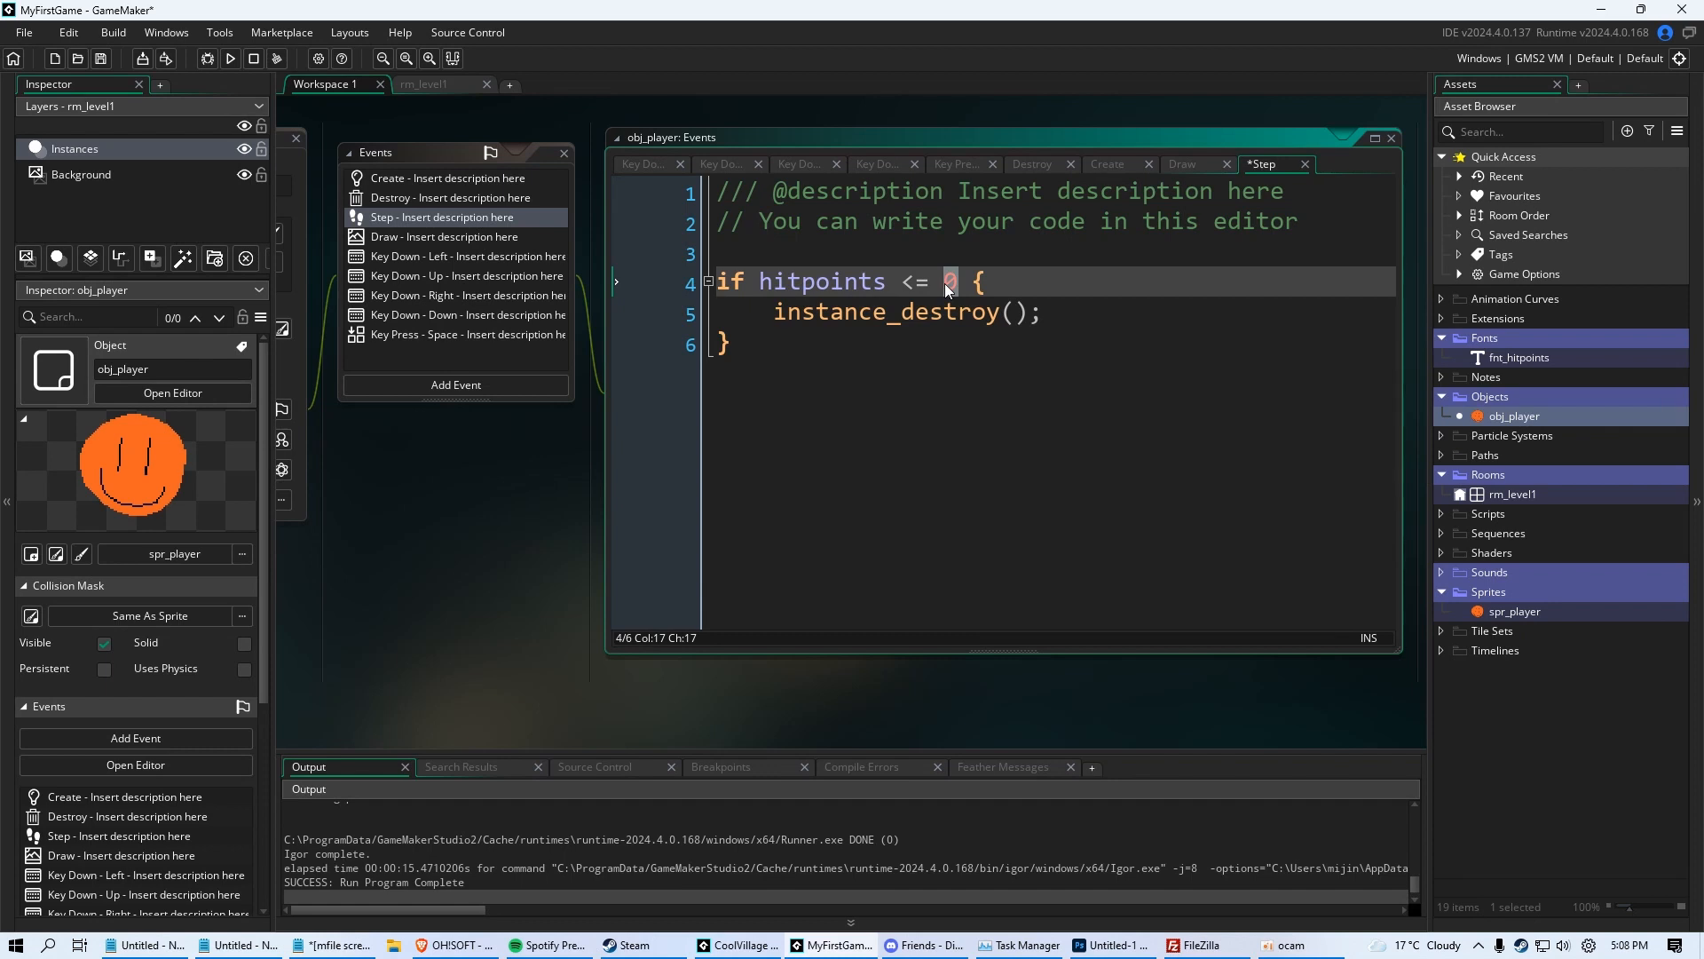
pyautogui.click(448, 197)
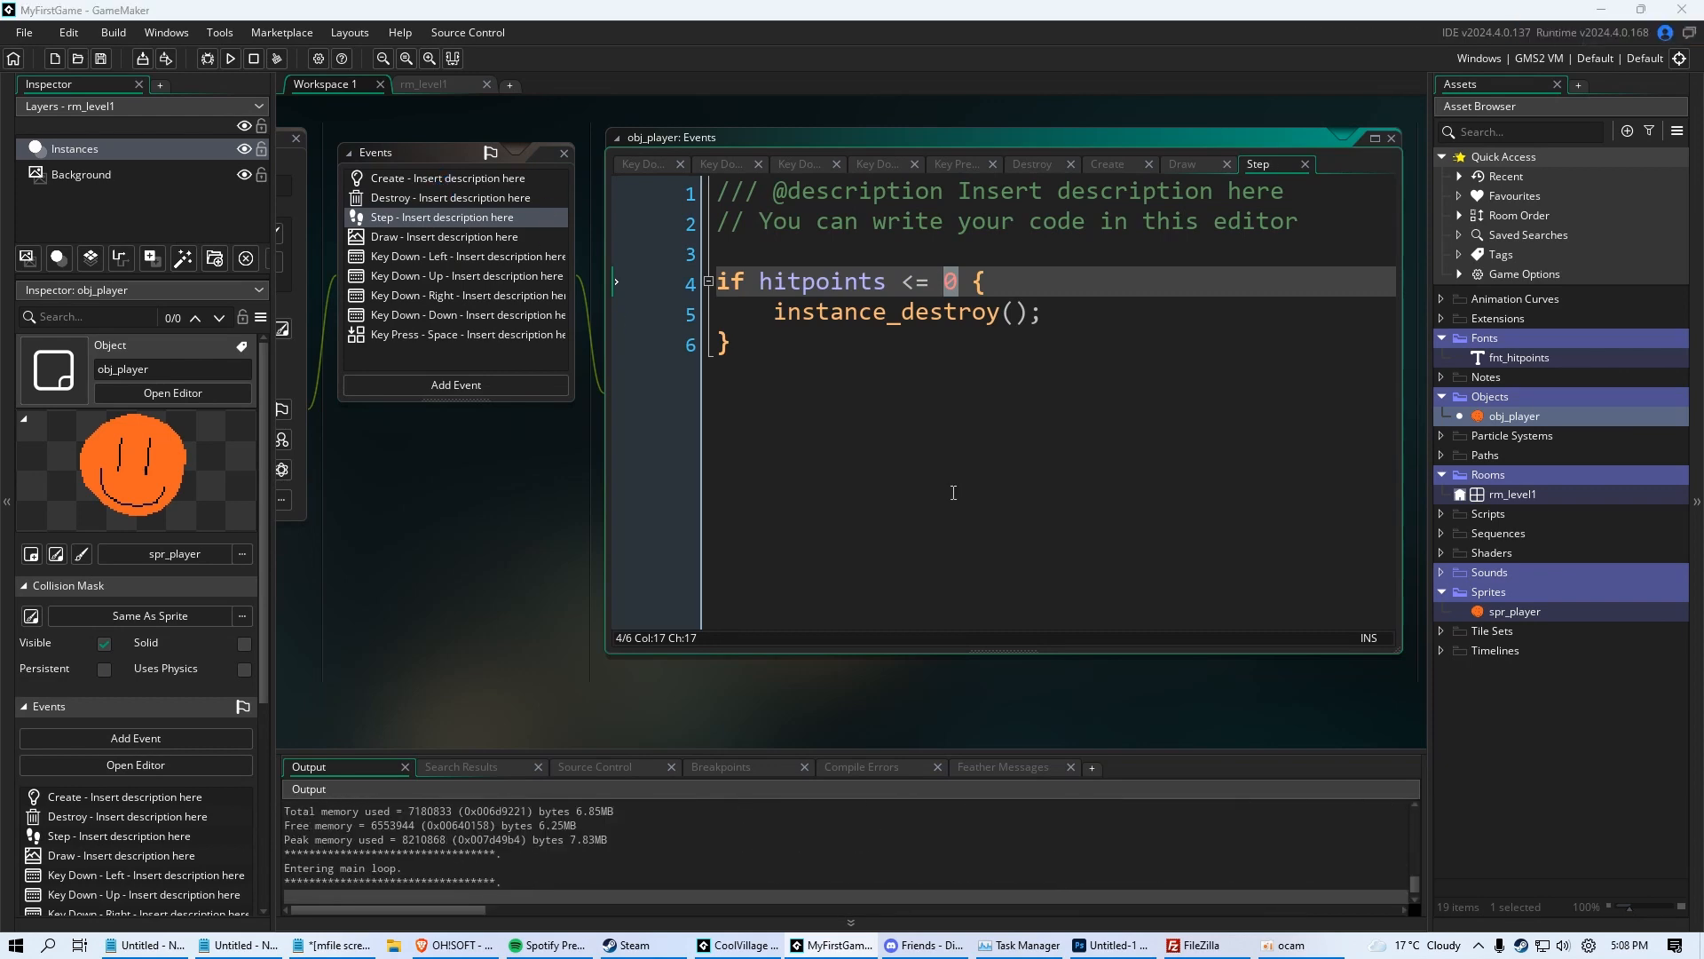
# Run the game, reach zero hitpoints and dismiss the 'You just died' message
pyautogui.click(229, 58)
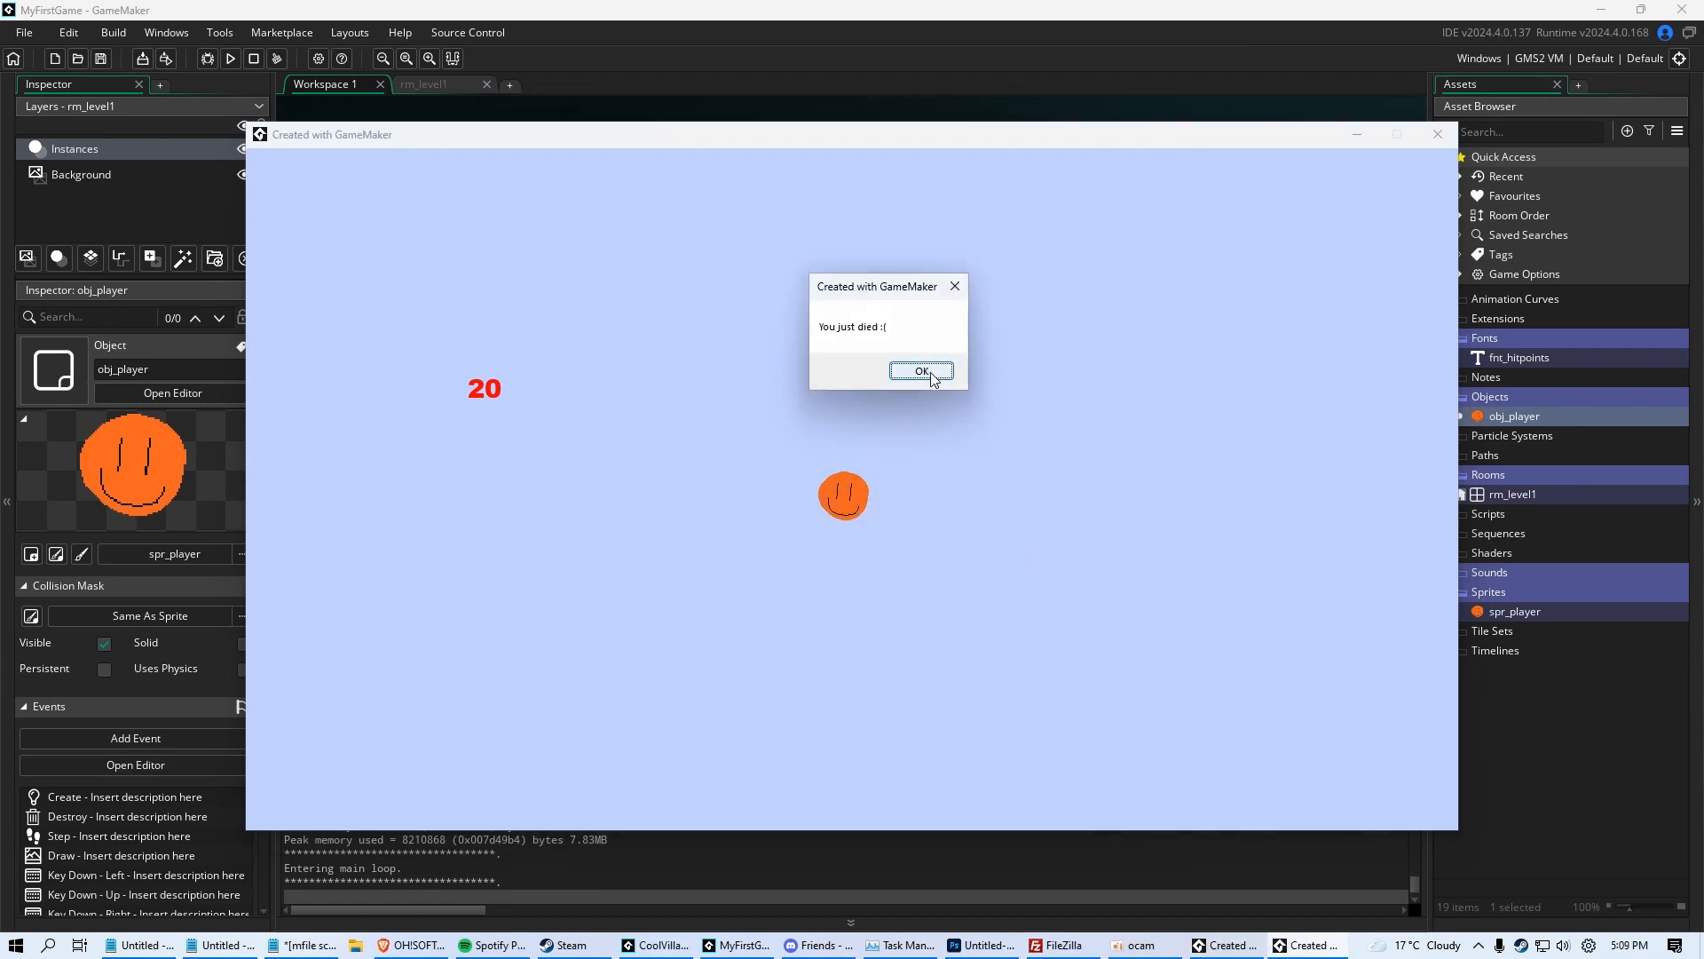
pyautogui.click(921, 371)
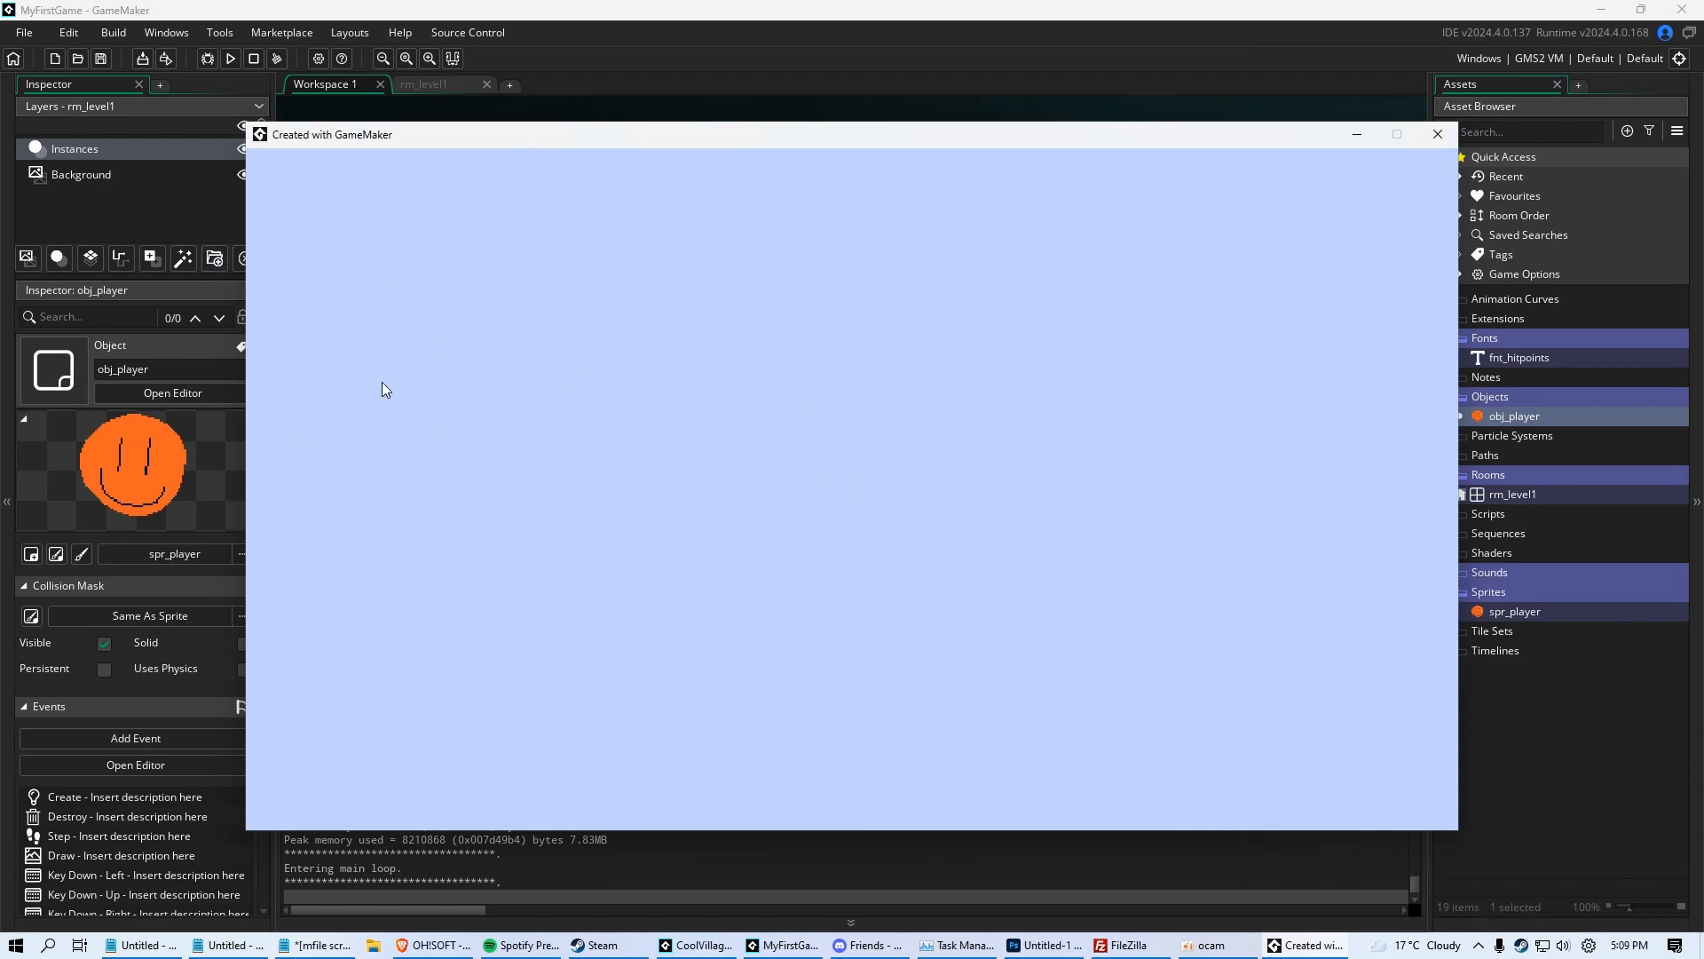
pyautogui.moveTo(461, 371)
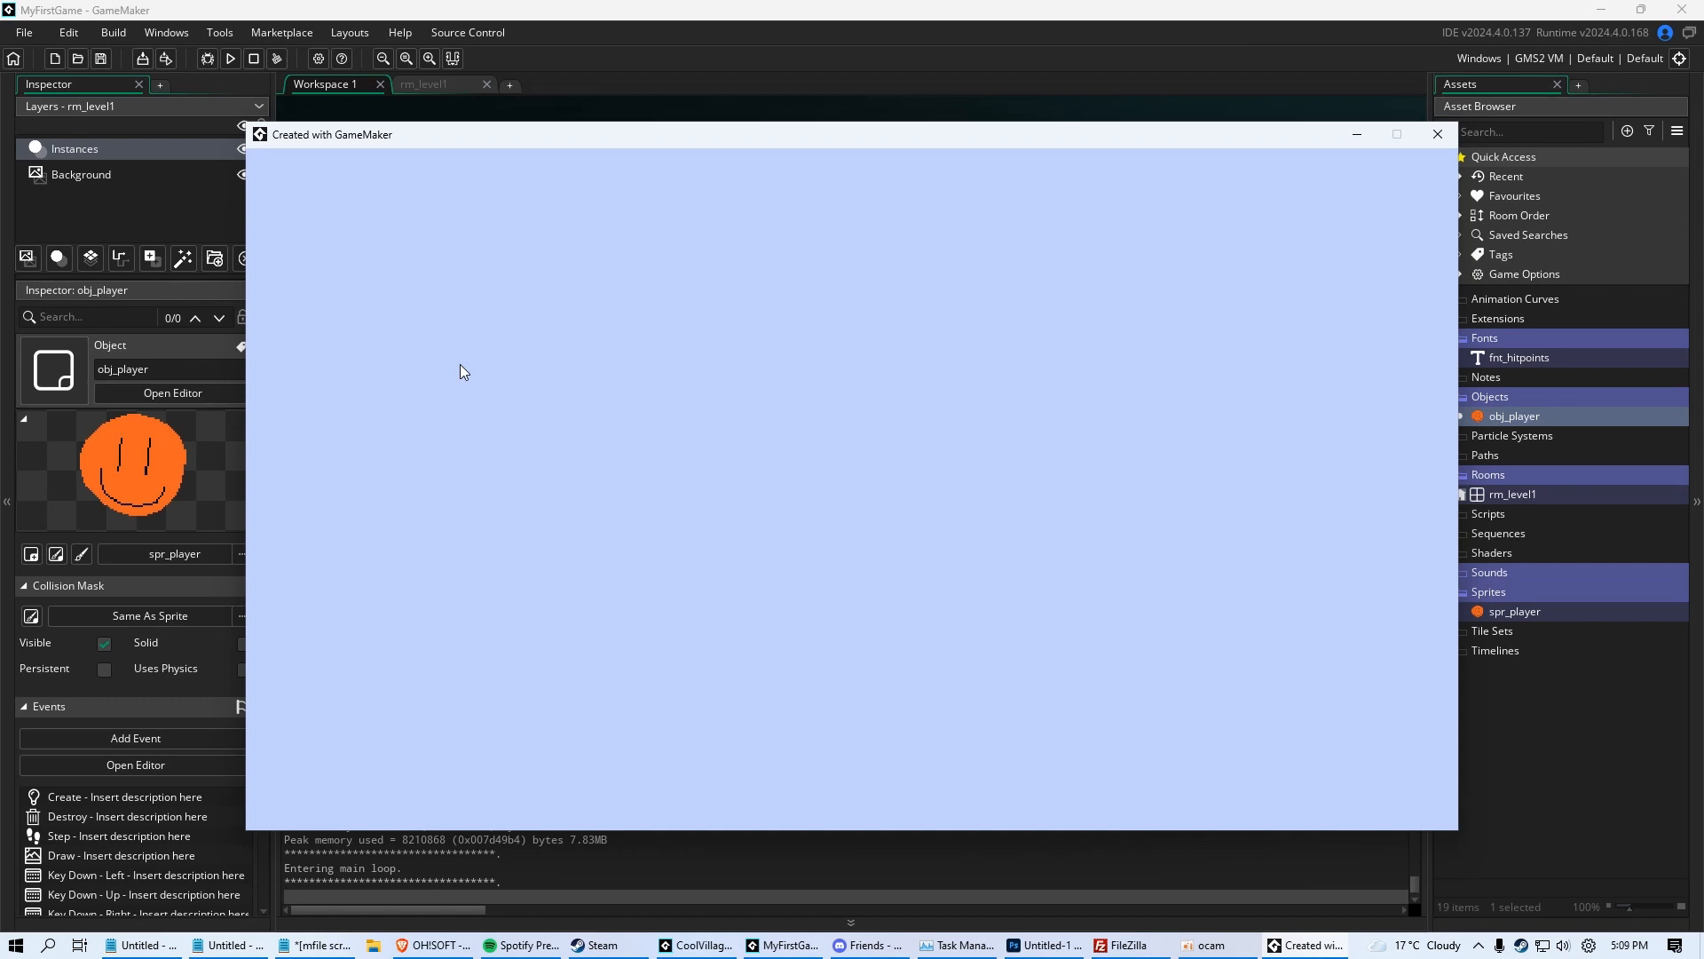
pyautogui.moveTo(761, 215)
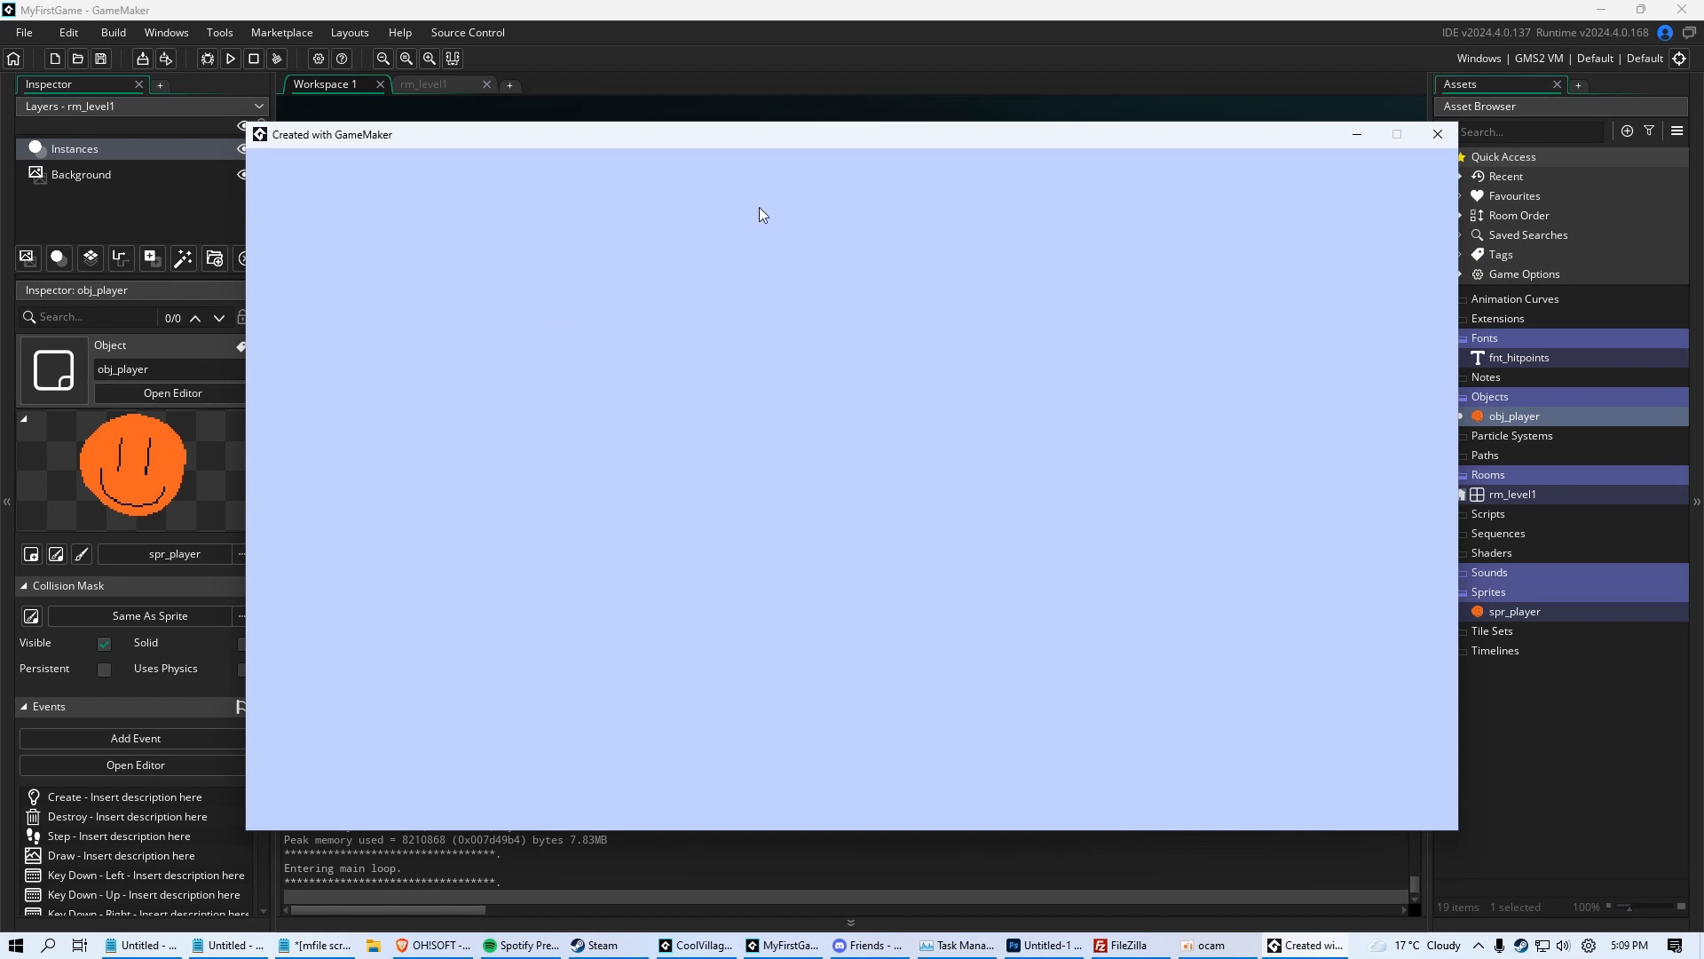
pyautogui.moveTo(776, 80)
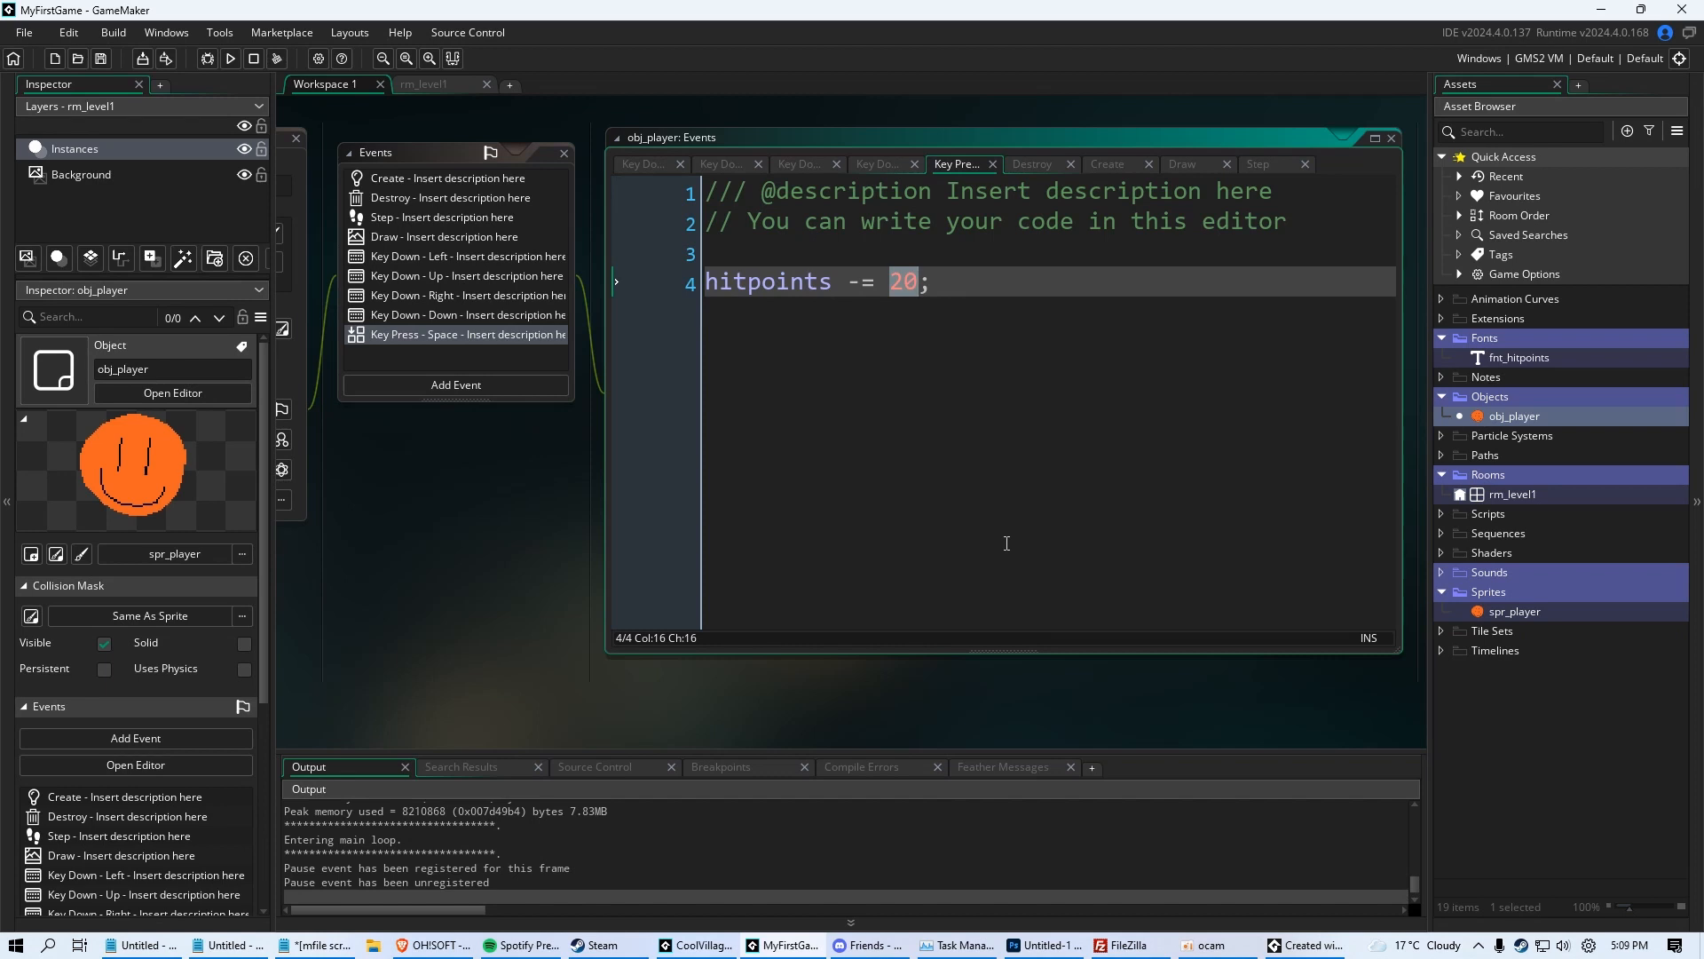
# Change the Space damage to hitpoints -= irandom_range(15,25); fixing a misspelled name
pyautogui.write('irange_')
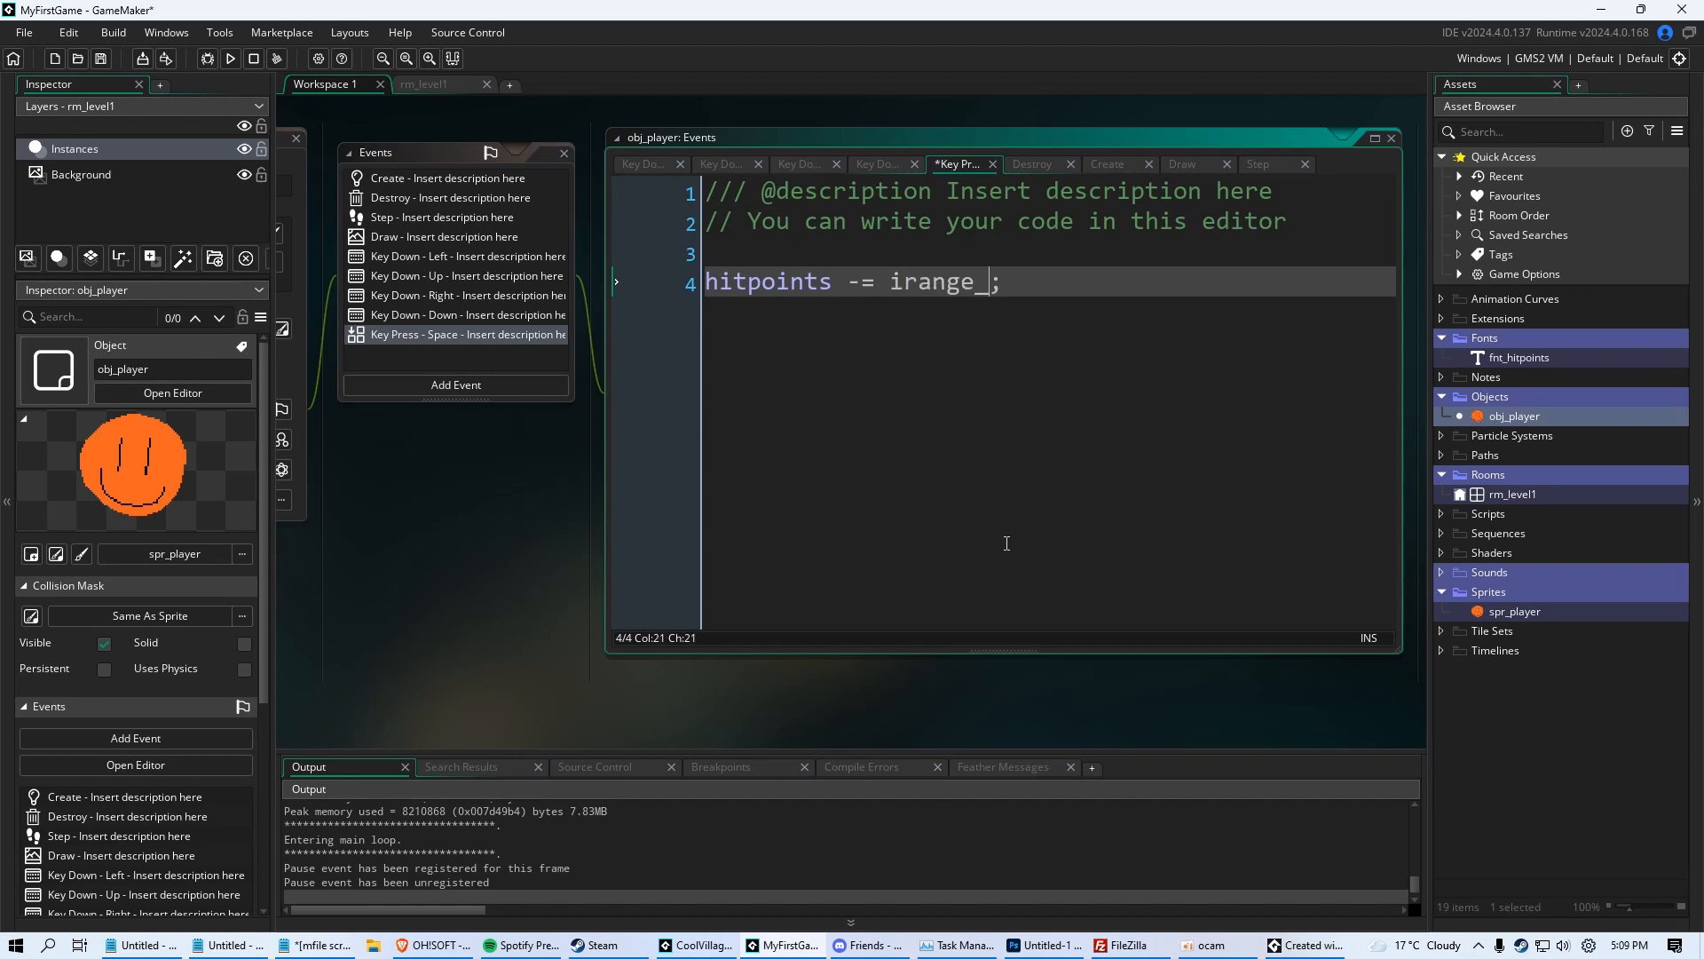
pyautogui.write('range(')
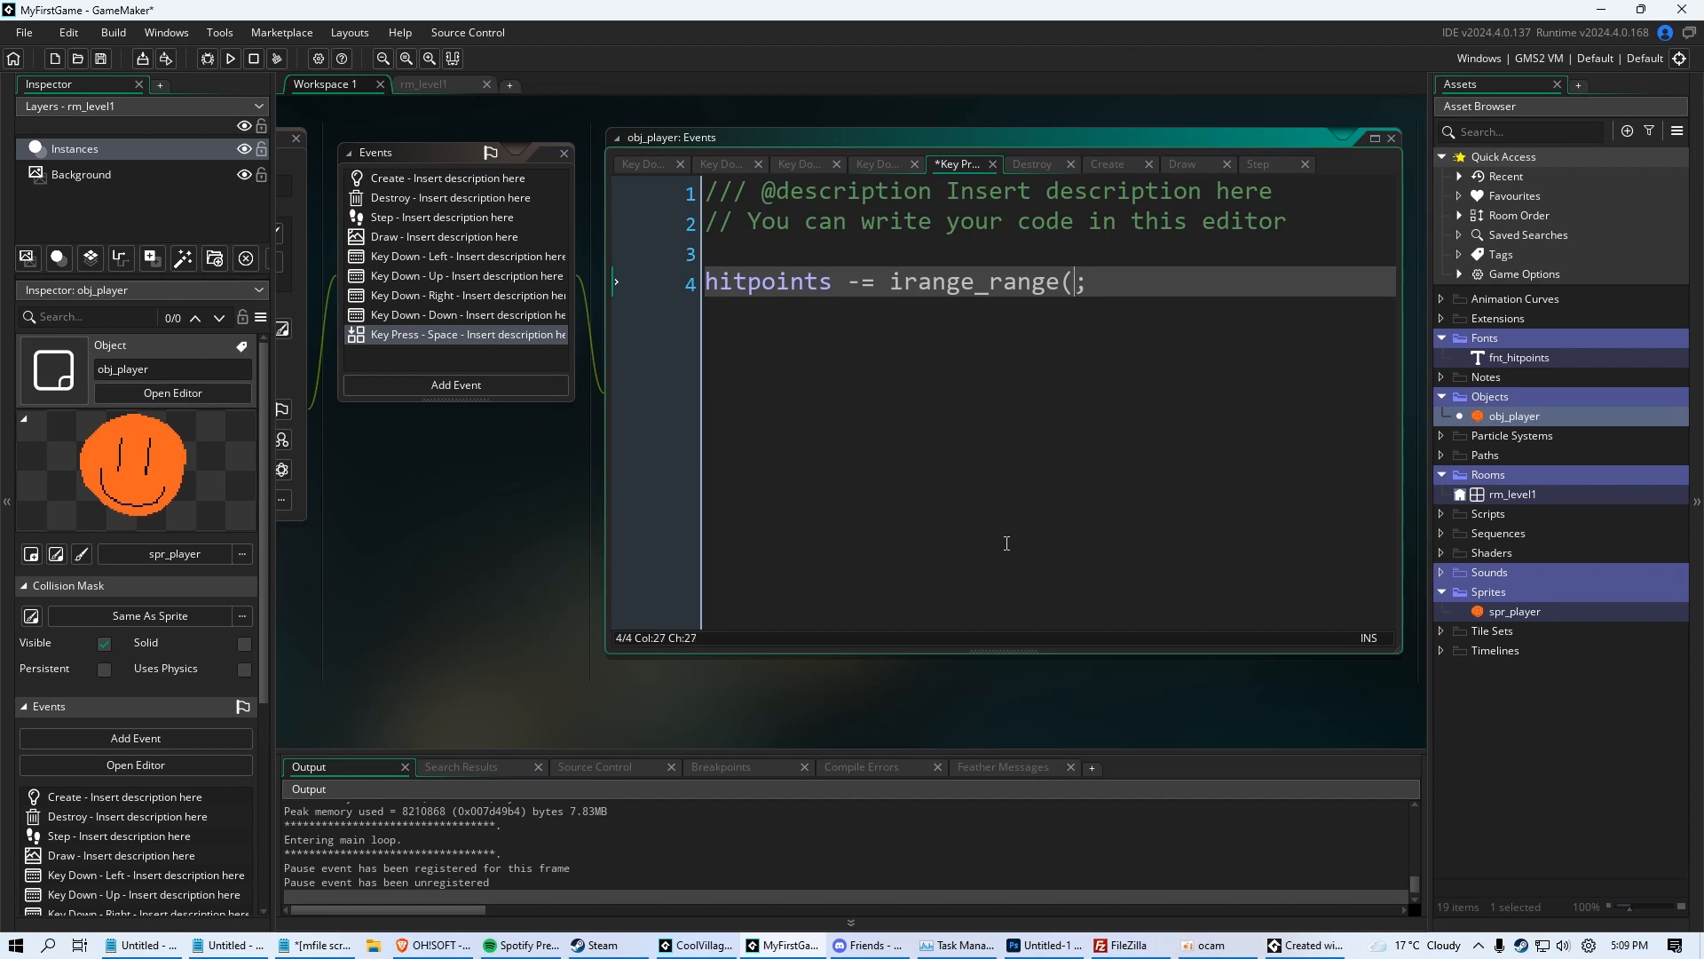
pyautogui.press('BackSpace')
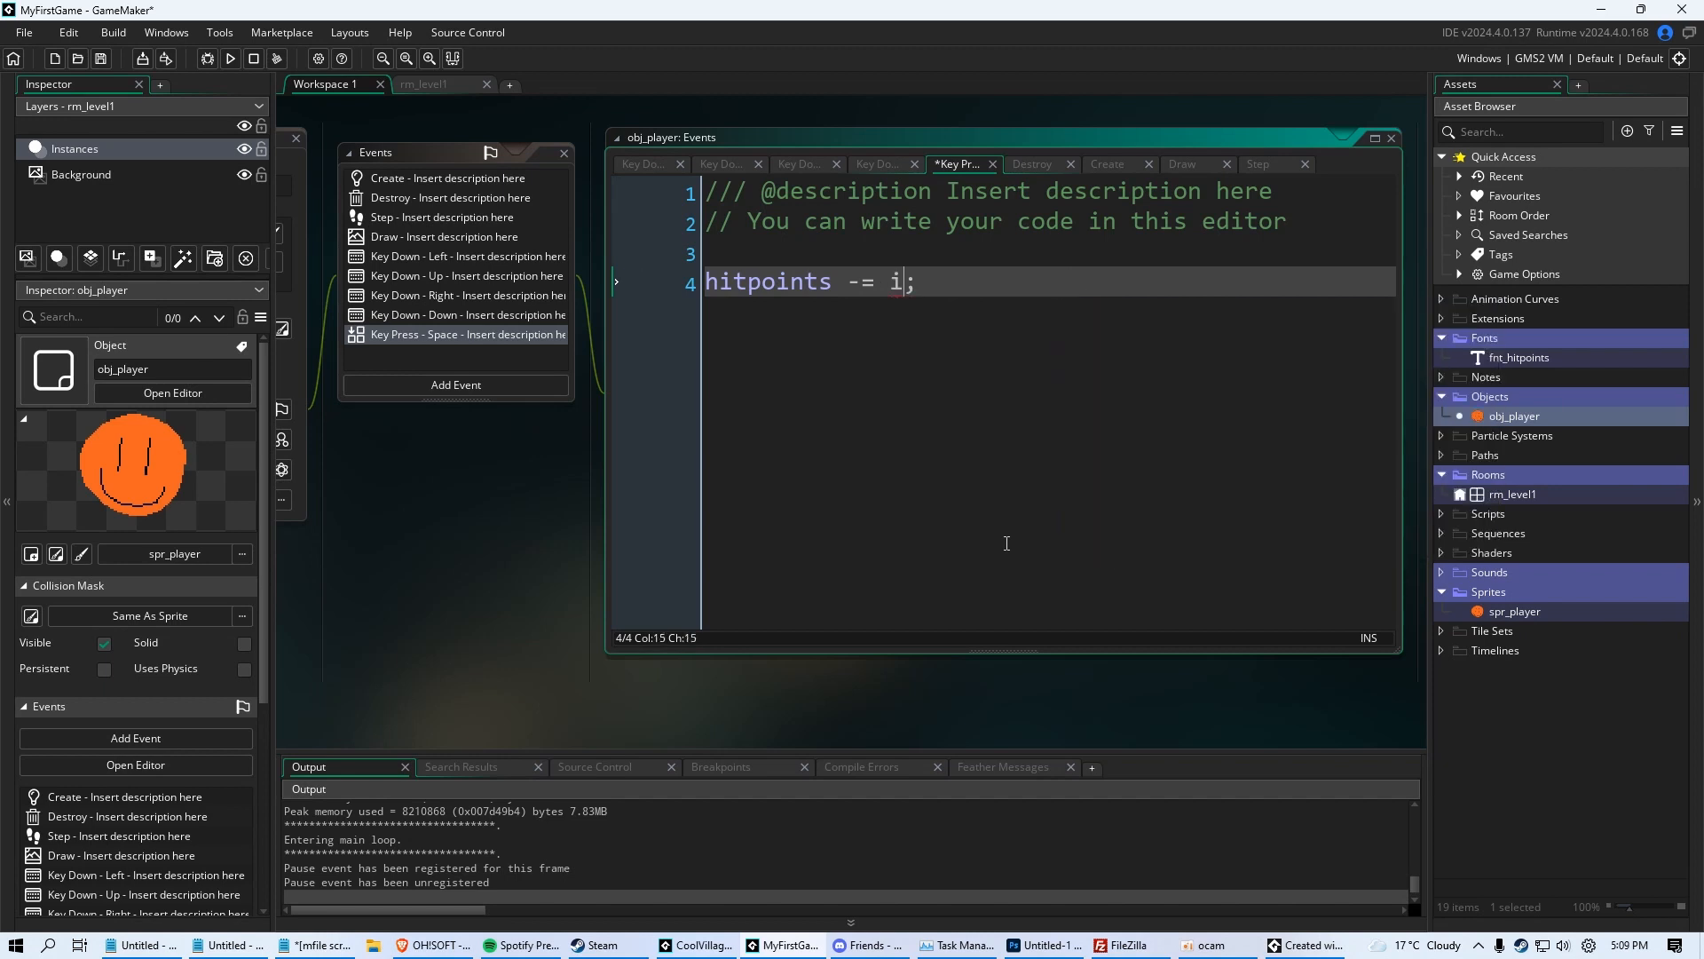
pyautogui.write('random_range(')
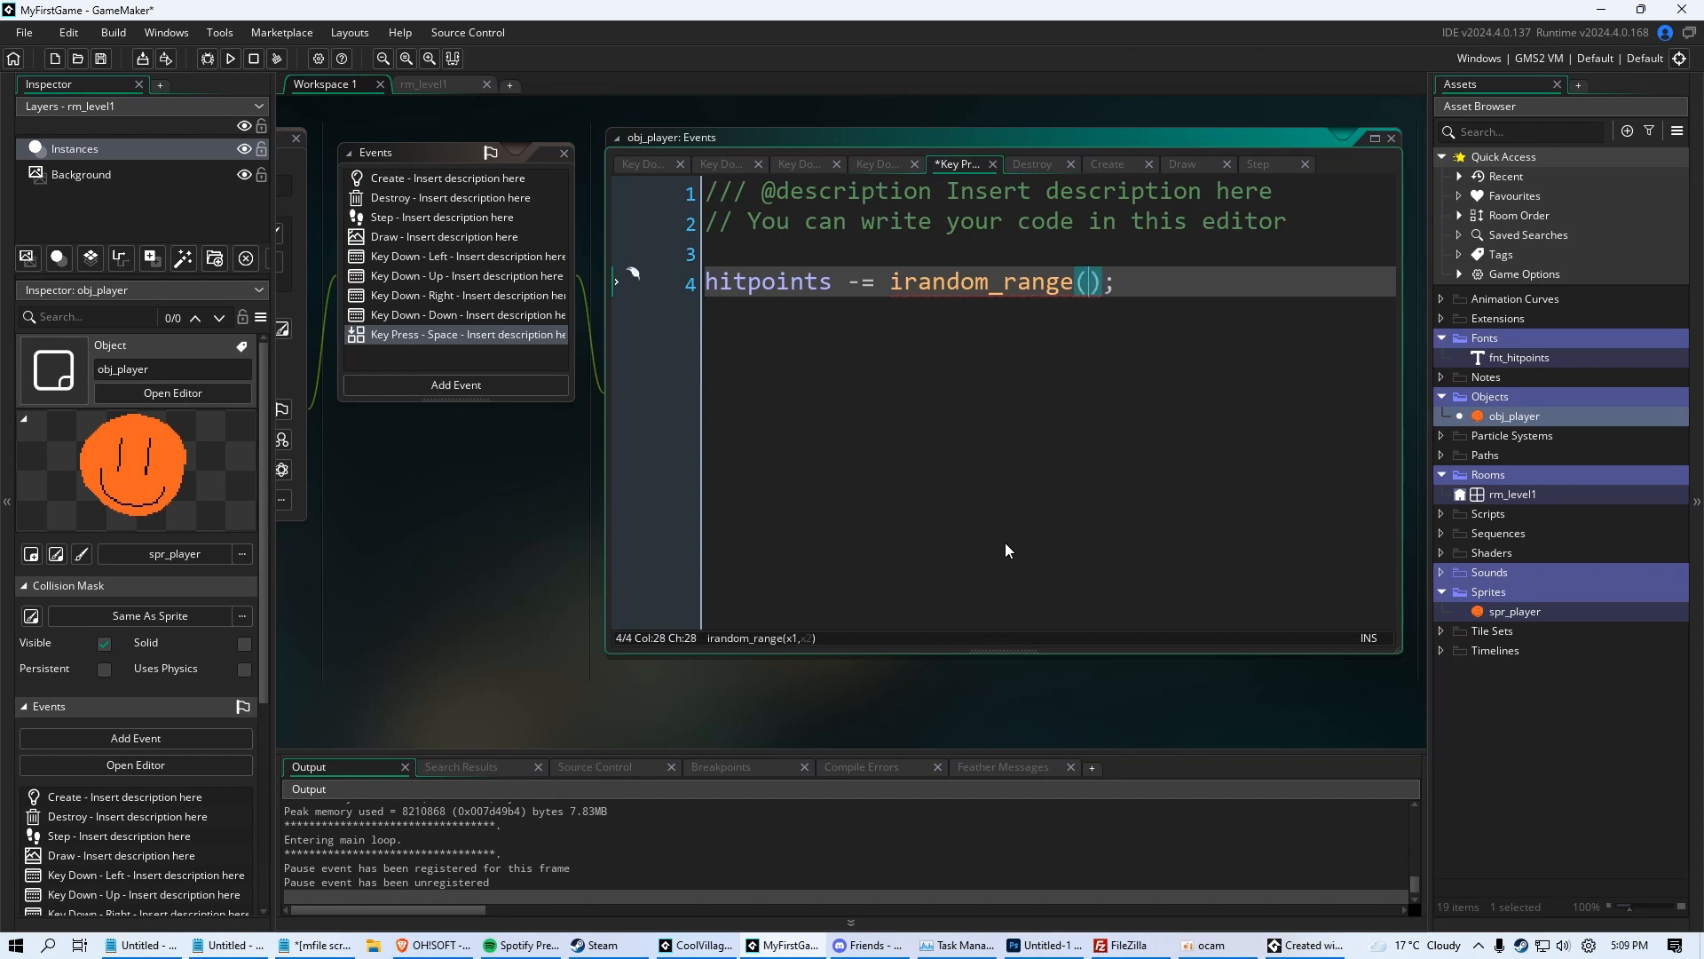
pyautogui.write('15')
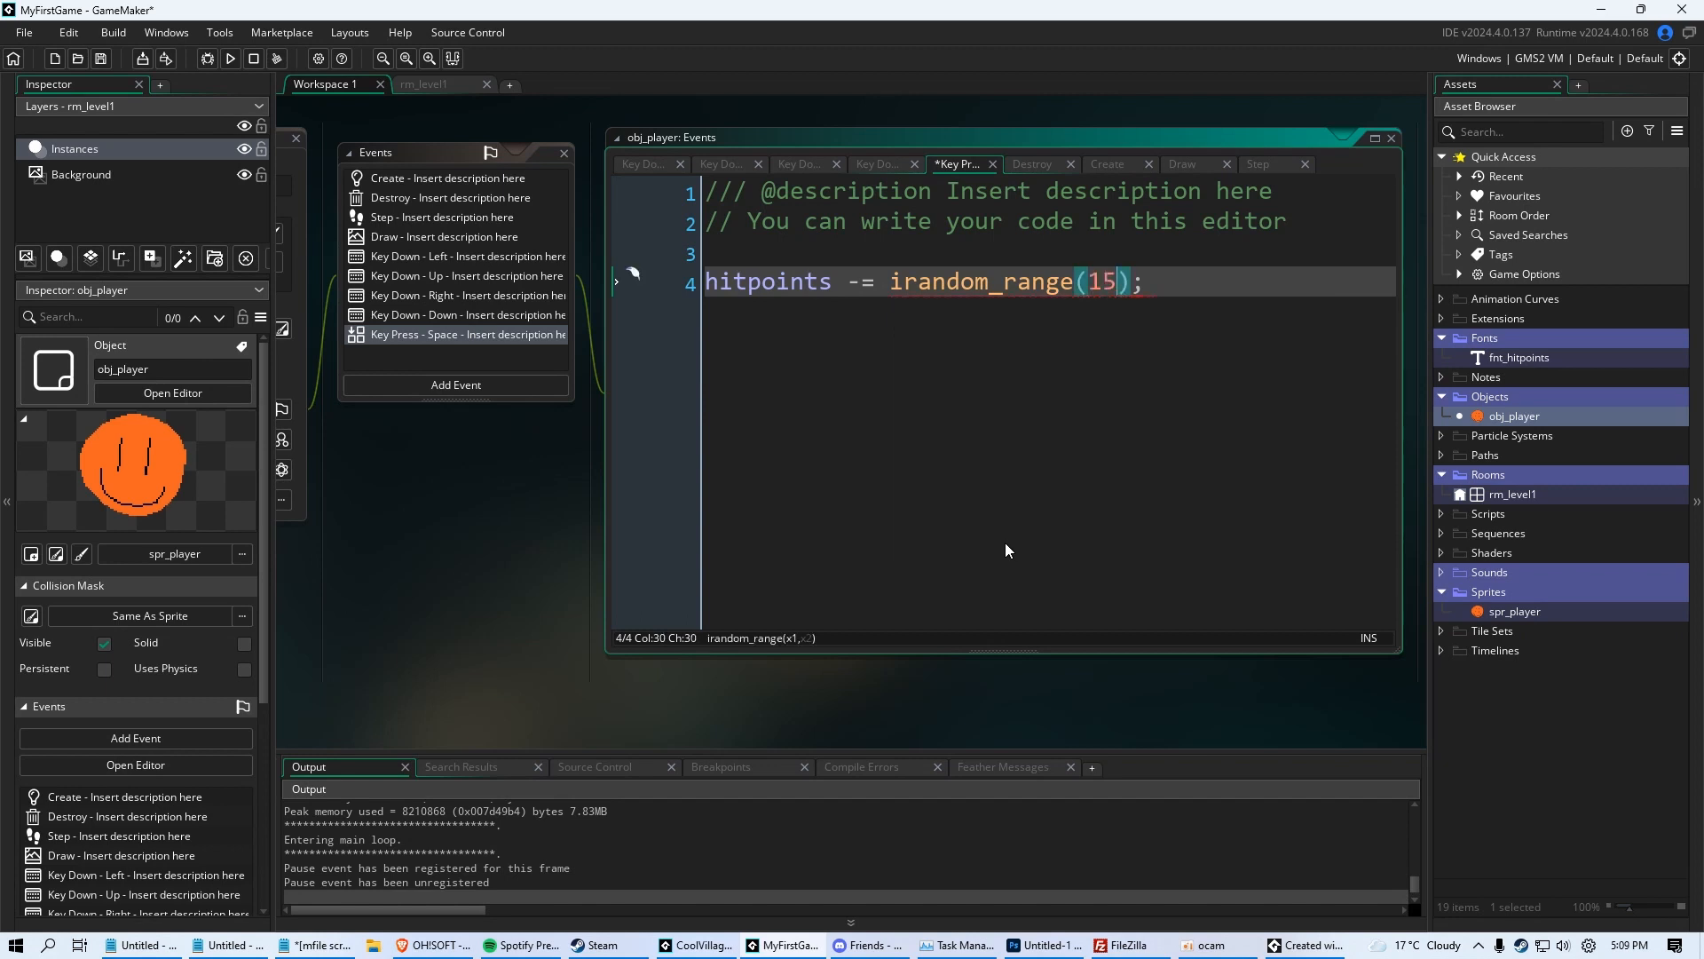
pyautogui.write(',25')
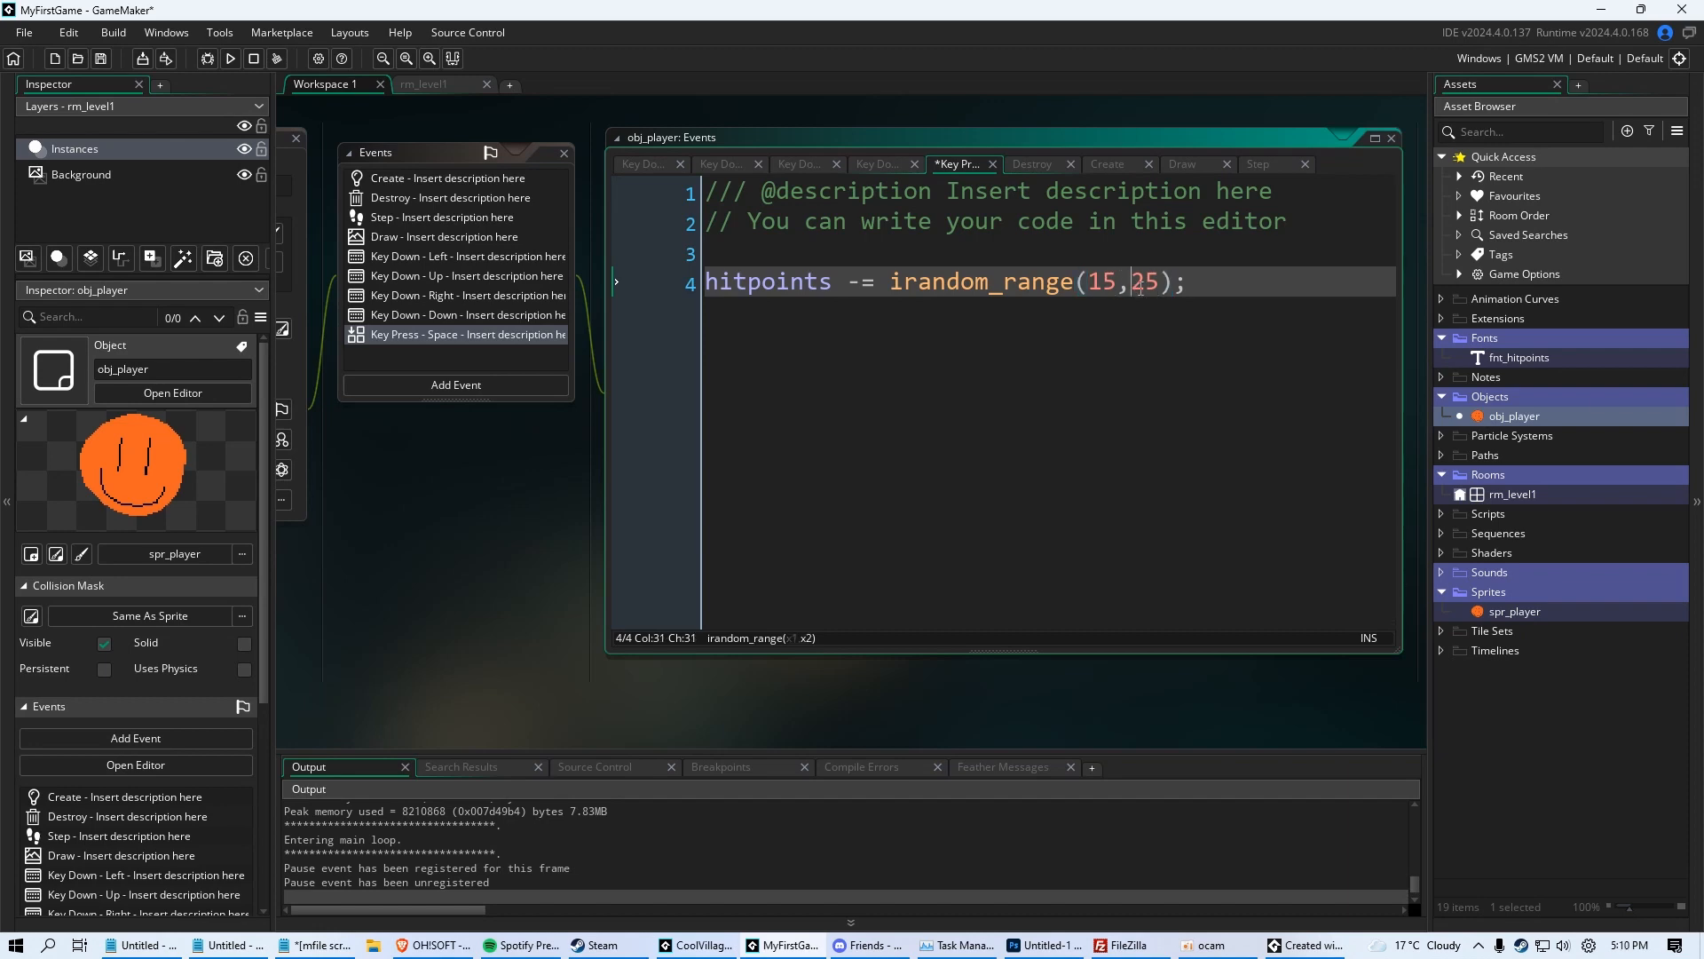
pyautogui.moveTo(1127, 263)
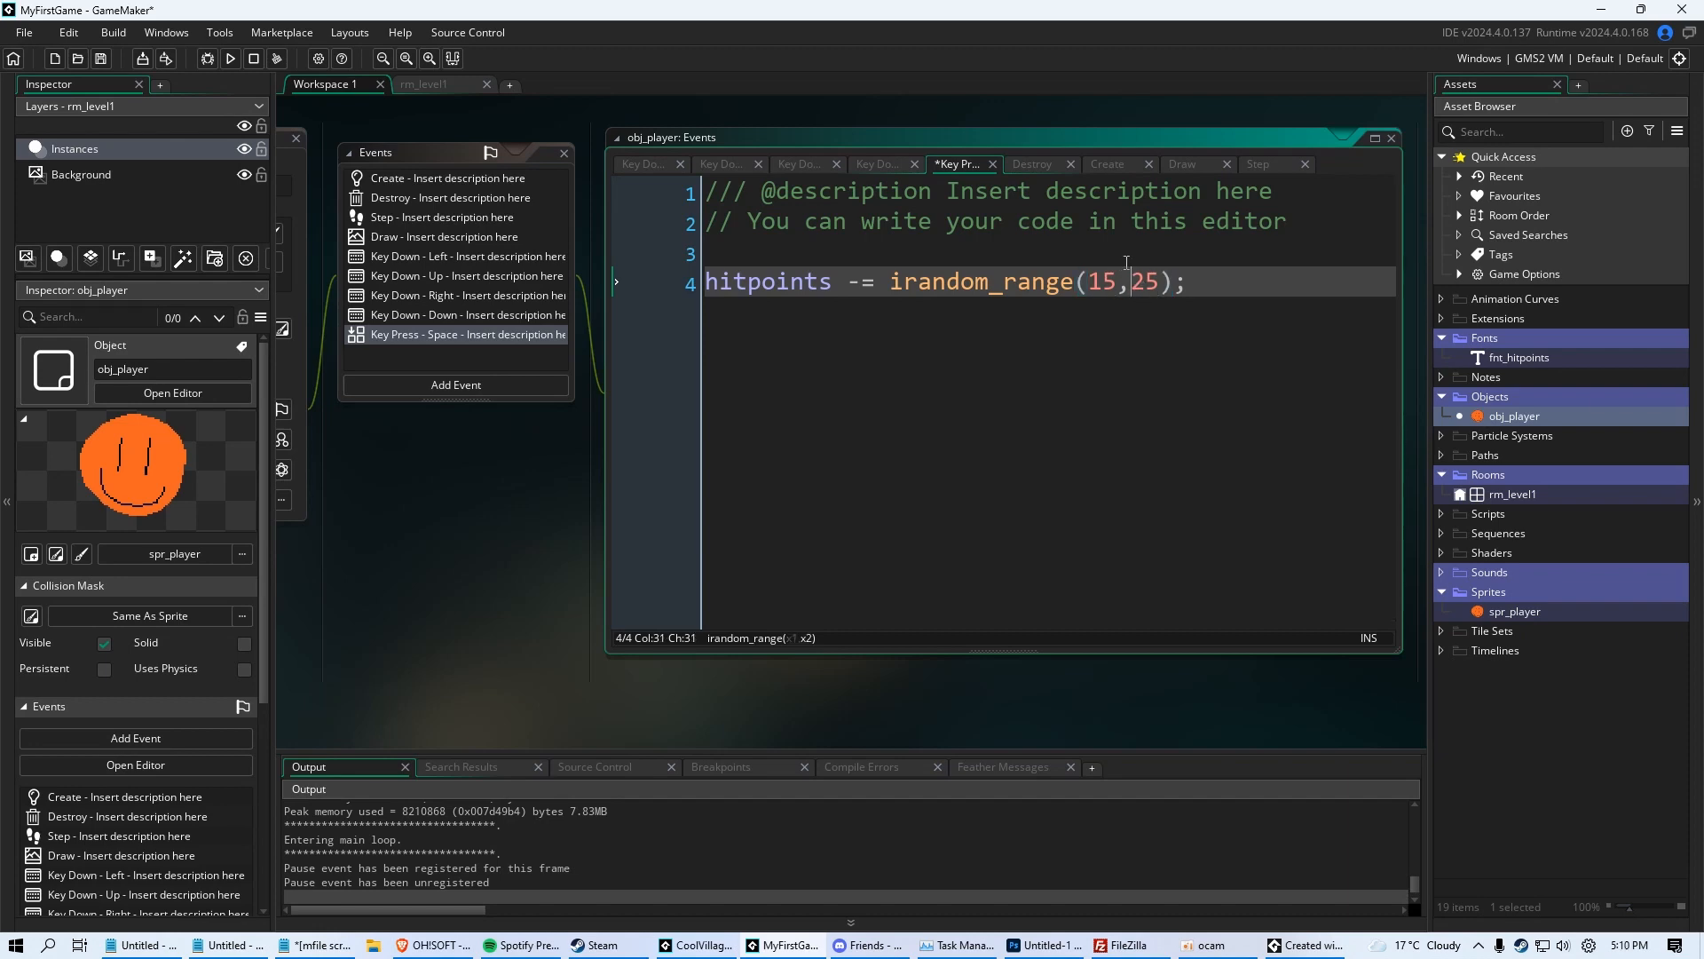
# Run the game with random damage until death, dismiss the message and close the game
pyautogui.click(229, 59)
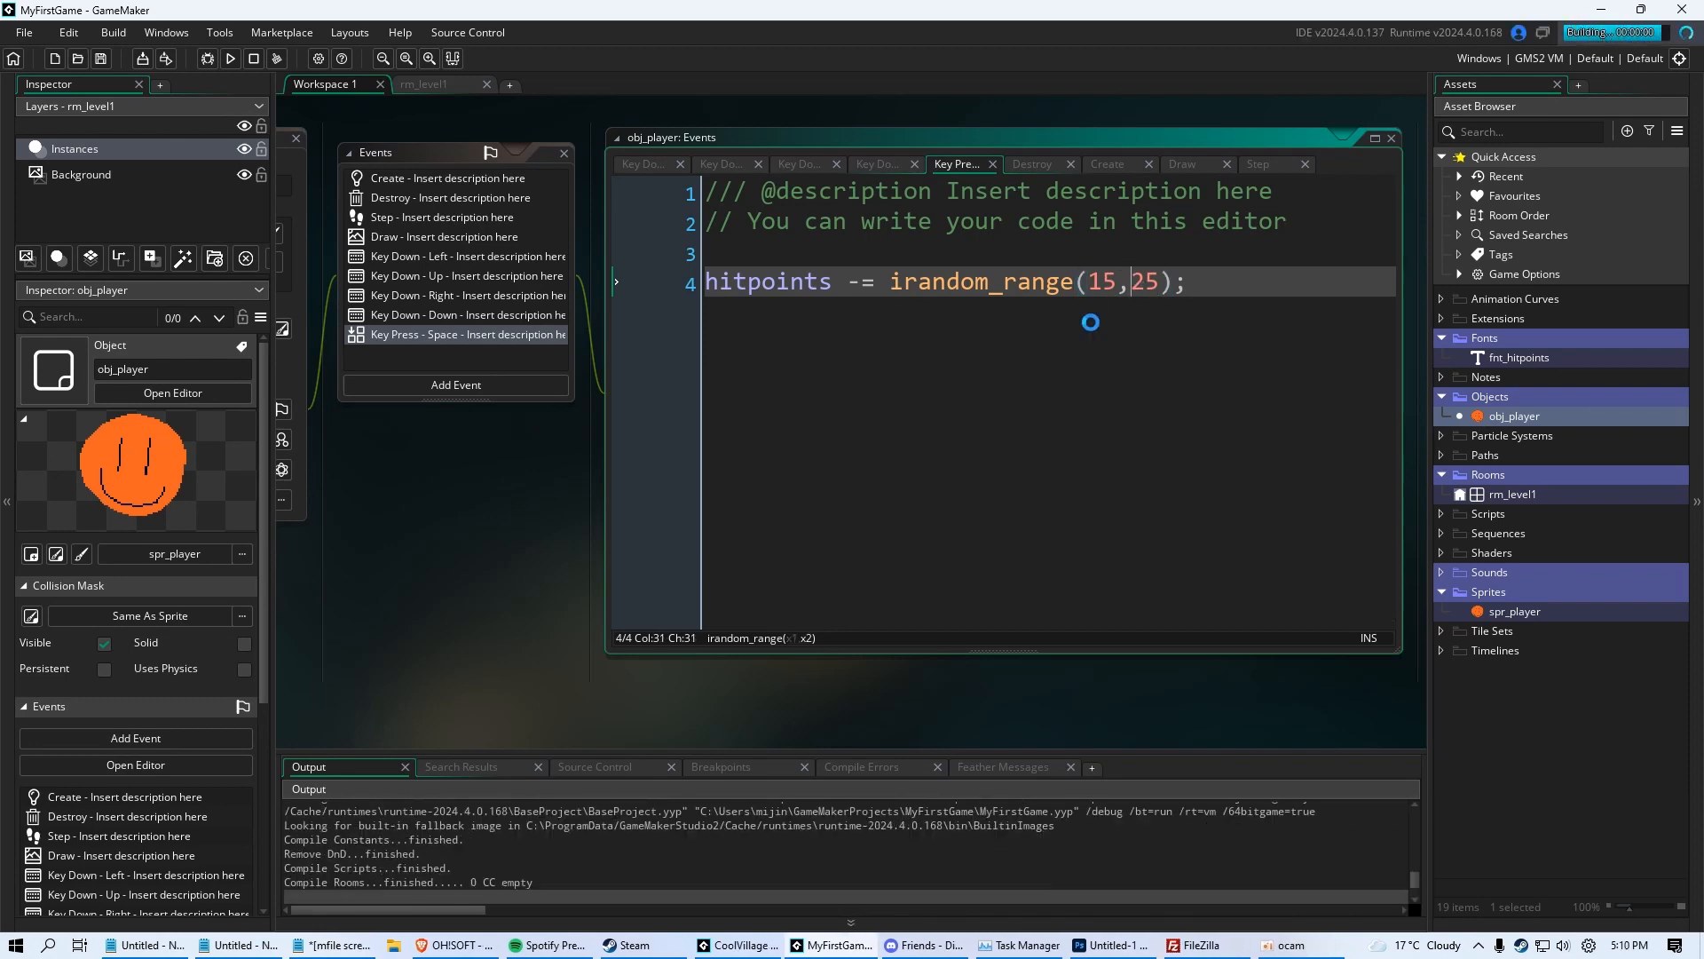
pyautogui.click(229, 59)
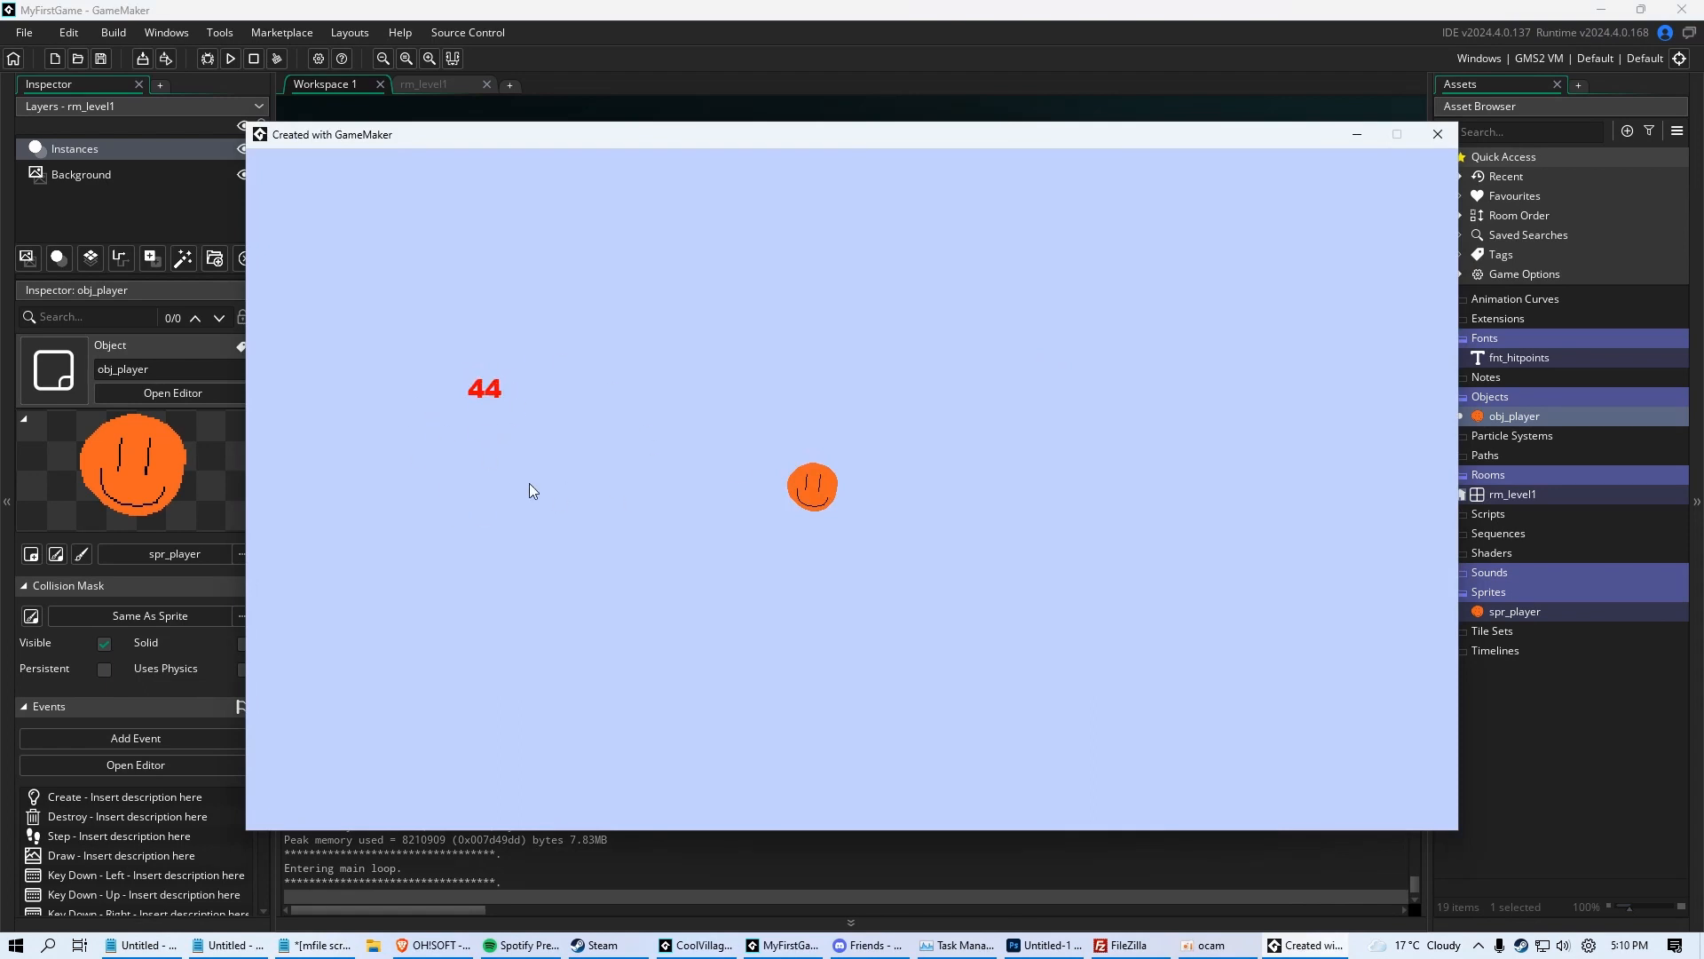
pyautogui.moveTo(545, 472)
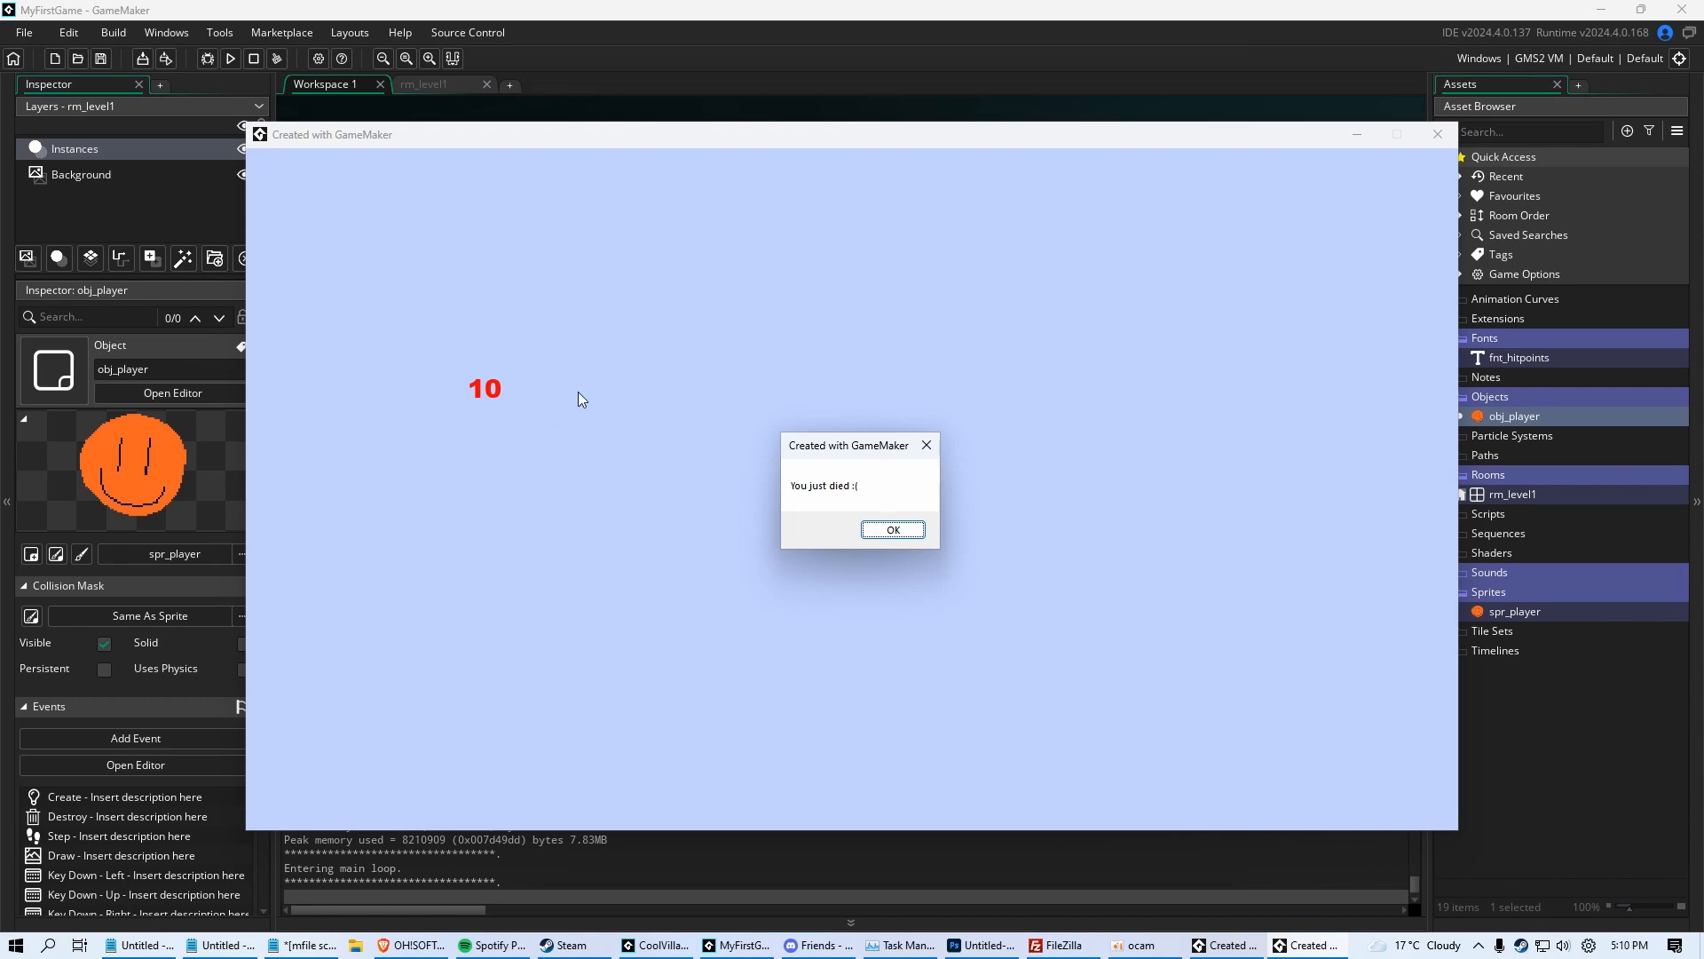
pyautogui.click(892, 529)
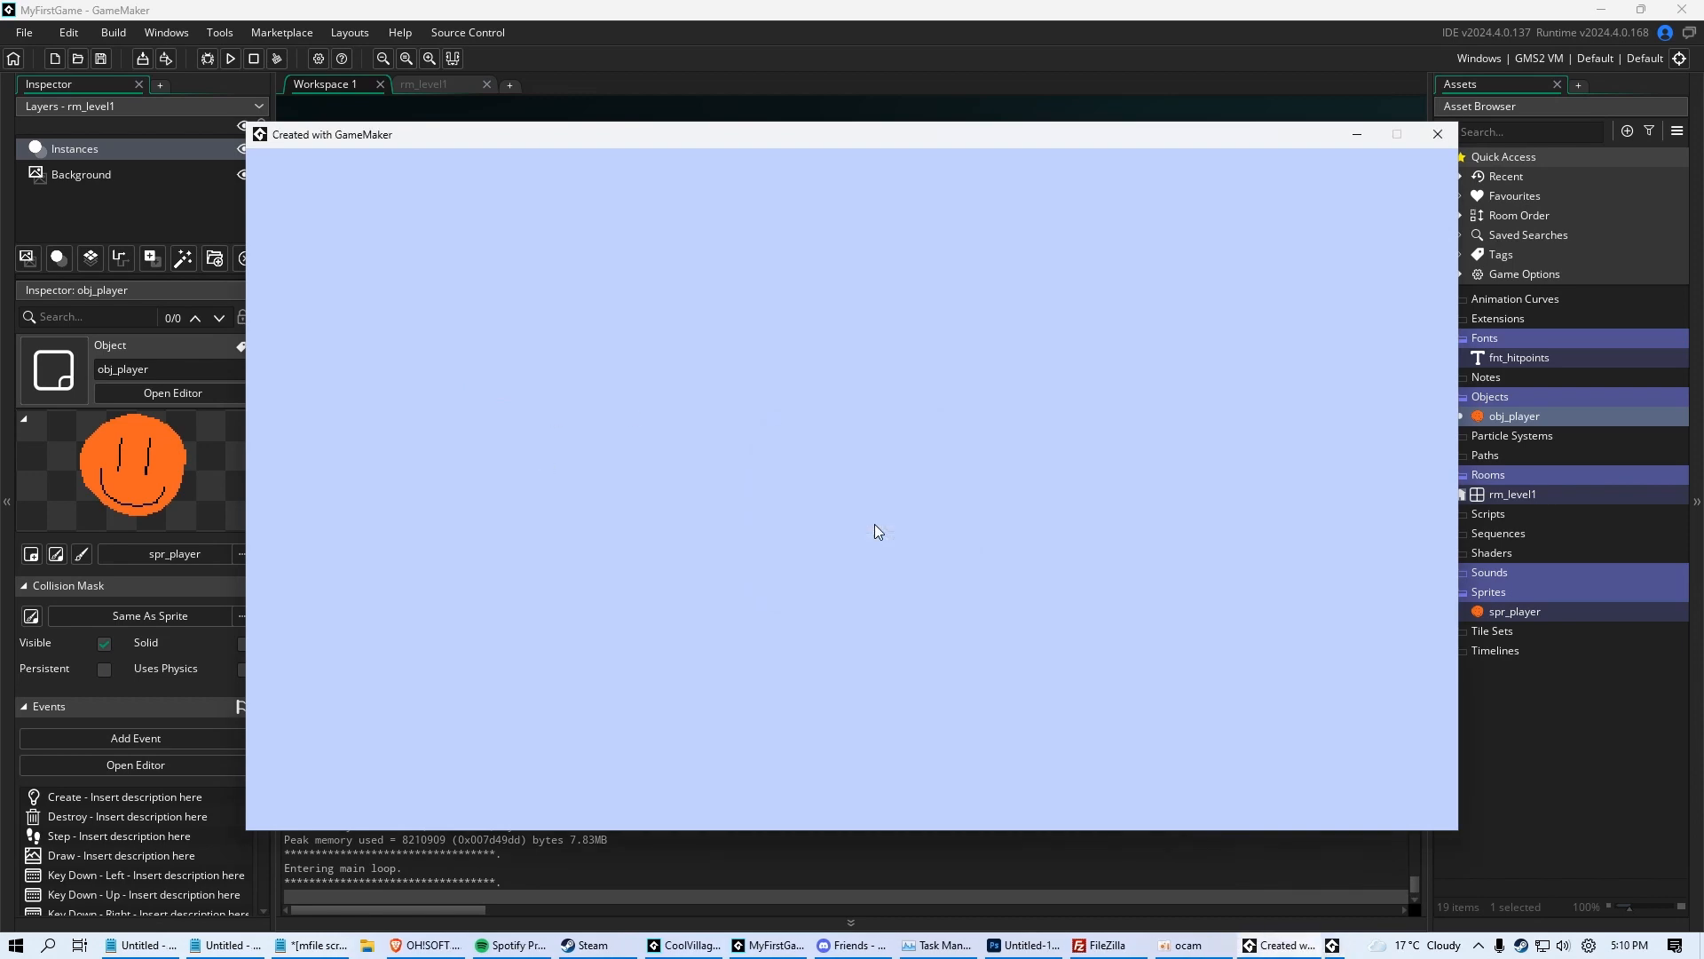
pyautogui.click(1436, 133)
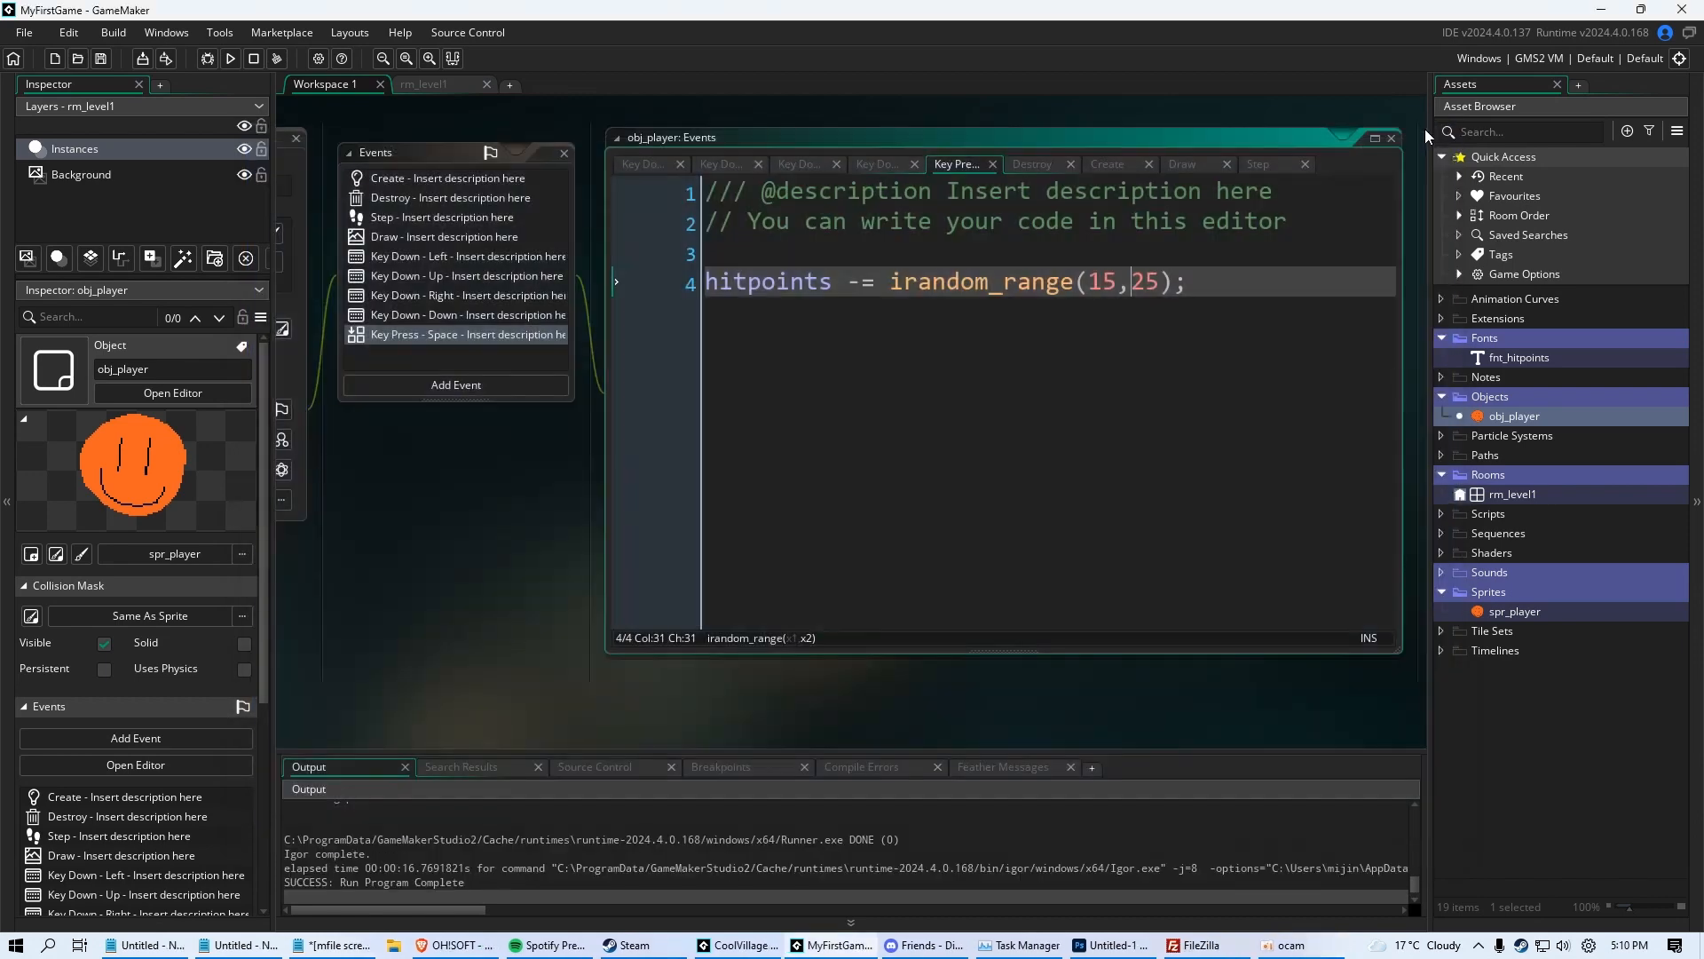